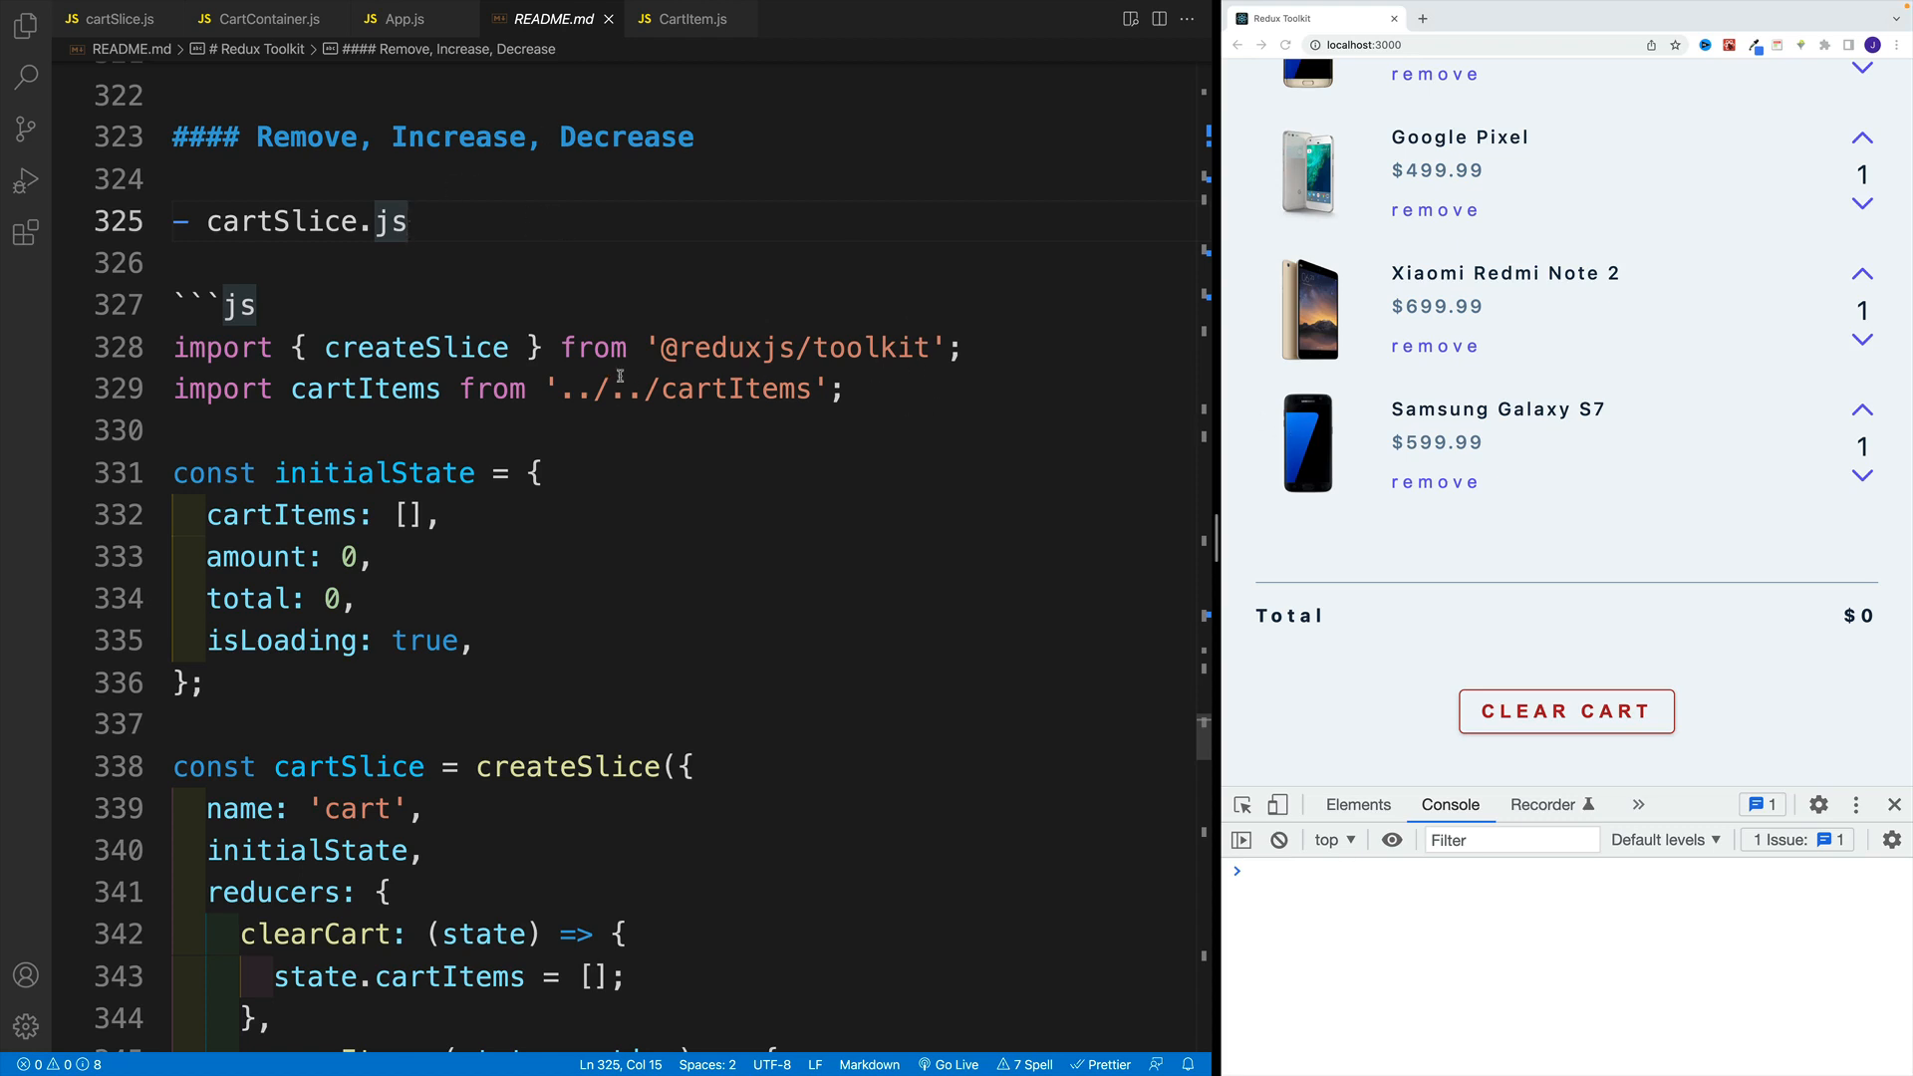
Review the README reference reducers, highlighting payload and the increase/decrease reducer bodies.
{"action": "scroll", "scroll_direction": "down", "scroll_amount": 3}
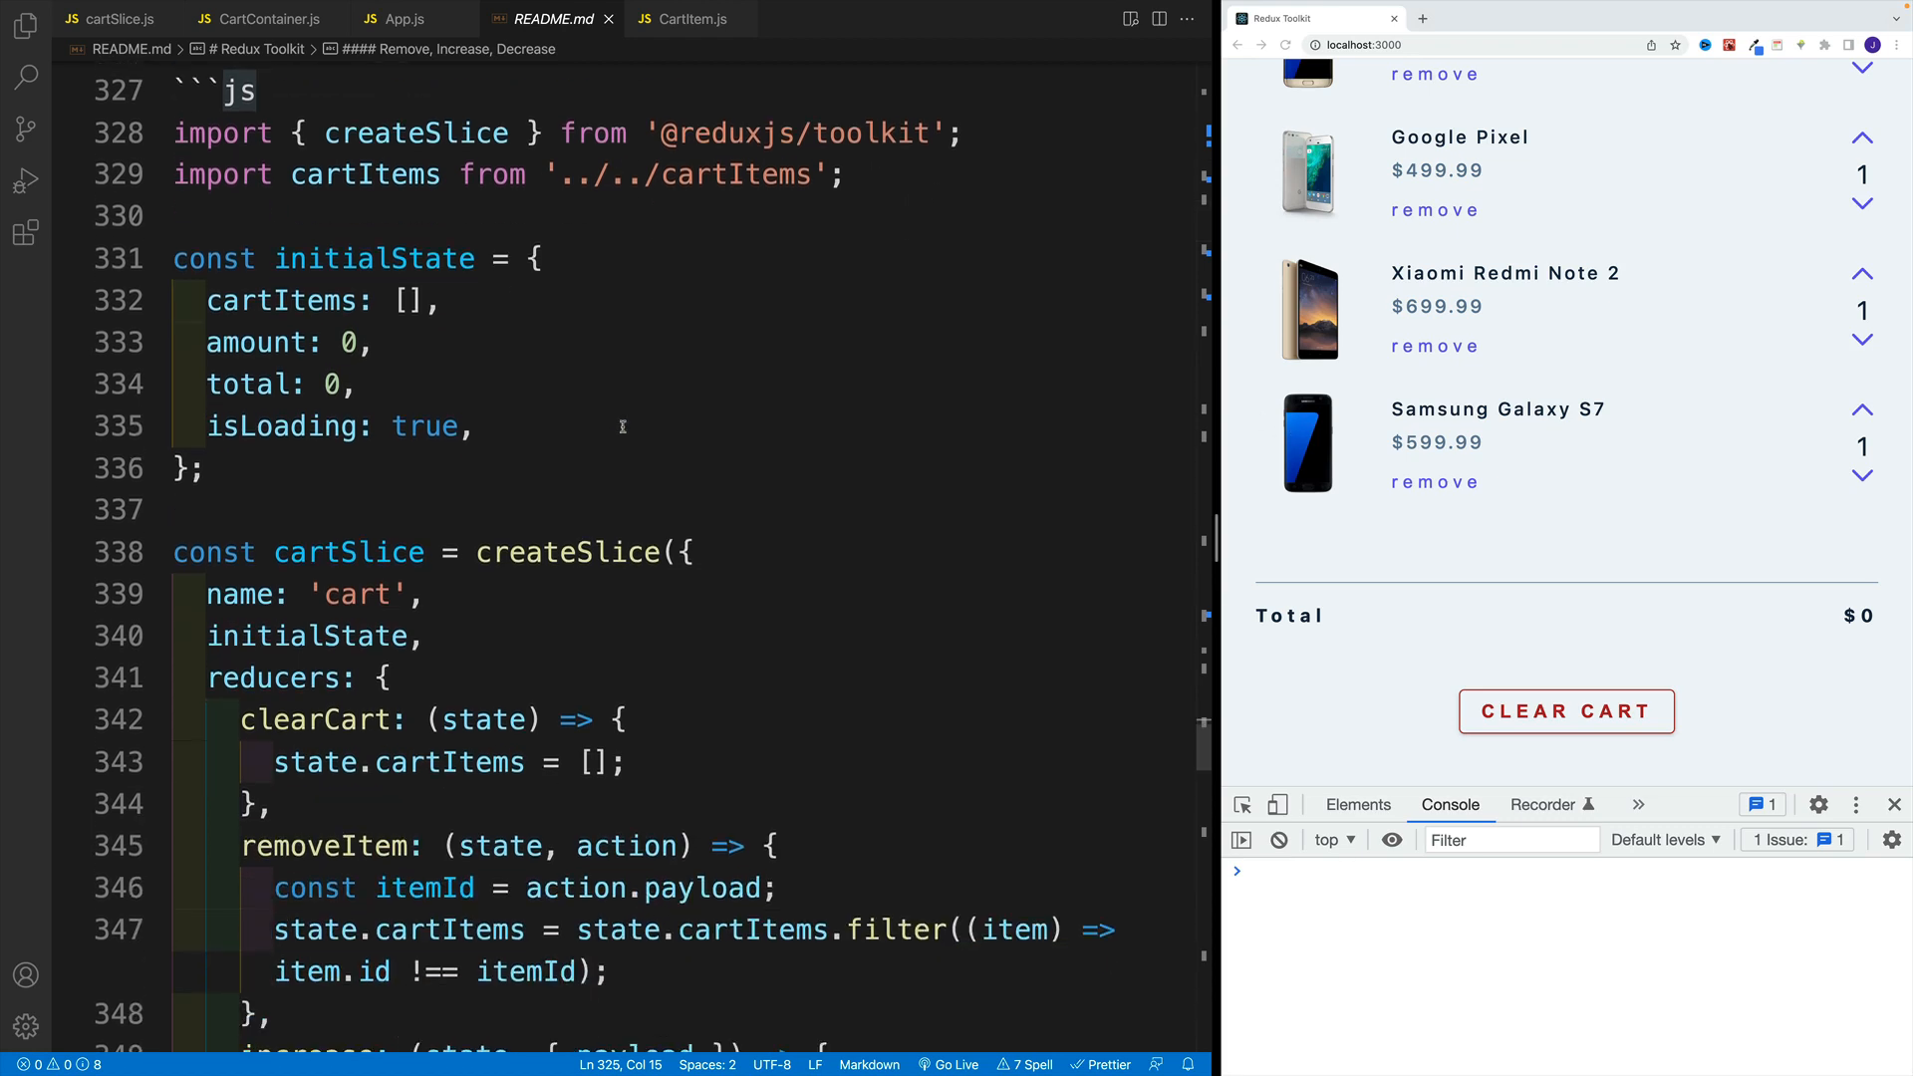
{"action": "scroll", "scroll_direction": "down", "scroll_amount": 3}
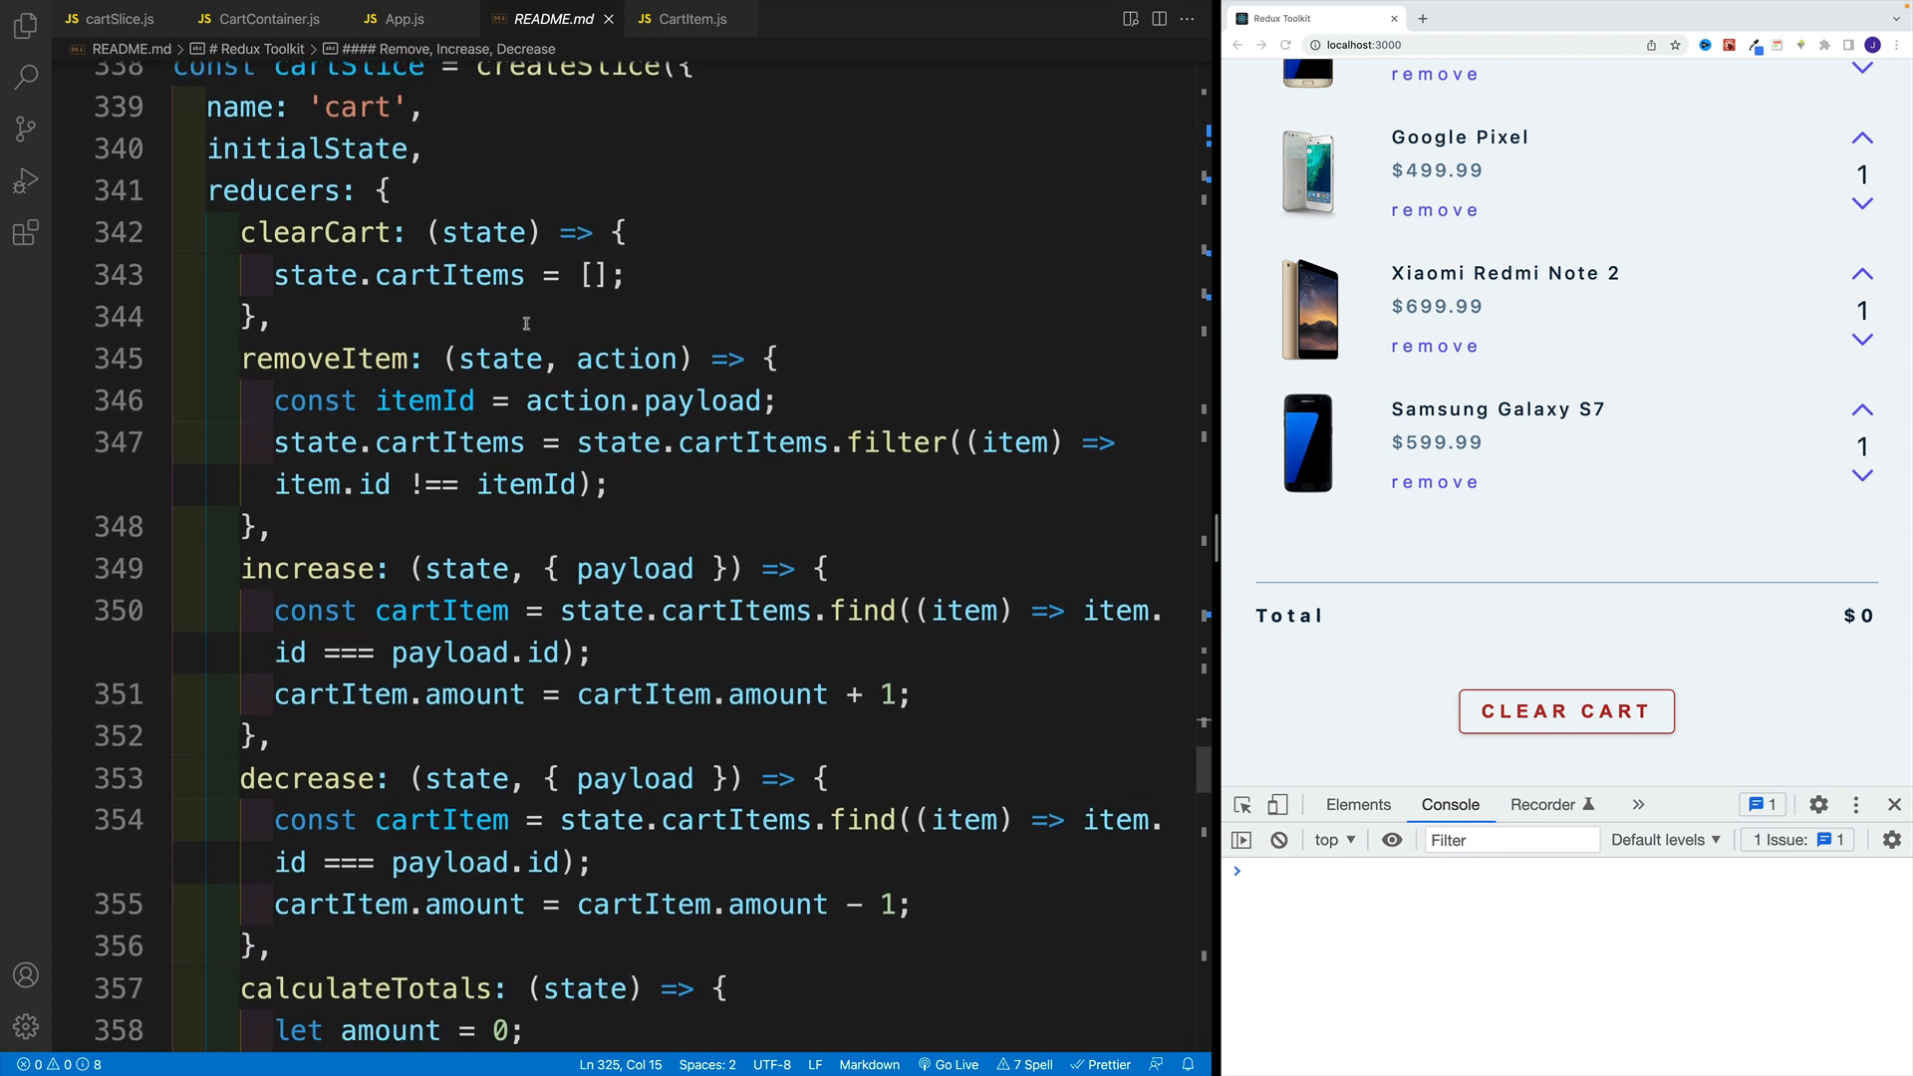
{"action": "double_click", "coordinate": [309, 359]}
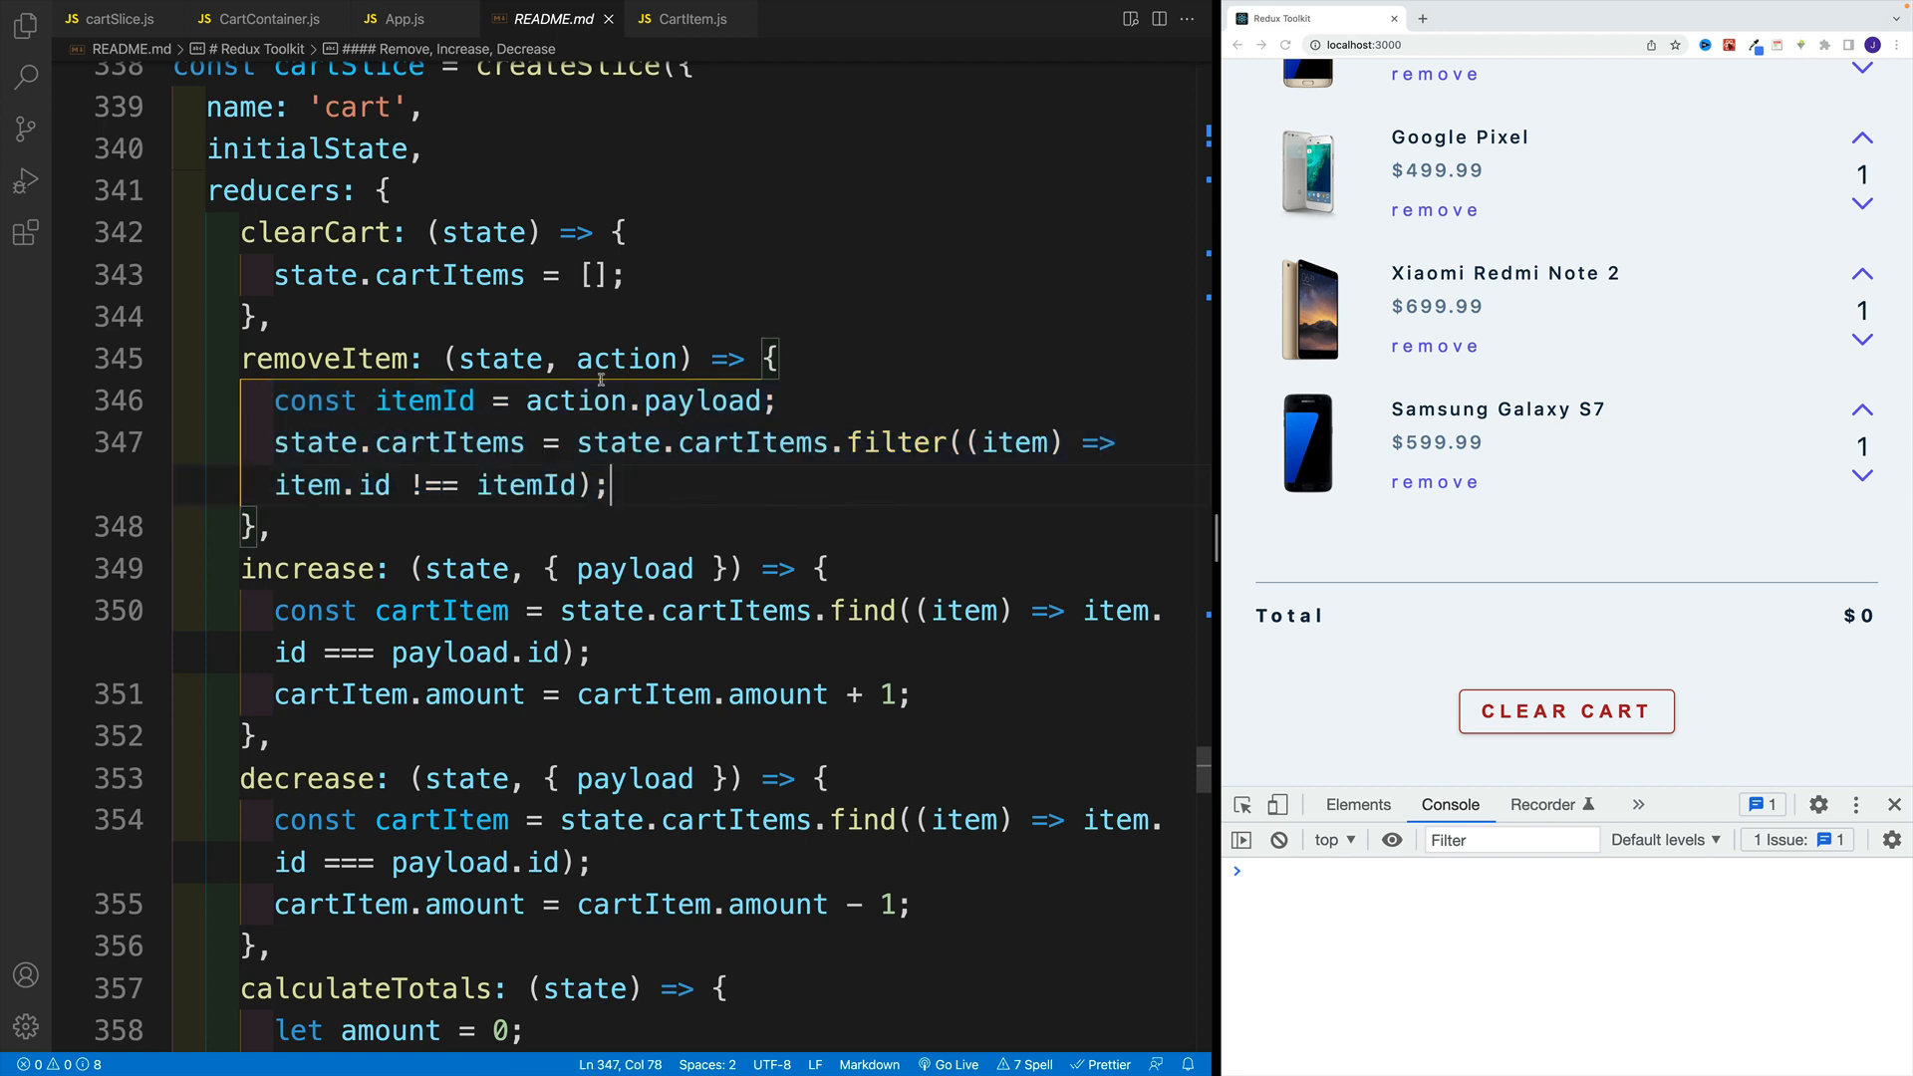
{"action": "double_click", "coordinate": [625, 359]}
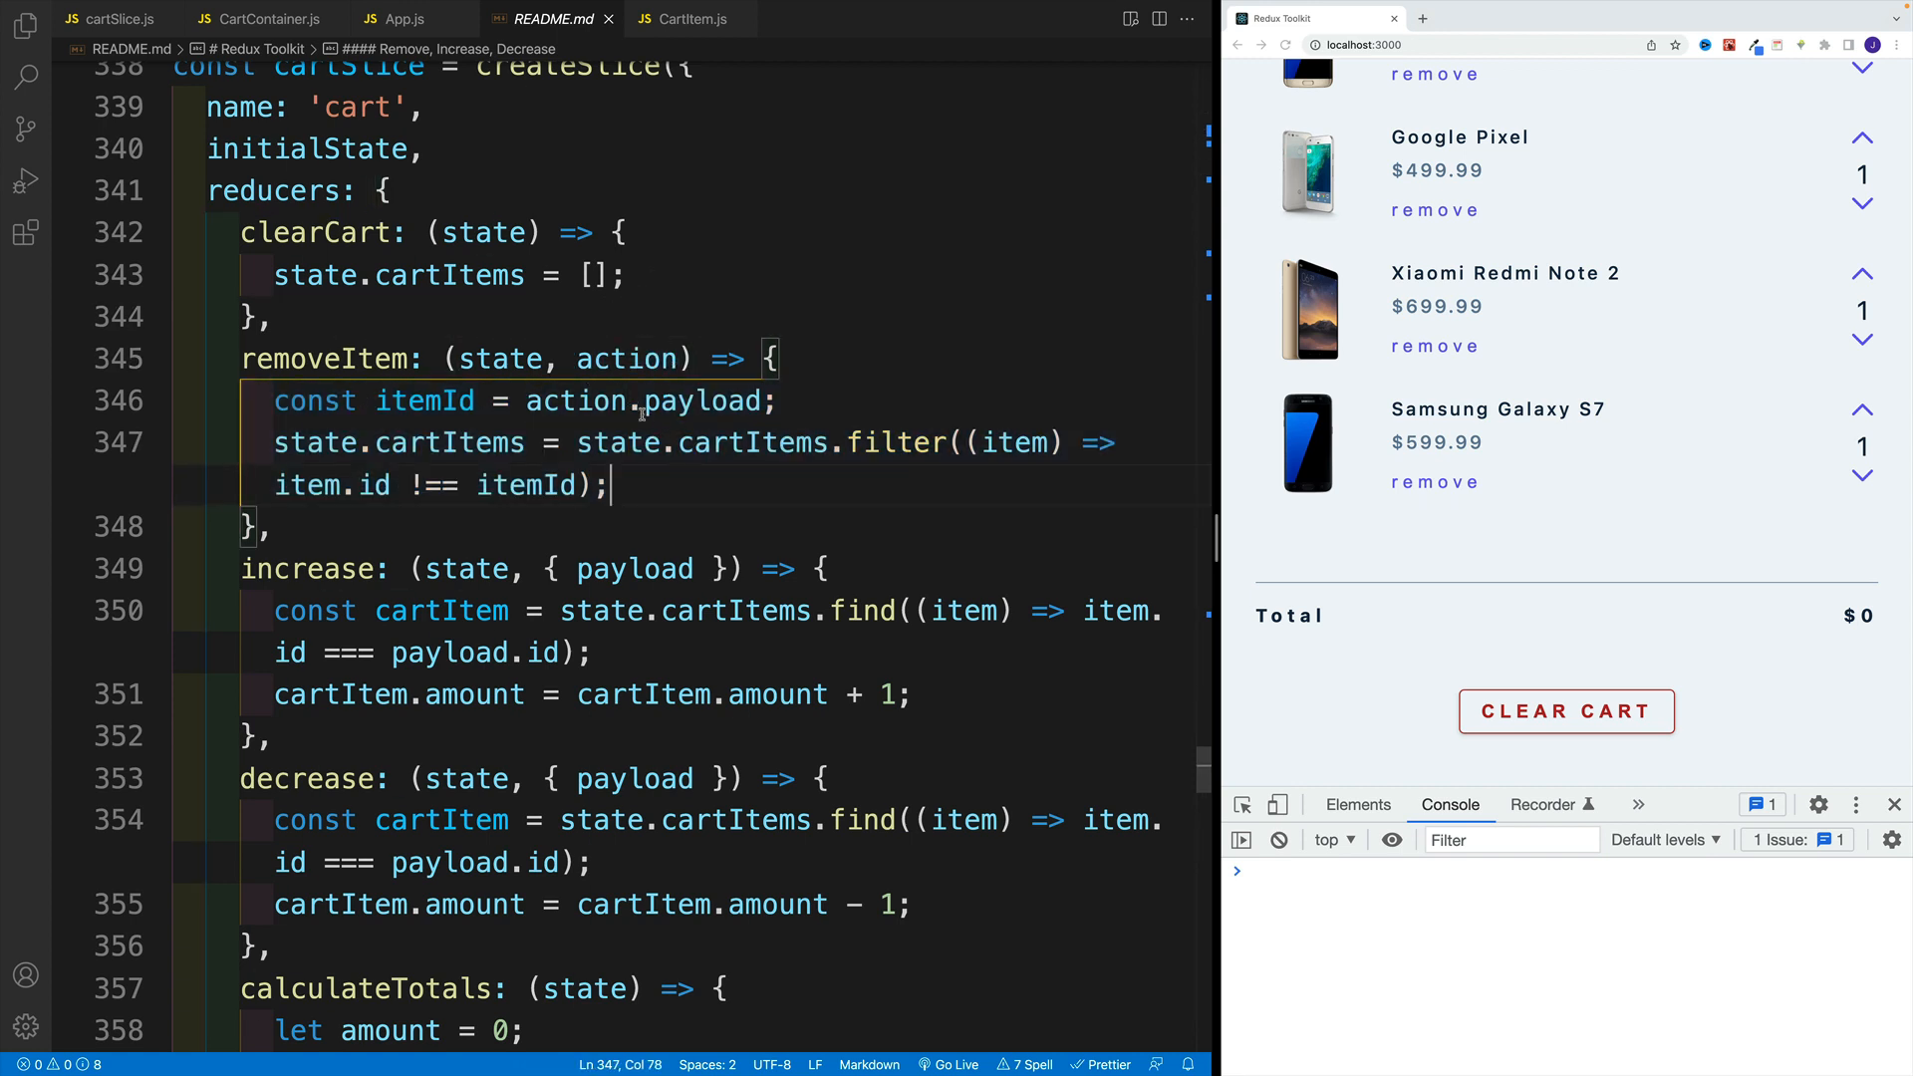
{"action": "double_click", "coordinate": [702, 400]}
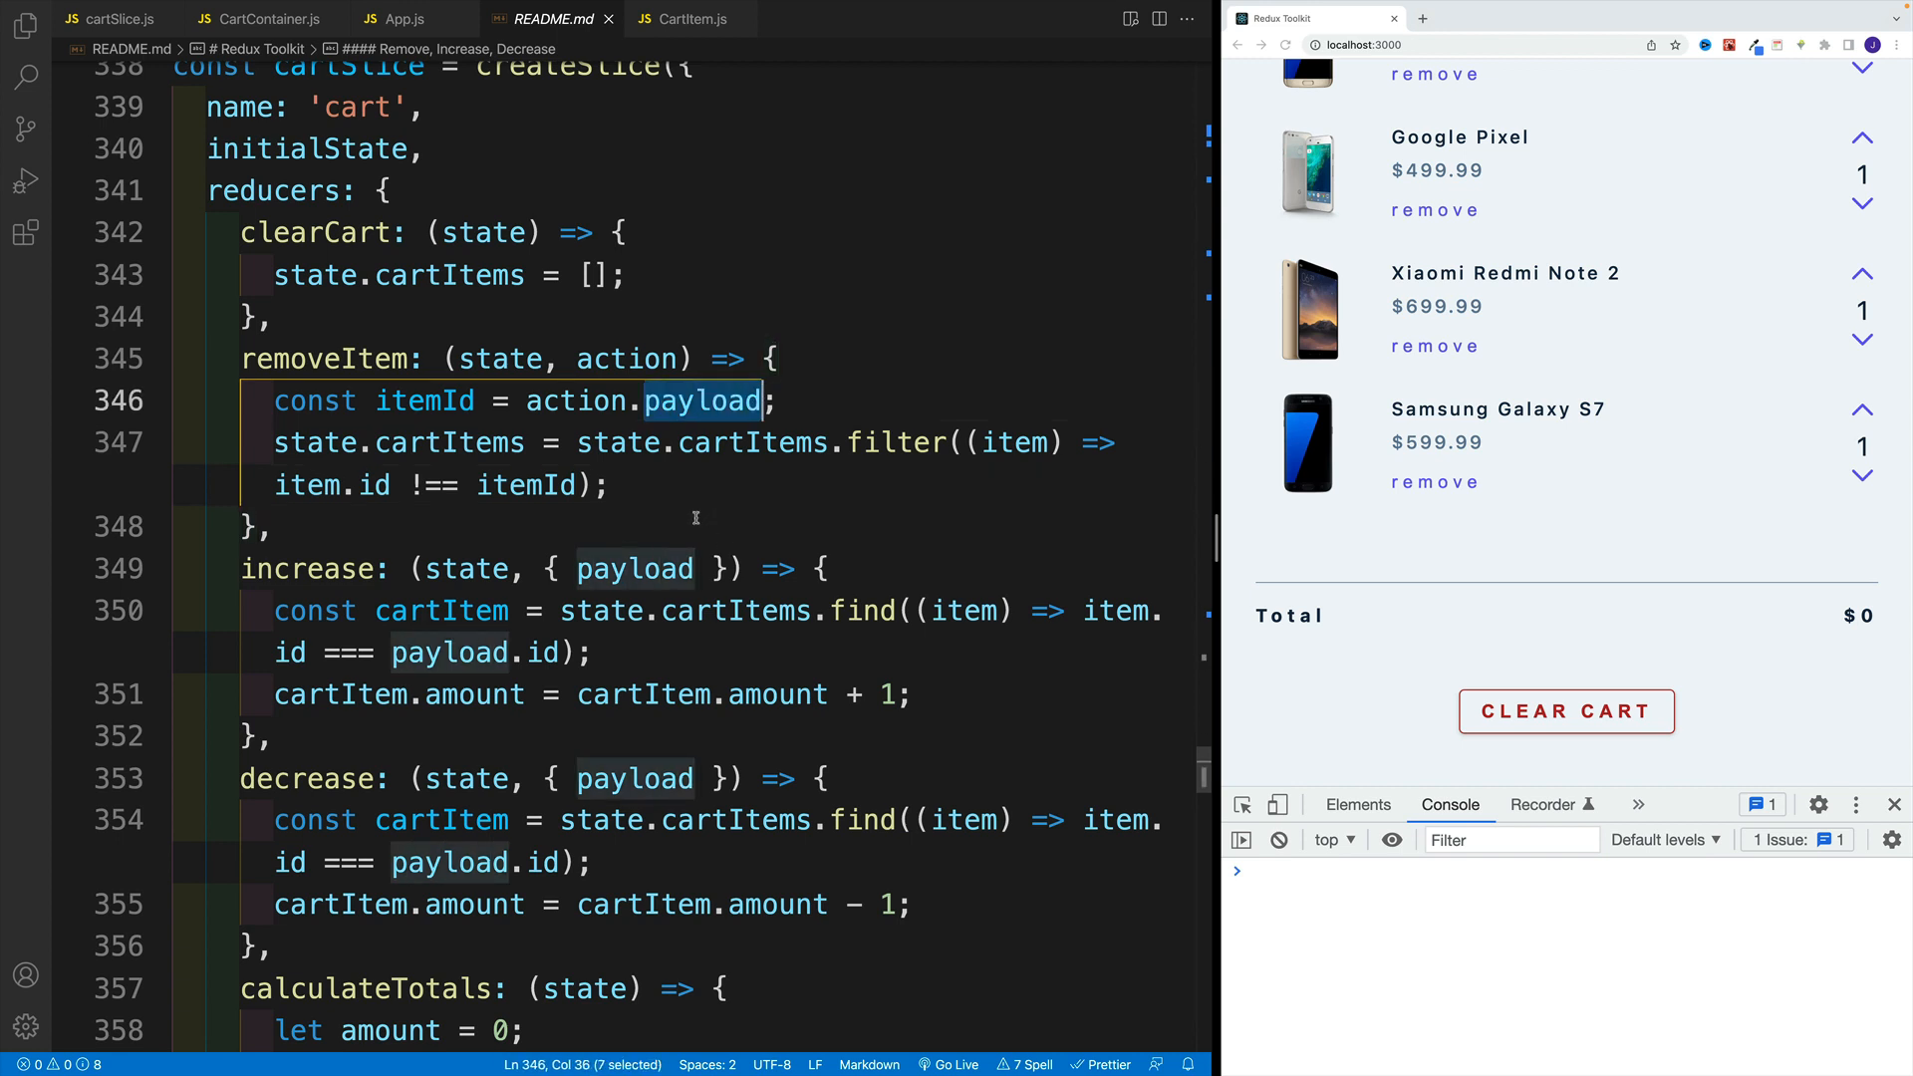
{"action": "mouse_move", "coordinate": [787, 279]}
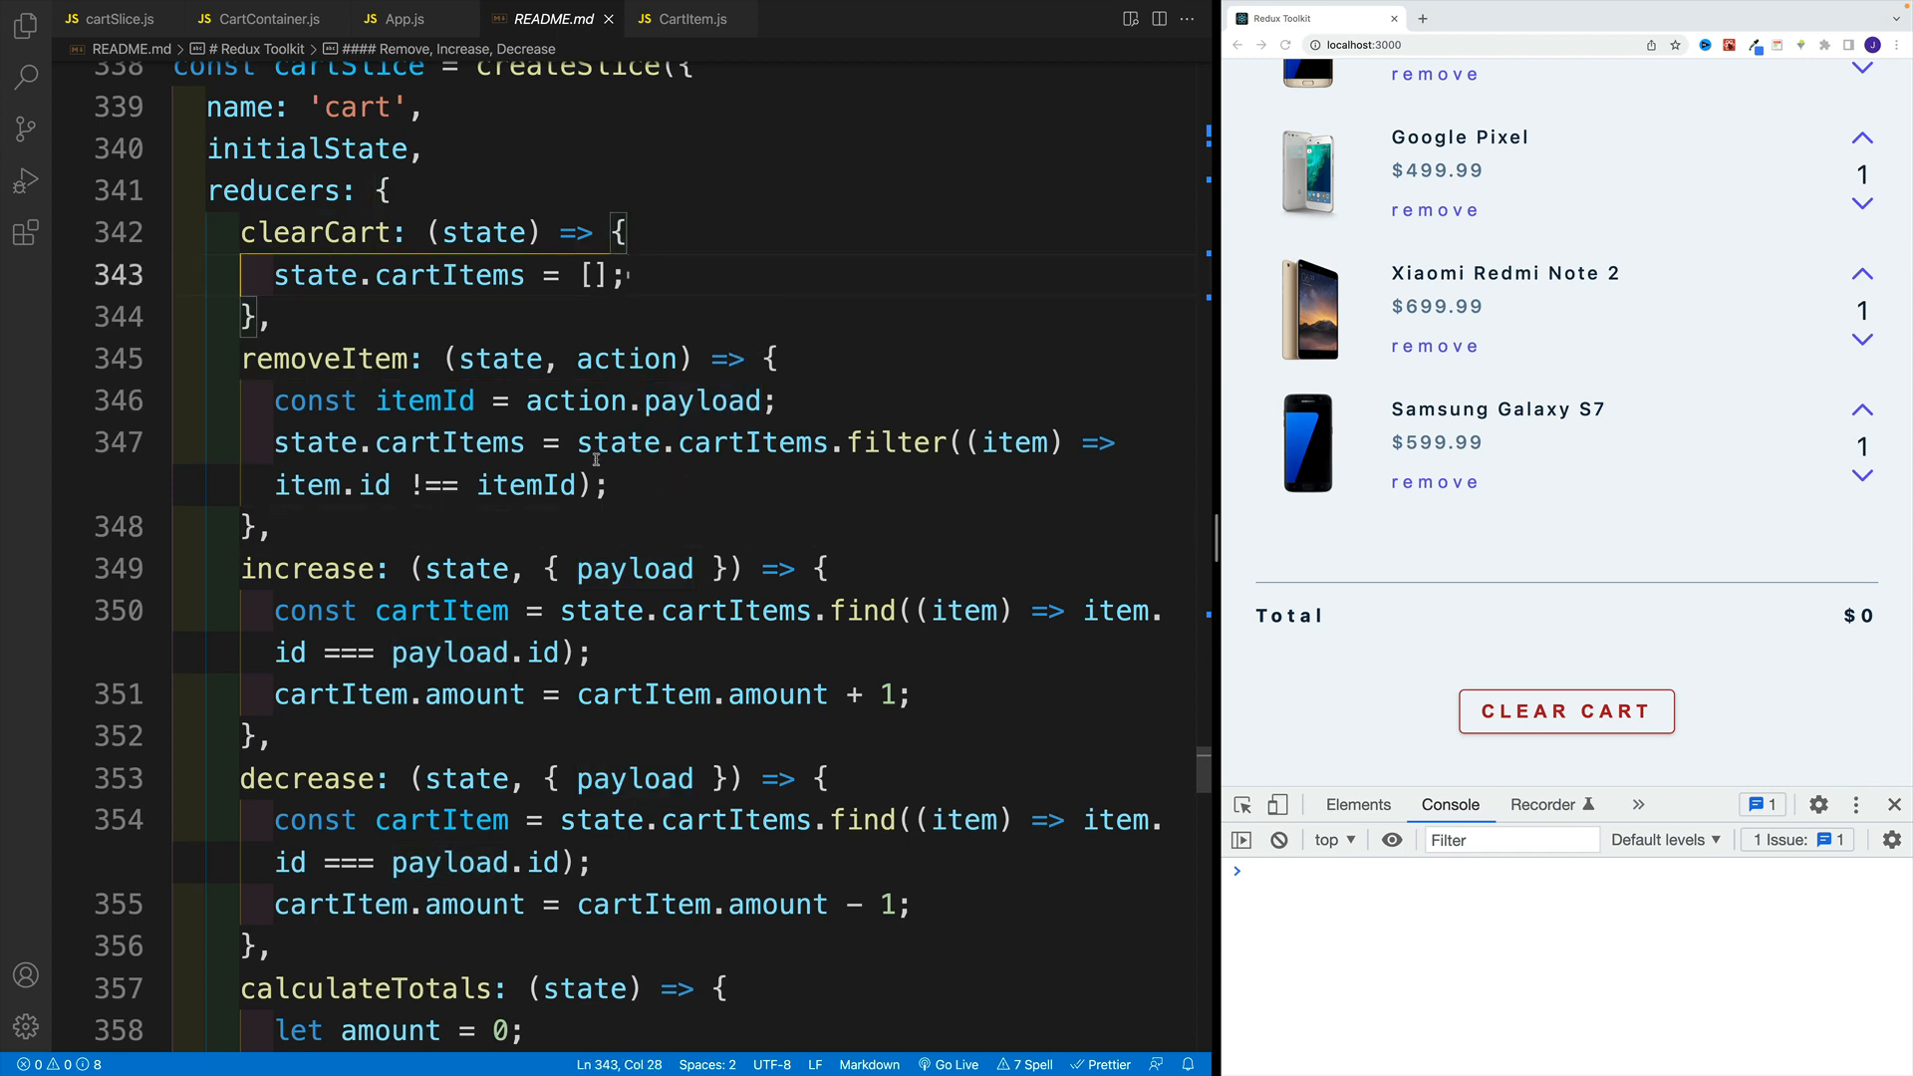
{"action": "left_click", "coordinate": [279, 317]}
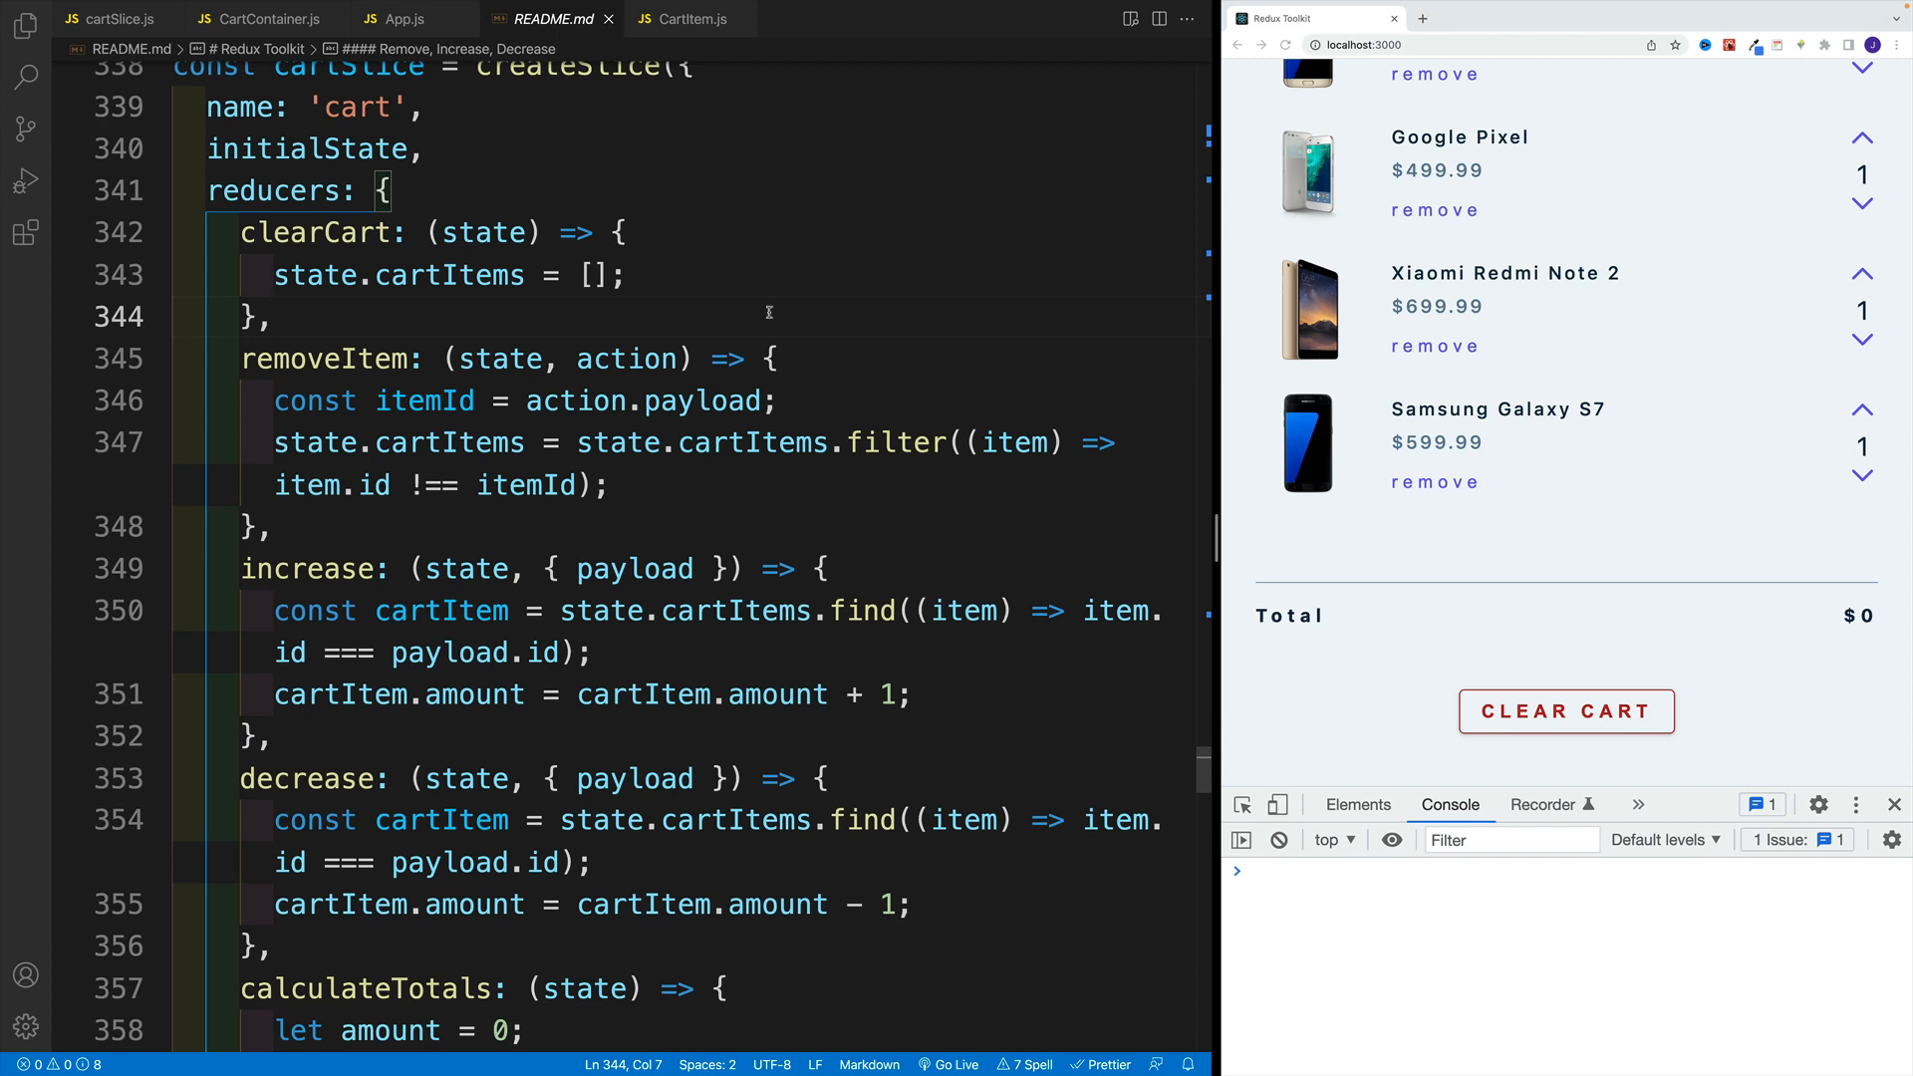
{"action": "left_click", "coordinate": [275, 526]}
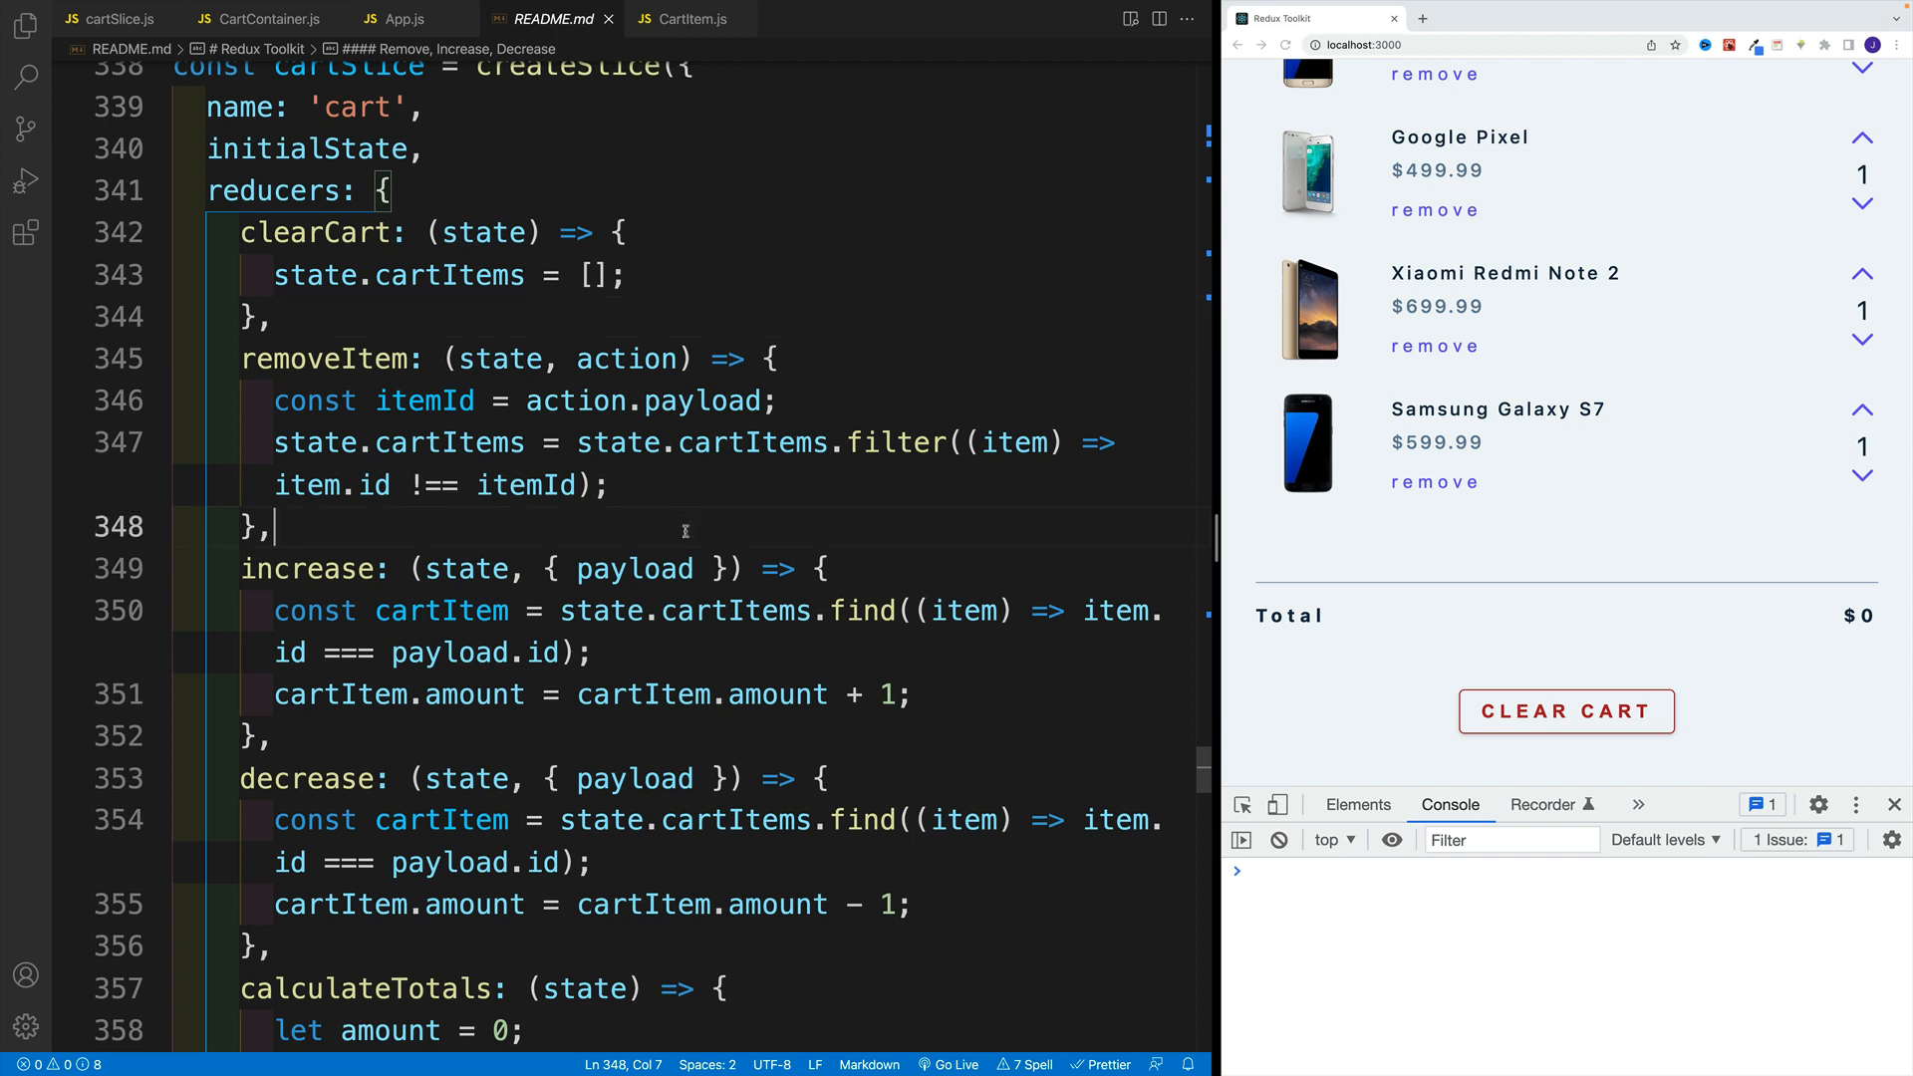
{"action": "mouse_move", "coordinate": [603, 642]}
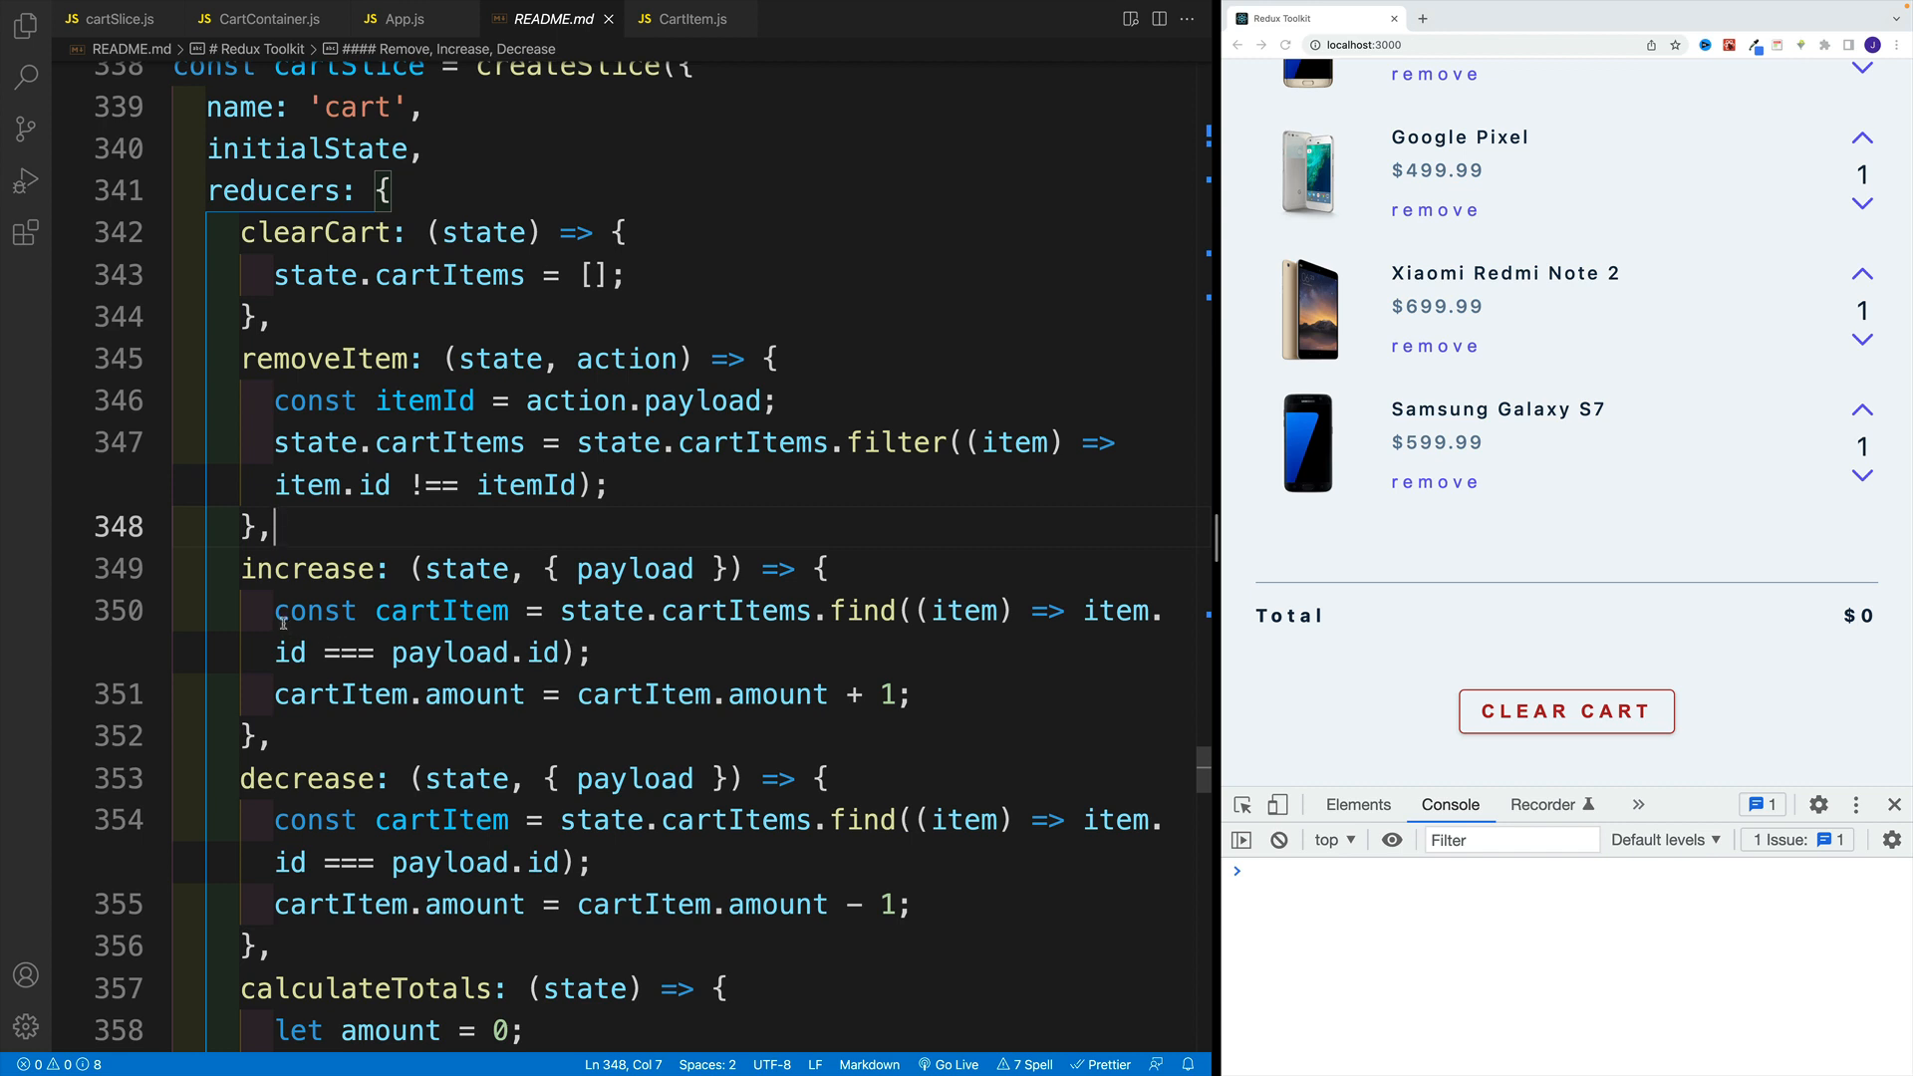
{"action": "left_click_drag", "start_coordinate": [275, 610], "coordinate": [909, 693]}
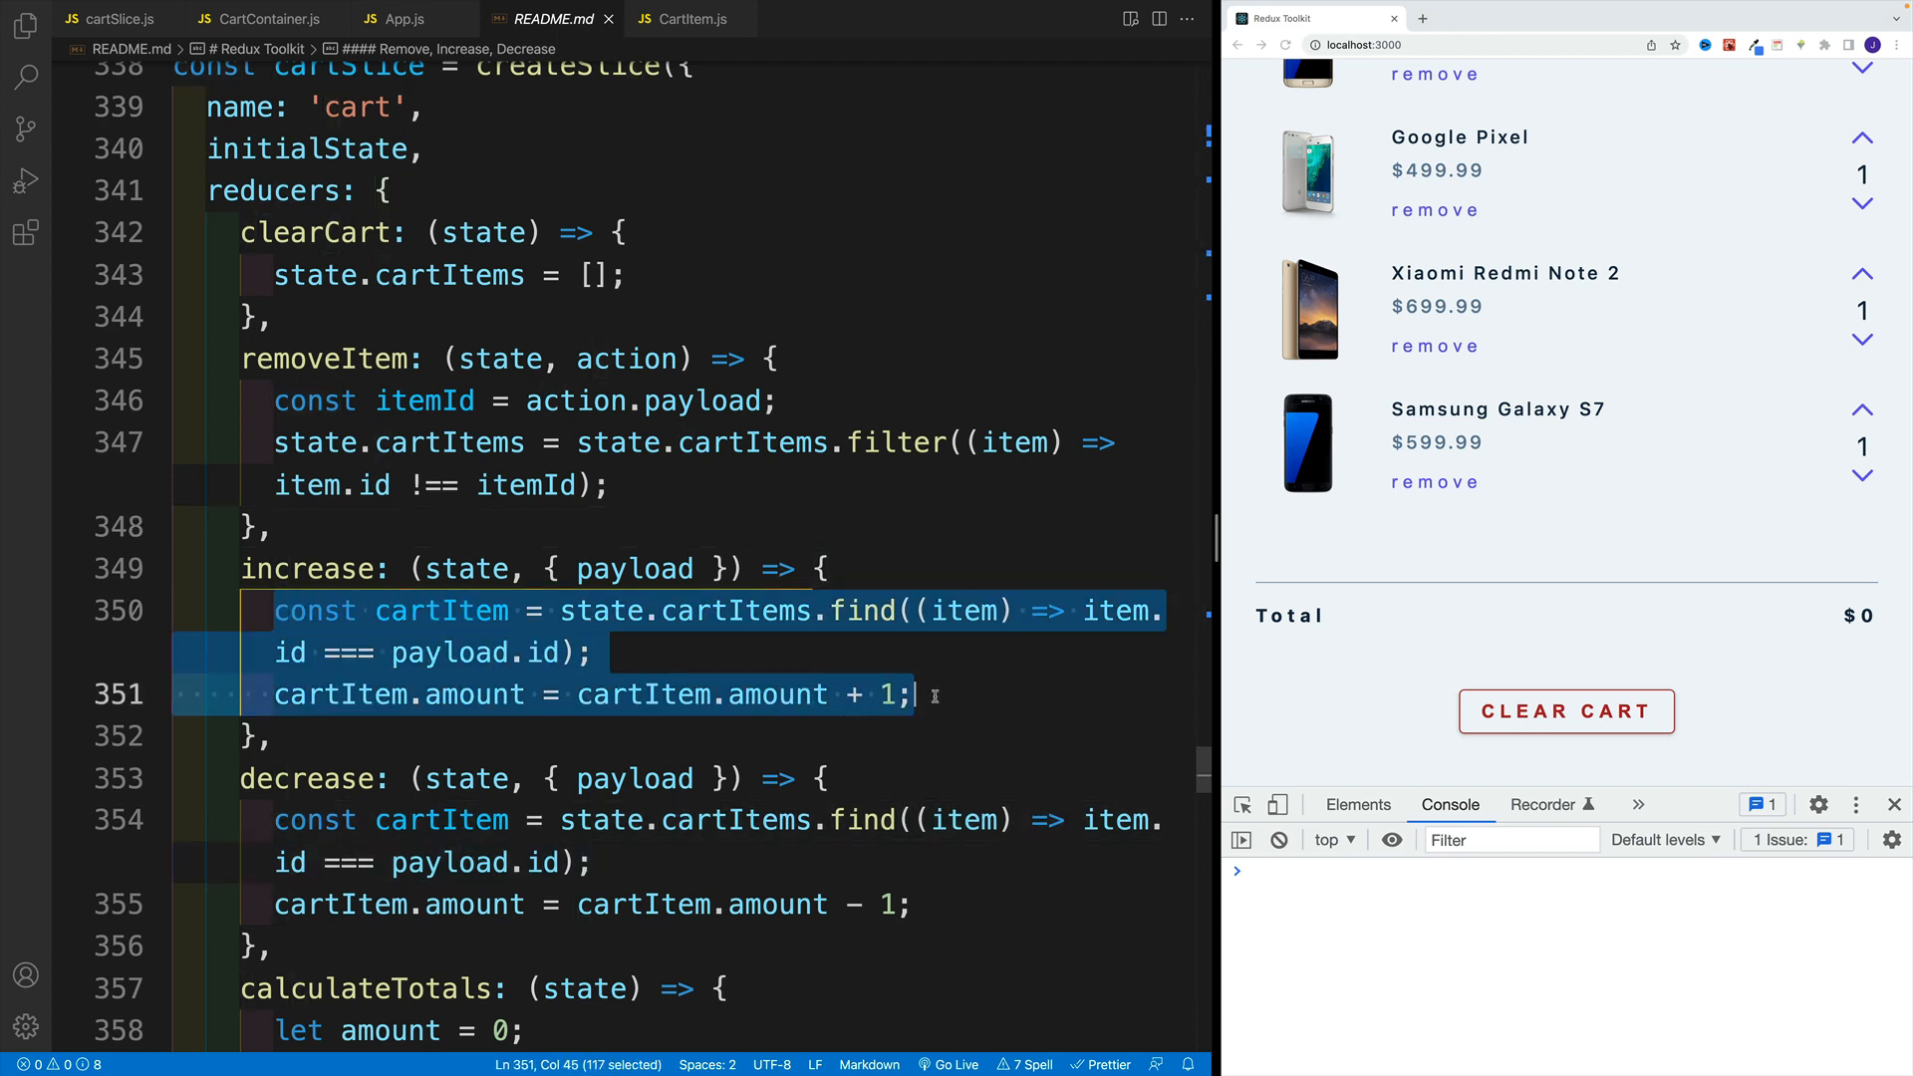
{"action": "left_click", "coordinate": [867, 487]}
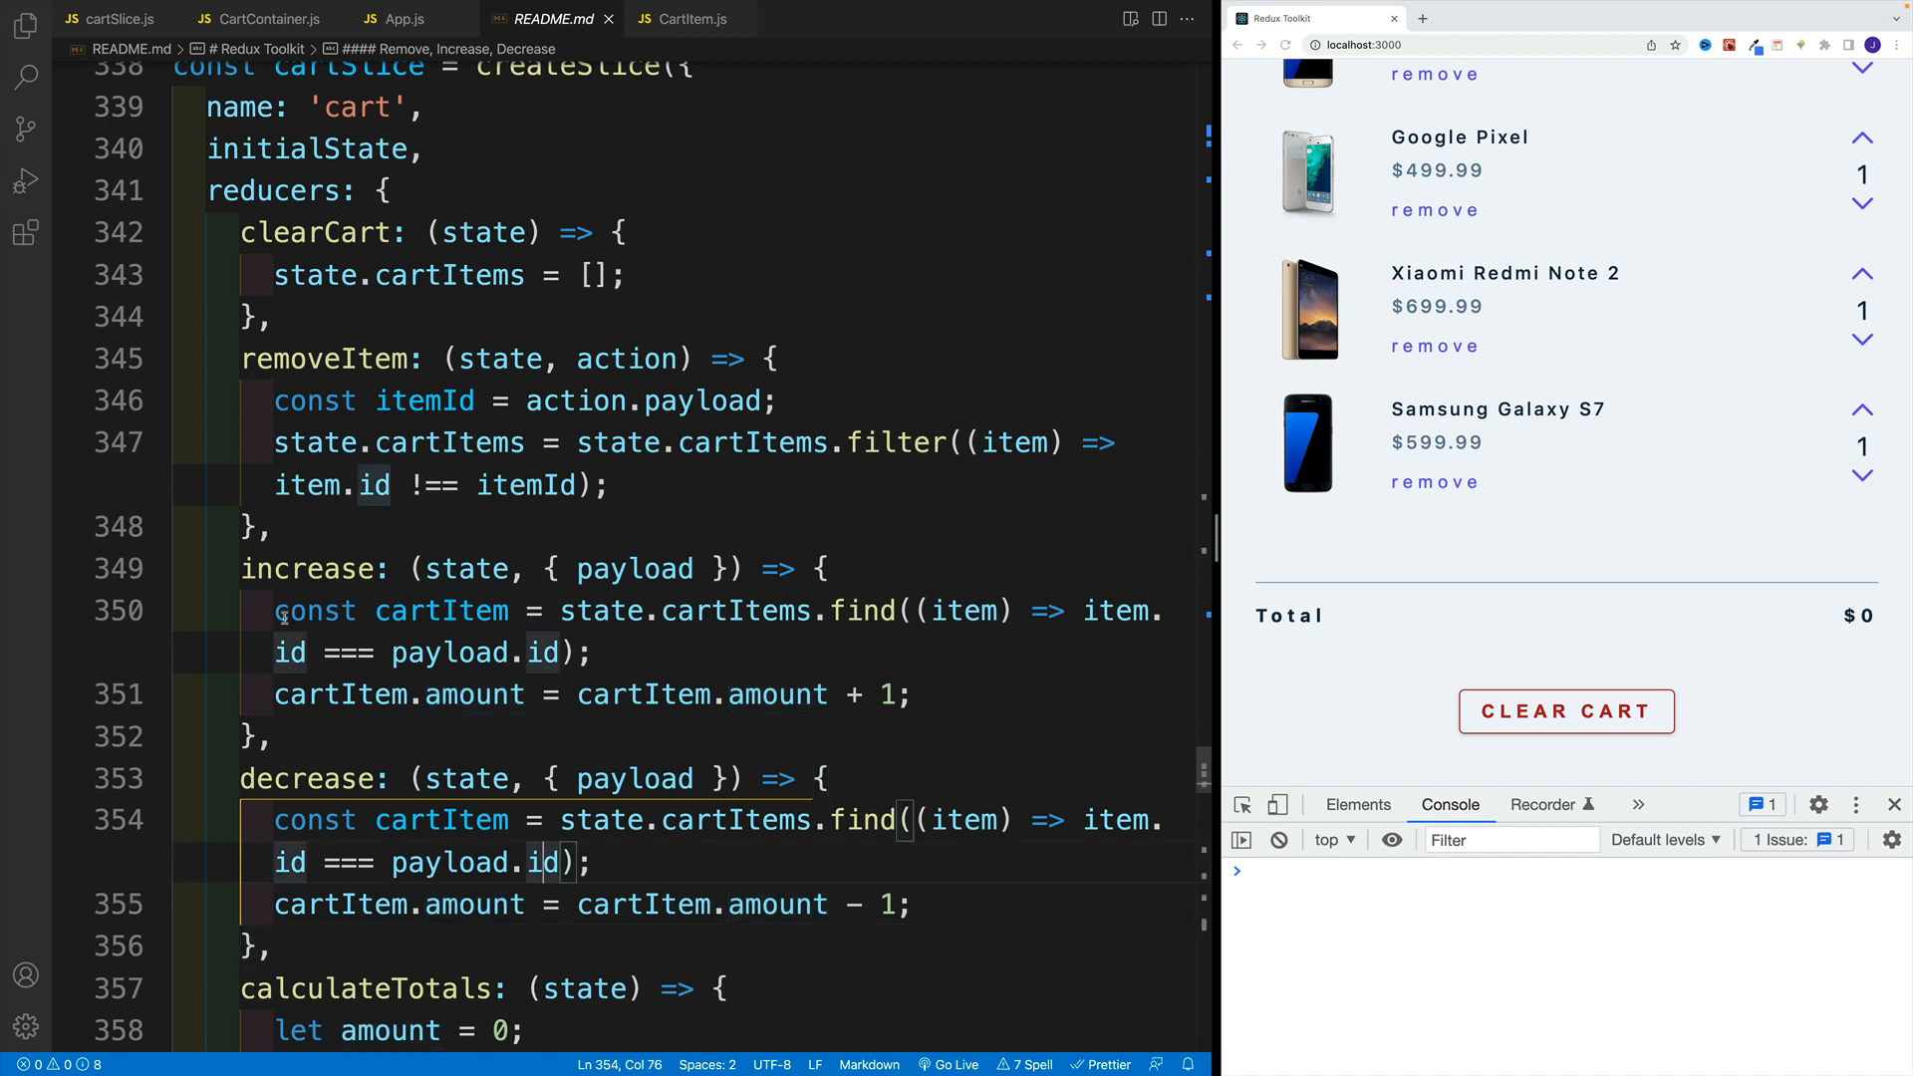
{"action": "left_click_drag", "start_coordinate": [242, 568], "coordinate": [359, 905]}
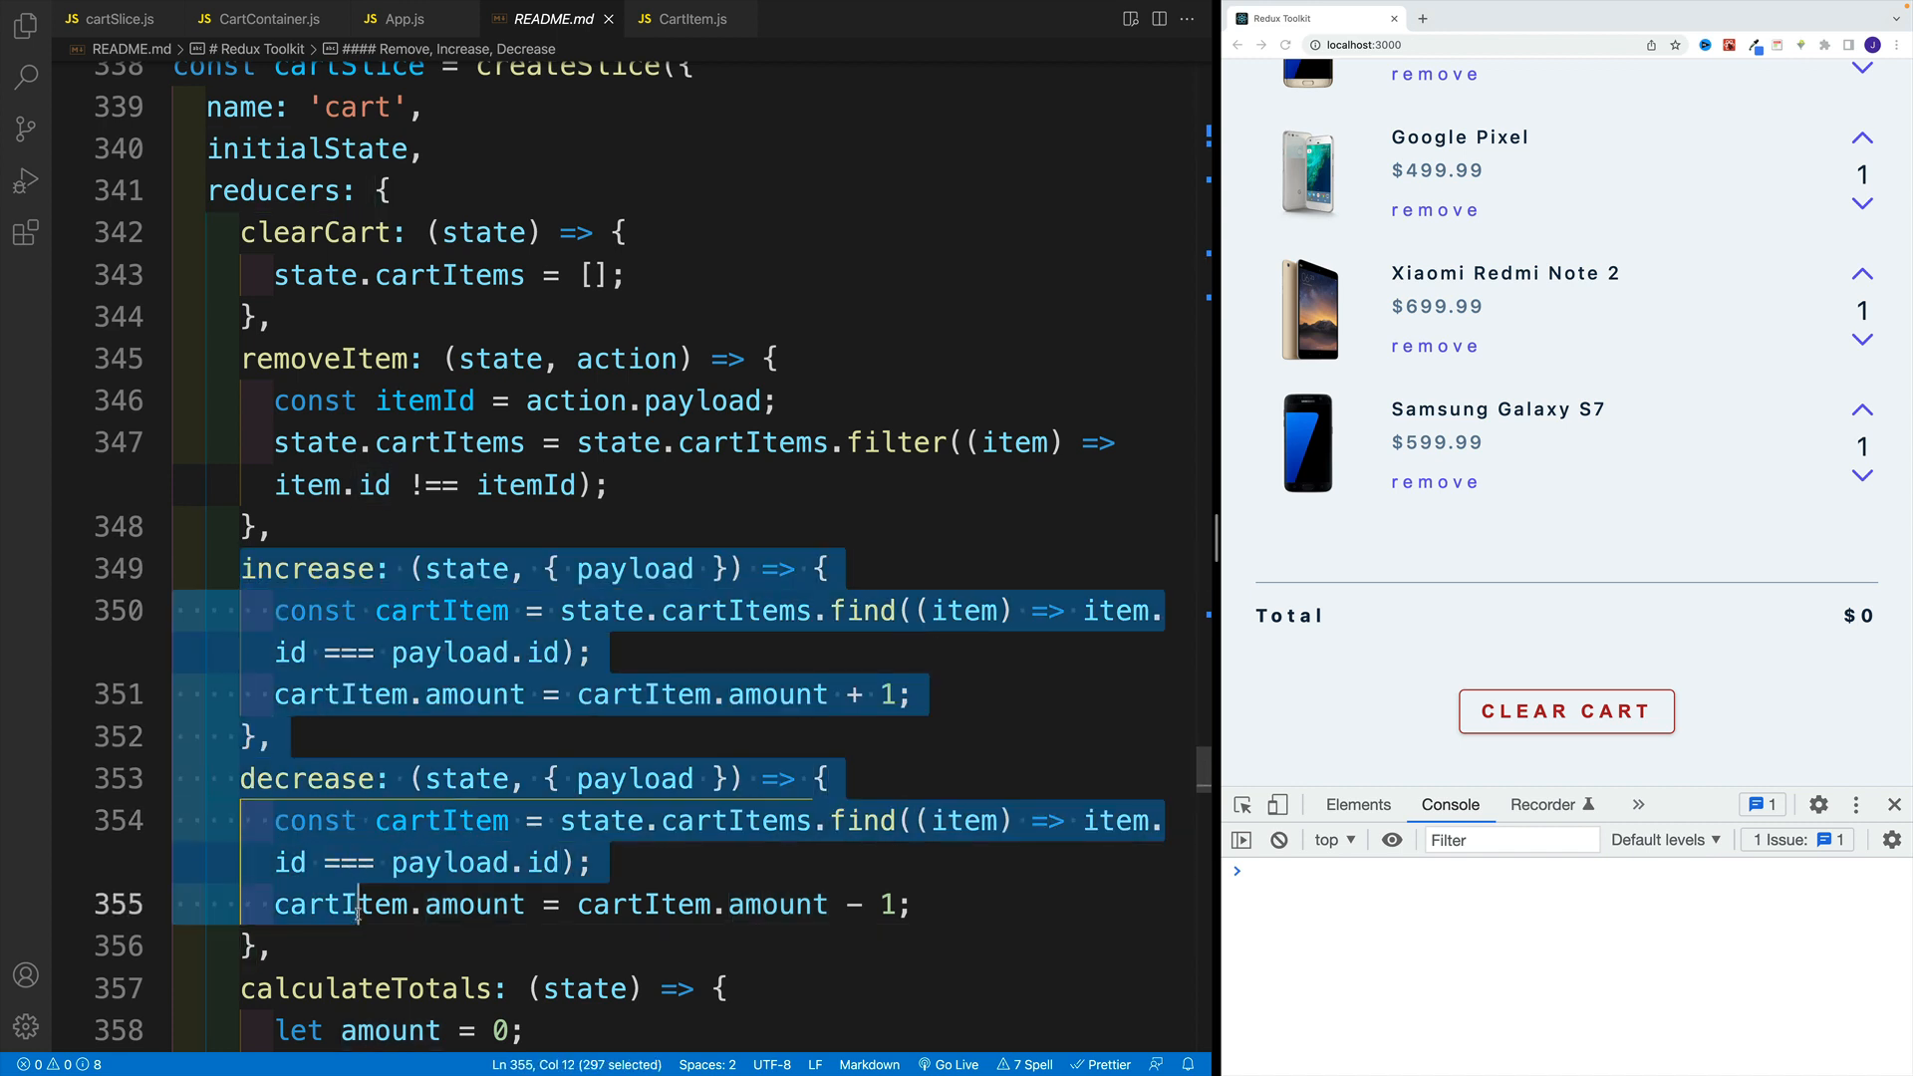
{"action": "left_click", "coordinate": [279, 736]}
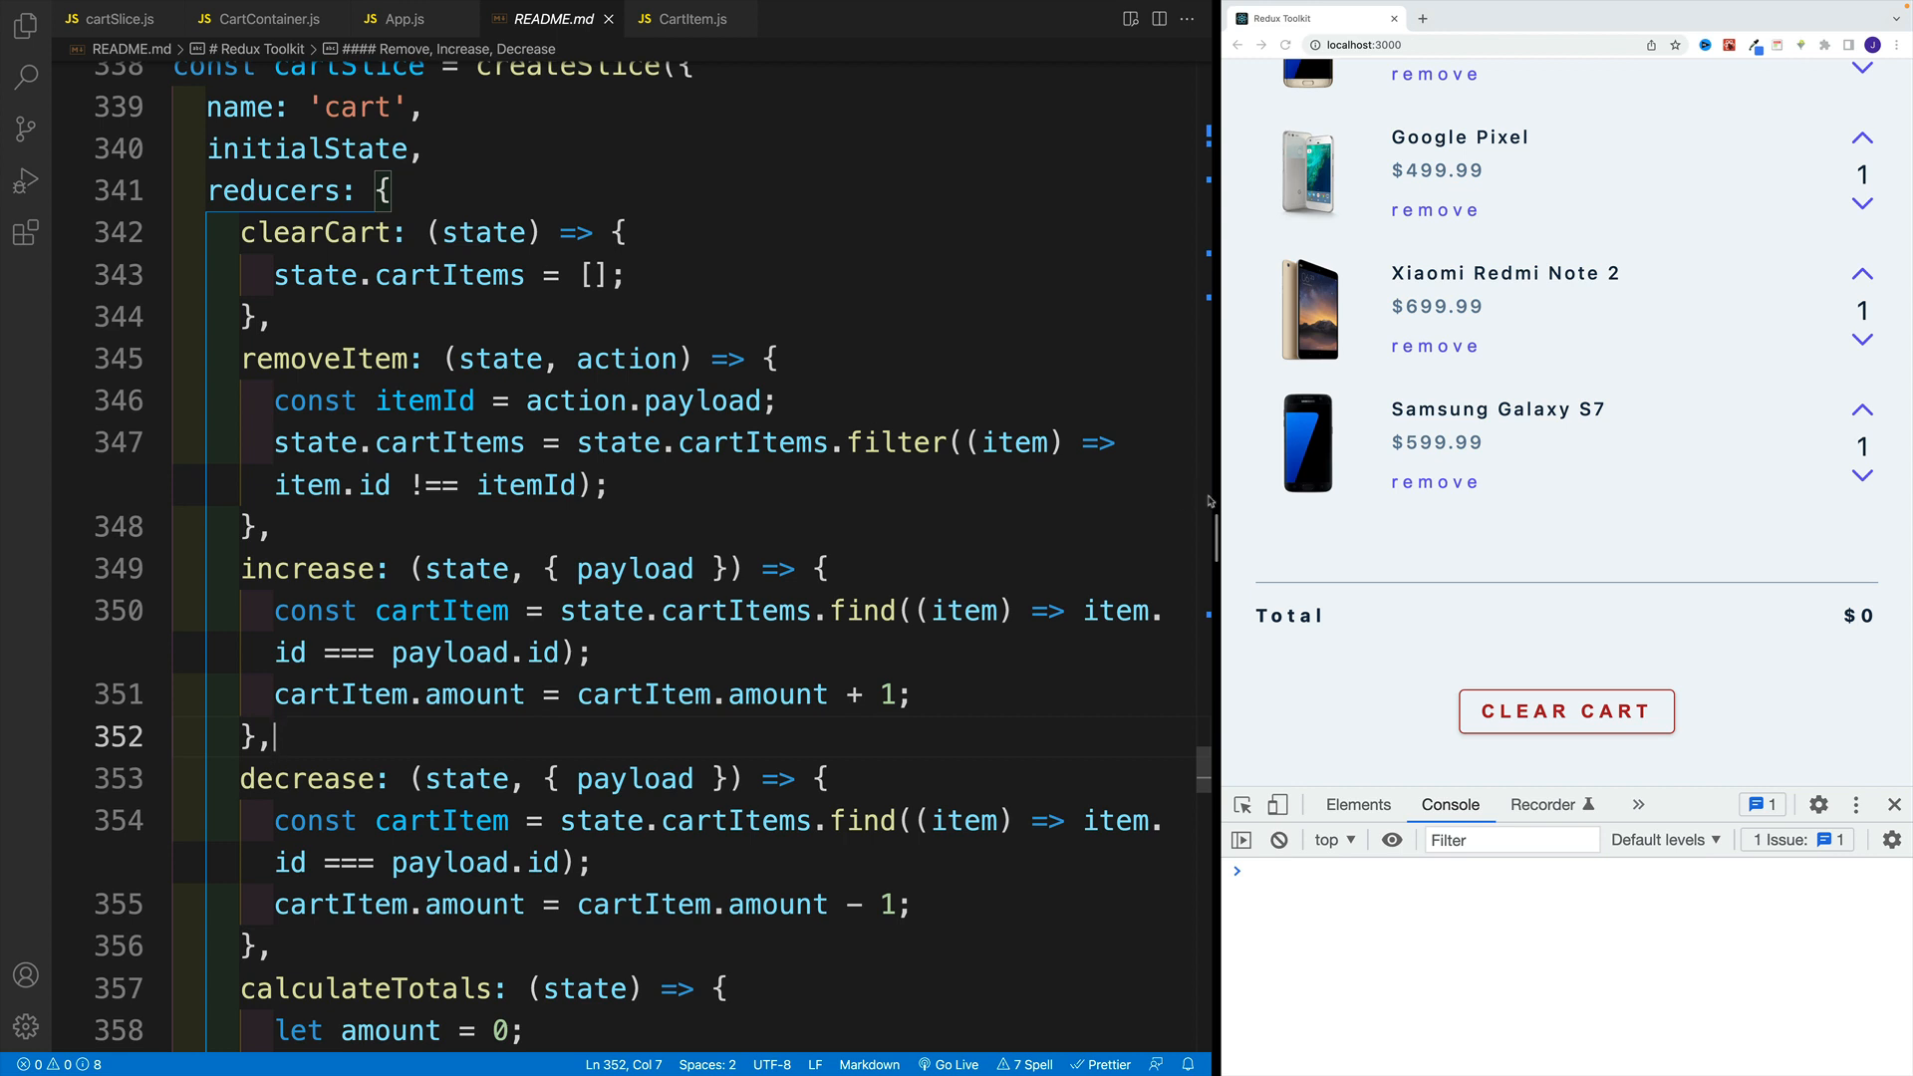
Check removeItem's action parameter in the README and the id prop in CartItem.js.
{"action": "left_click", "coordinate": [667, 526]}
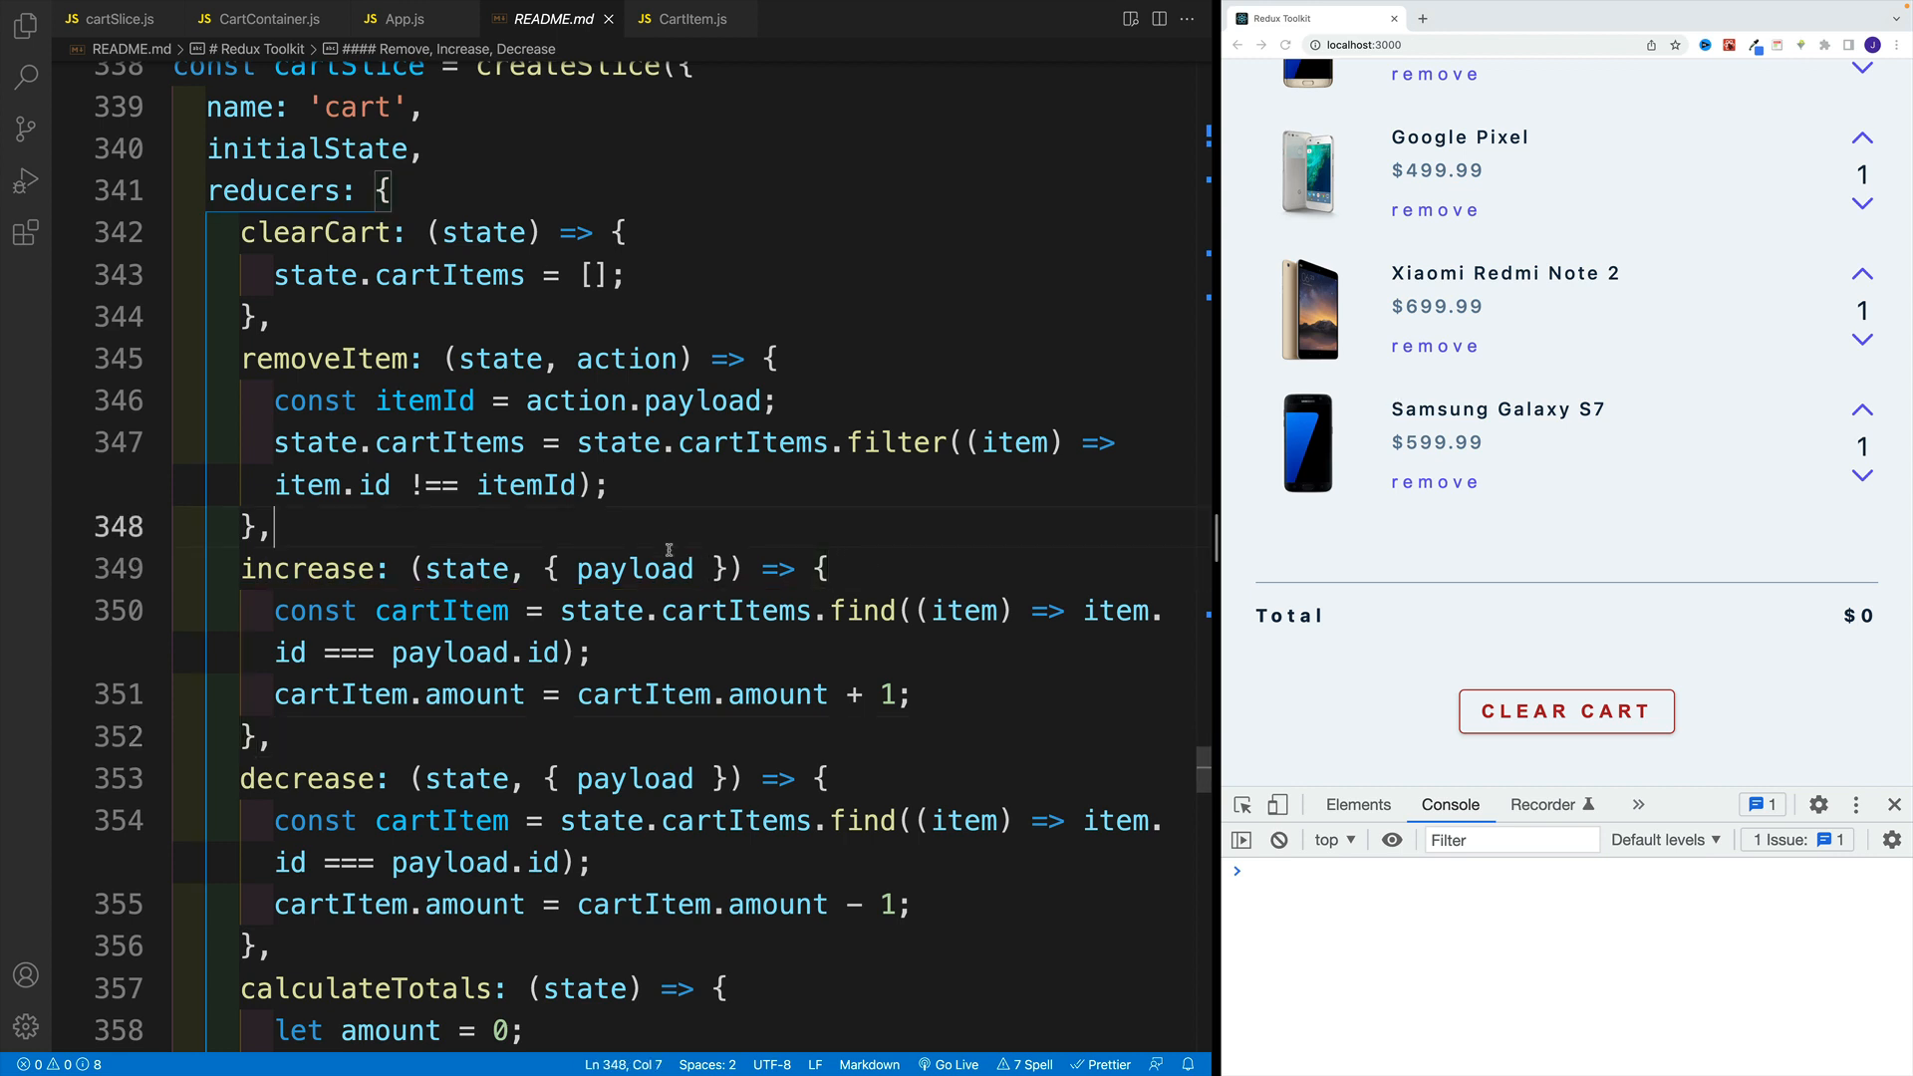
{"action": "mouse_move", "coordinate": [637, 522]}
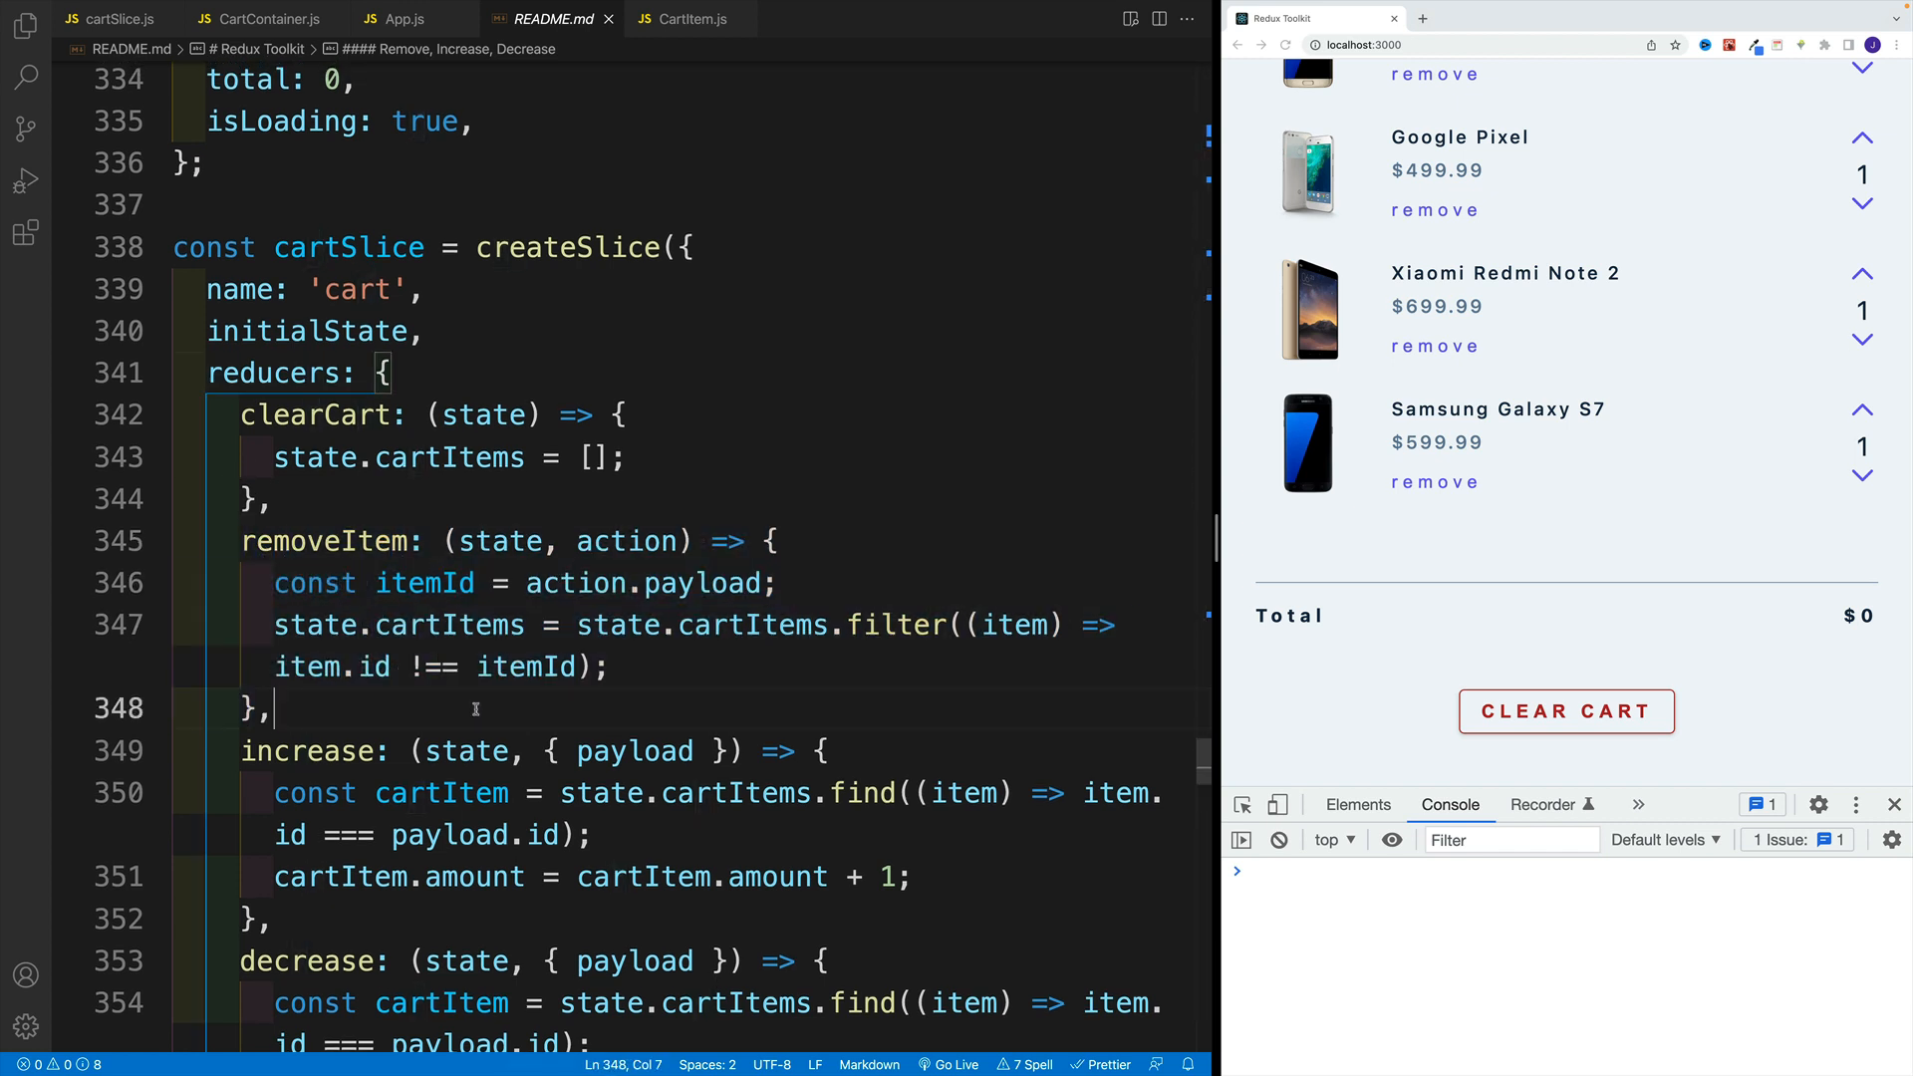
{"action": "double_click", "coordinate": [626, 540]}
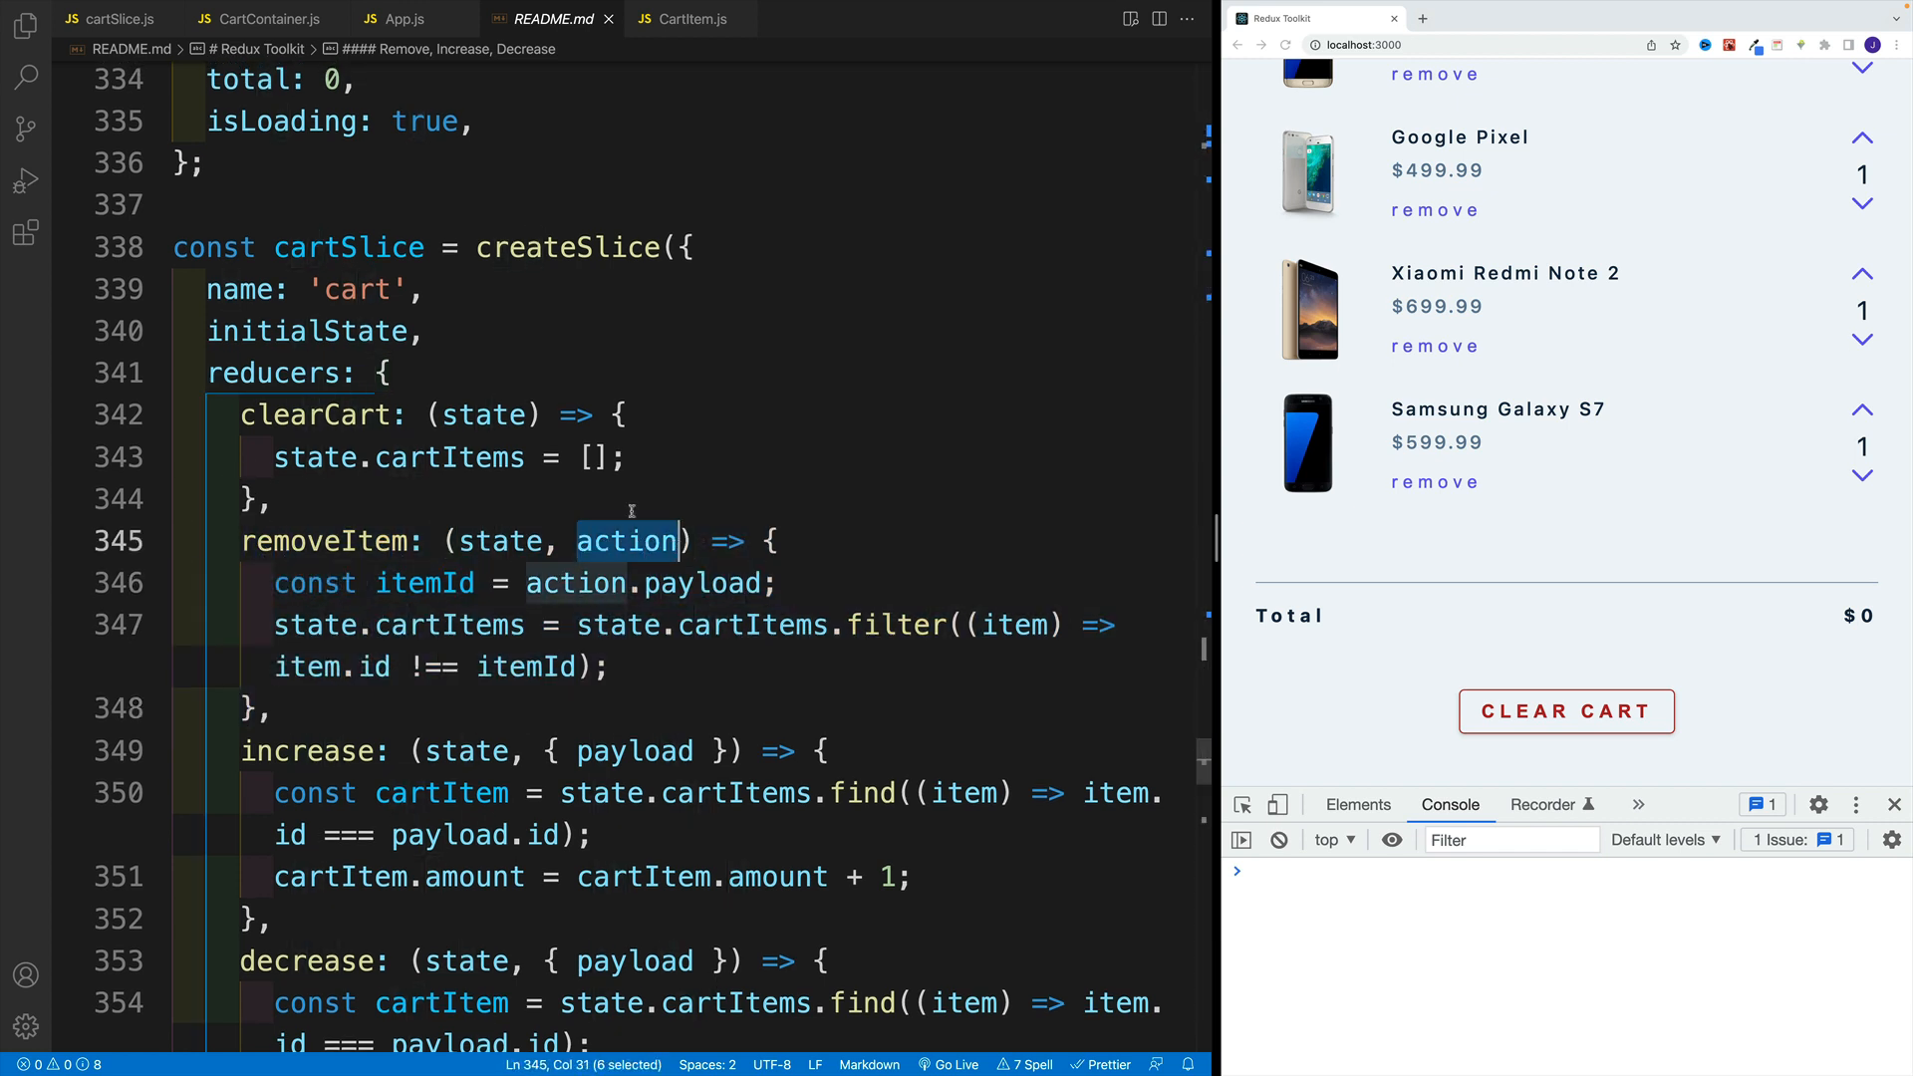
{"action": "left_click", "coordinate": [279, 498]}
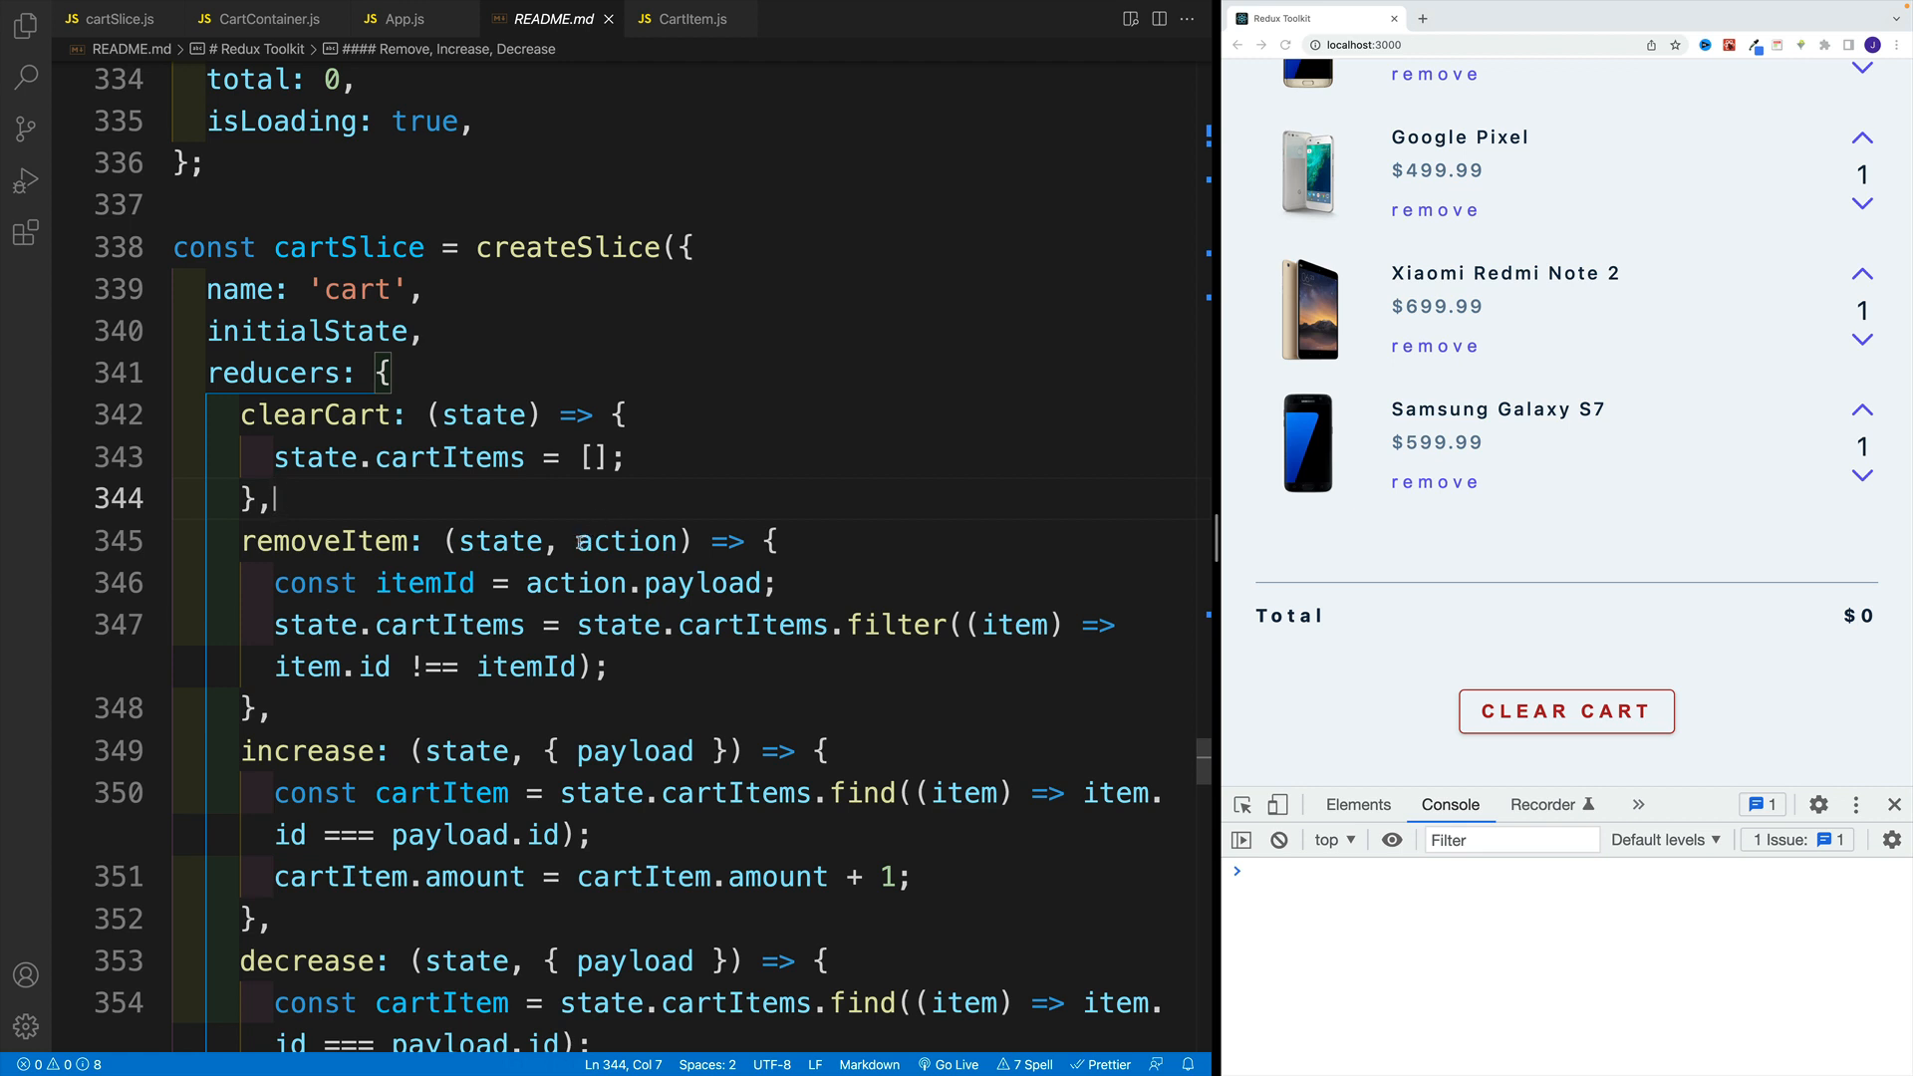
{"action": "double_click", "coordinate": [659, 584]}
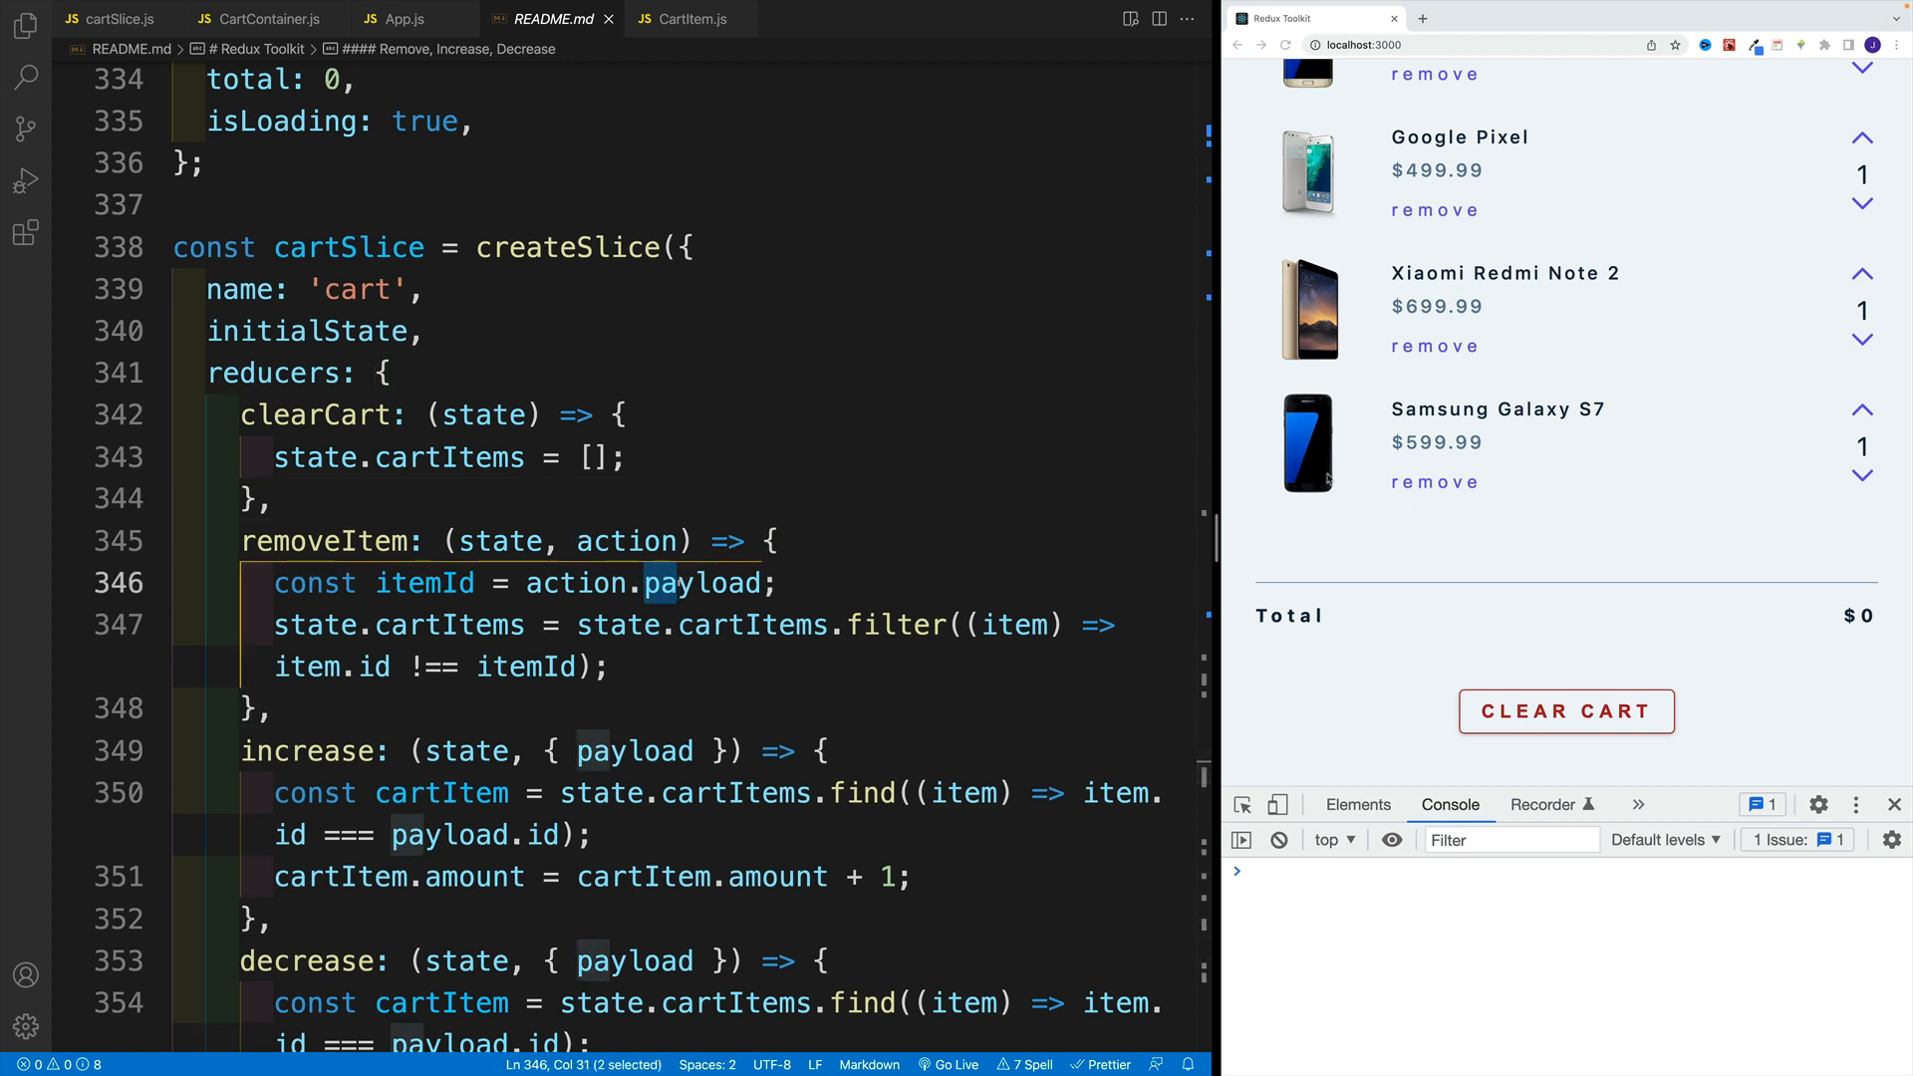
{"action": "left_click", "coordinate": [275, 498]}
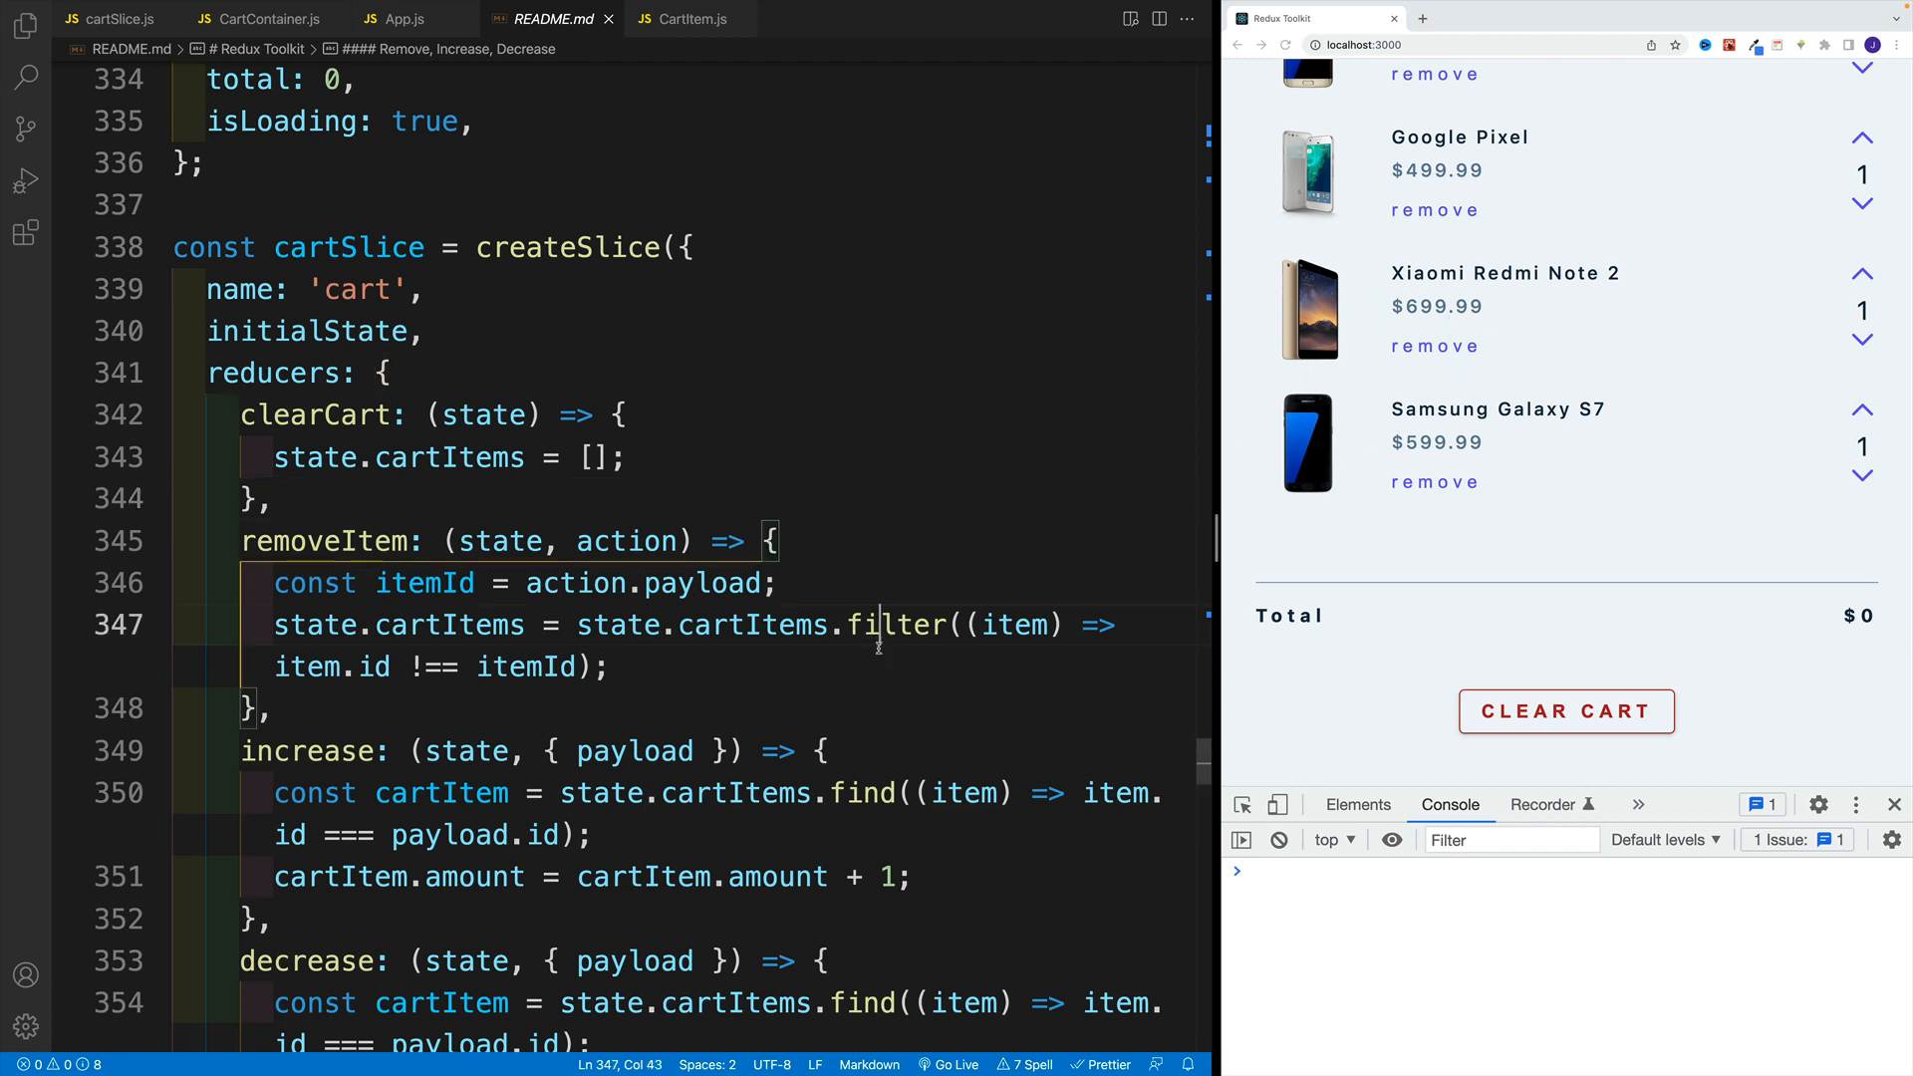
{"action": "double_click", "coordinate": [894, 624]}
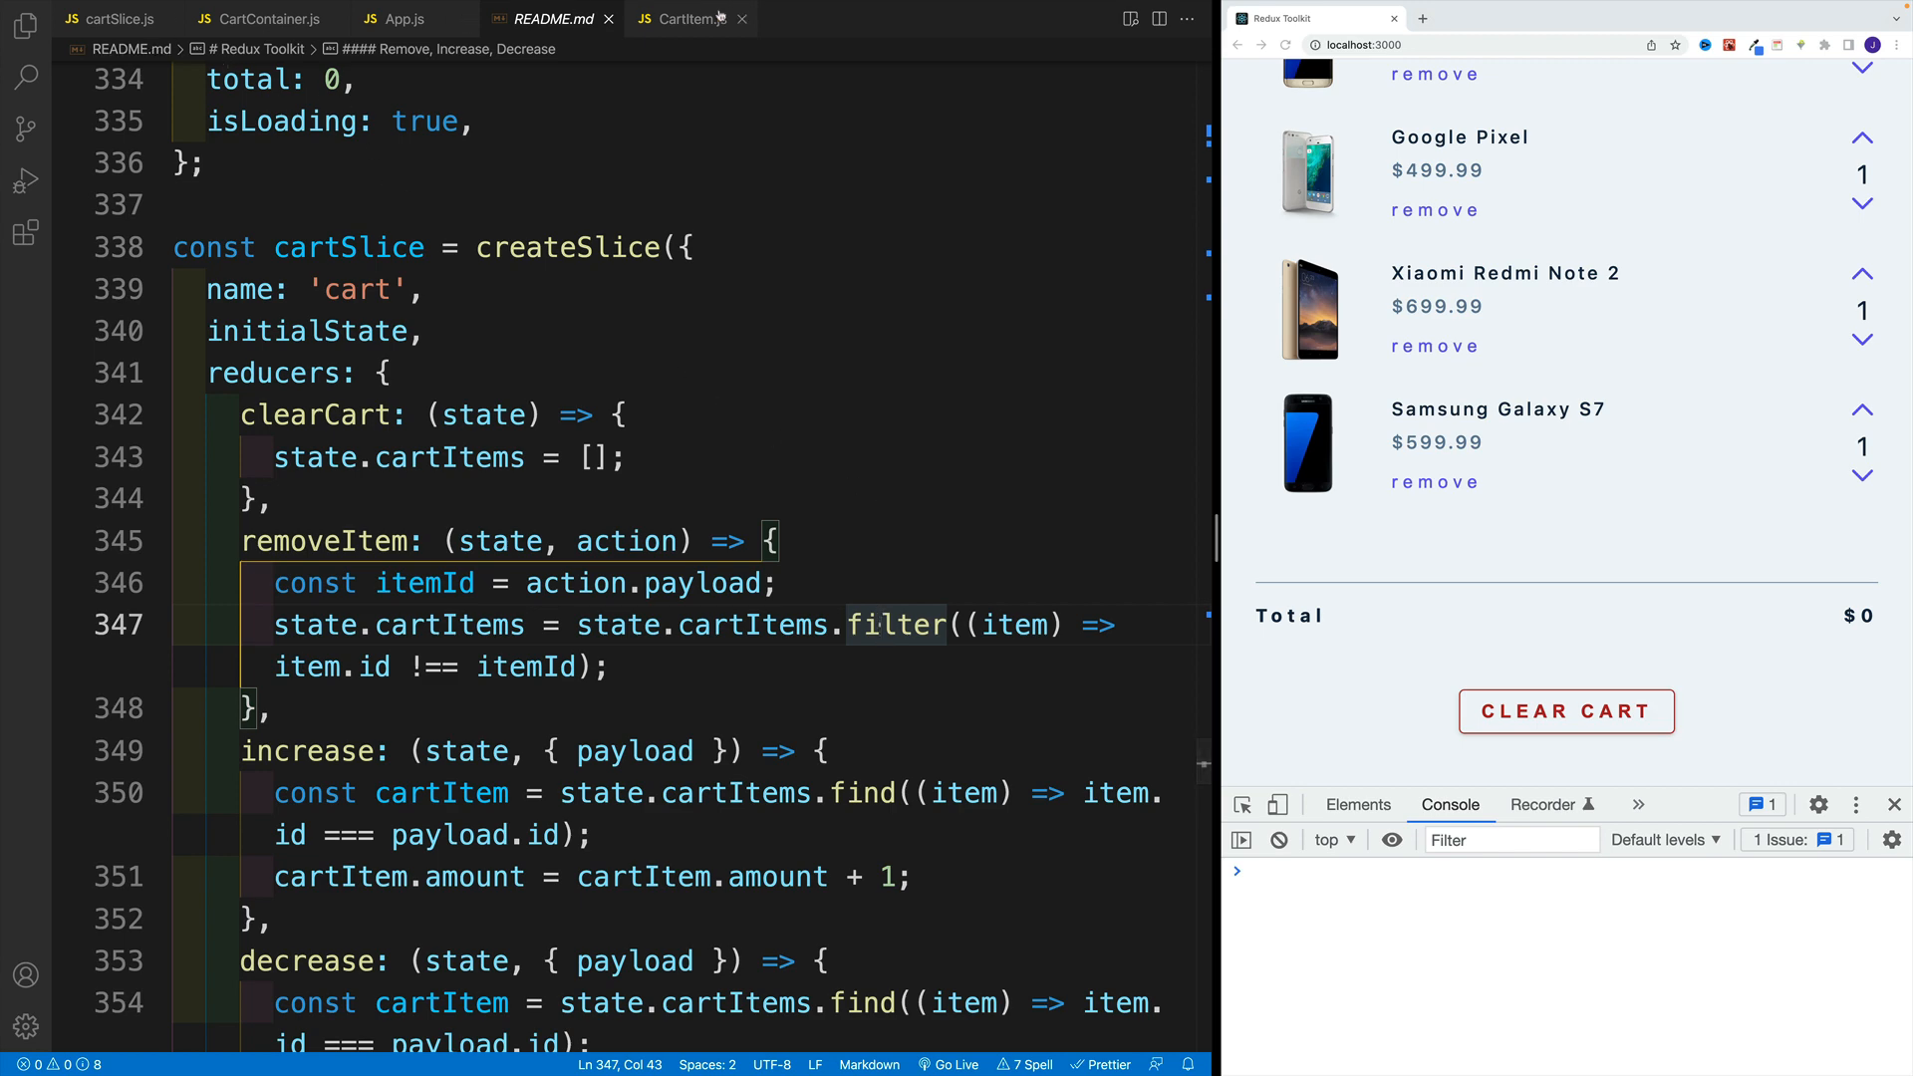
{"action": "left_click", "coordinate": [683, 18]}
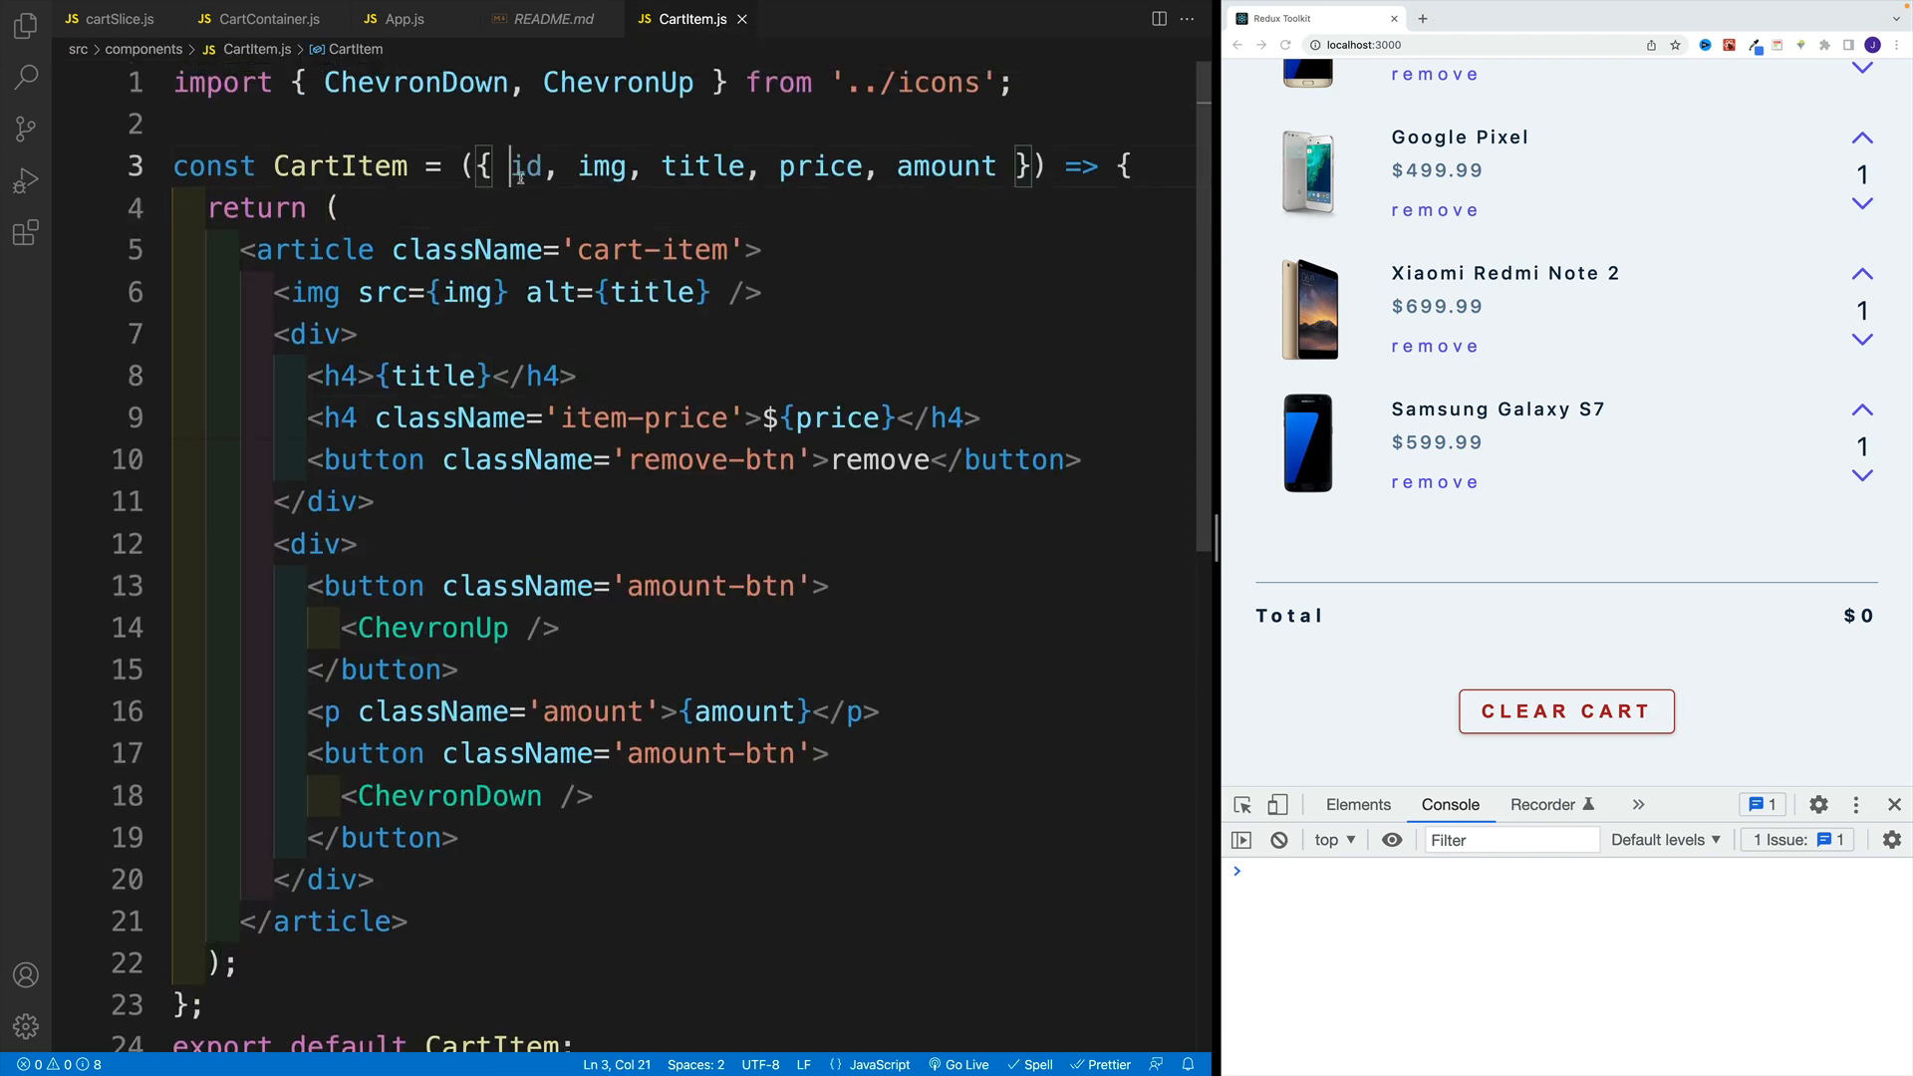
{"action": "double_click", "coordinate": [526, 166]}
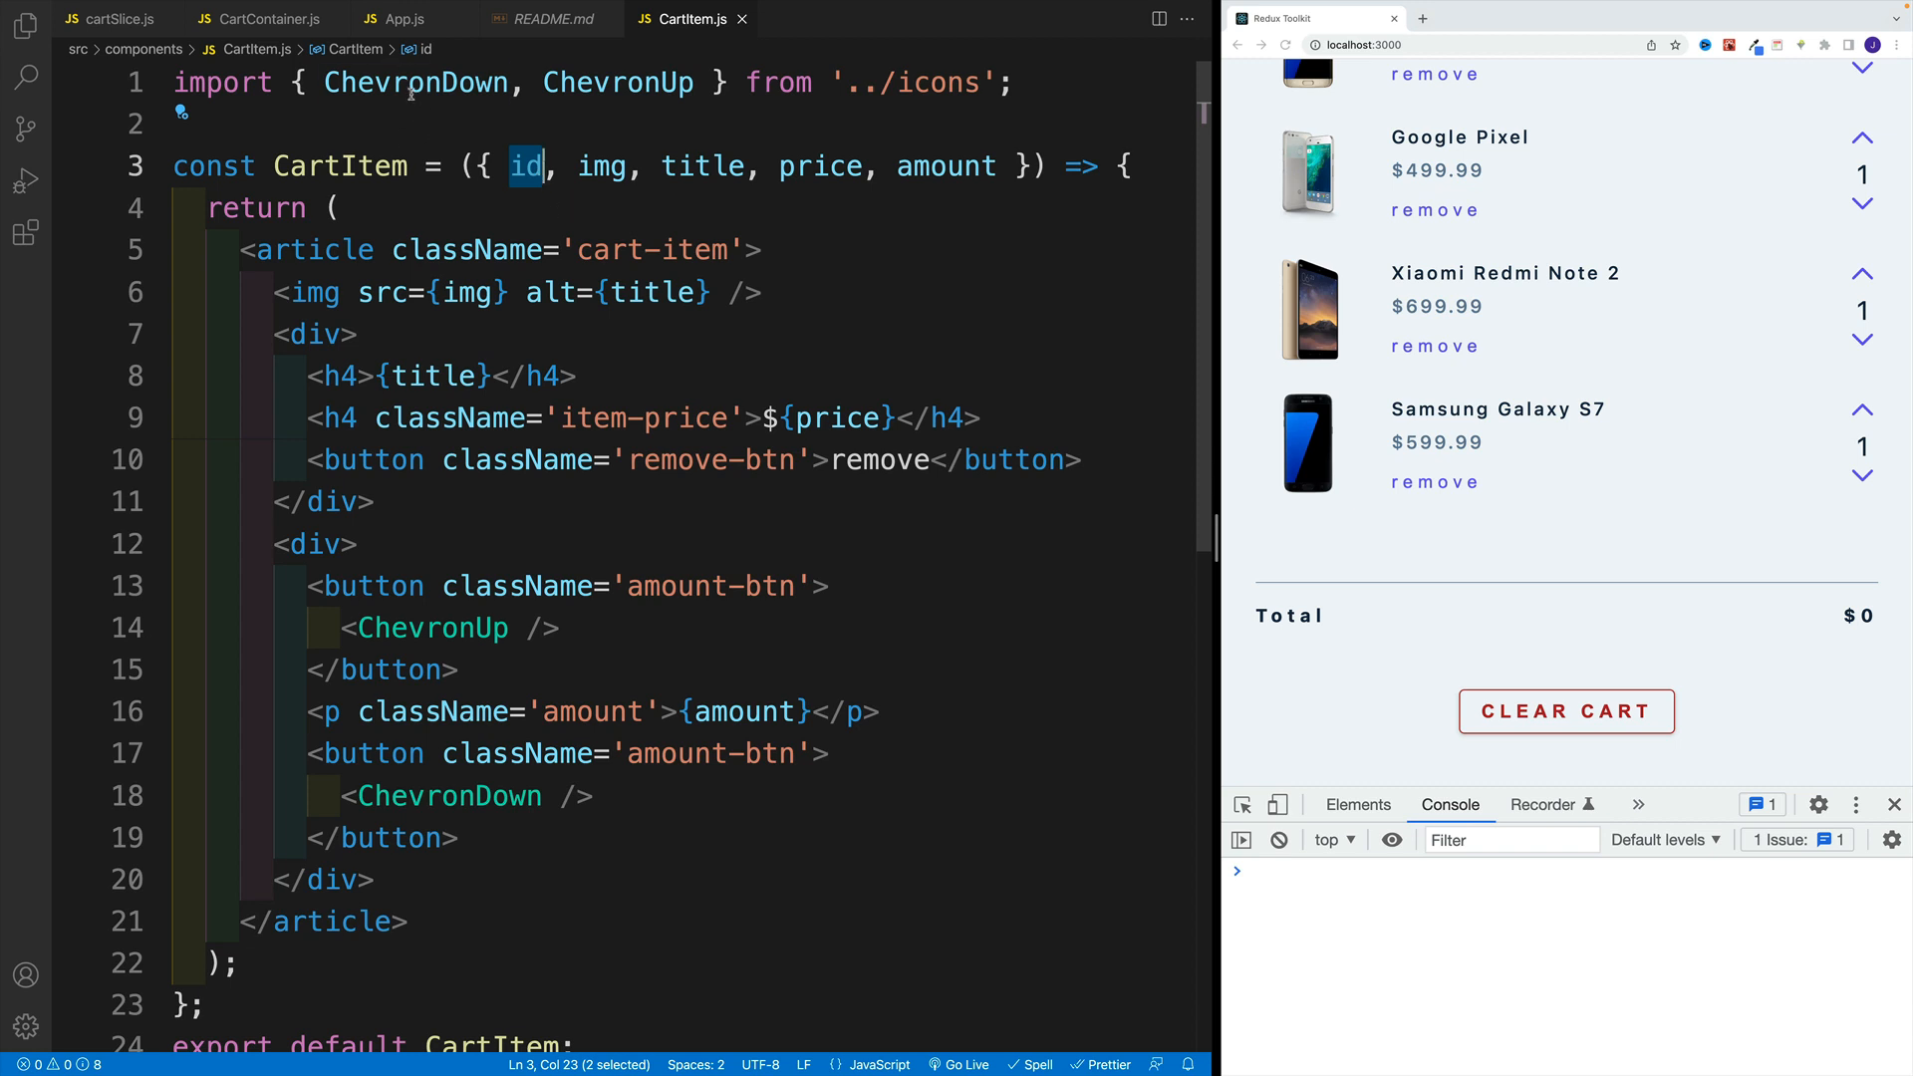
{"action": "left_click", "coordinate": [367, 207]}
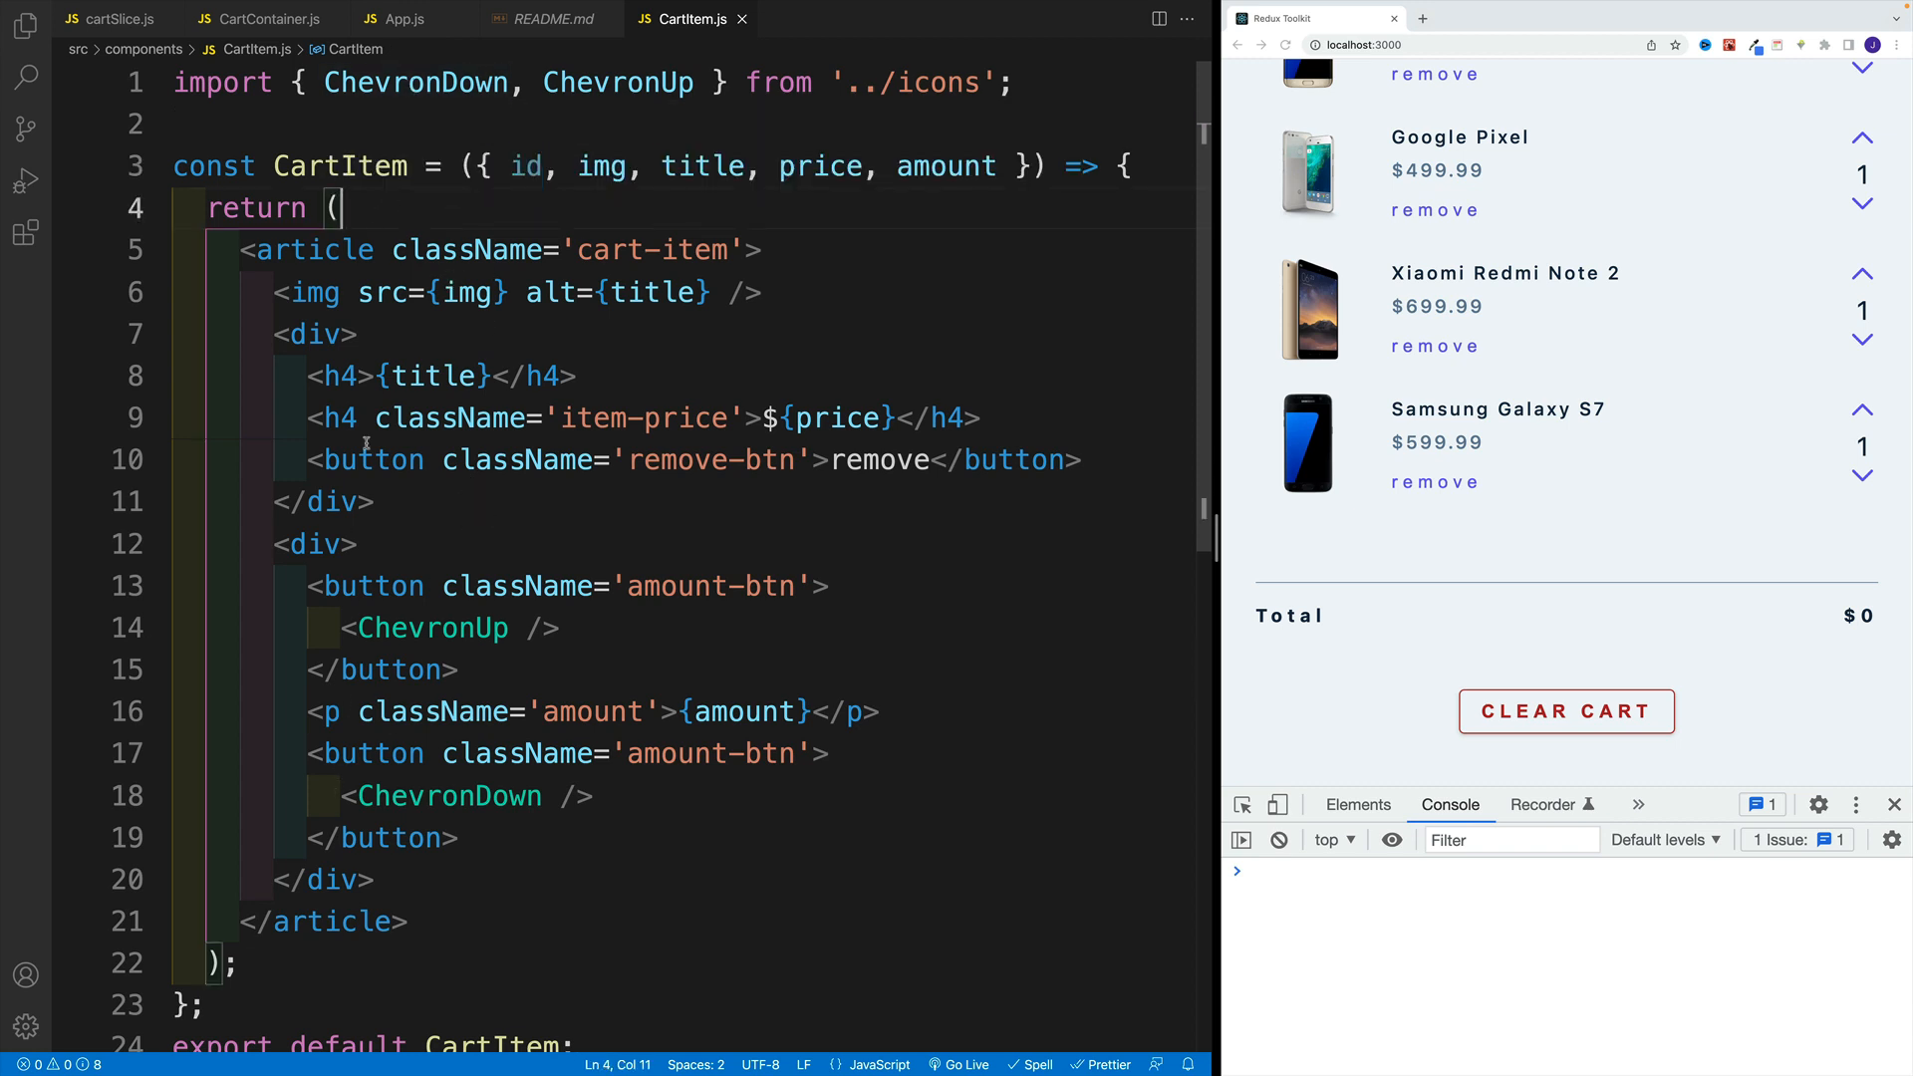
{"action": "left_click", "coordinate": [110, 18]}
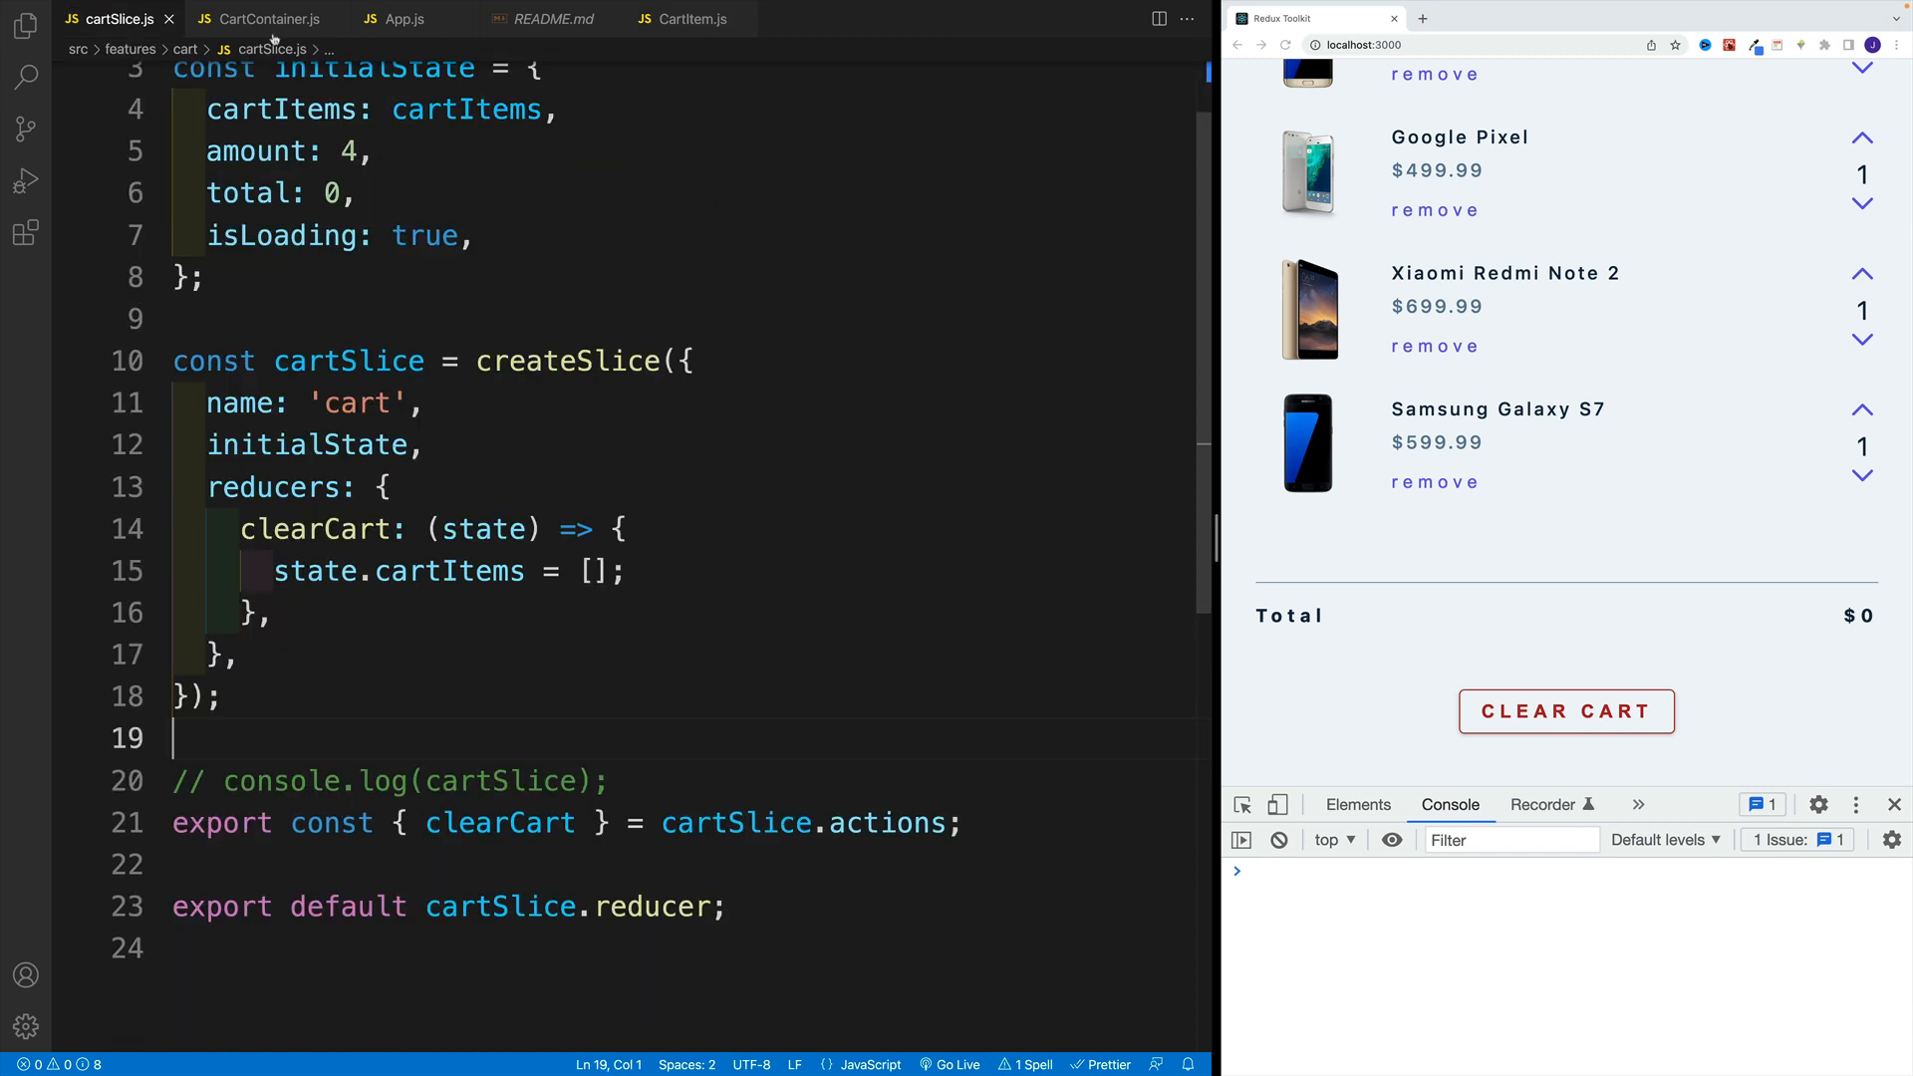
{"action": "left_click", "coordinate": [552, 18]}
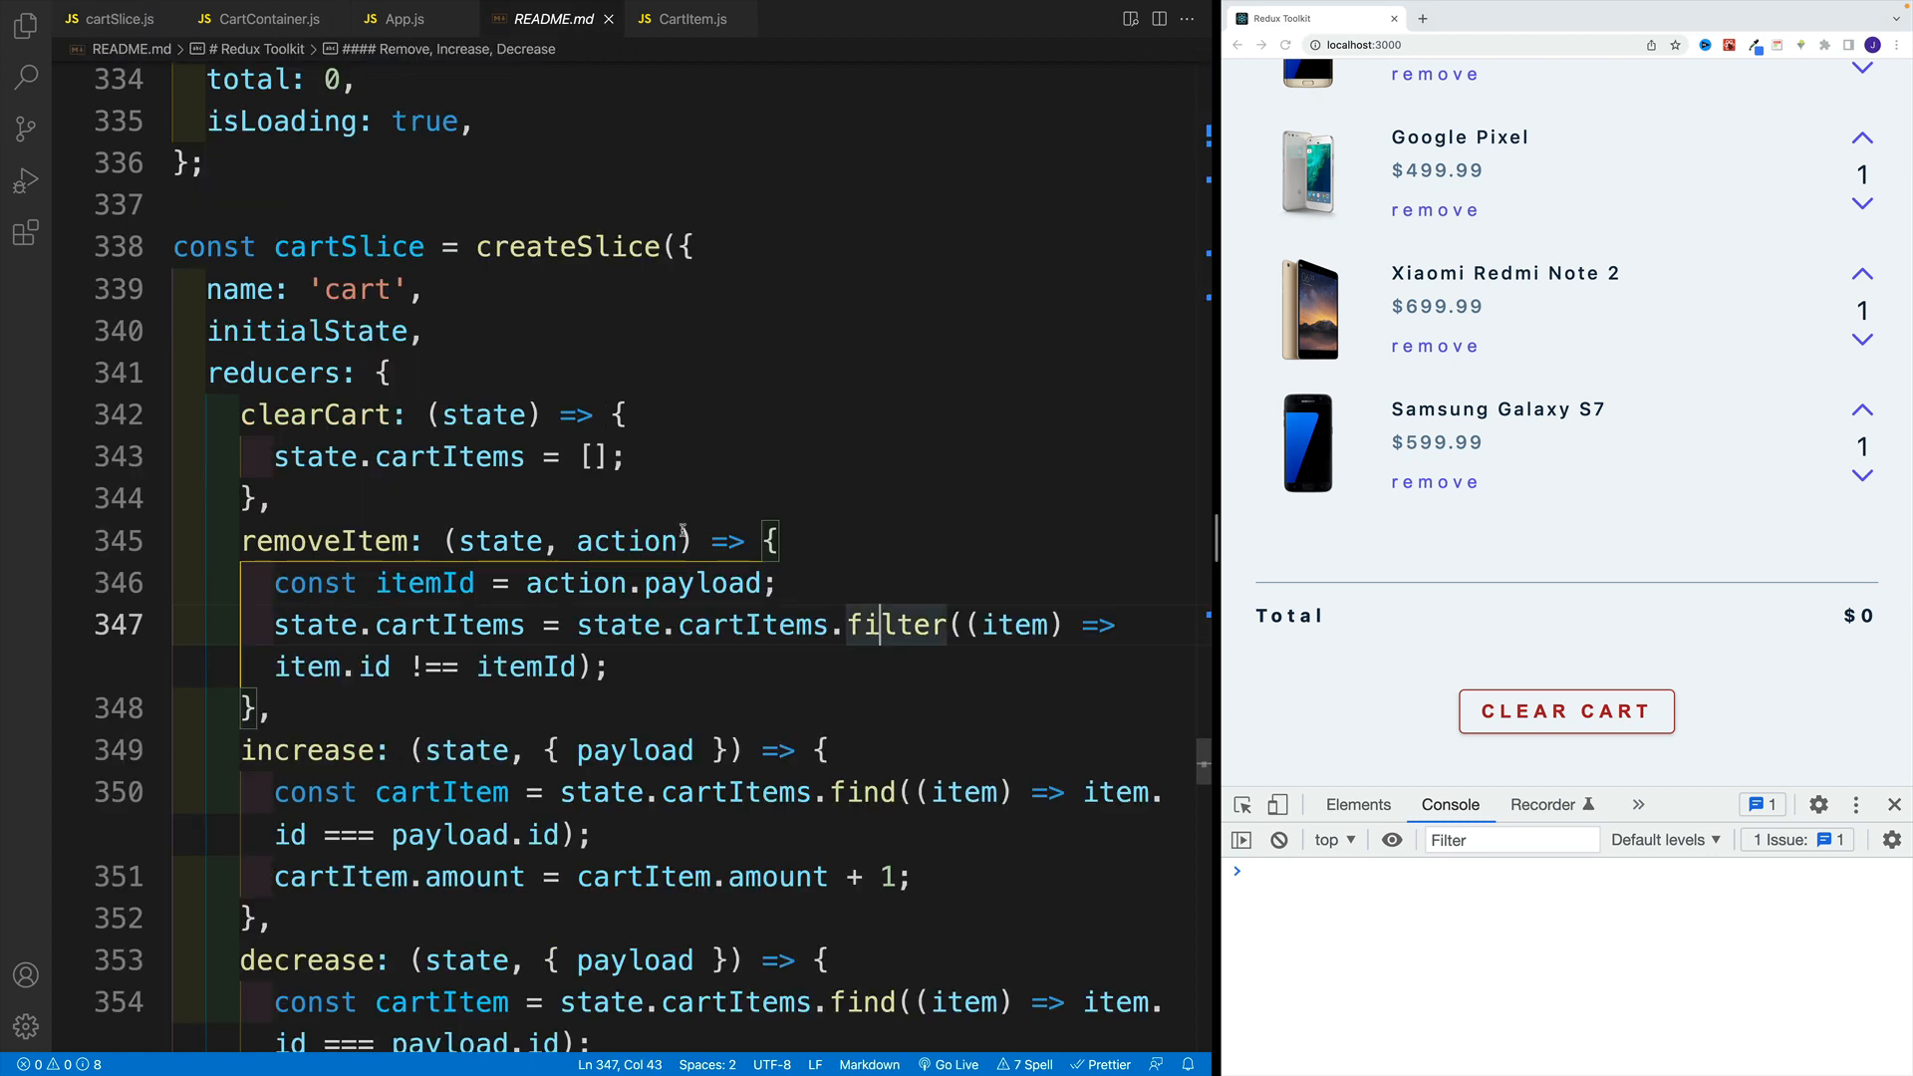
Re-read the README removeItem snippet lines before writing the reducer.
{"action": "left_click", "coordinate": [594, 457]}
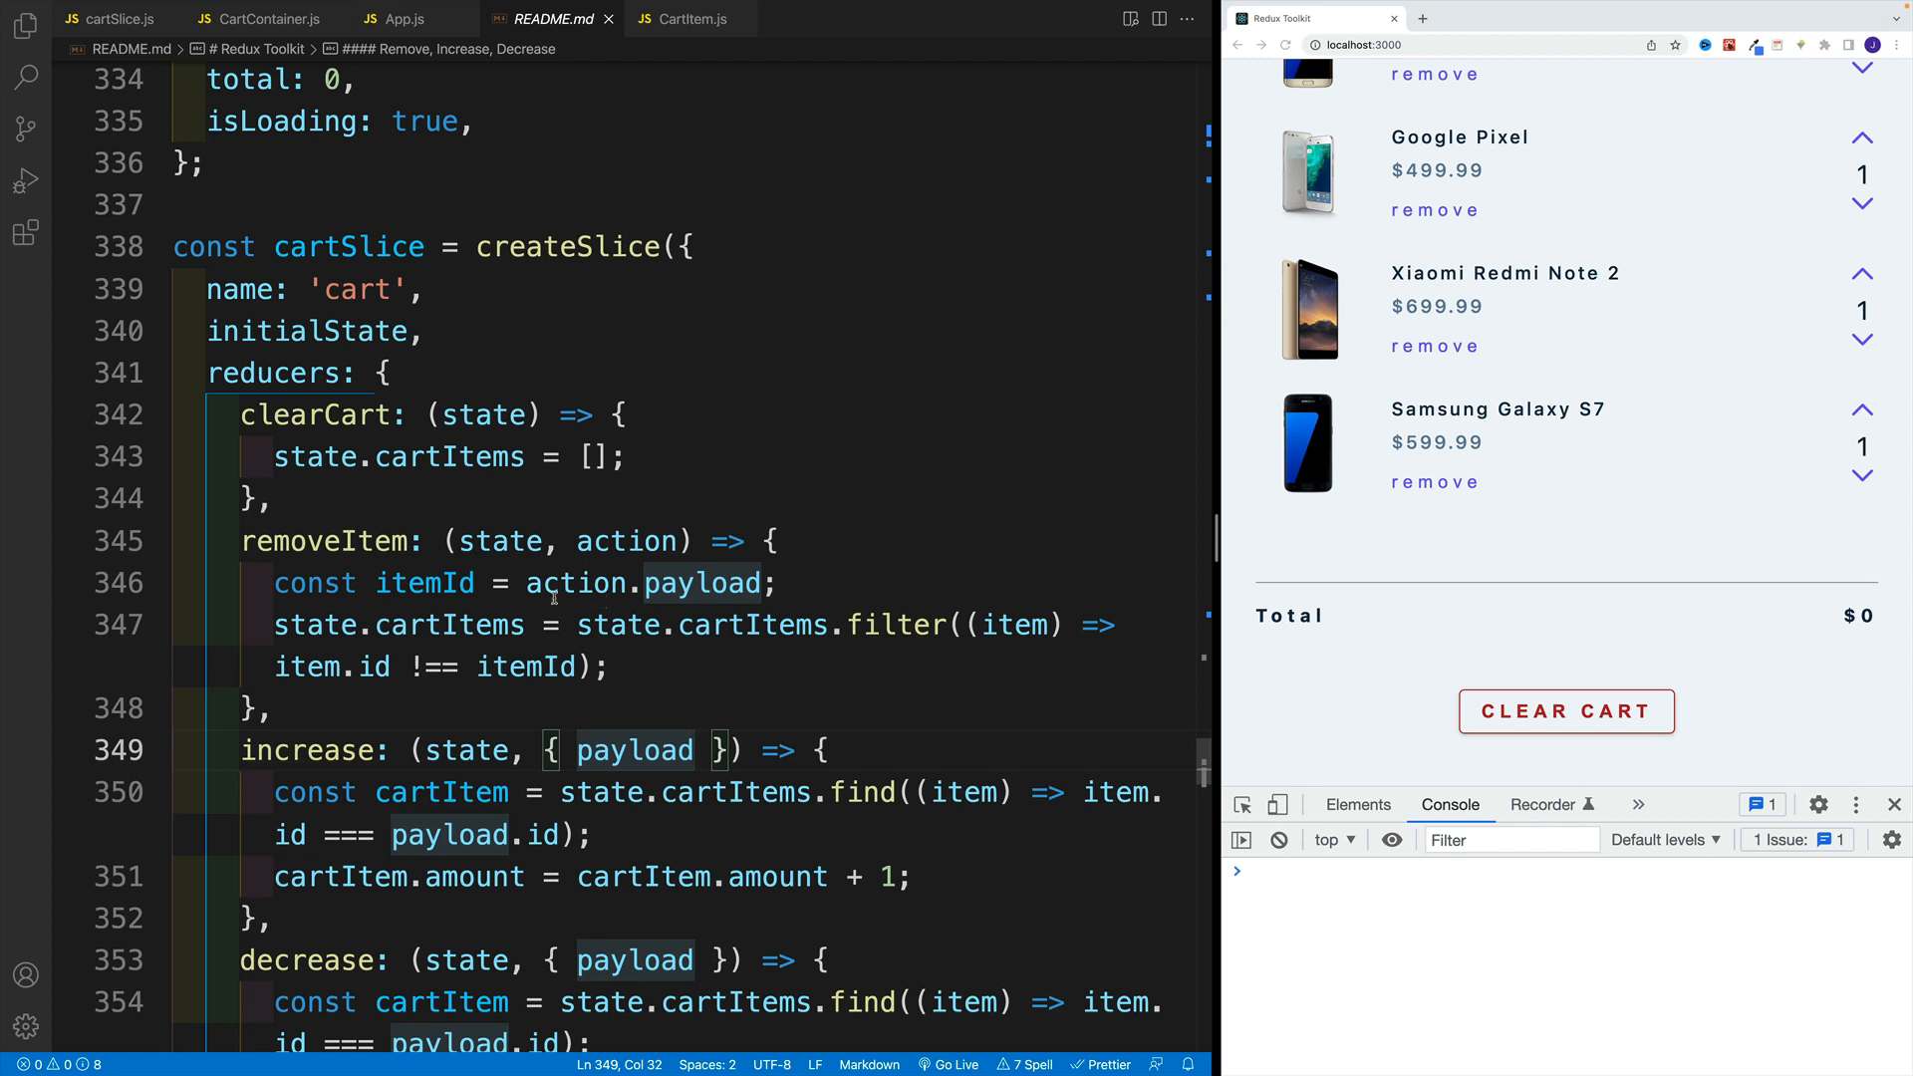
{"action": "left_click", "coordinate": [271, 498]}
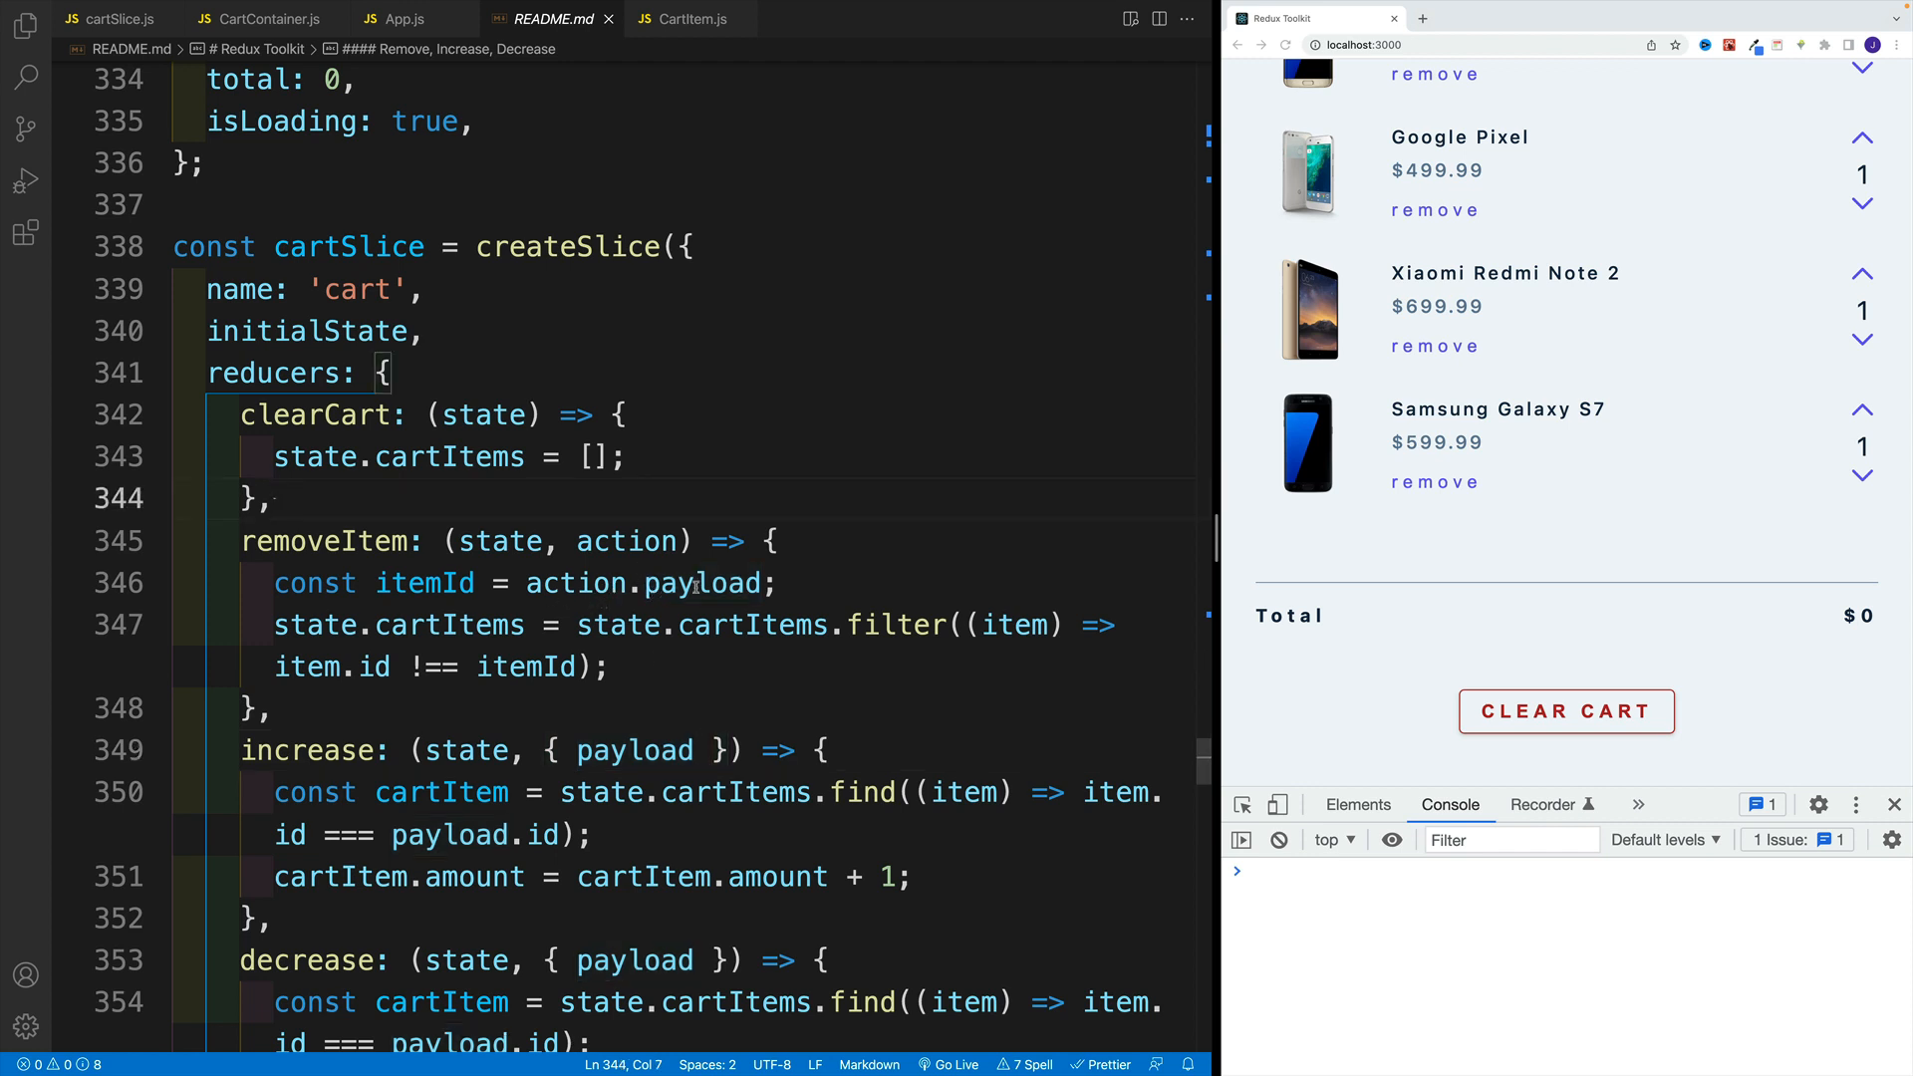
{"action": "double_click", "coordinate": [424, 584]}
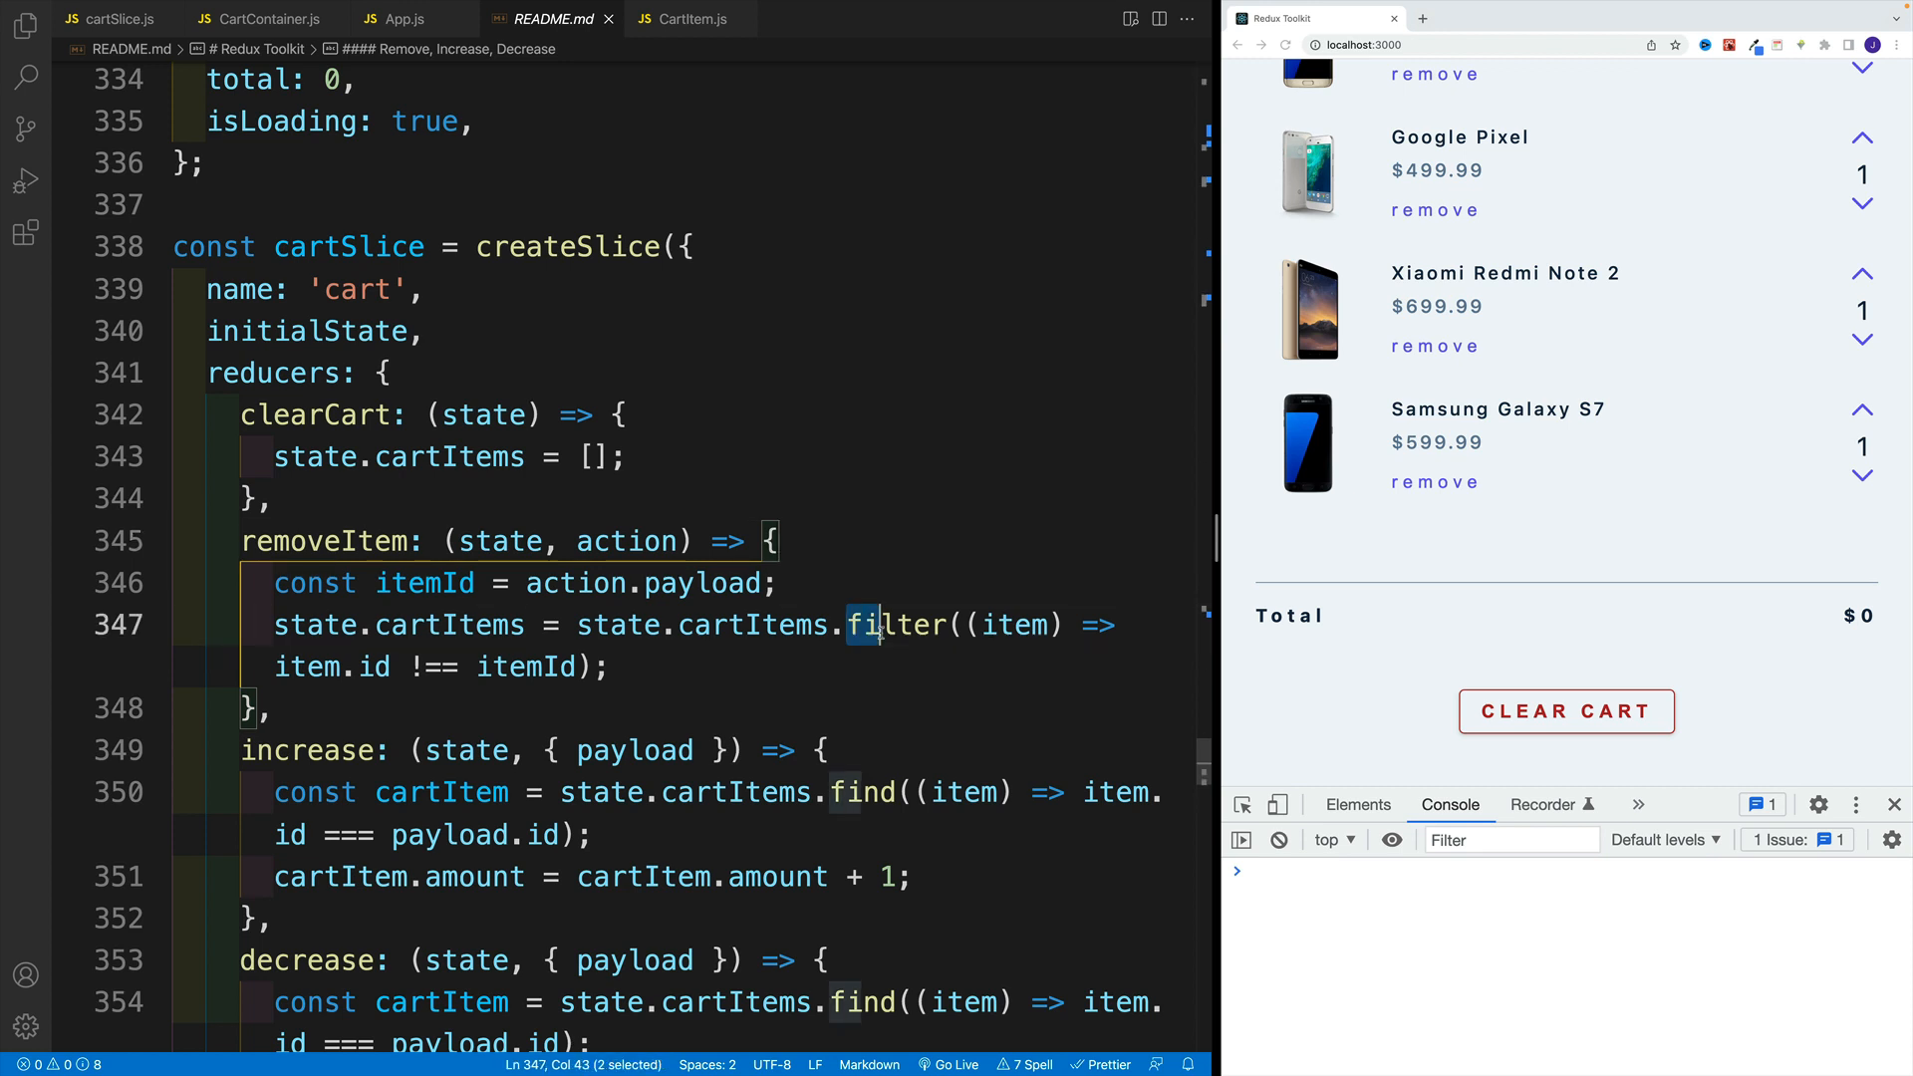
{"action": "left_click", "coordinate": [277, 707]}
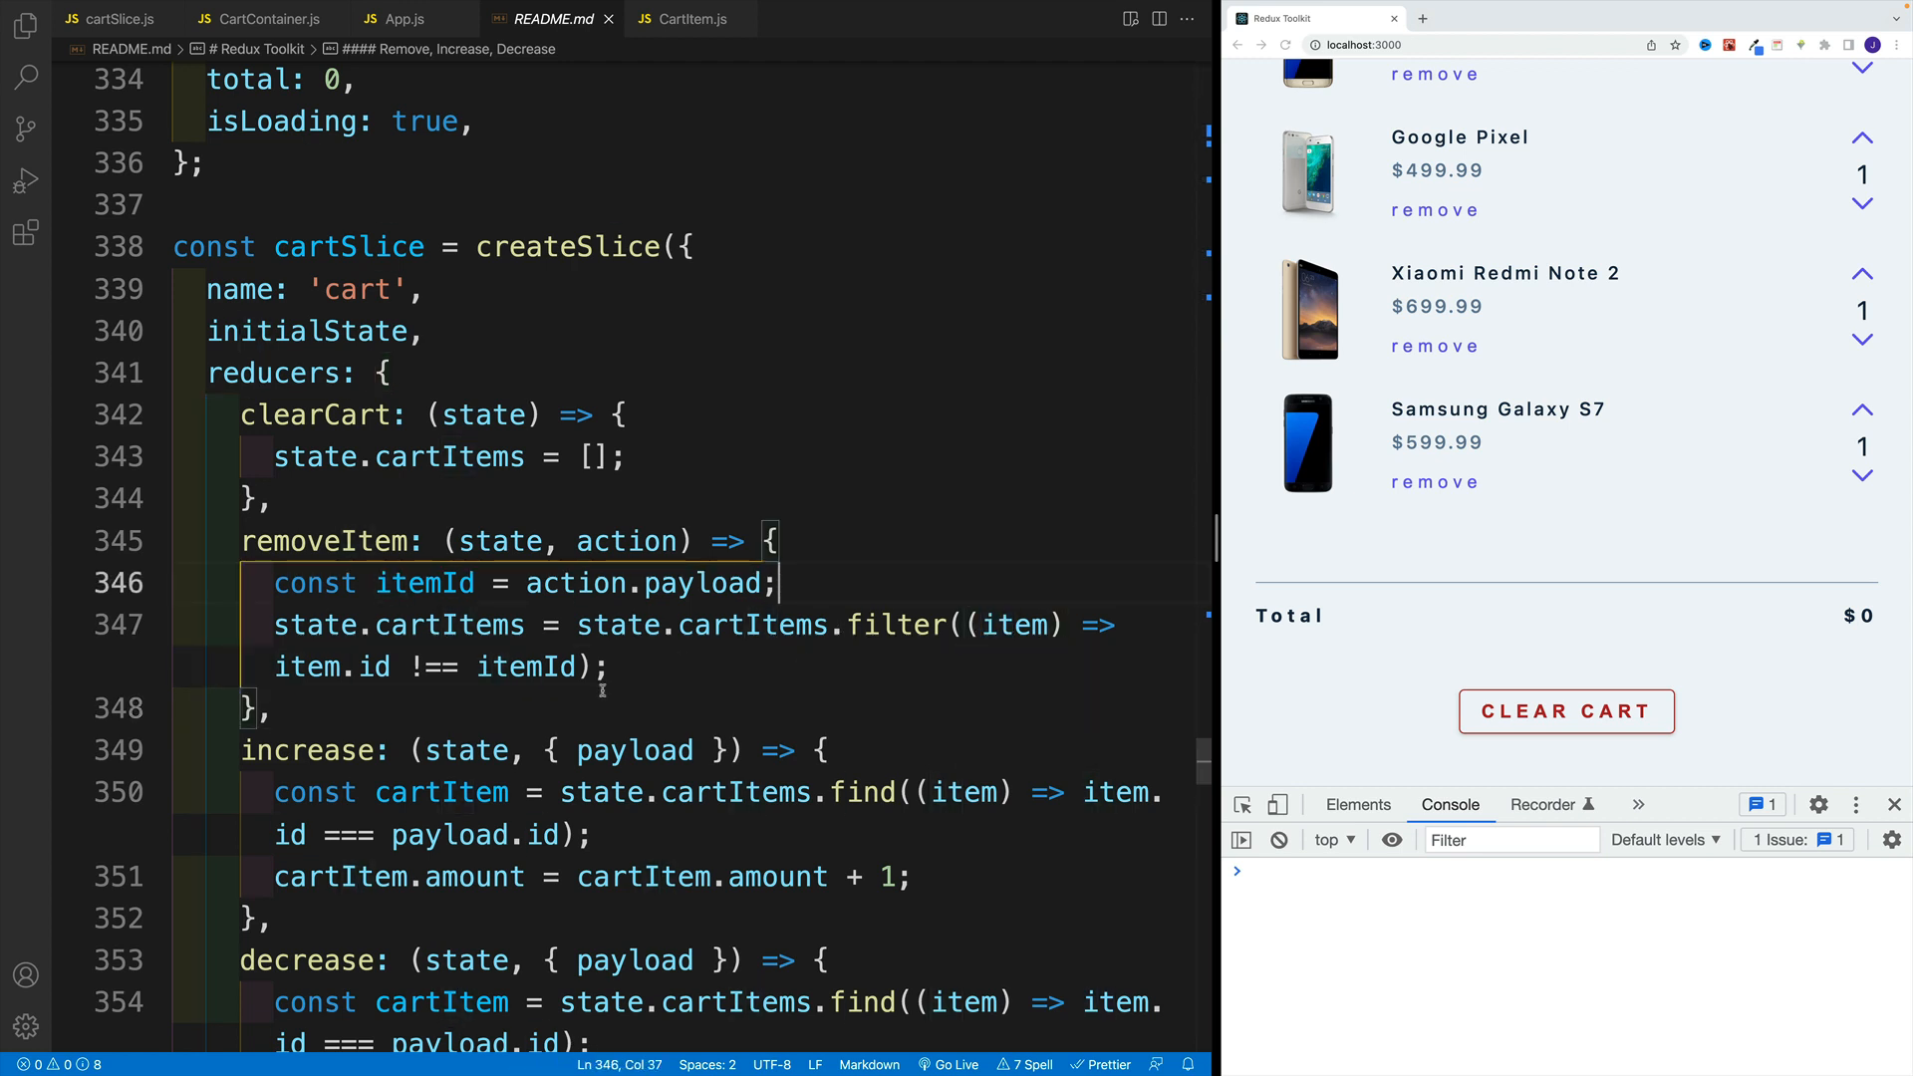
{"action": "left_click_drag", "start_coordinate": [275, 668], "coordinate": [528, 668]}
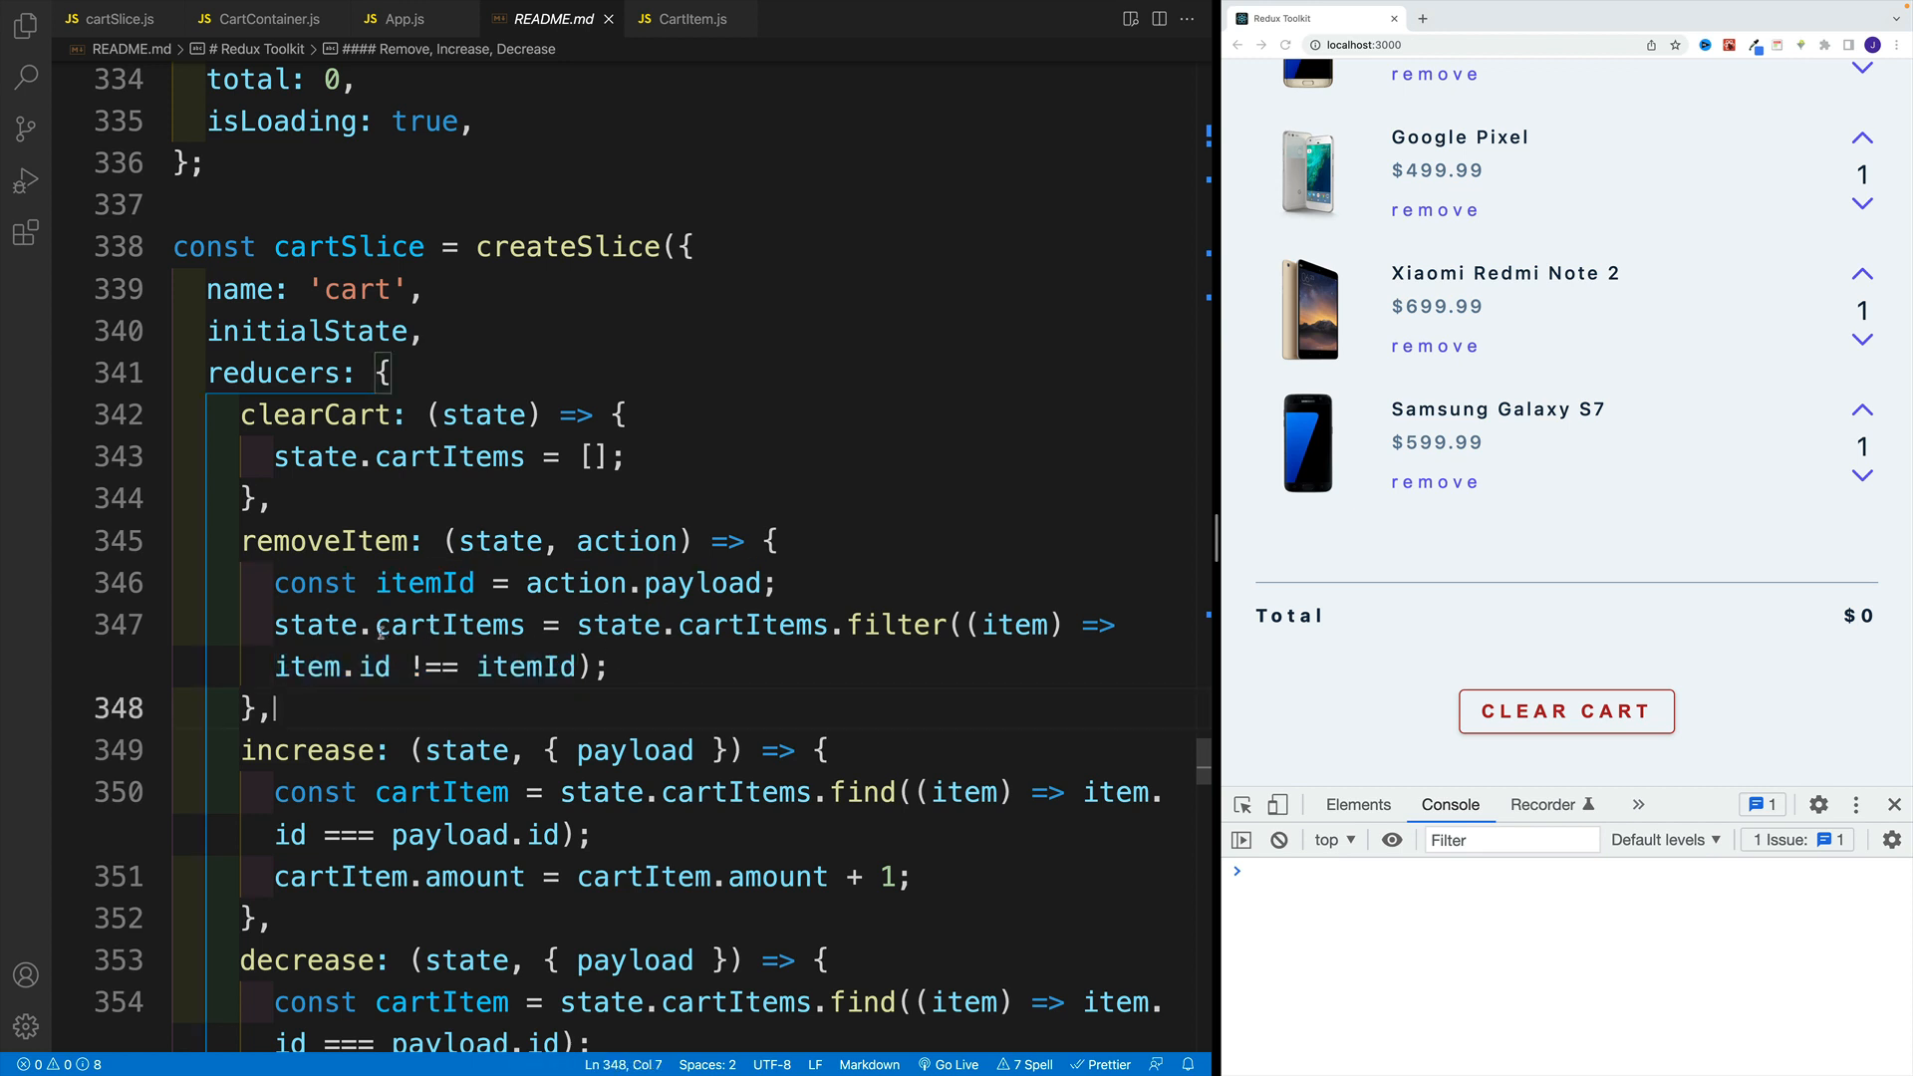
{"action": "left_click", "coordinate": [275, 498]}
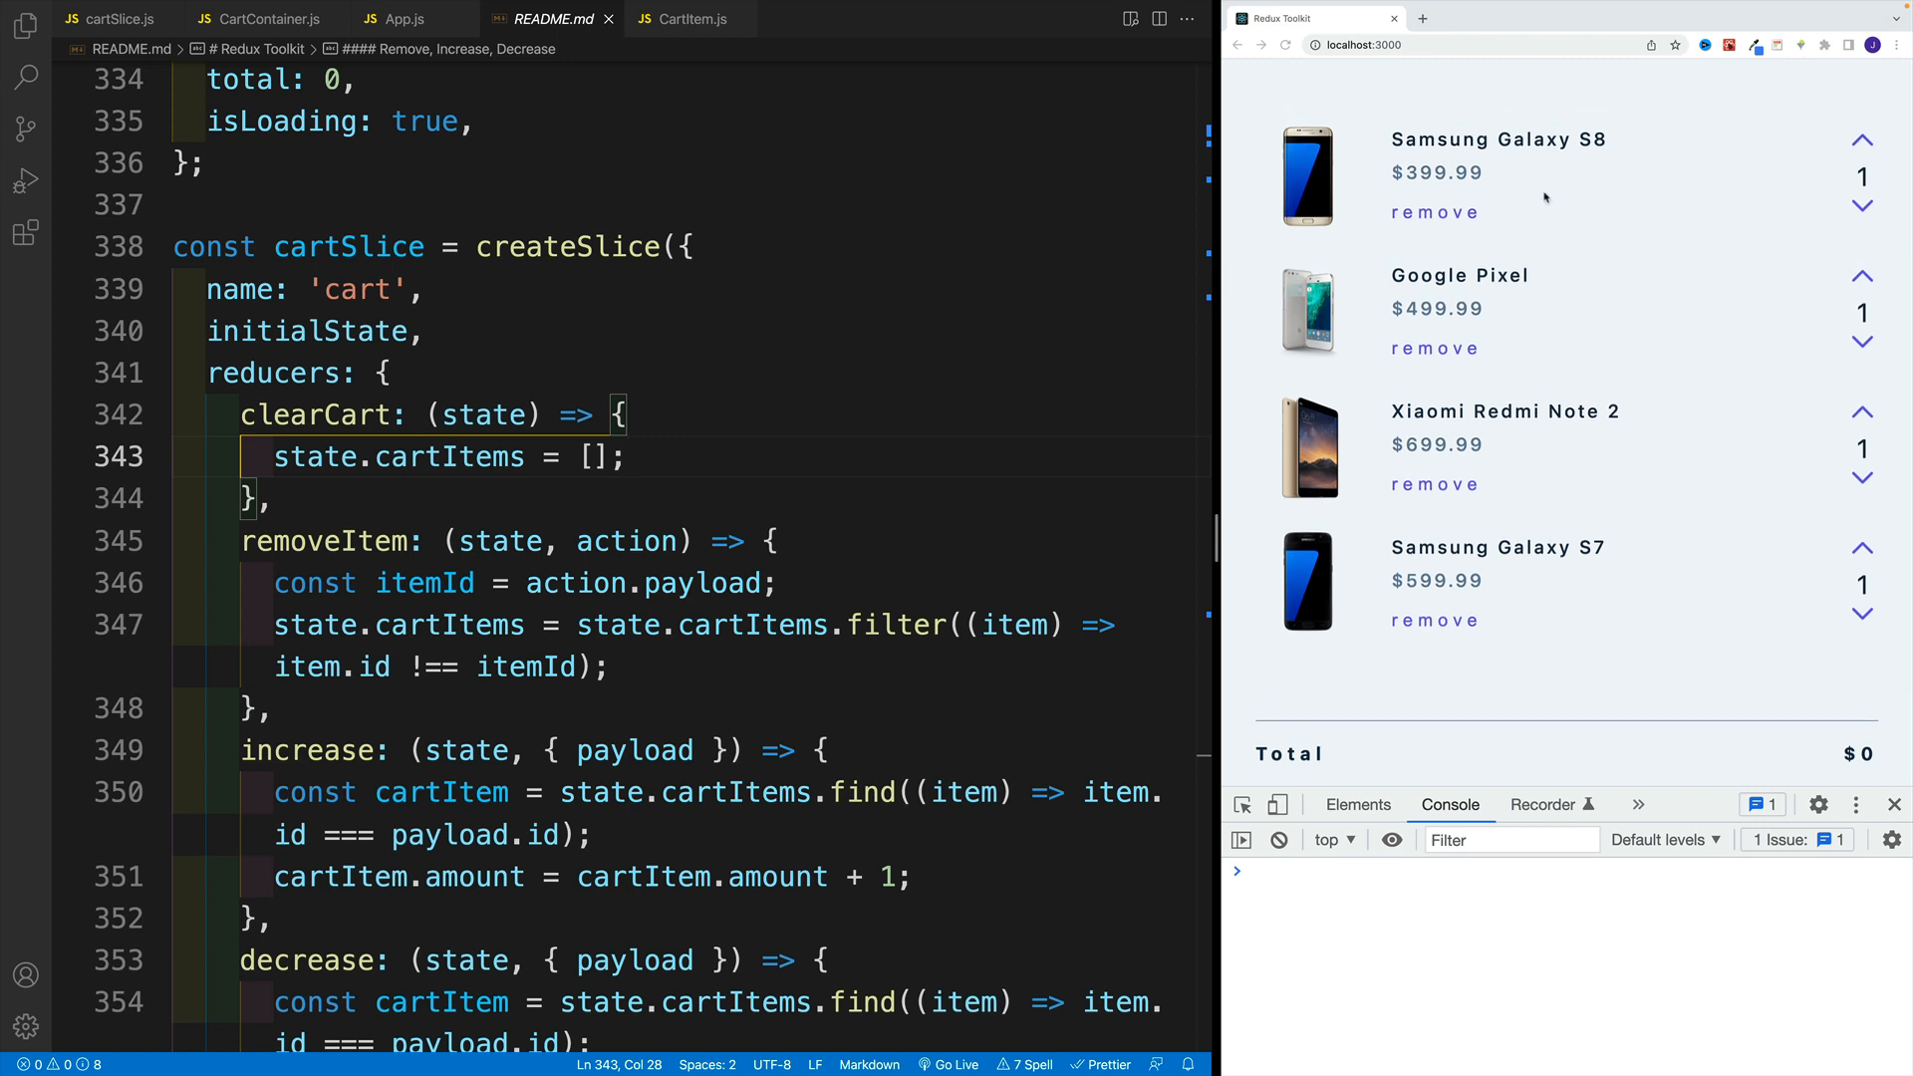
{"action": "mouse_move", "coordinate": [1512, 552]}
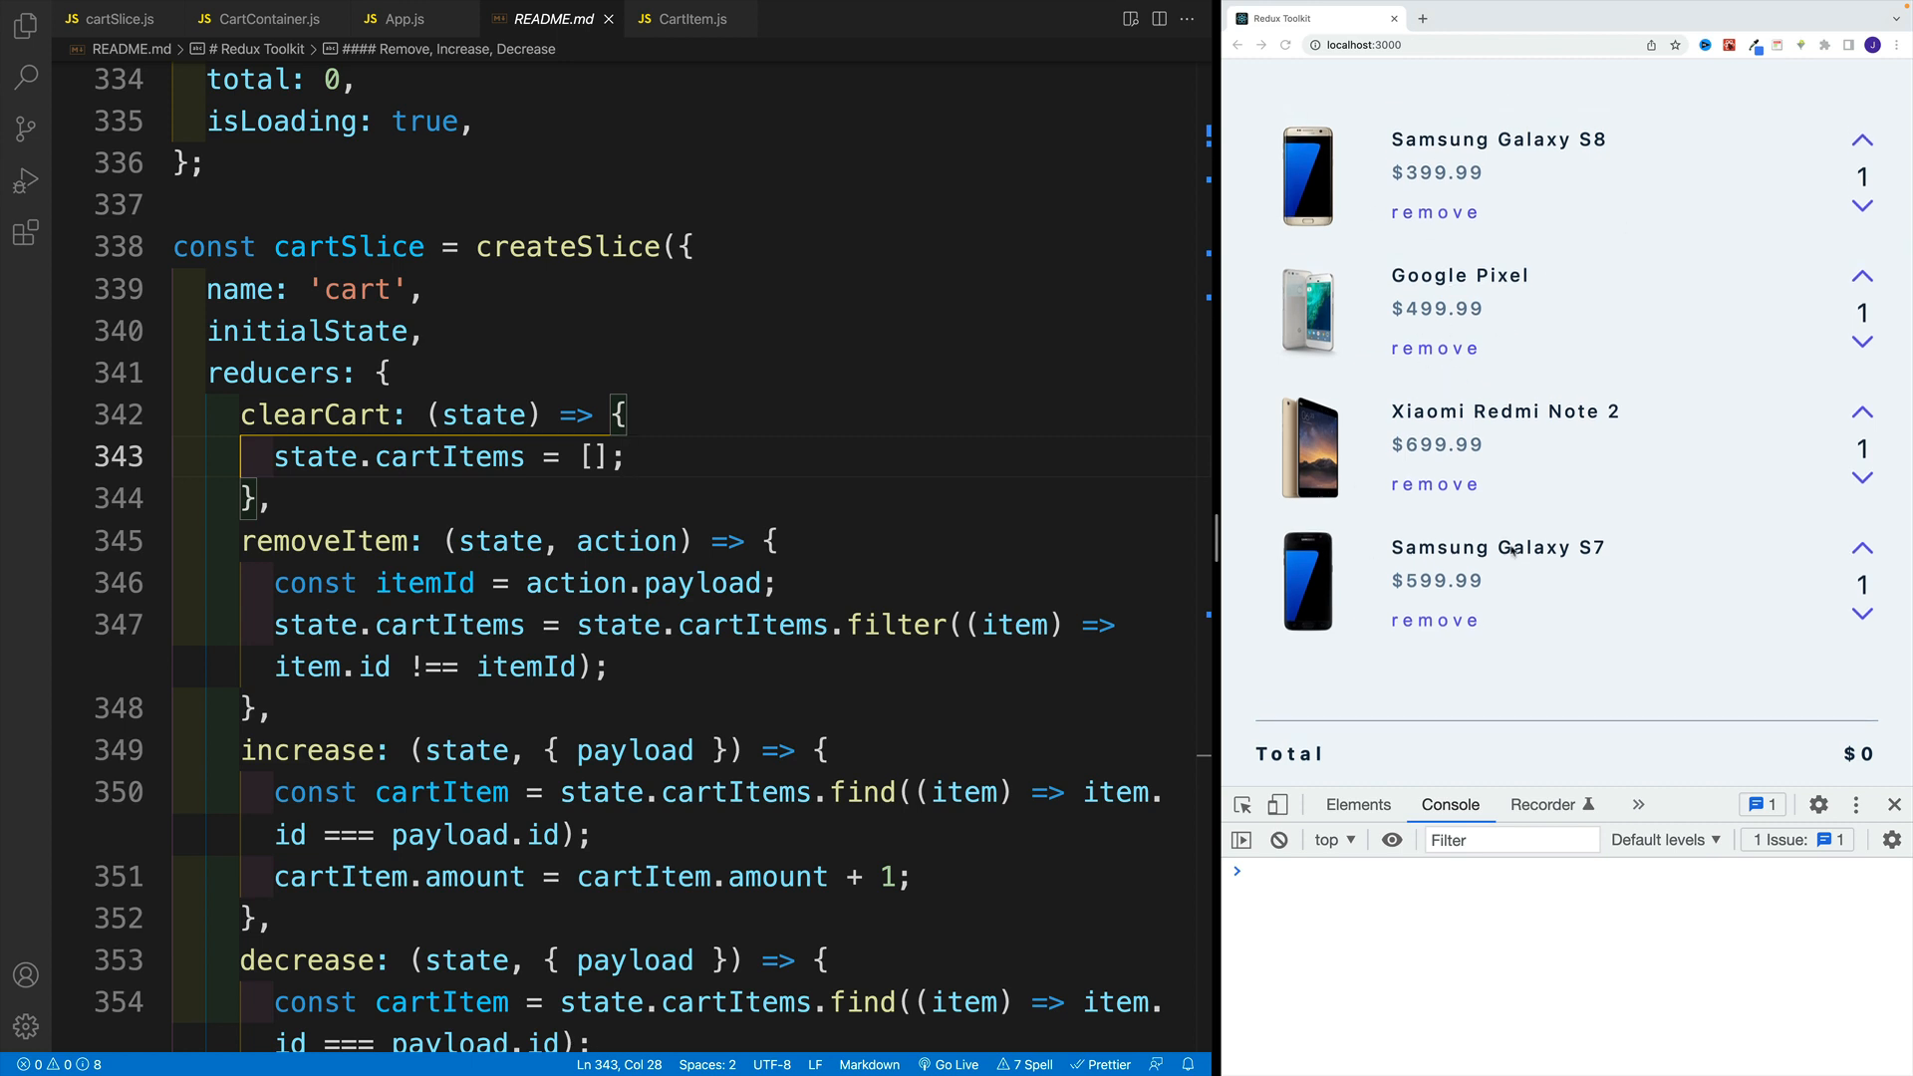
{"action": "left_click", "coordinate": [769, 540]}
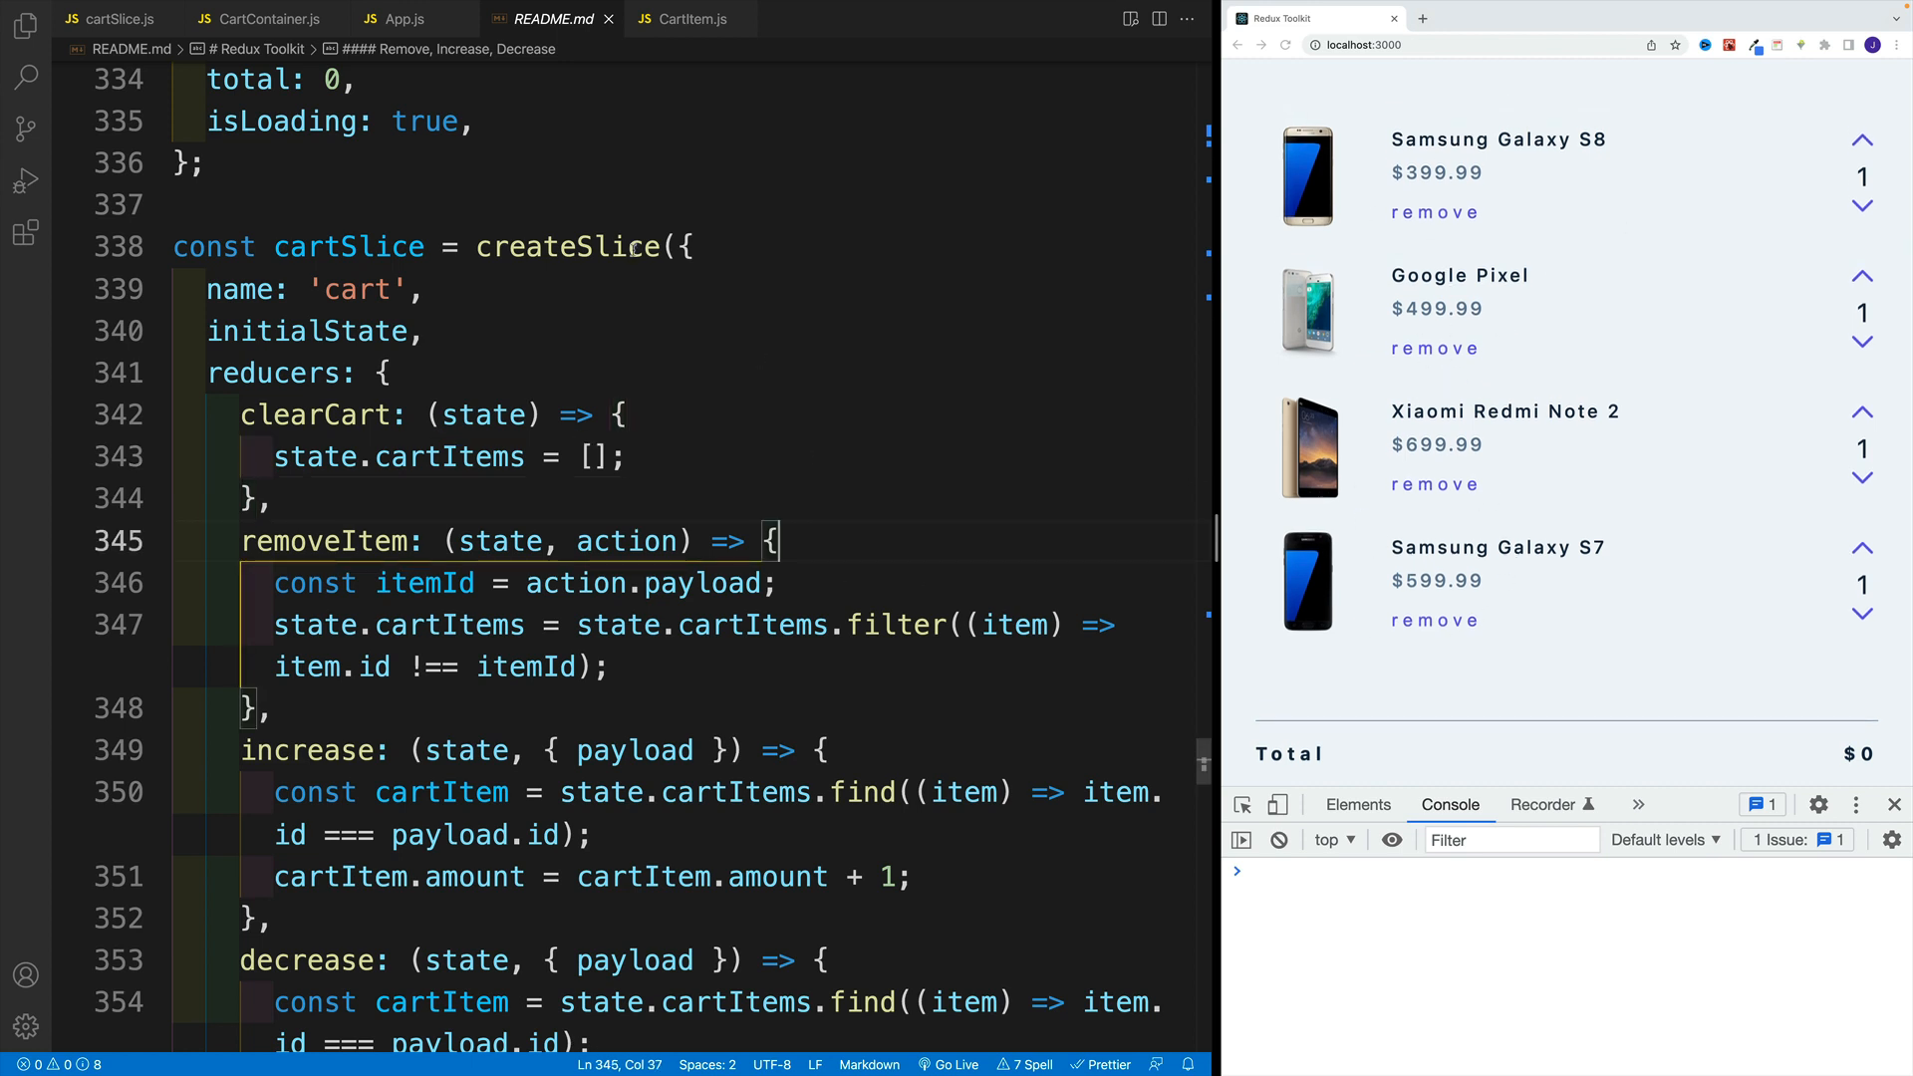
Write a removeItem(state, action) reducer in cartSlice.js that does console.log(action).
{"action": "left_click", "coordinate": [109, 18]}
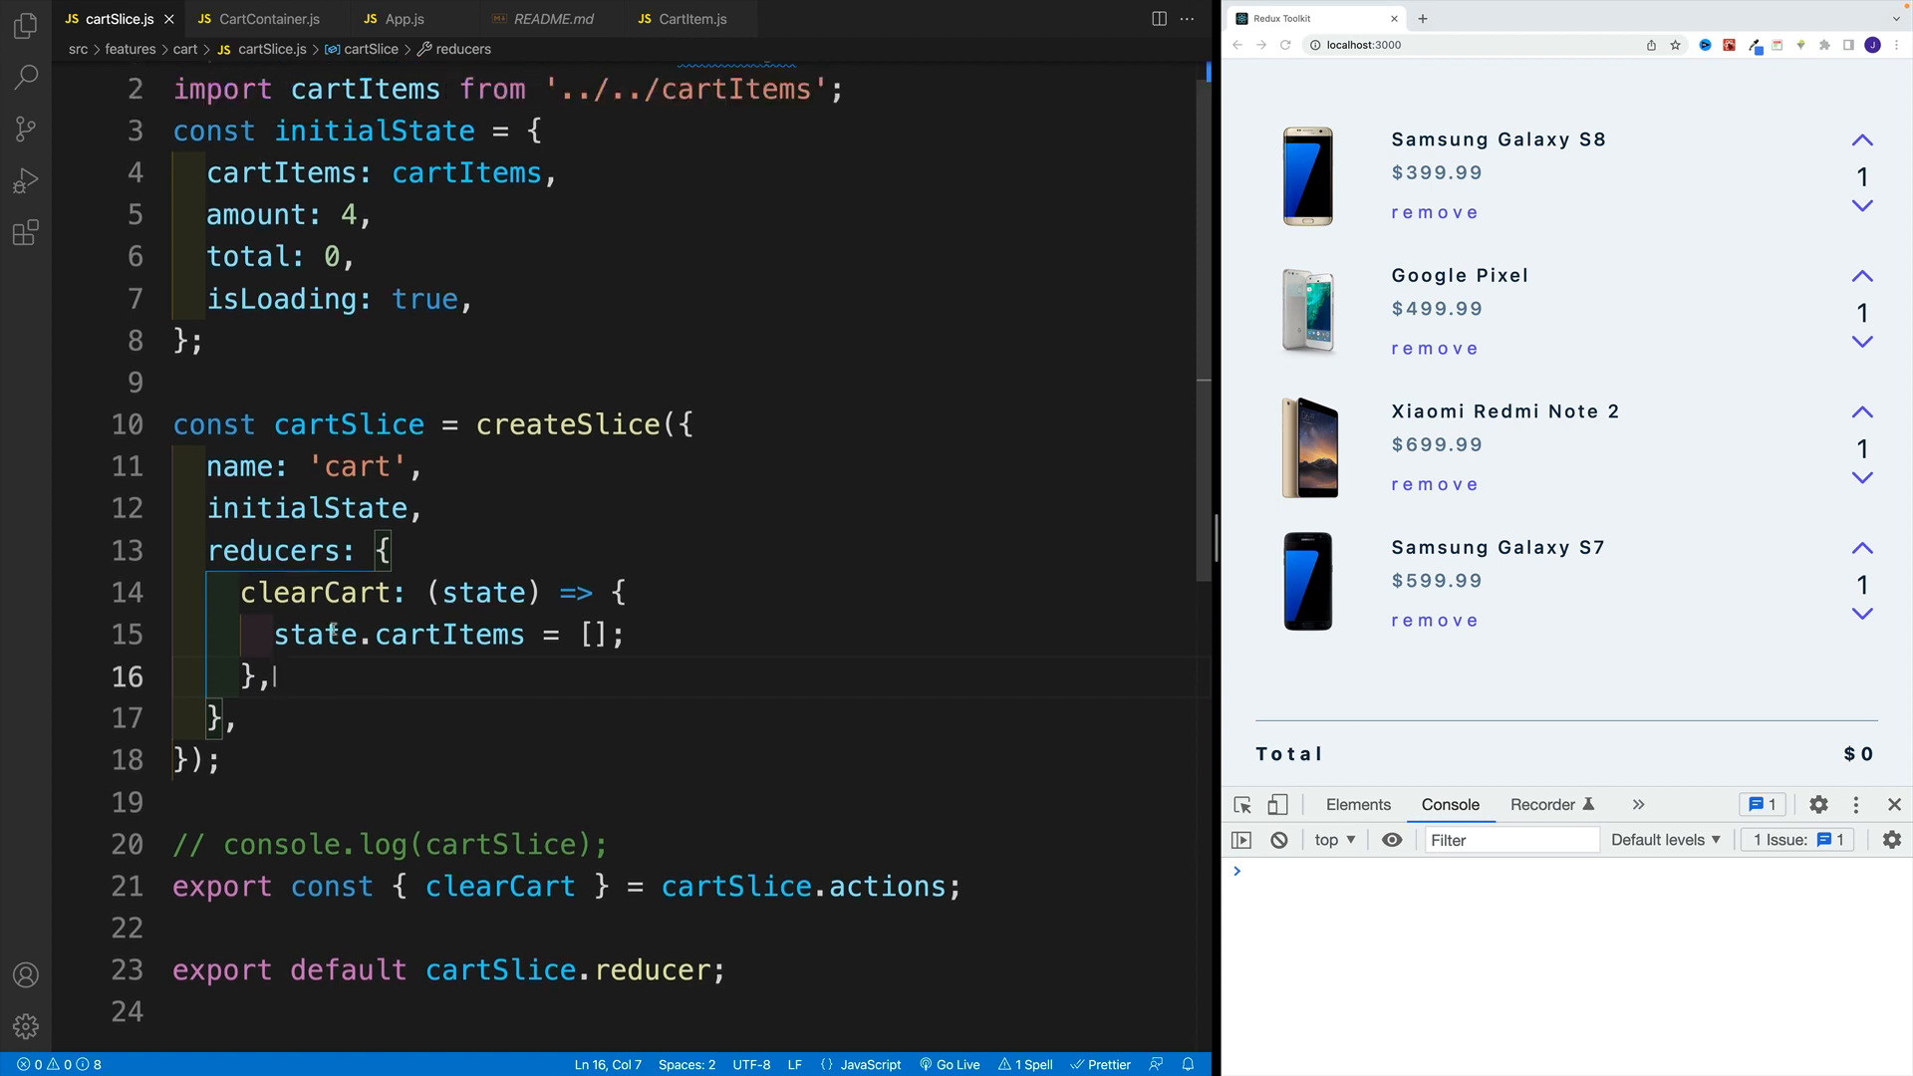
{"action": "key", "text": "Enter"}
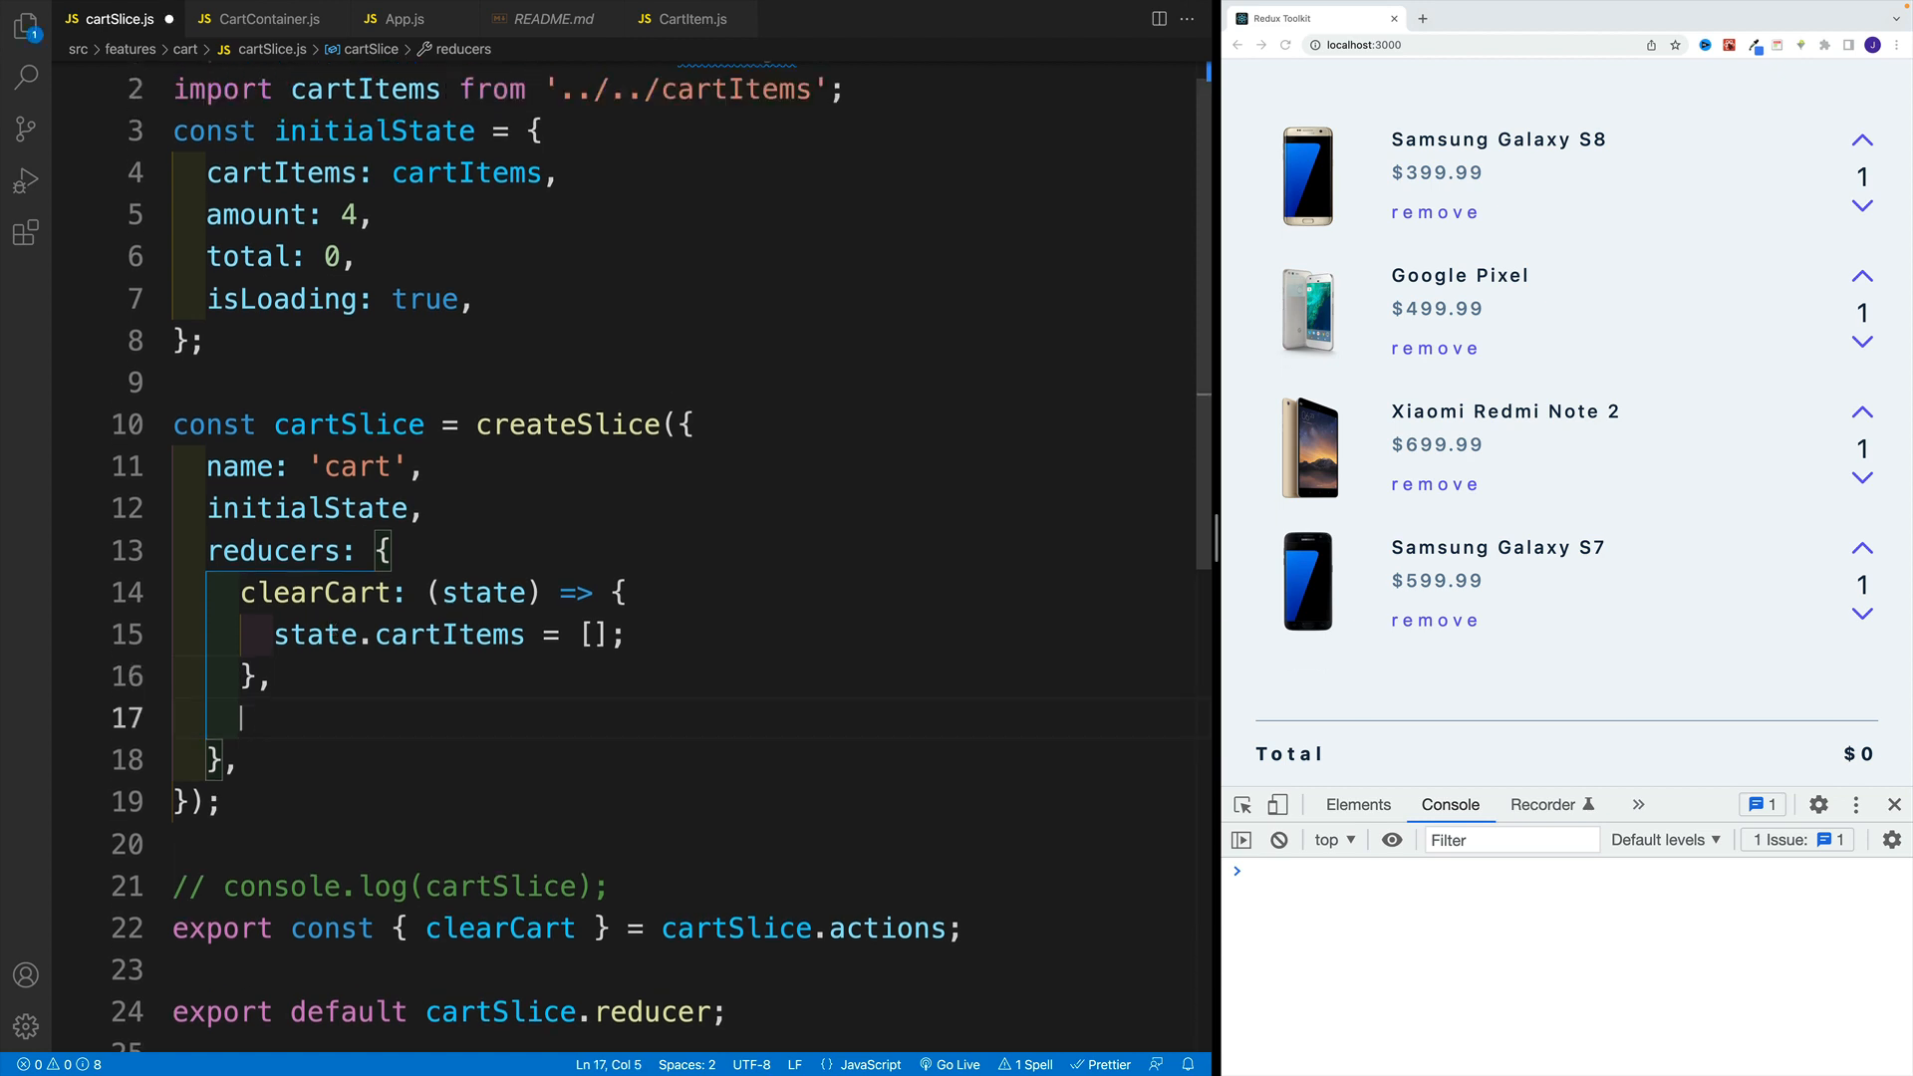
{"action": "type", "text": "removeItems :"}
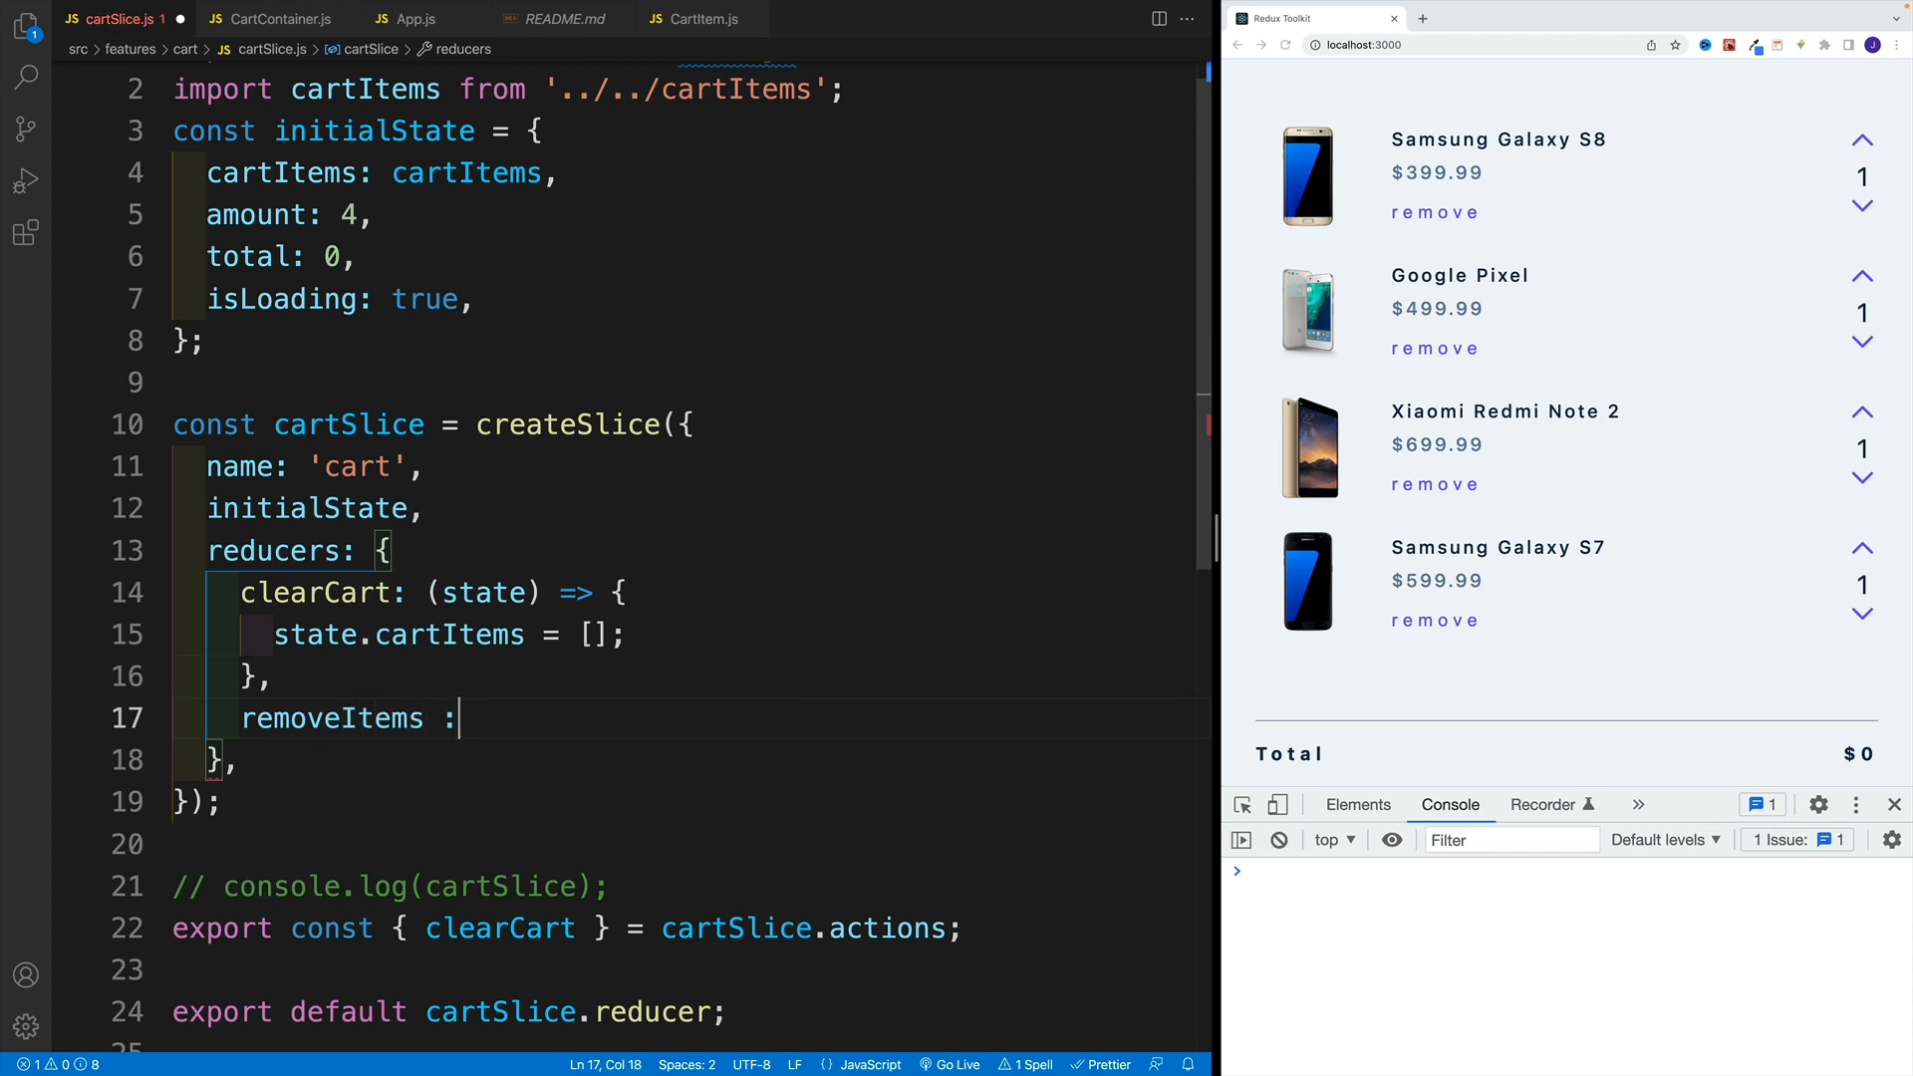
{"action": "type", "text": "()"}
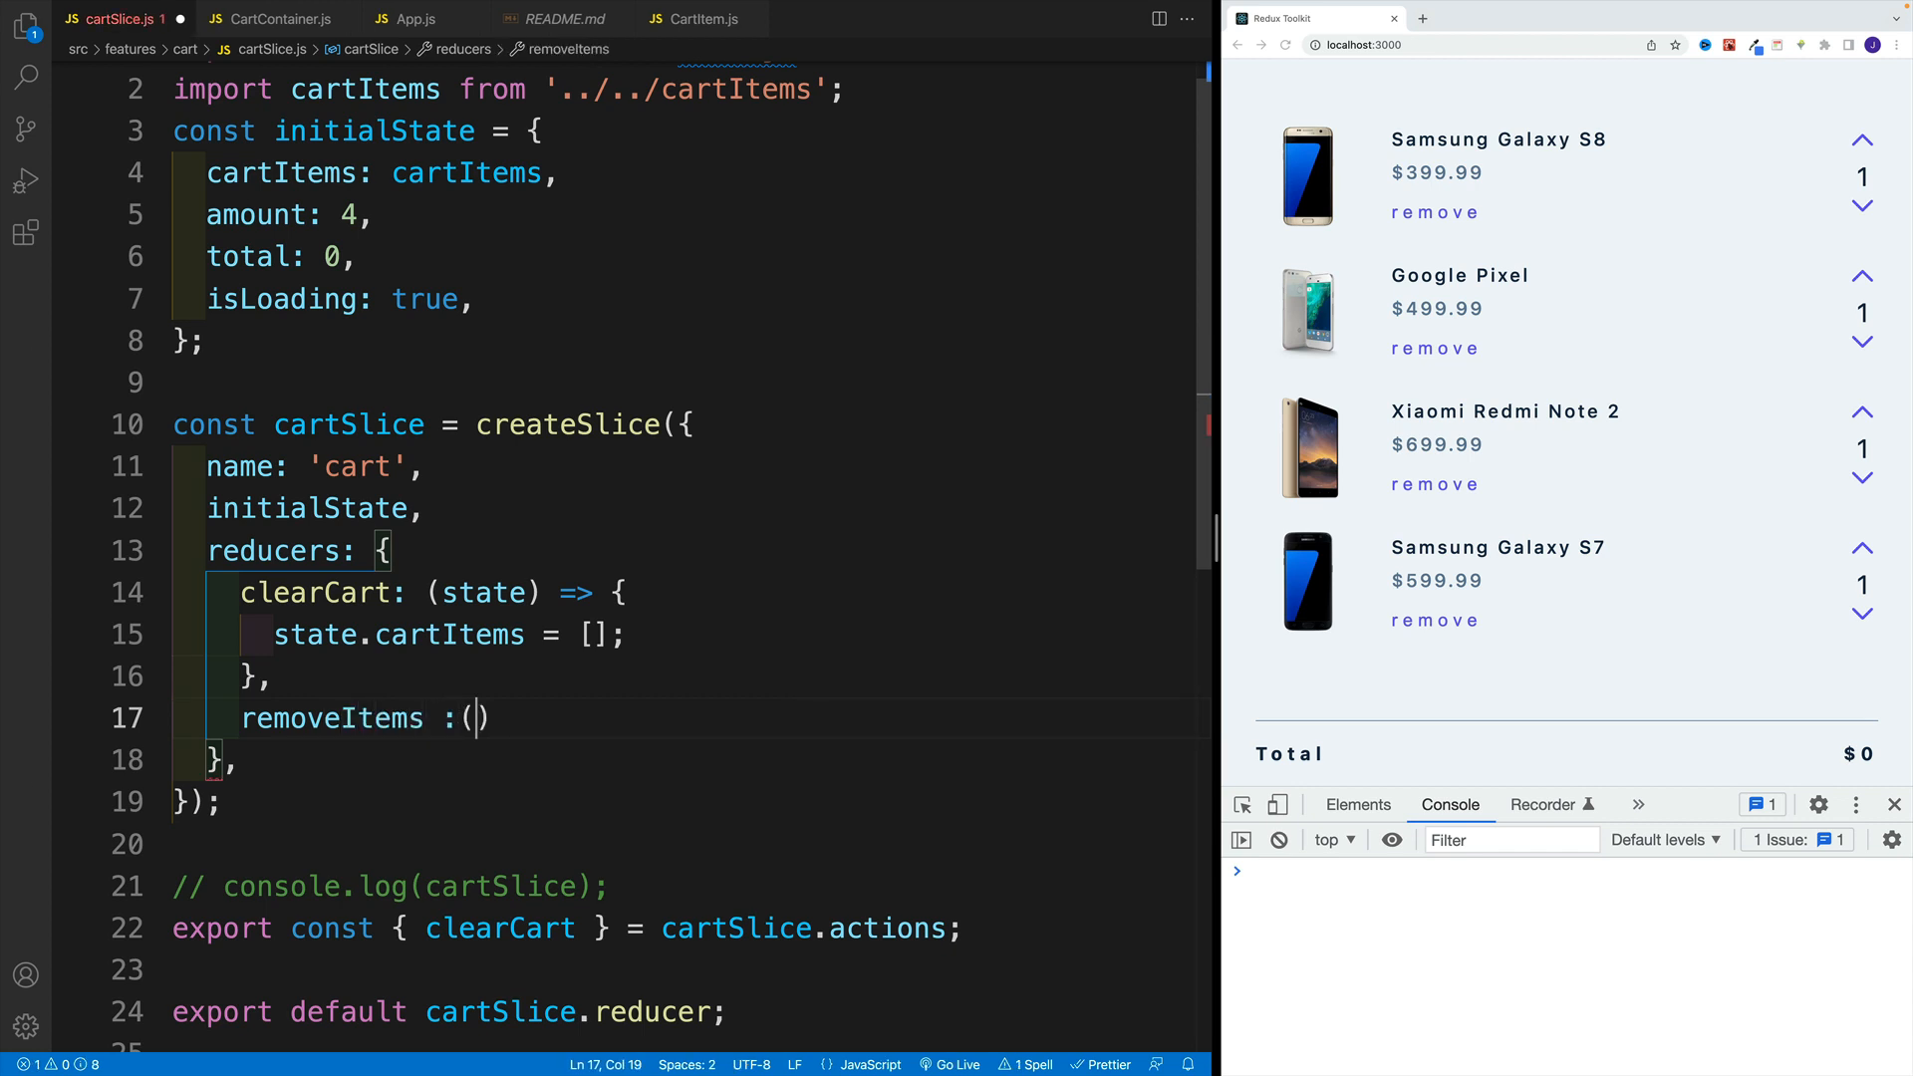
{"action": "type", "text": "state,"}
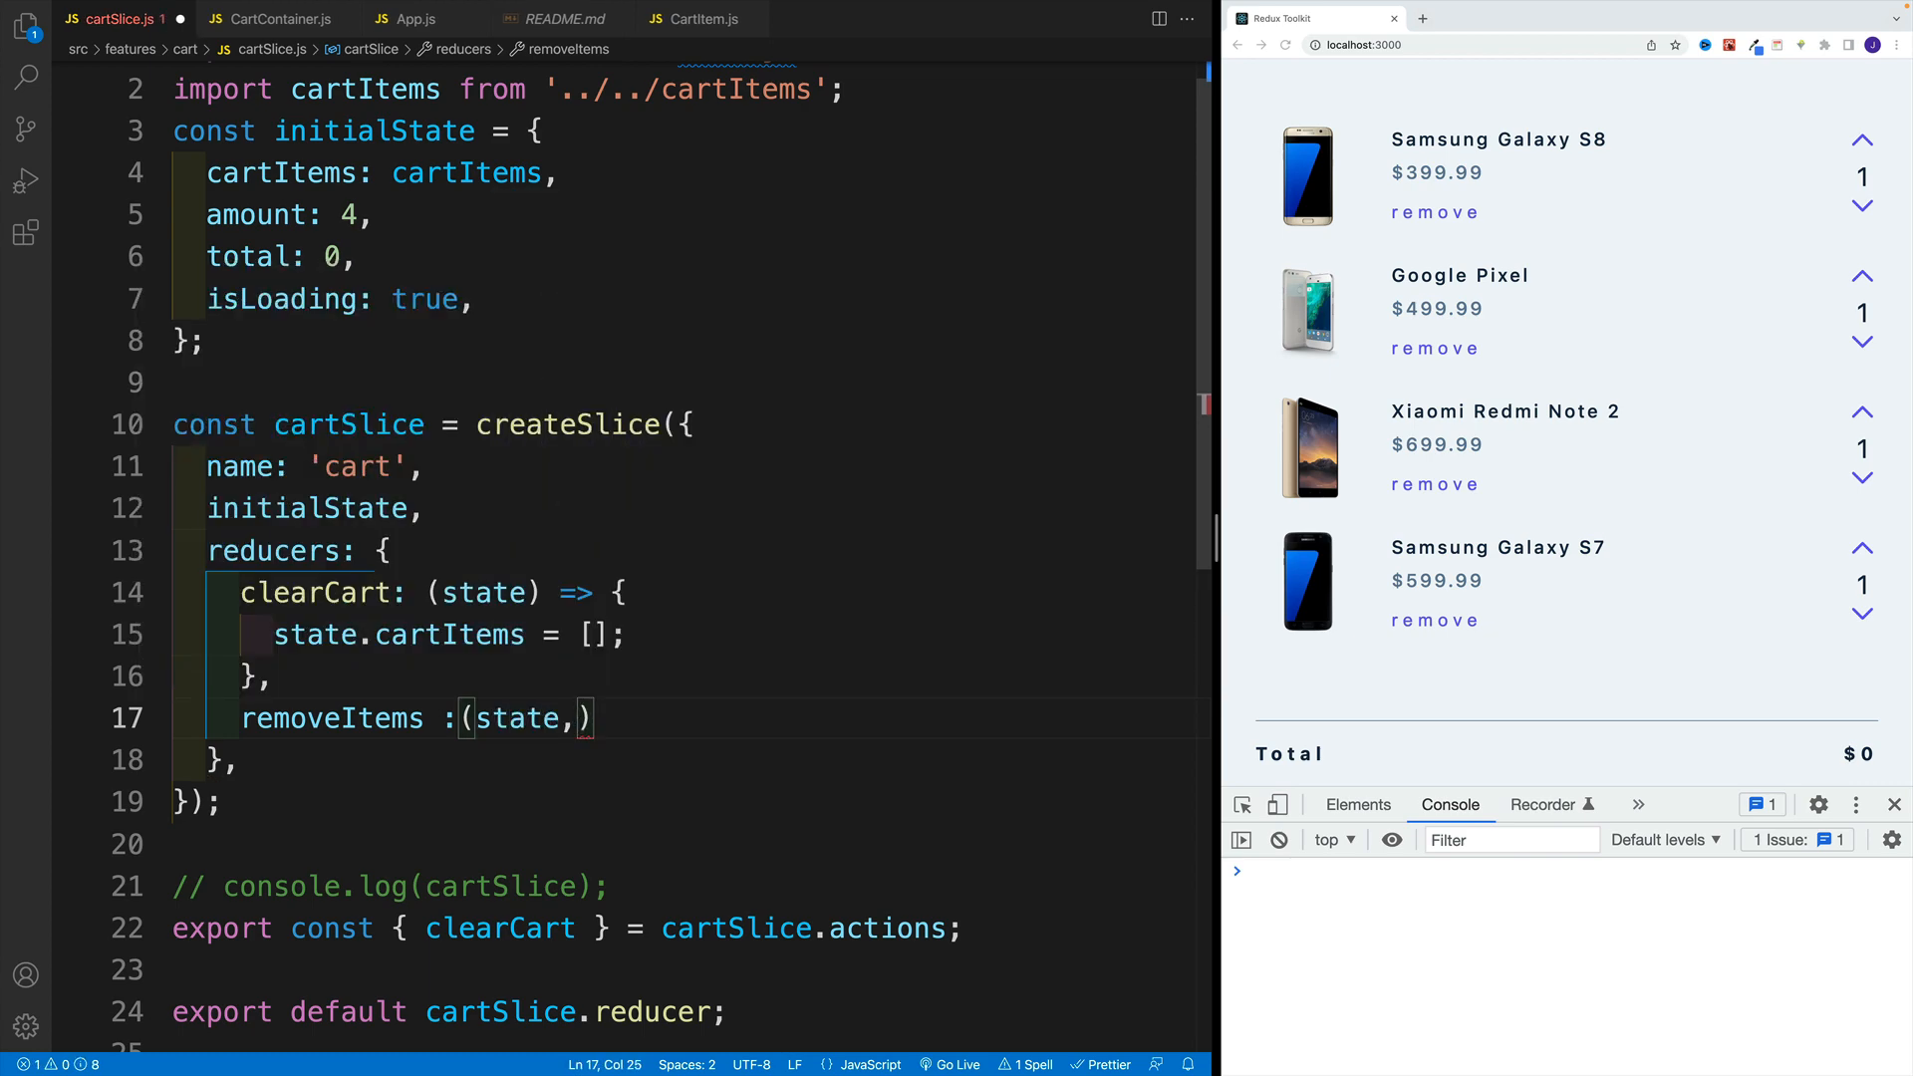
{"action": "type", "text": "action"}
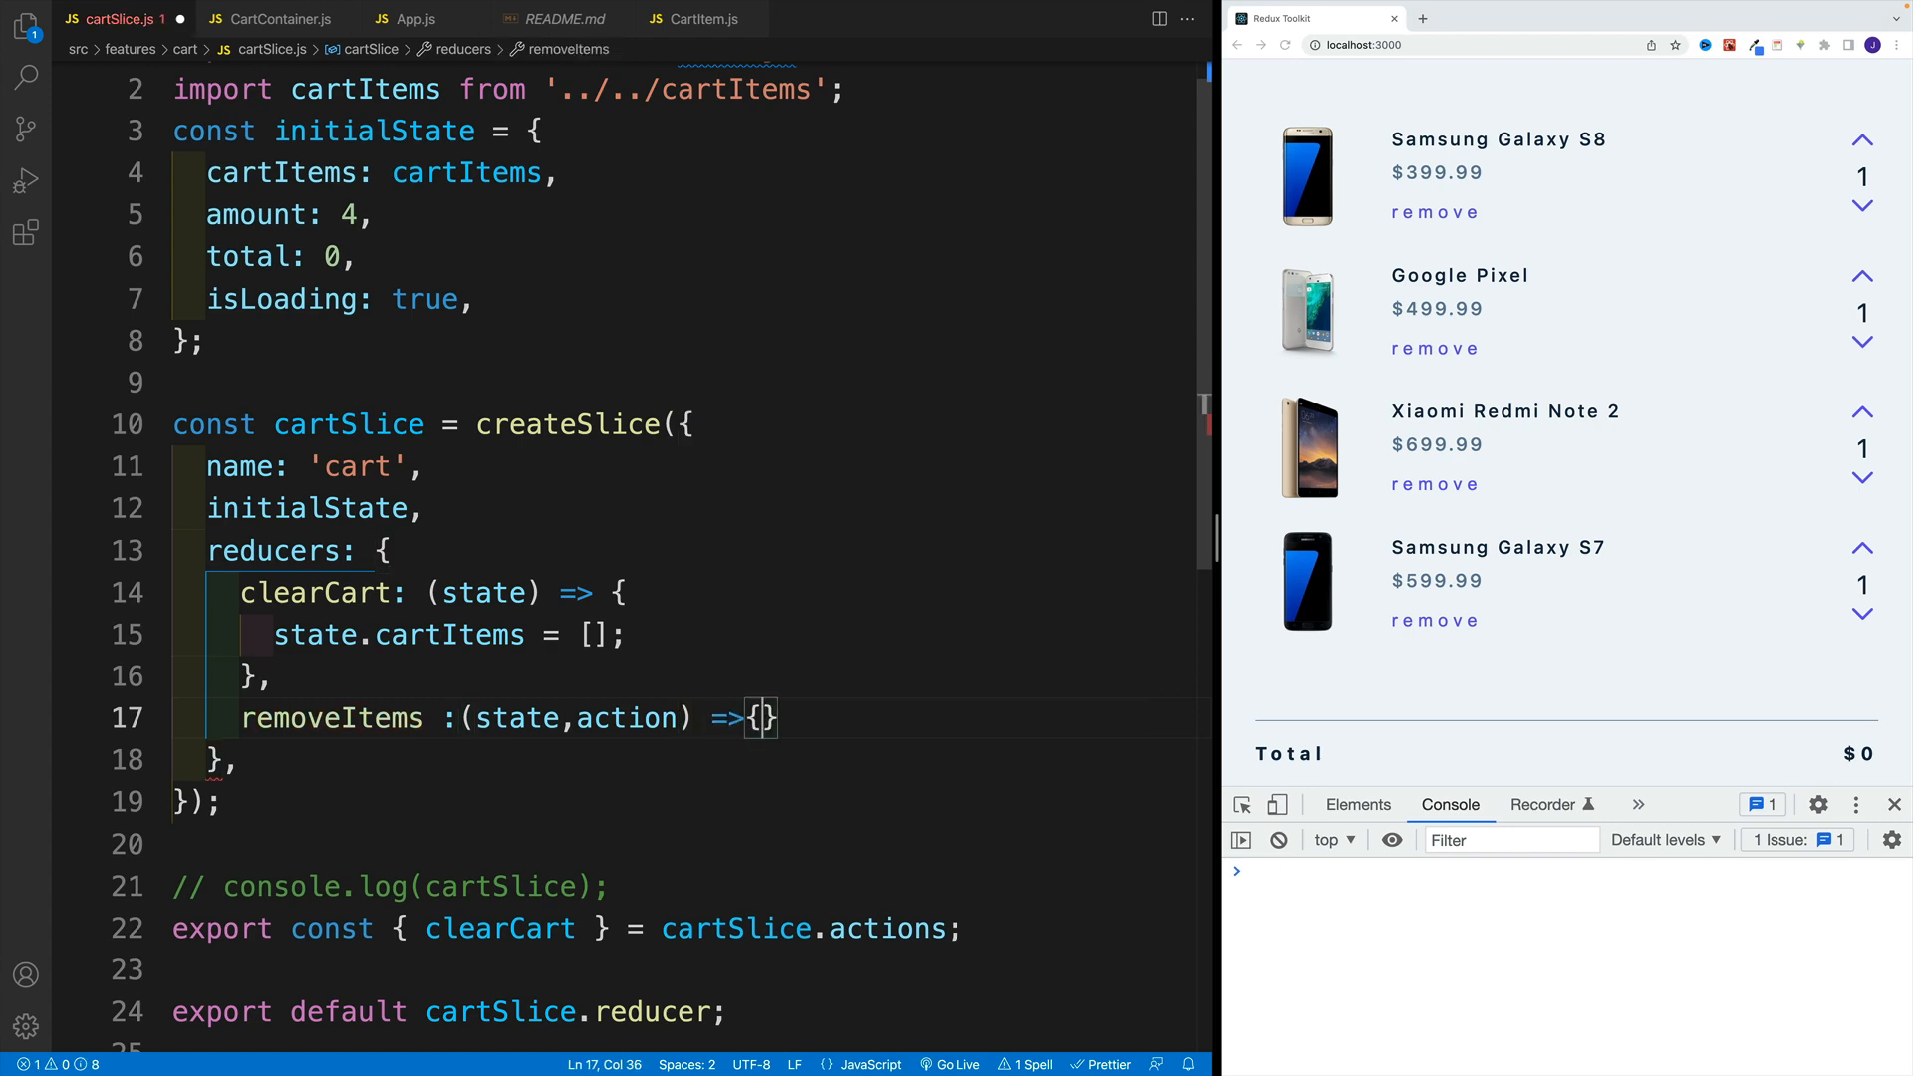
{"action": "type", "text": "console.log();"}
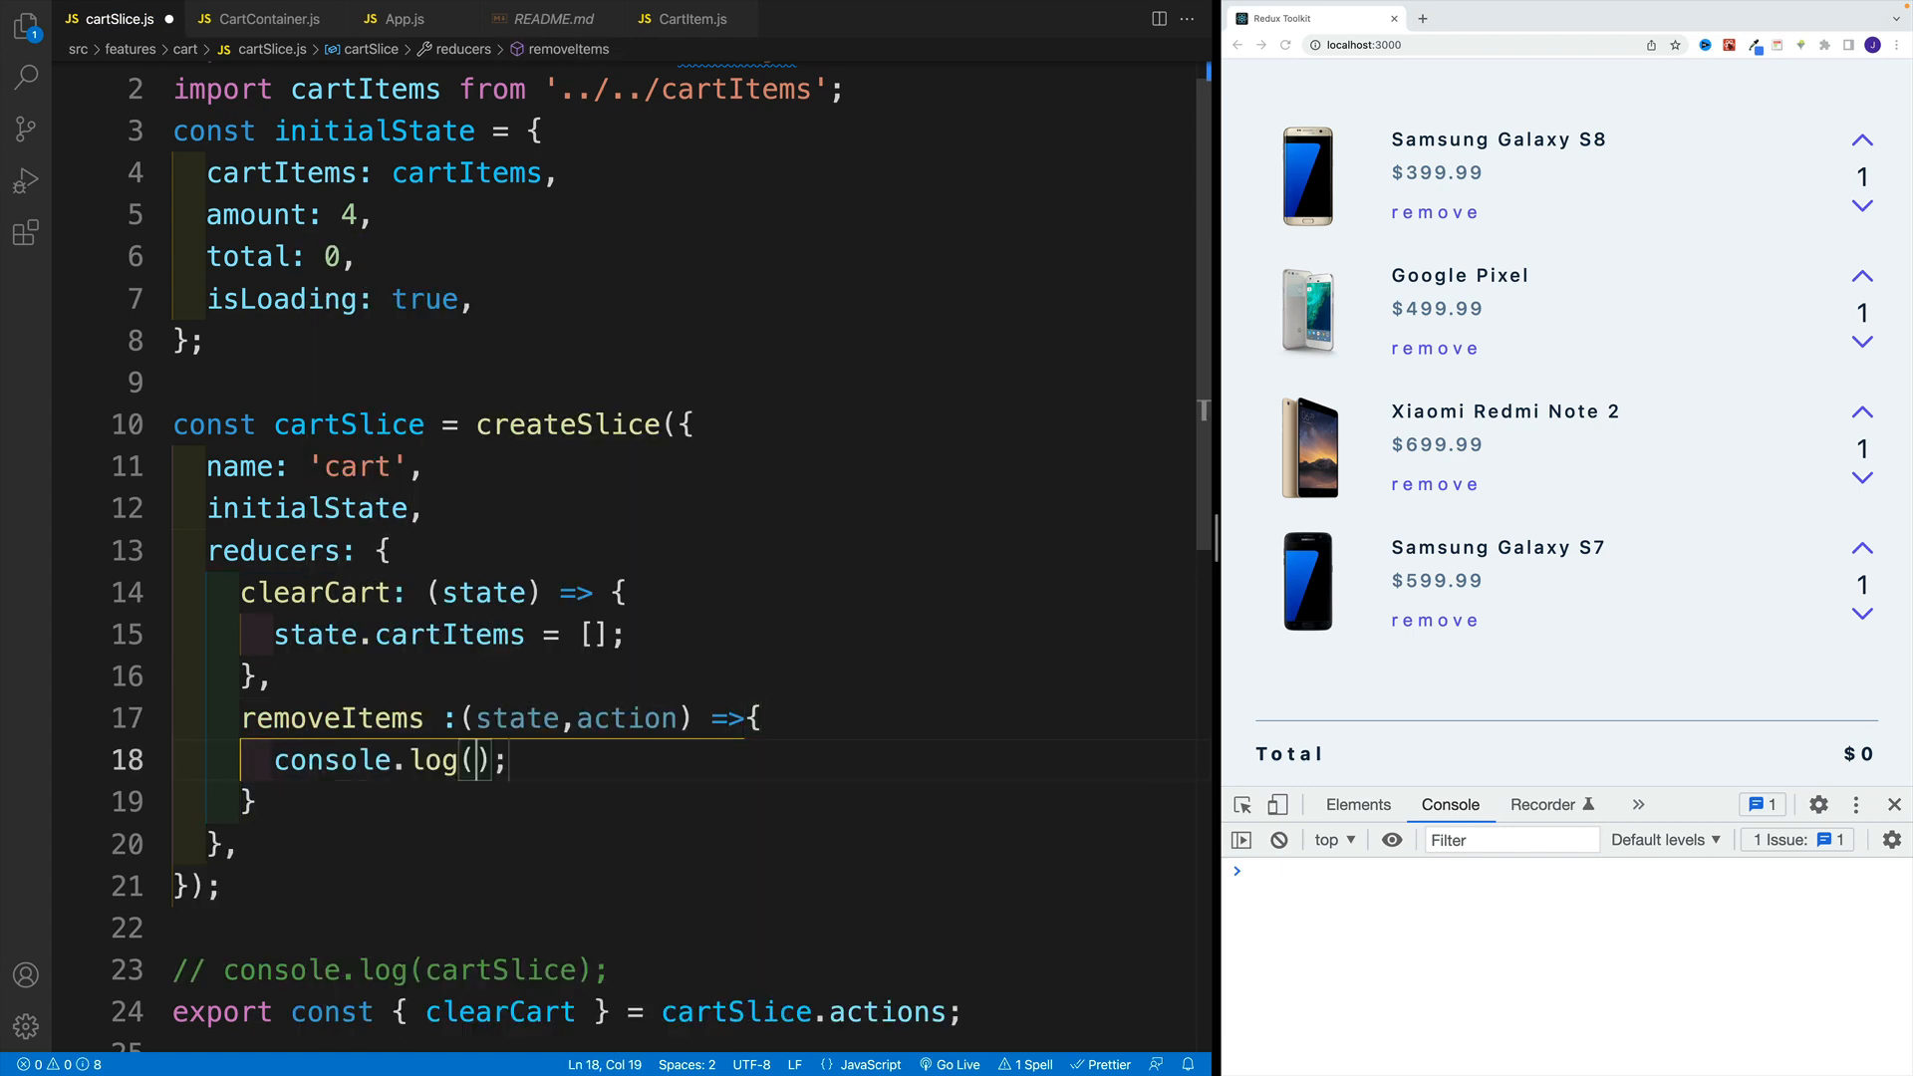
{"action": "type", "text": "action"}
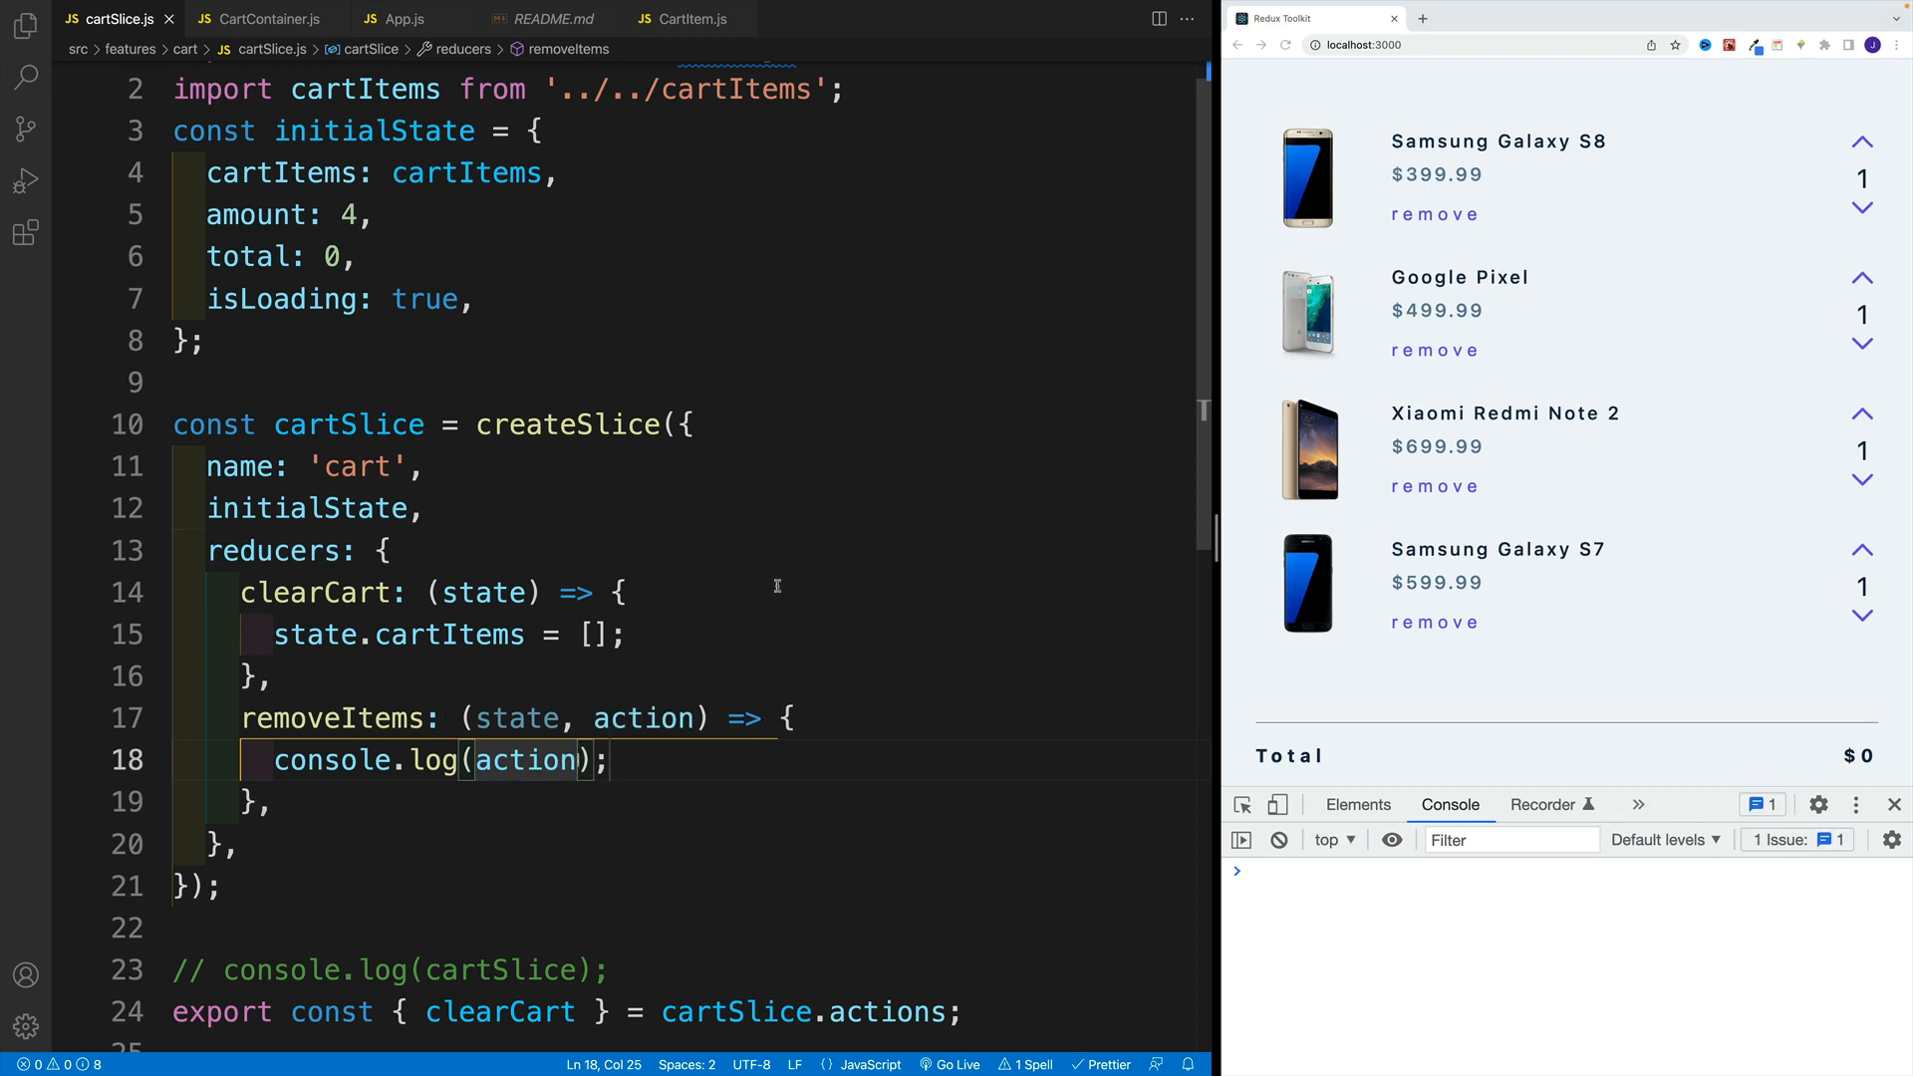
Export removeItem next to clearCart from cartSlice.actions, fixing the name to removeItem.
{"action": "left_click", "coordinate": [552, 18]}
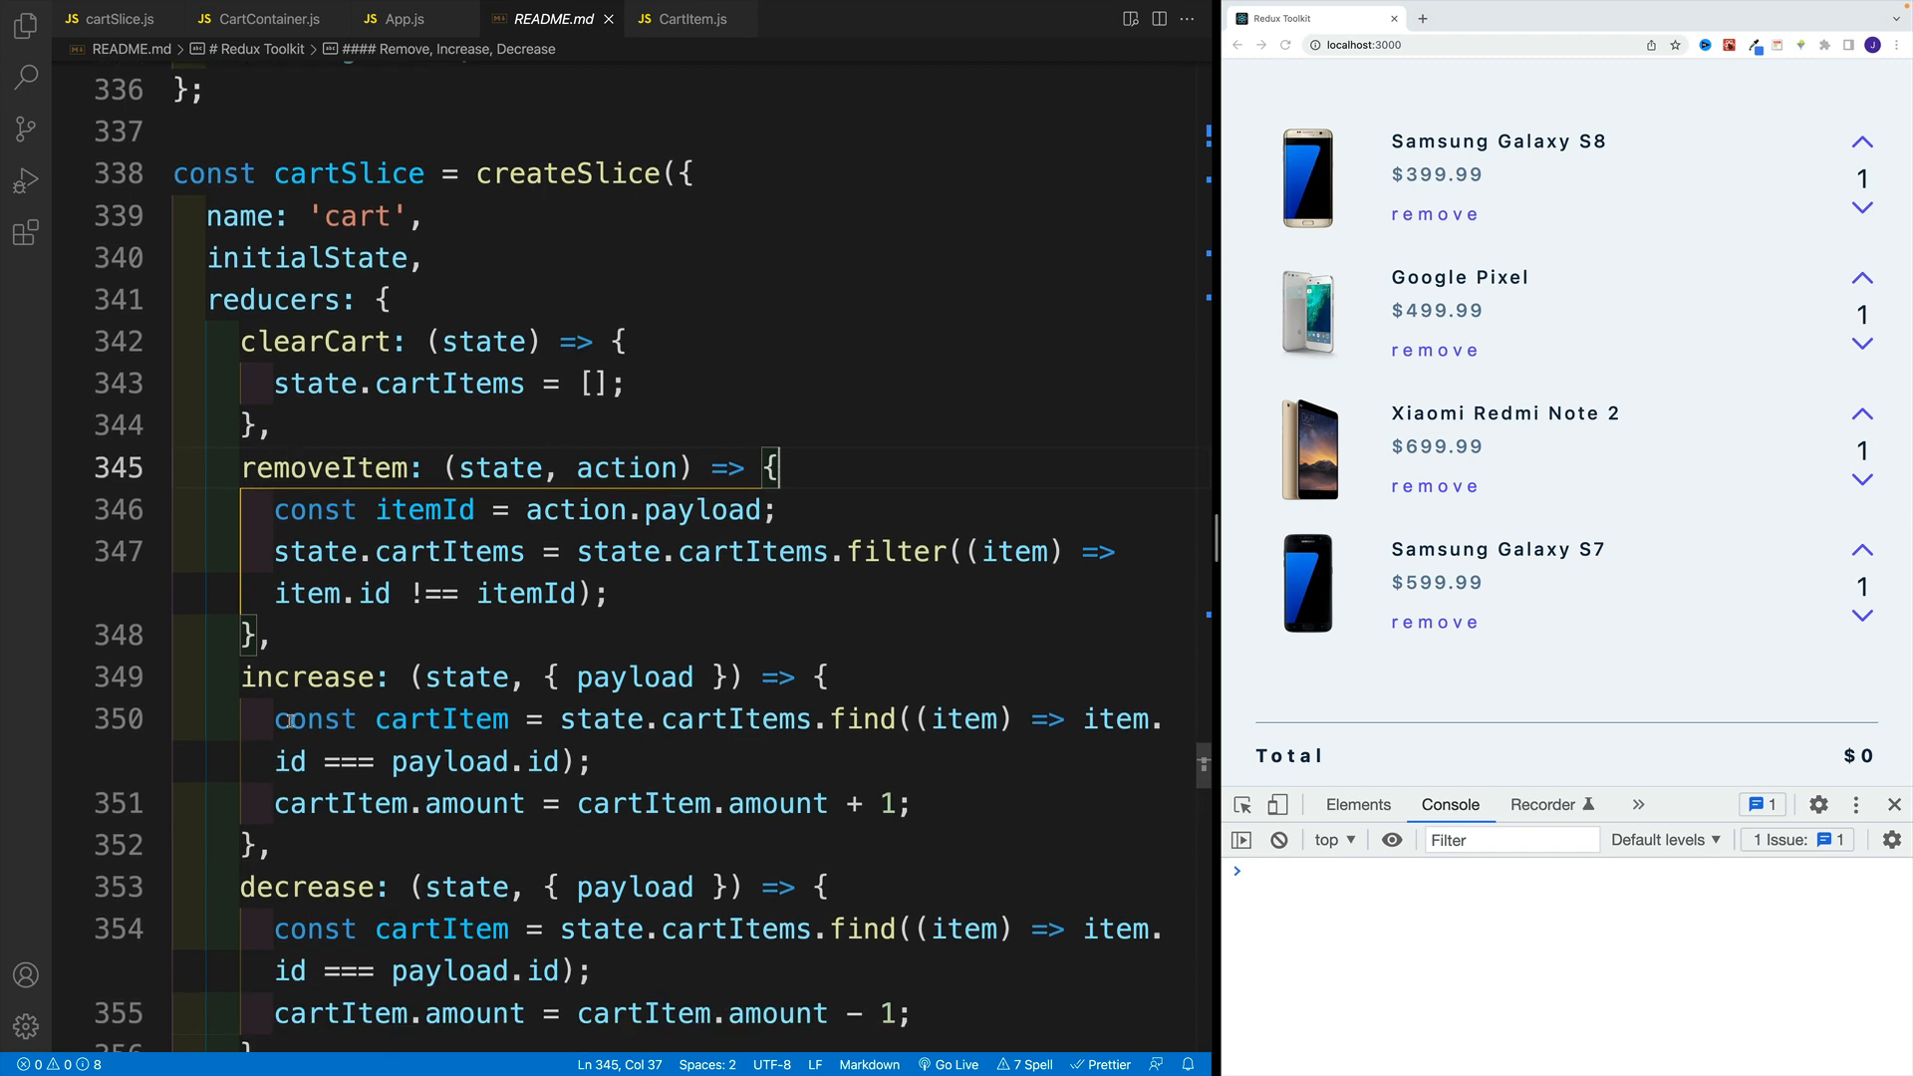
{"action": "scroll", "scroll_direction": "down", "scroll_amount": 3}
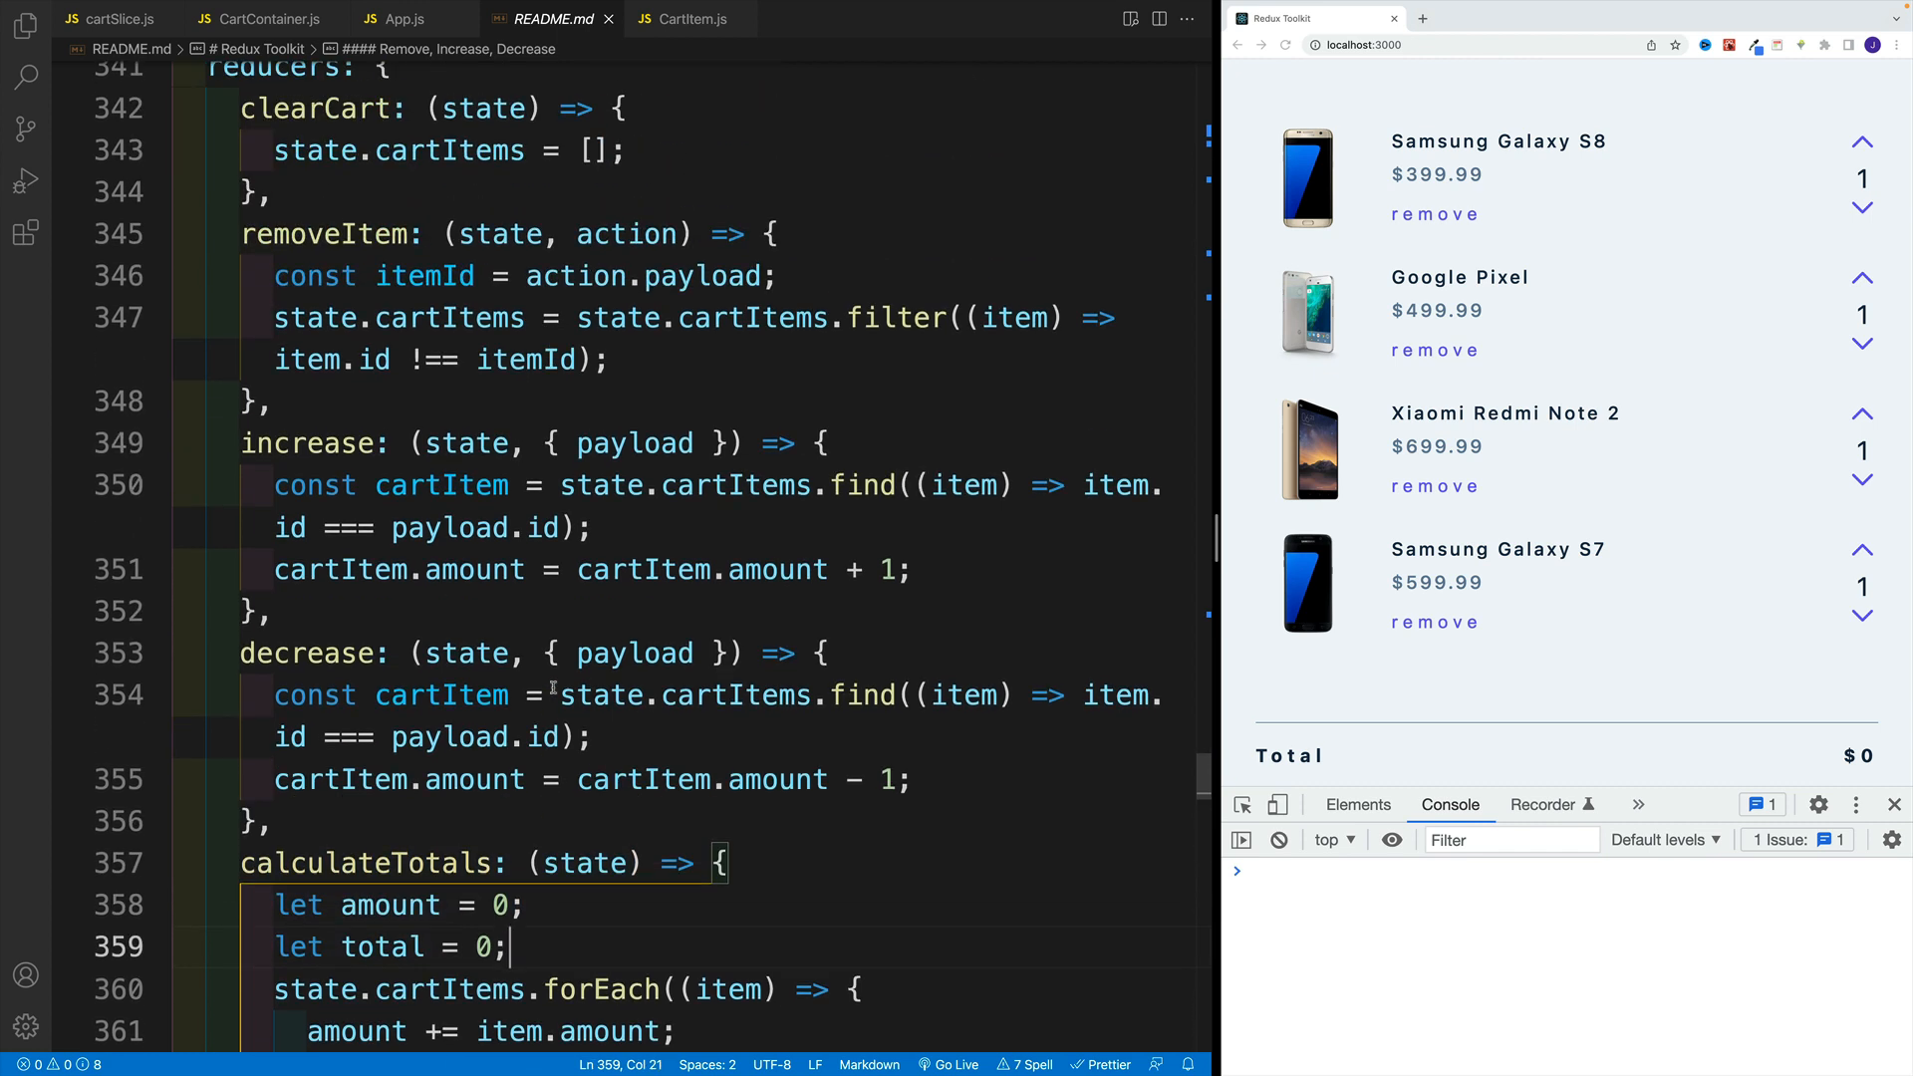
{"action": "mouse_move", "coordinate": [1369, 279]}
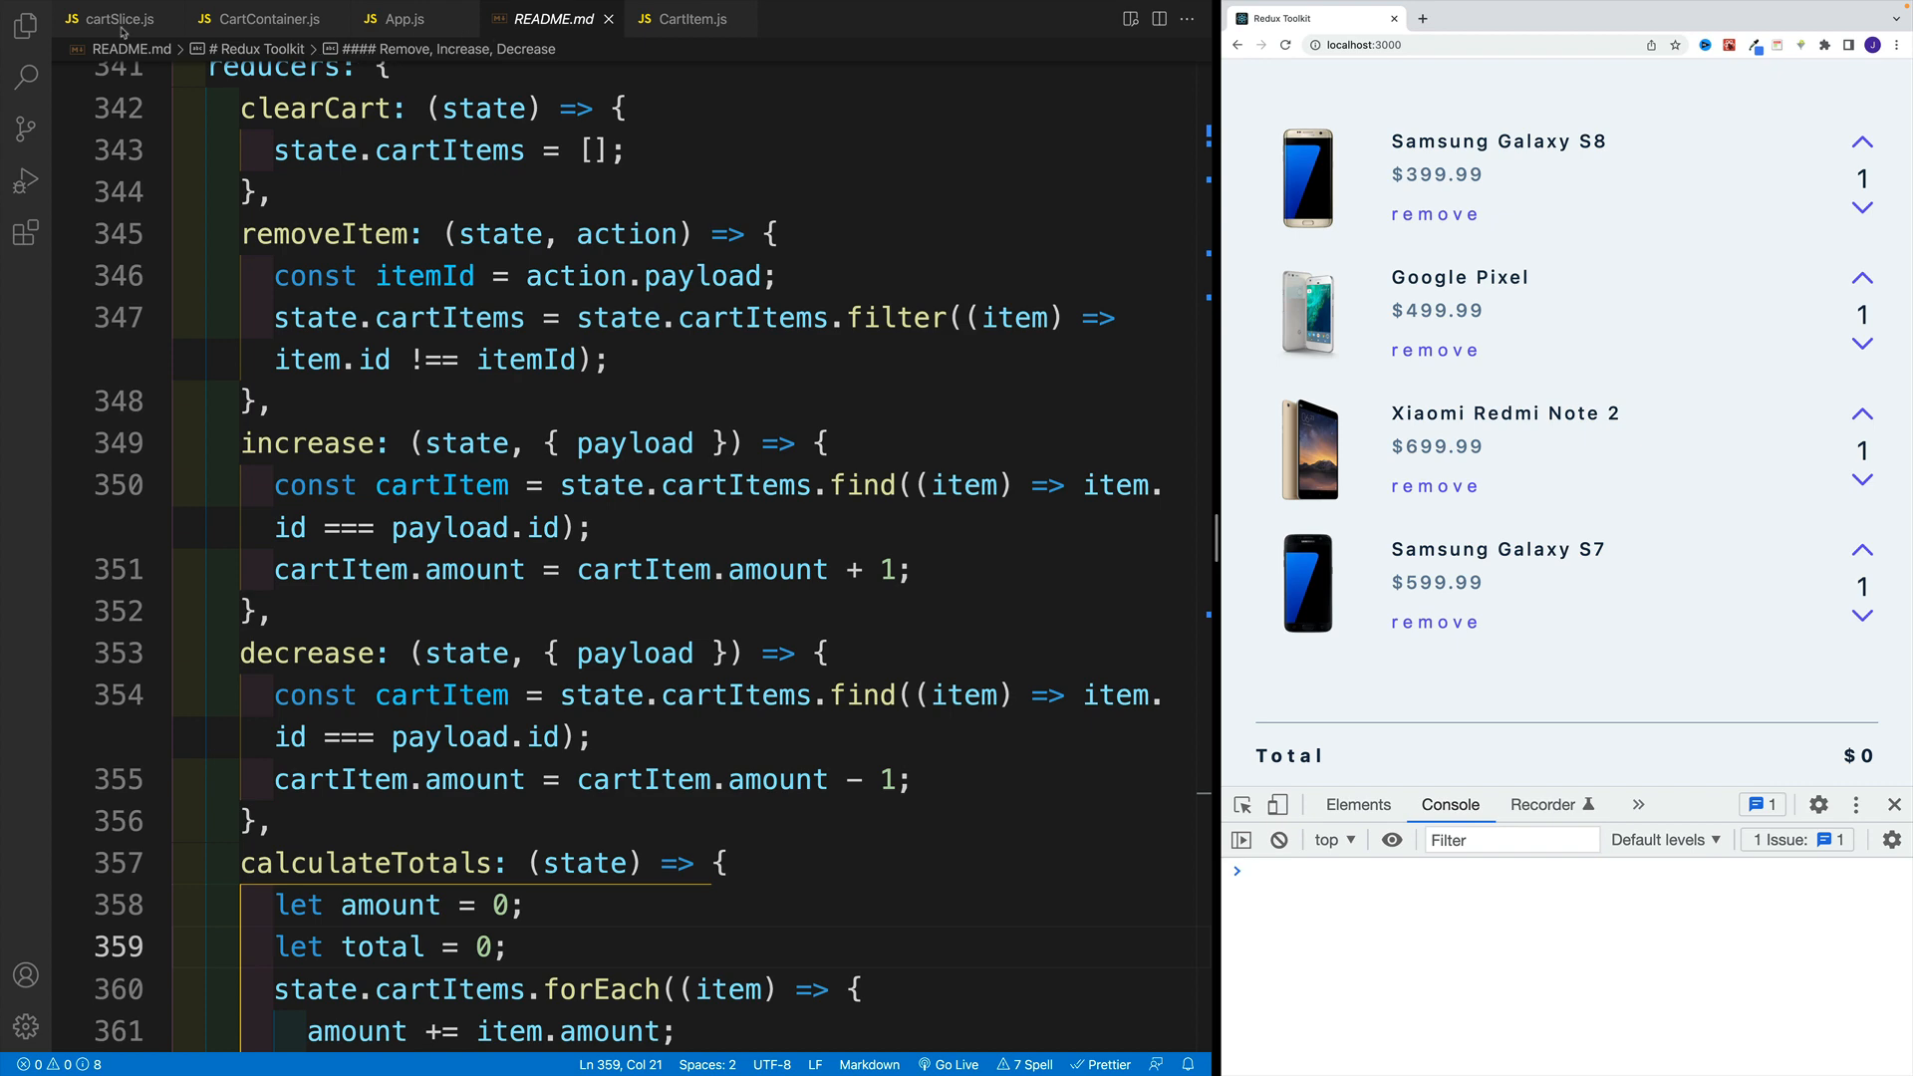
{"action": "left_click", "coordinate": [110, 18]}
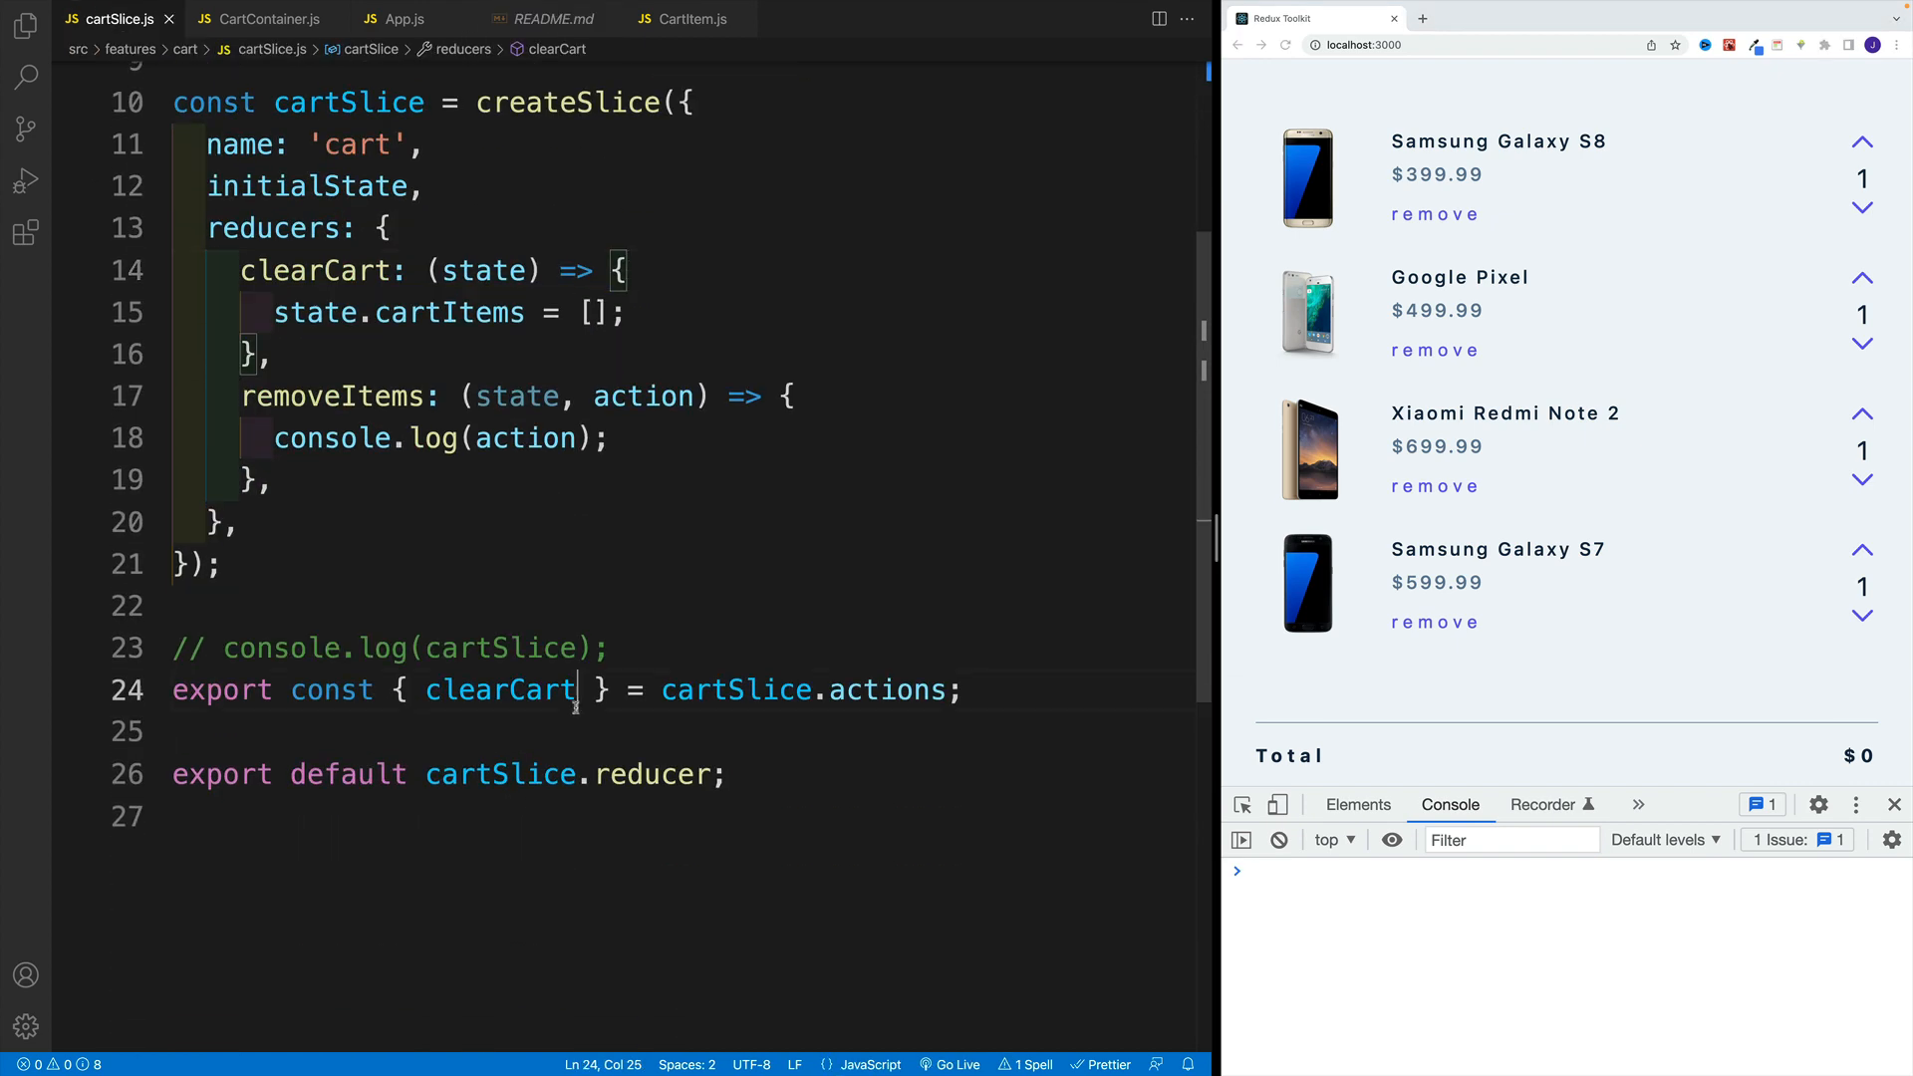
{"action": "double_click", "coordinate": [498, 691]}
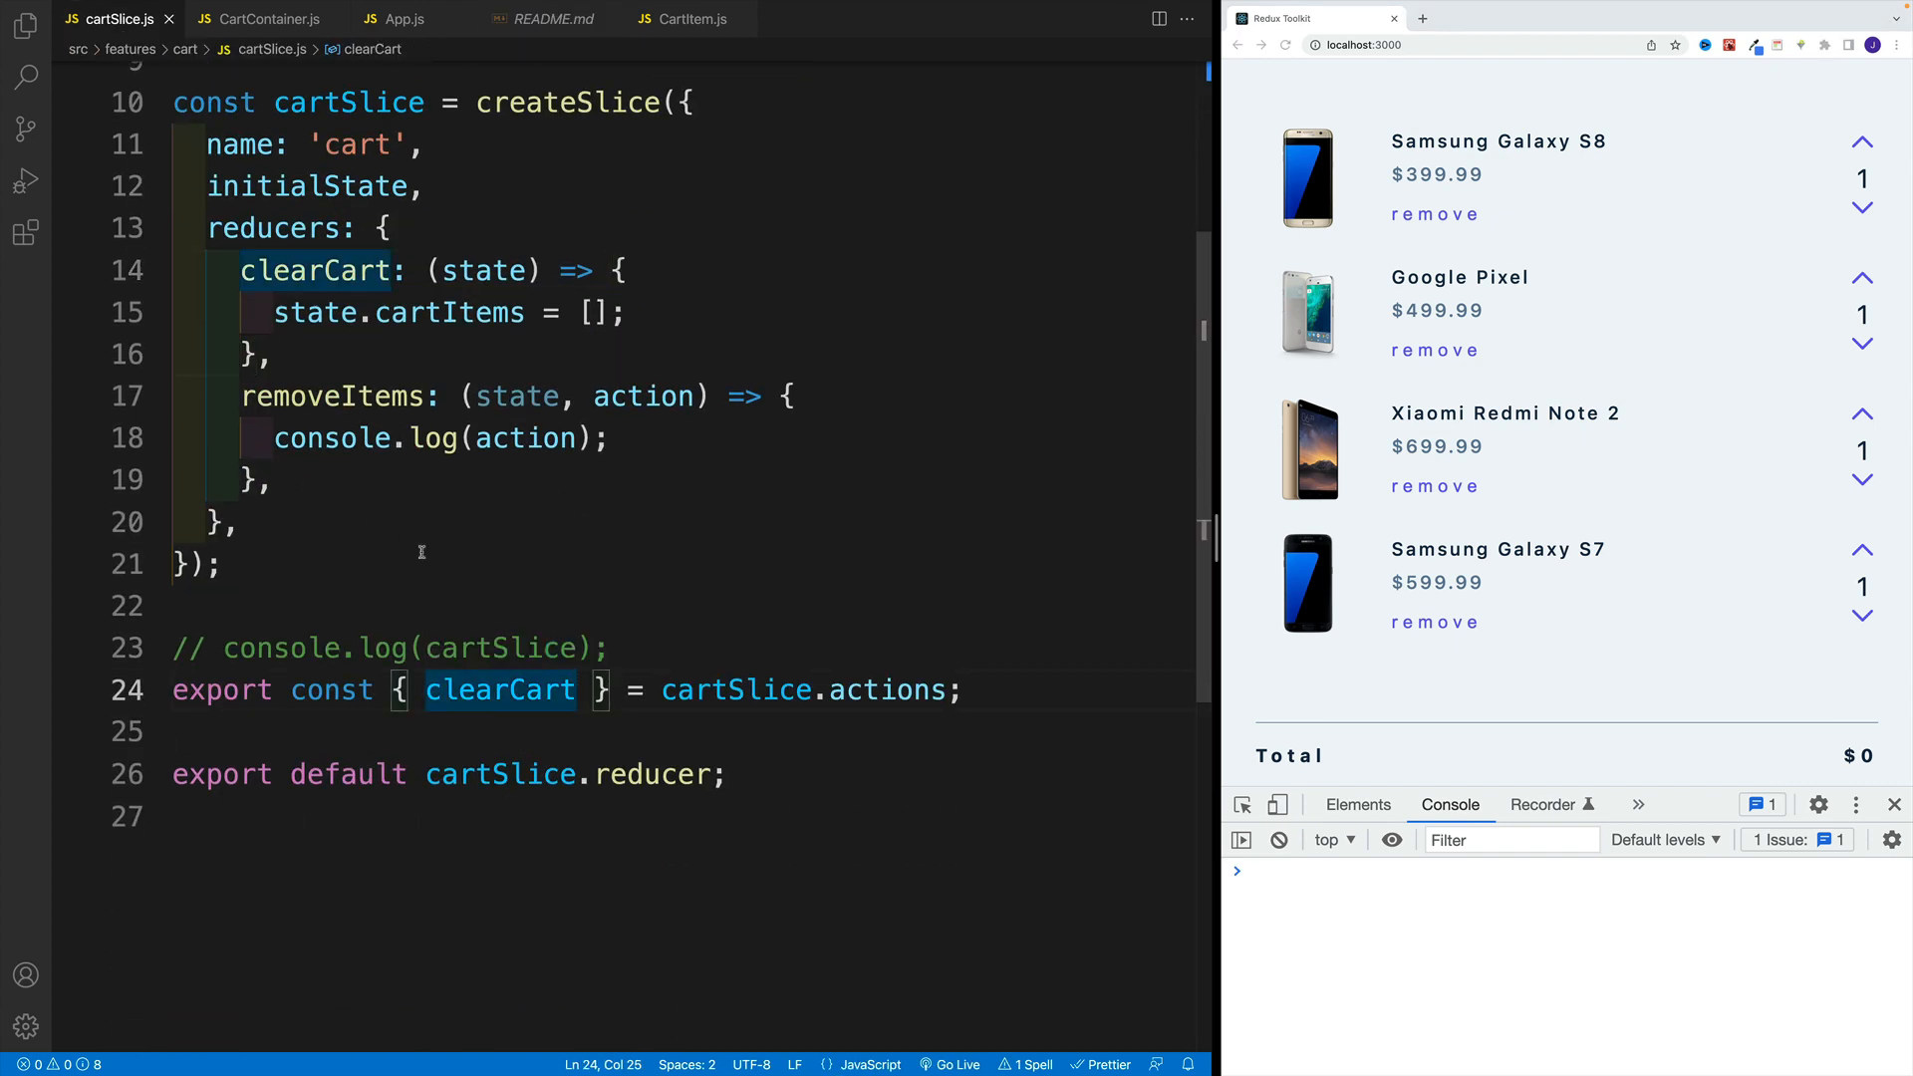
{"action": "type", "text": ", re"}
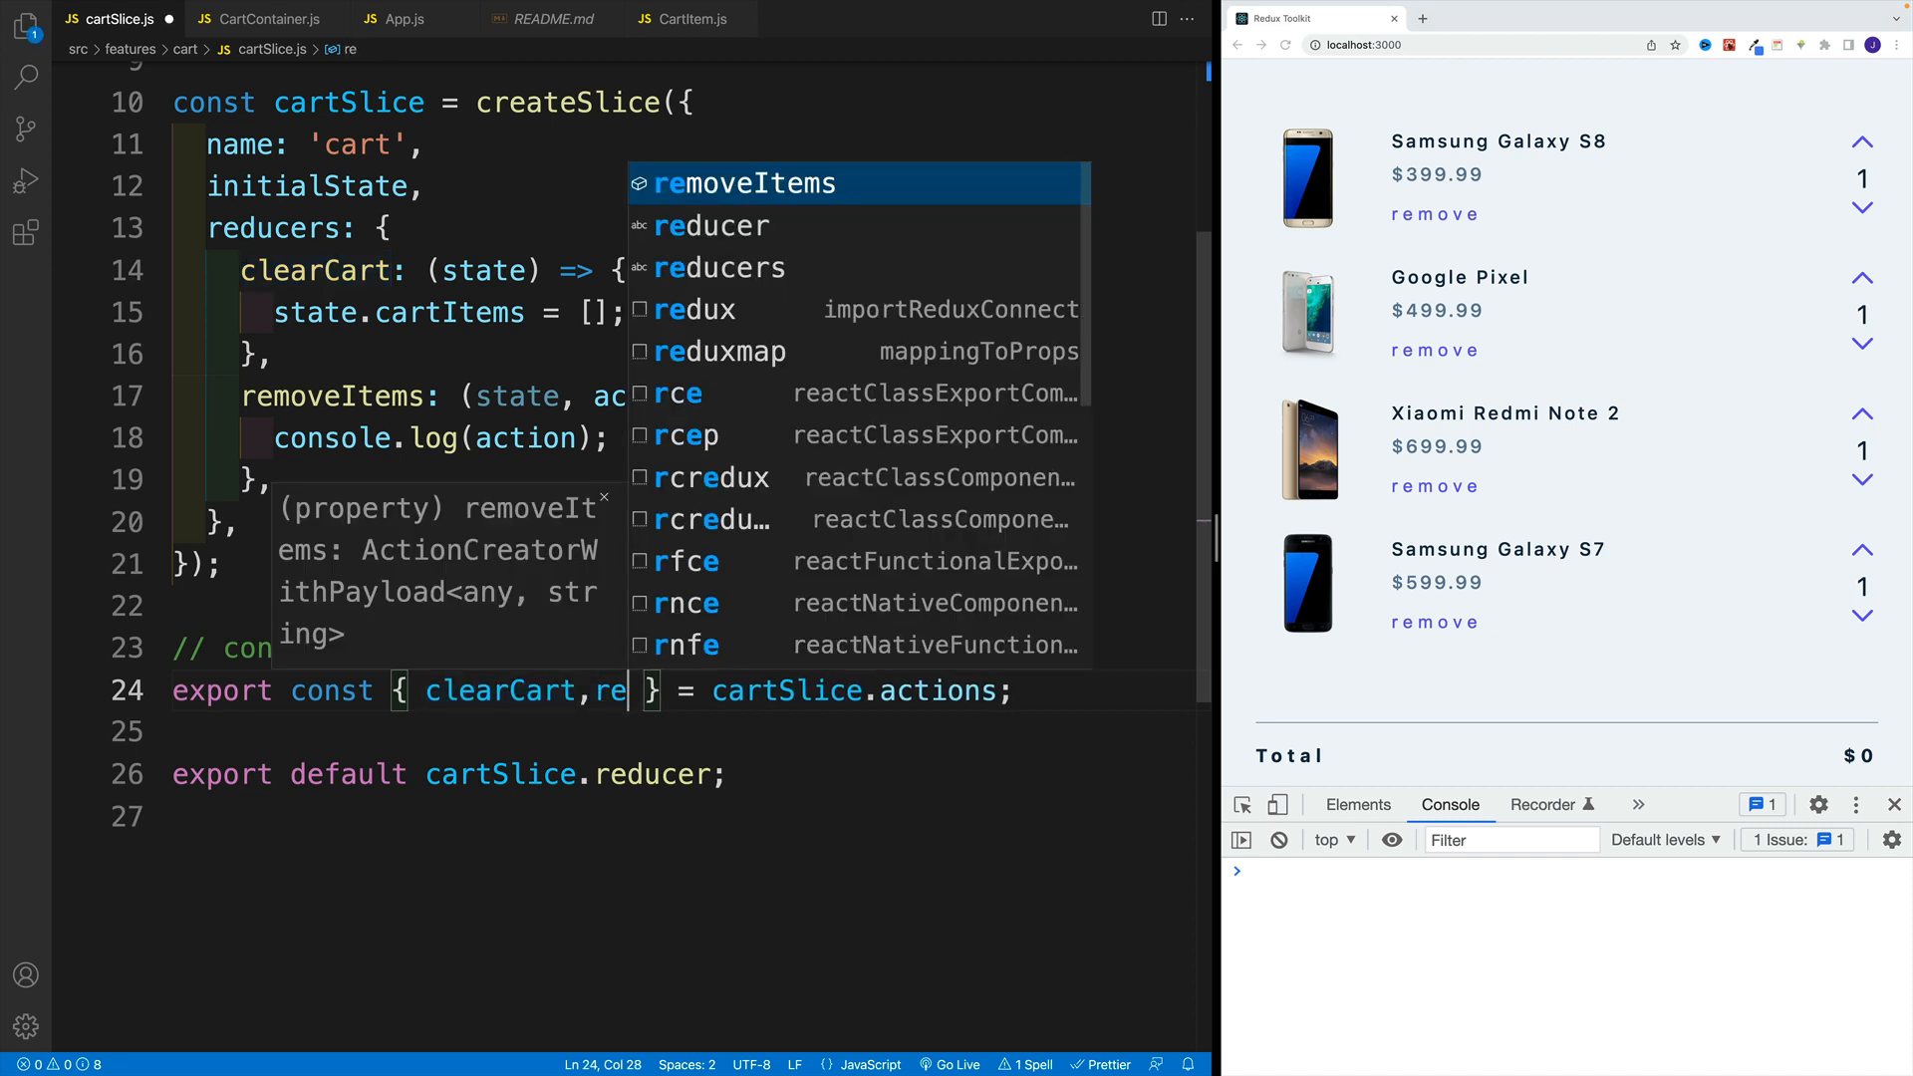
{"action": "key", "text": "Tab"}
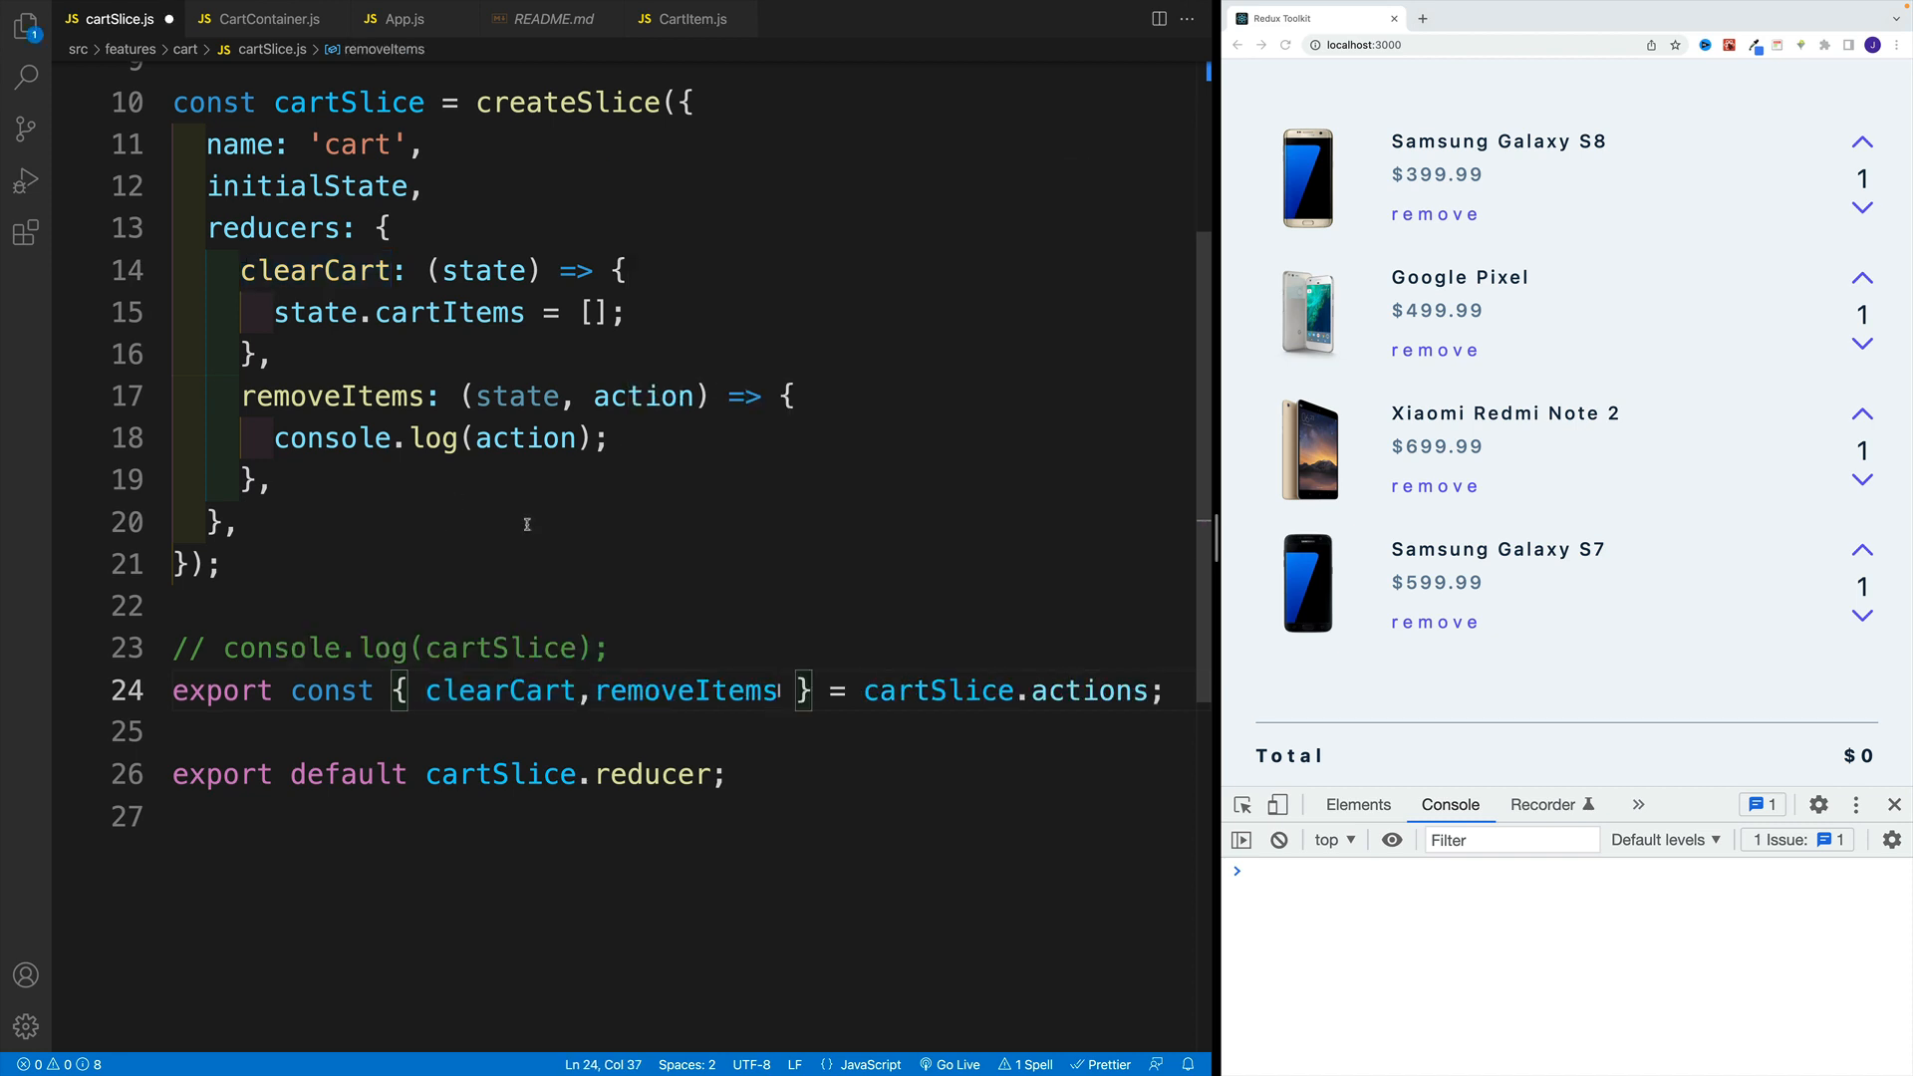
{"action": "left_click", "coordinate": [426, 394]}
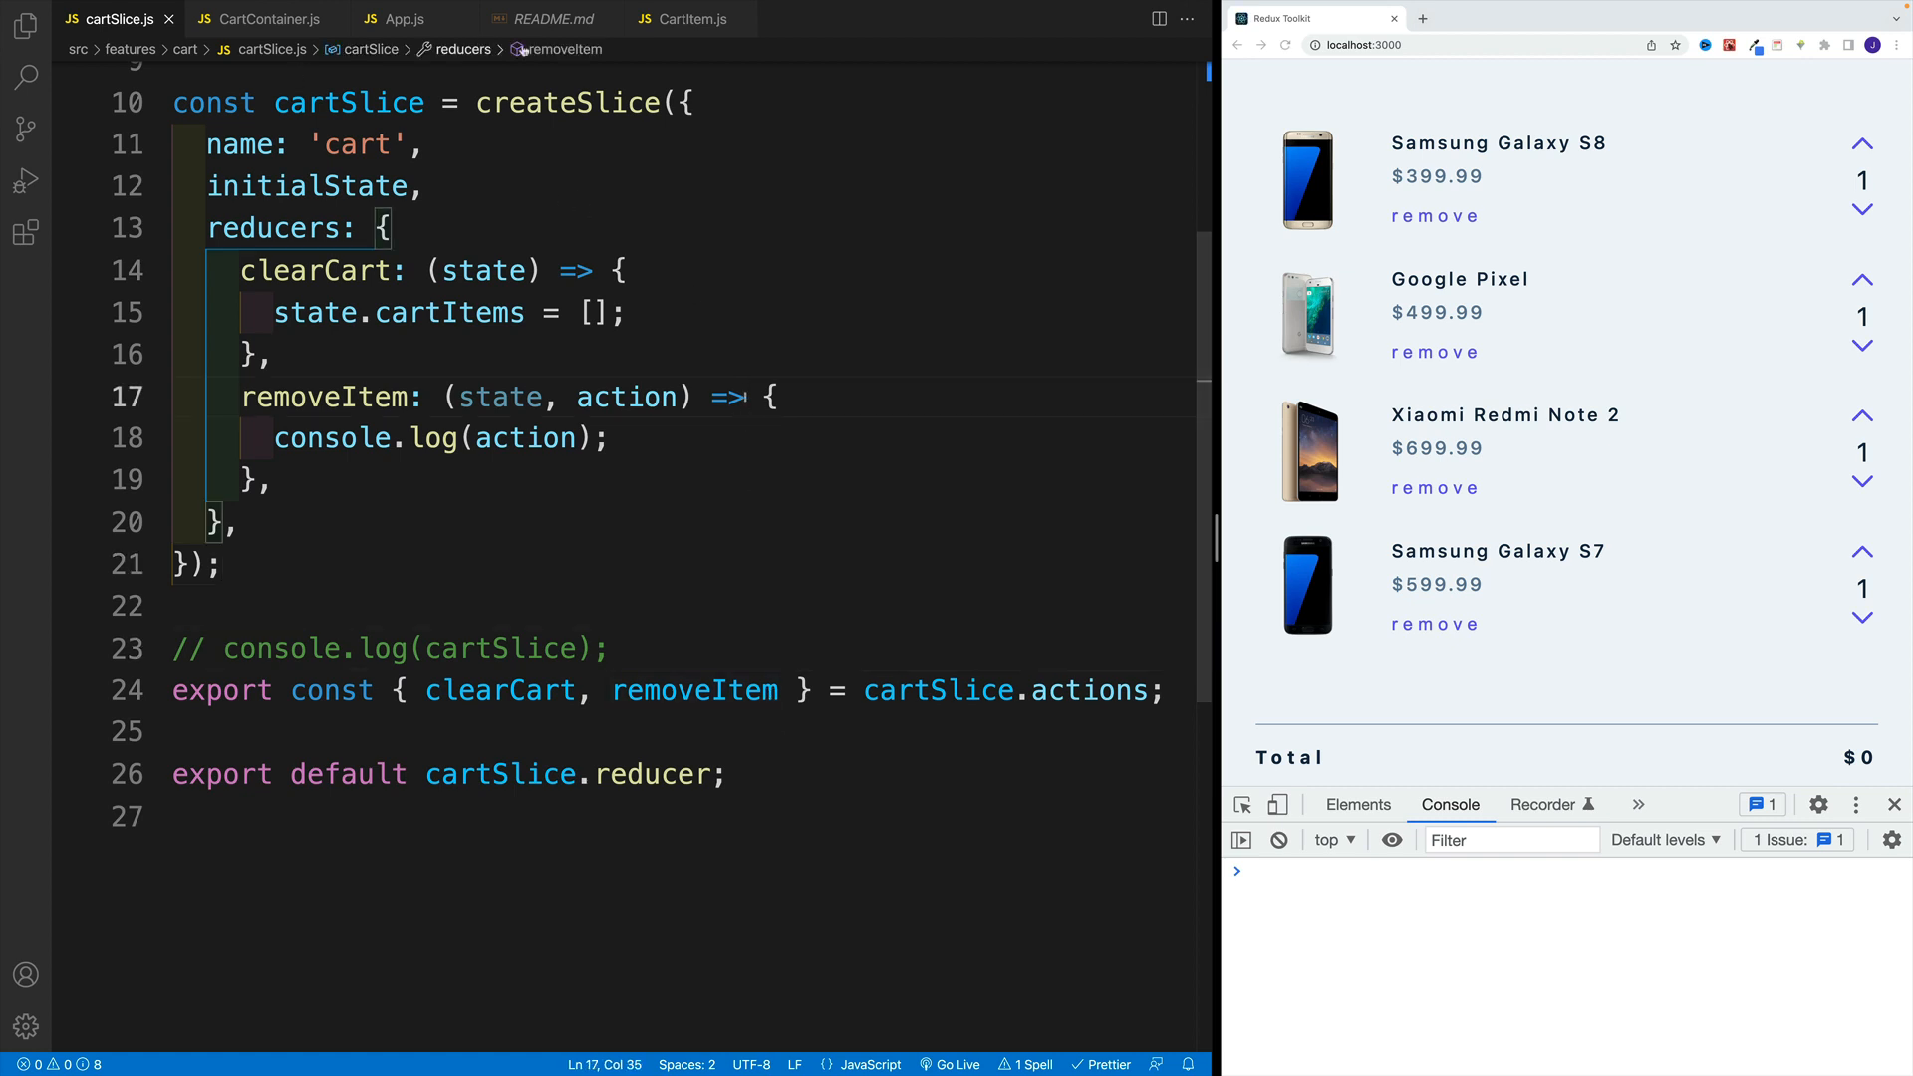
In CartItem.js import removeItem and useDispatch and create const dispatch = useDispatch().
{"action": "left_click", "coordinate": [687, 17]}
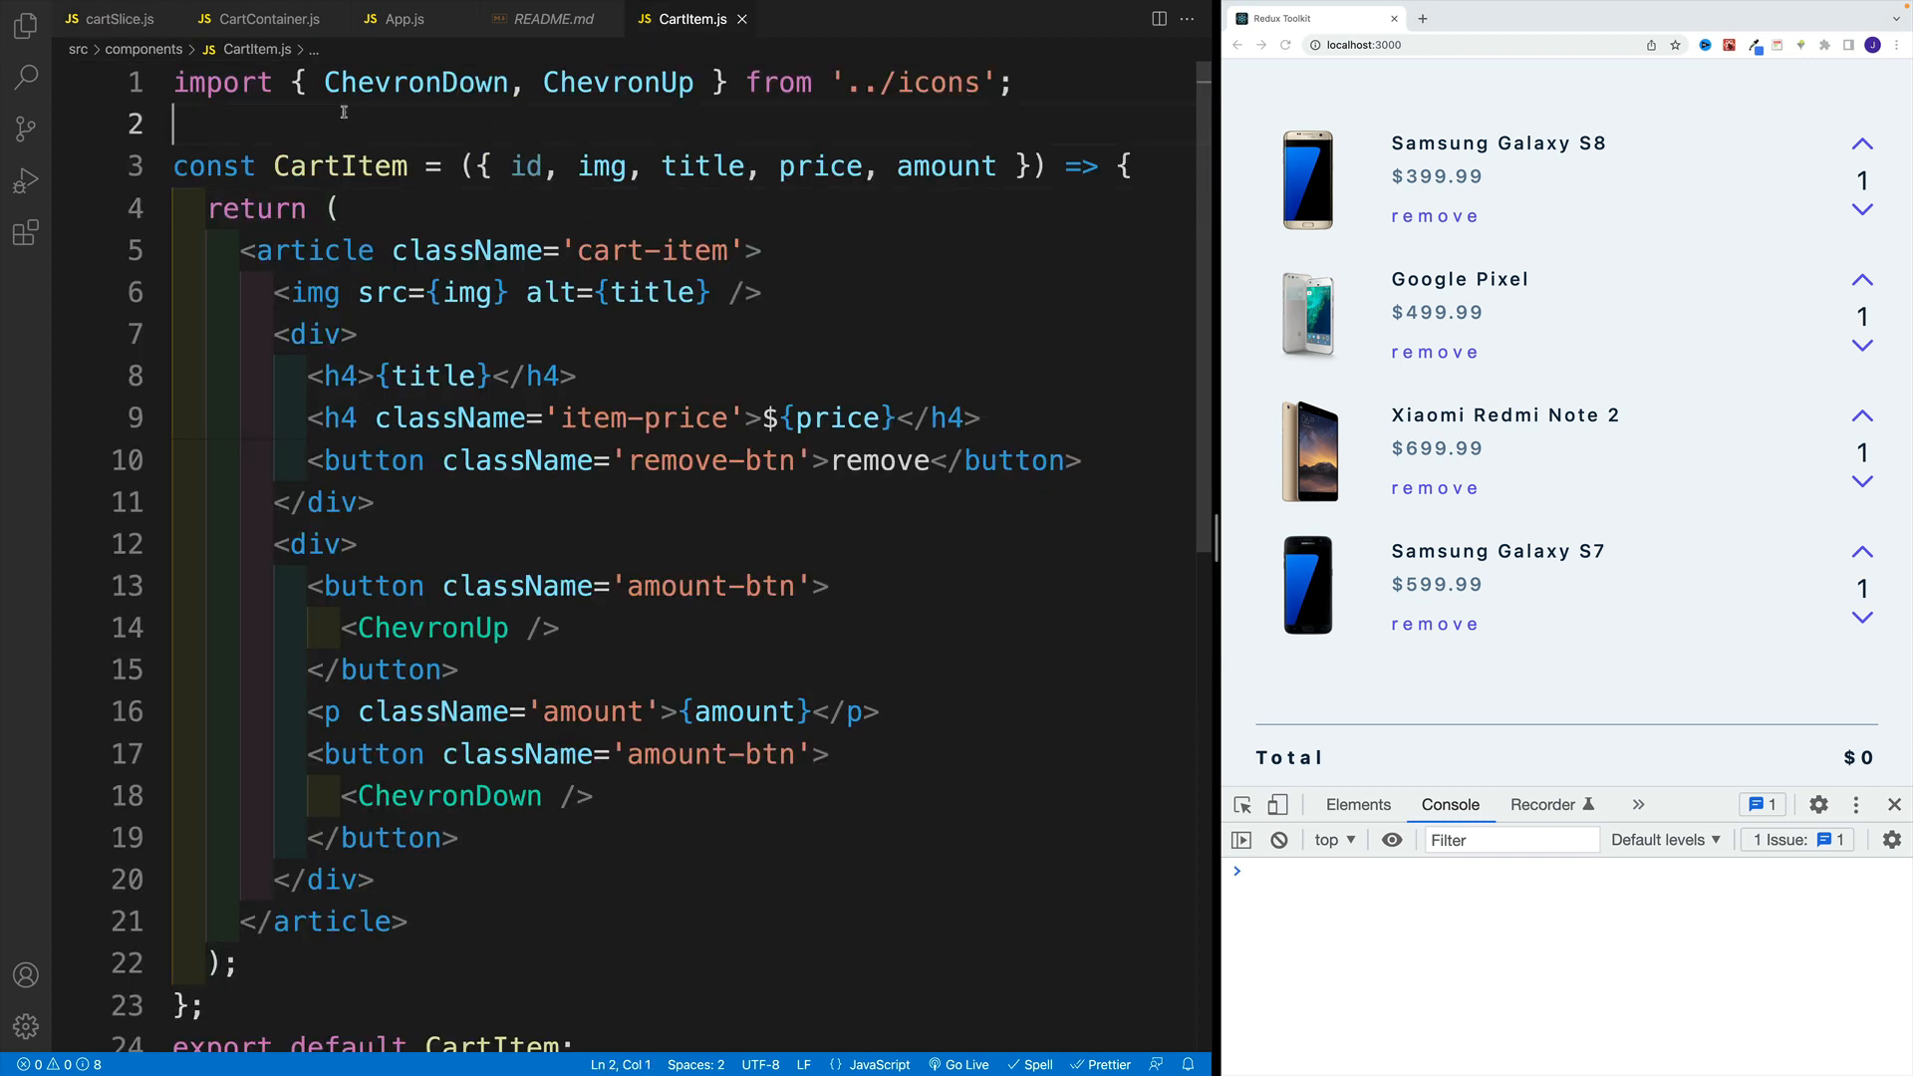
{"action": "type", "text": "import {"}
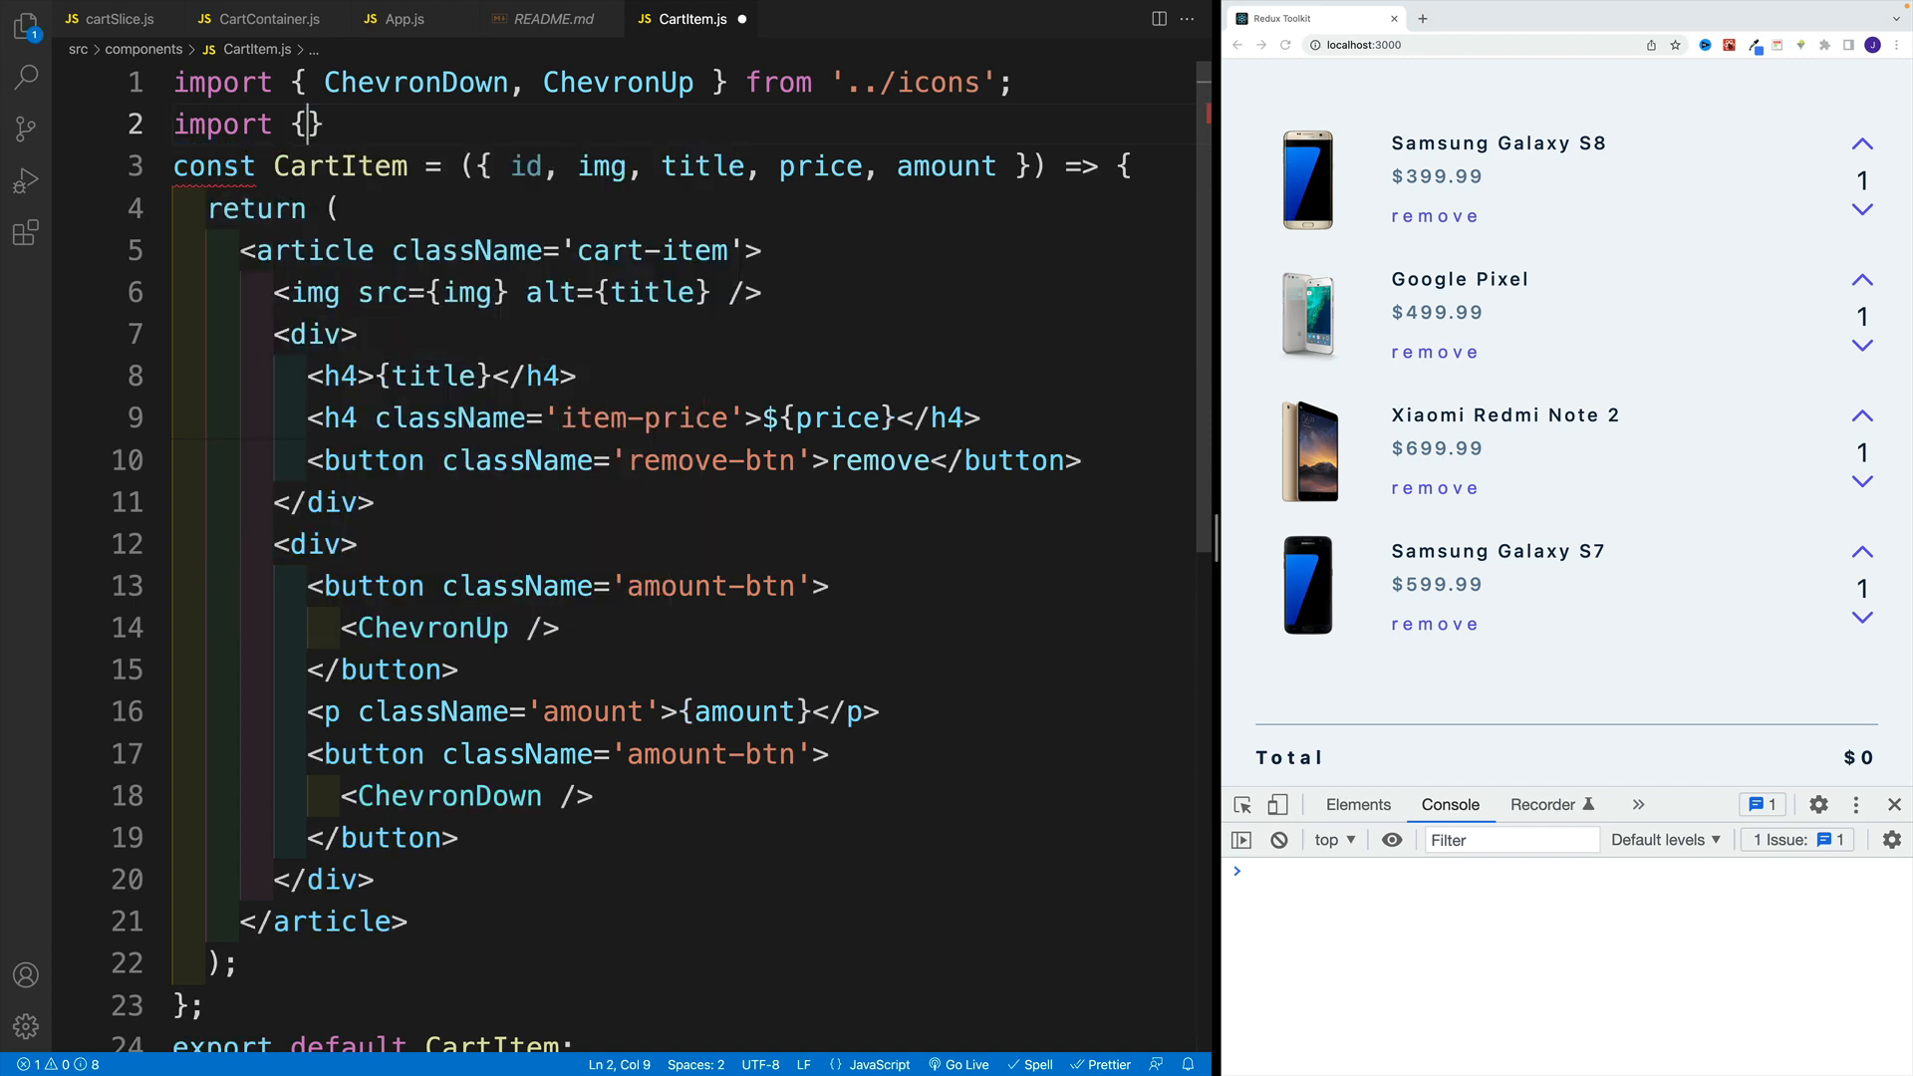
{"action": "type", "text": "c"}
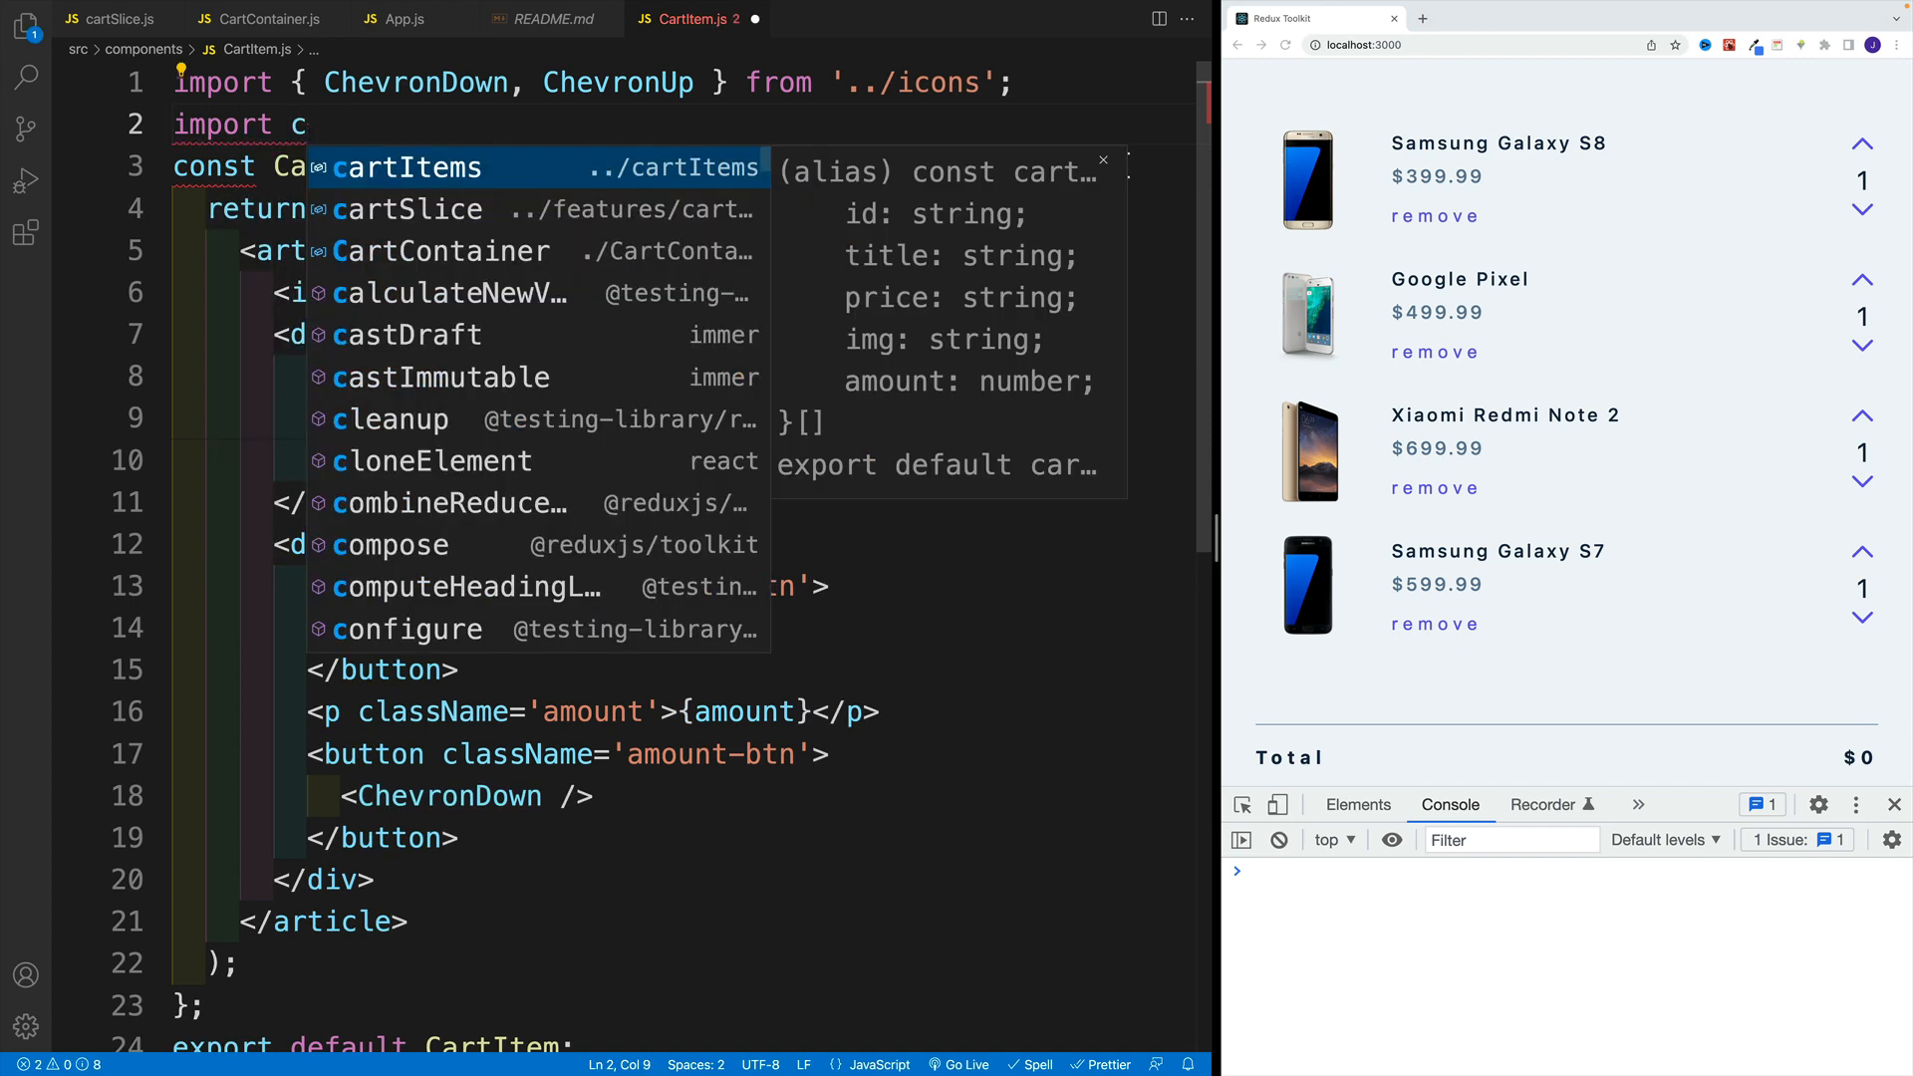
{"action": "type", "text": "removeItem } from '../features/cart/cartSlice';"}
{"action": "type", "text": "import"}
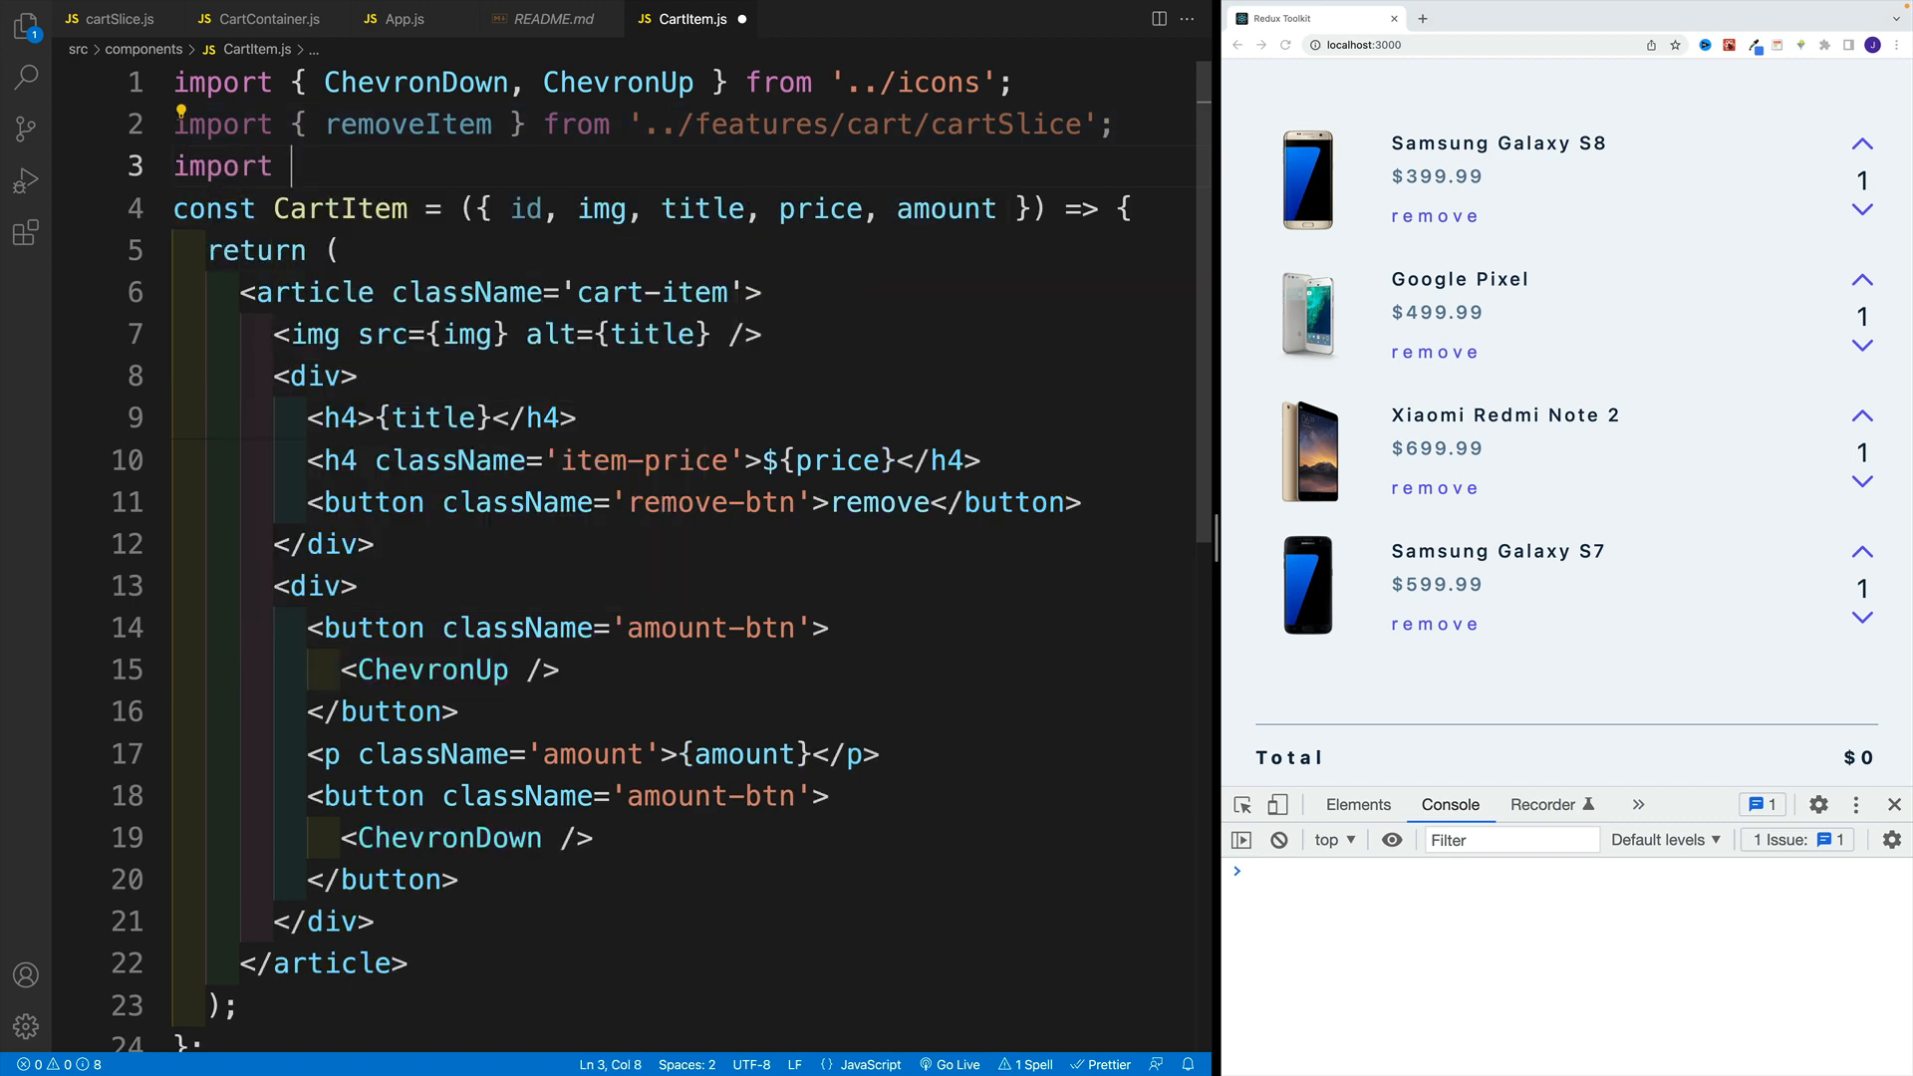
{"action": "type", "text": "{useDispatch } from 'react-redux';"}
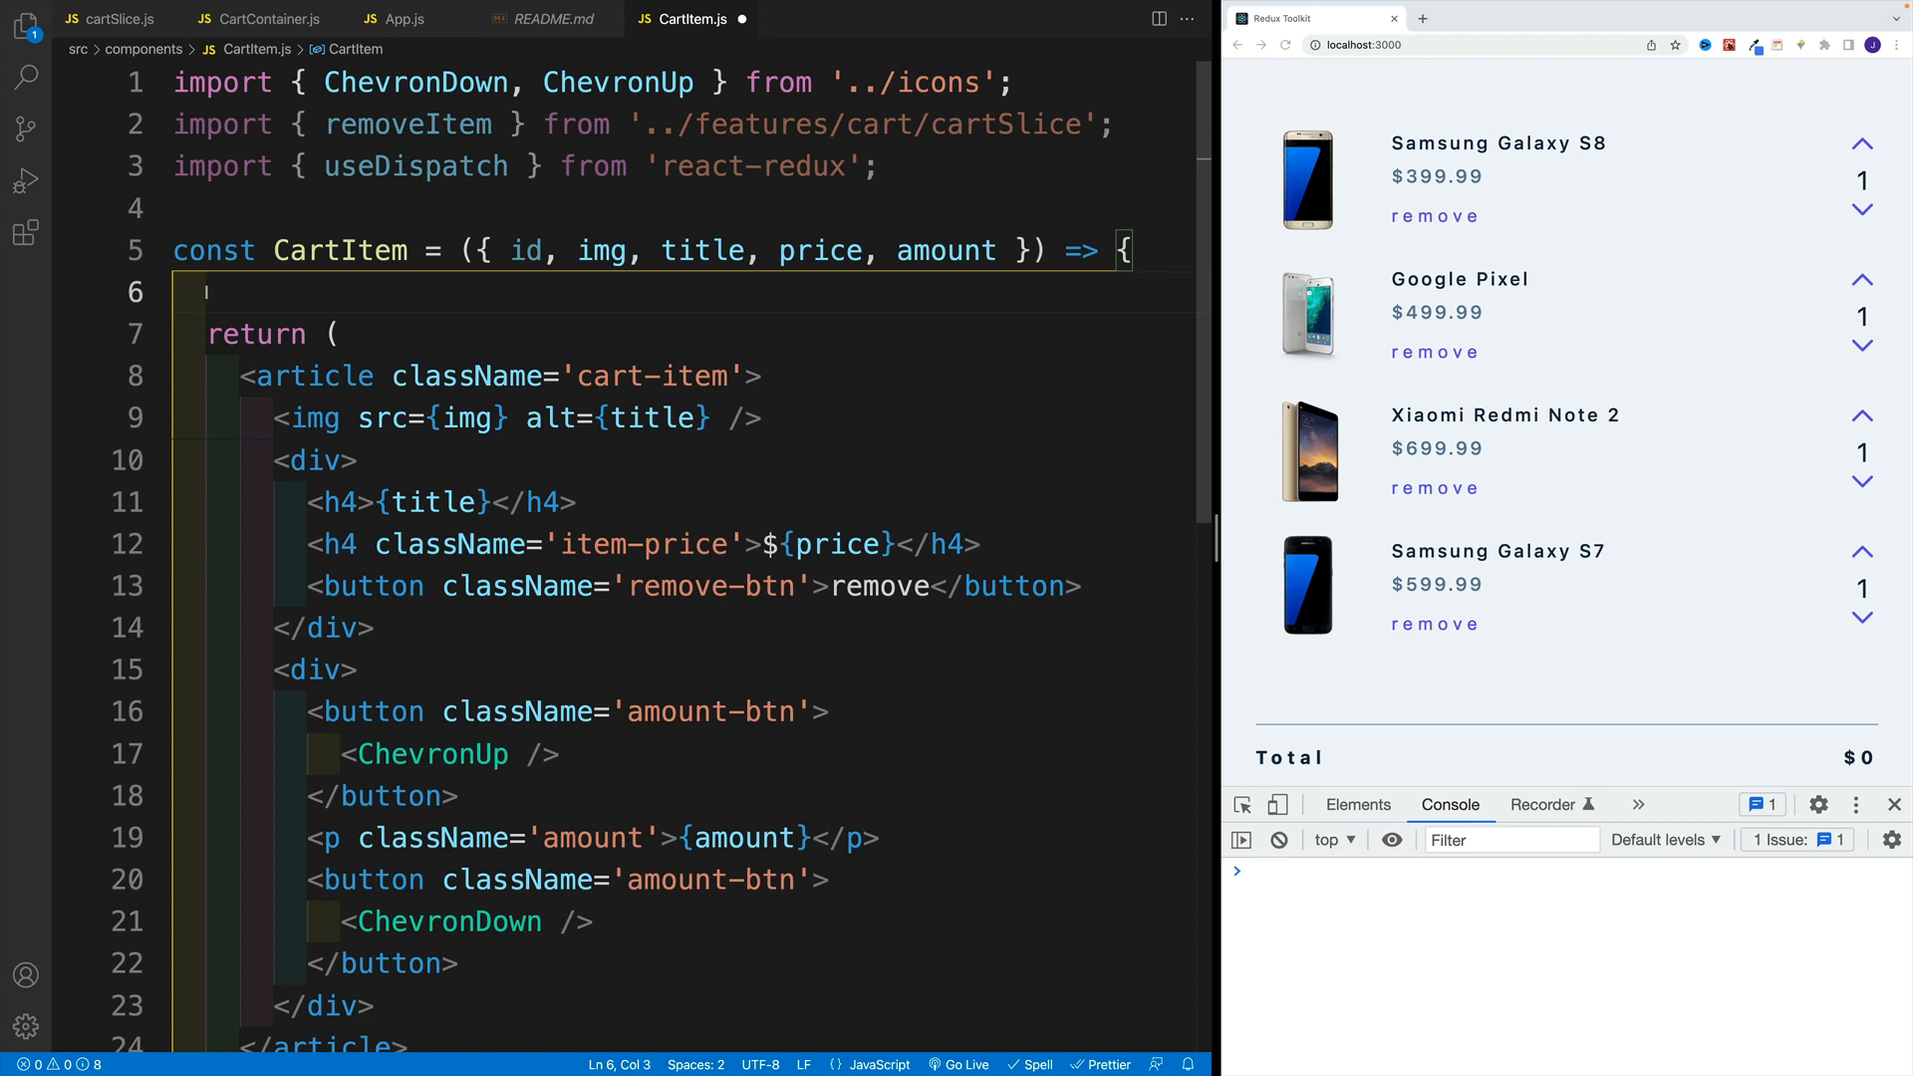
{"action": "type", "text": "const dispatch = useDispatch("}
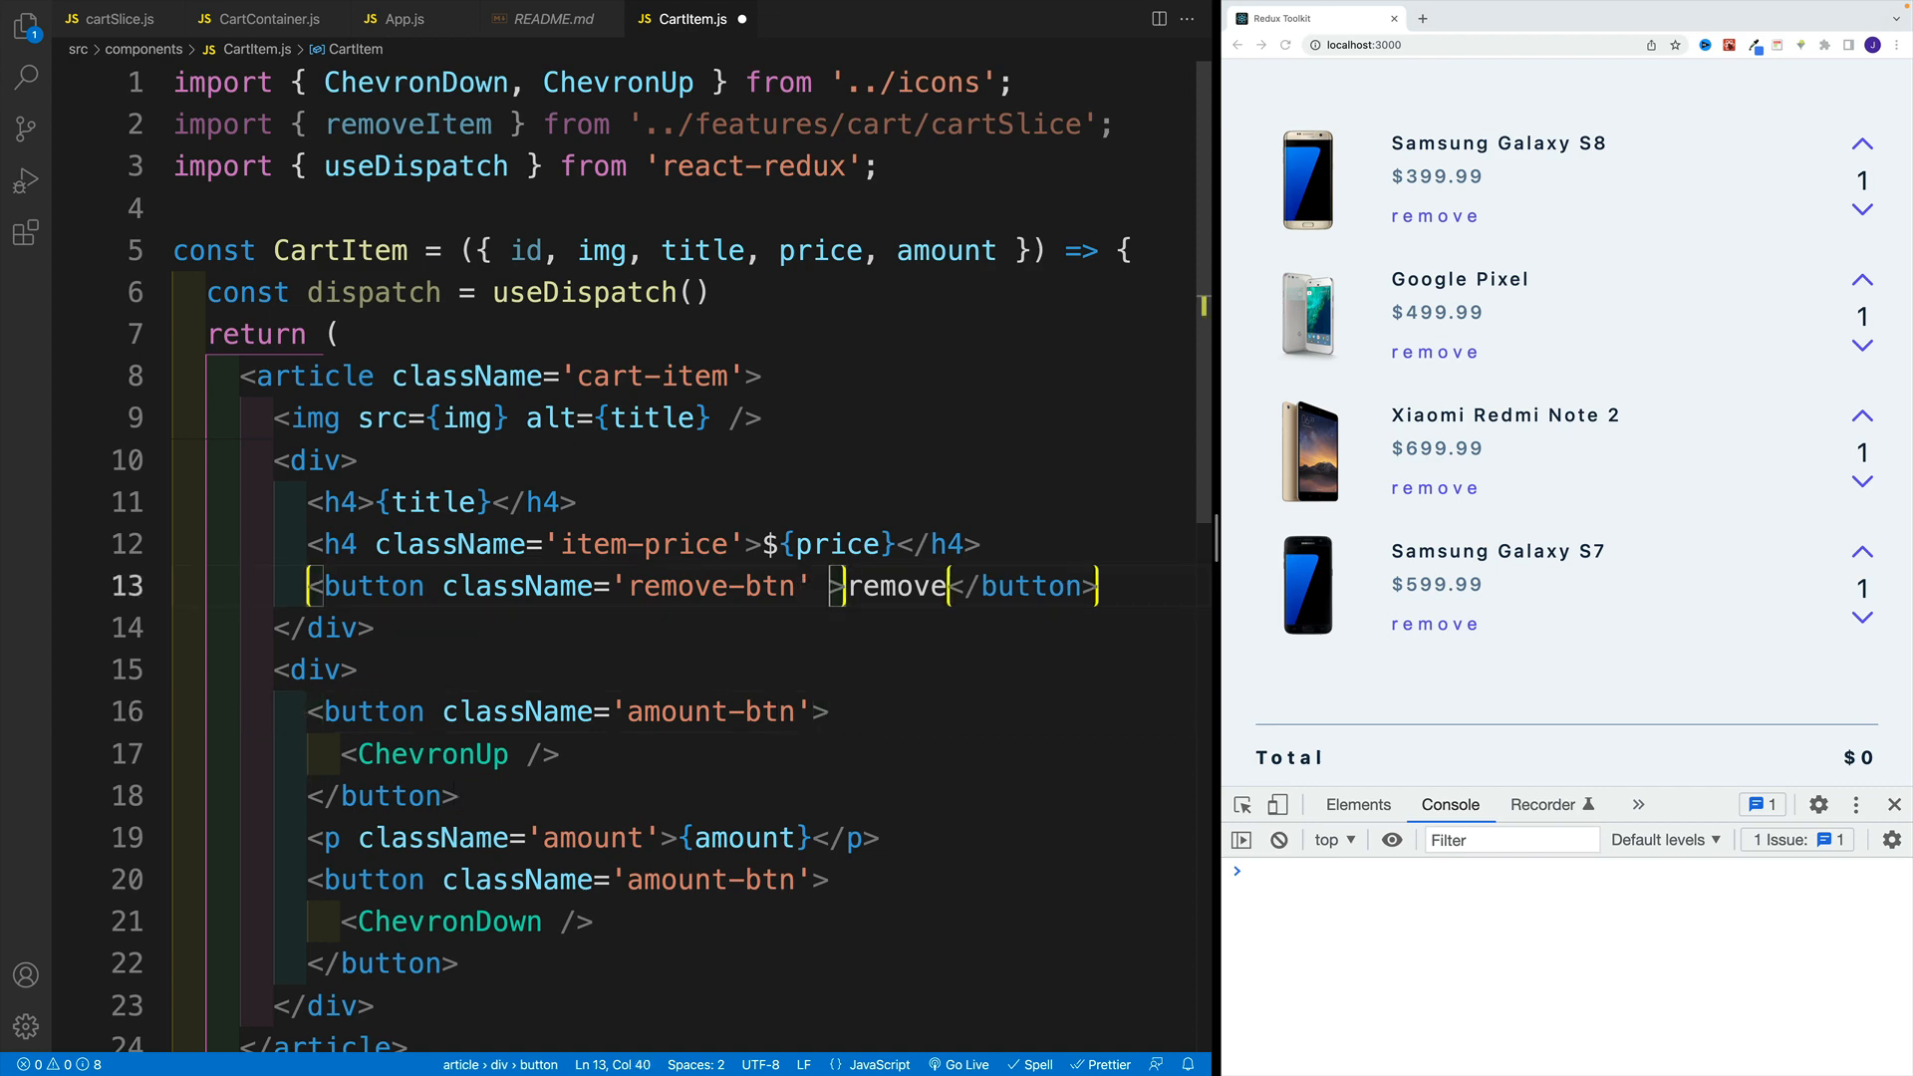
Give the remove-btn an onClick that calls dispatch(removeItem(id)).
{"action": "type", "text": "onClick={()="}
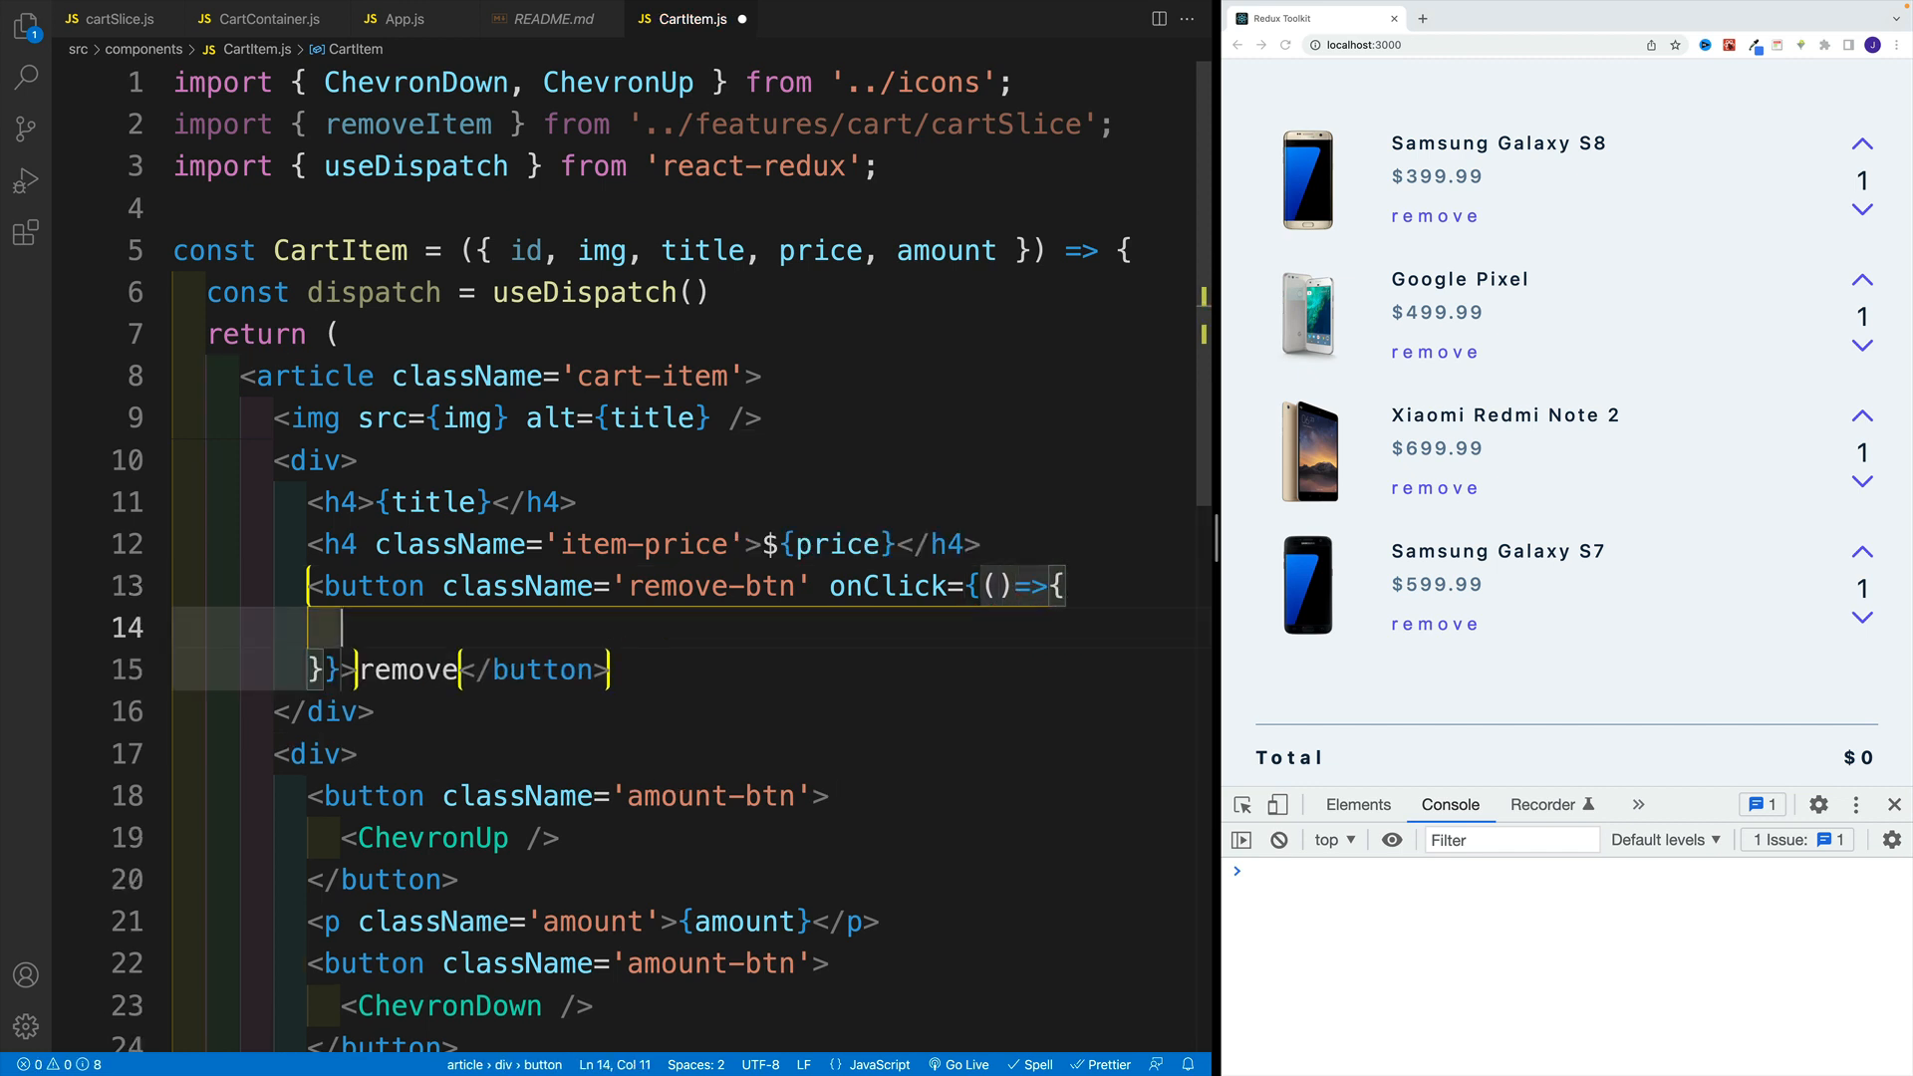
{"action": "type", "text": "dispatch(remov"}
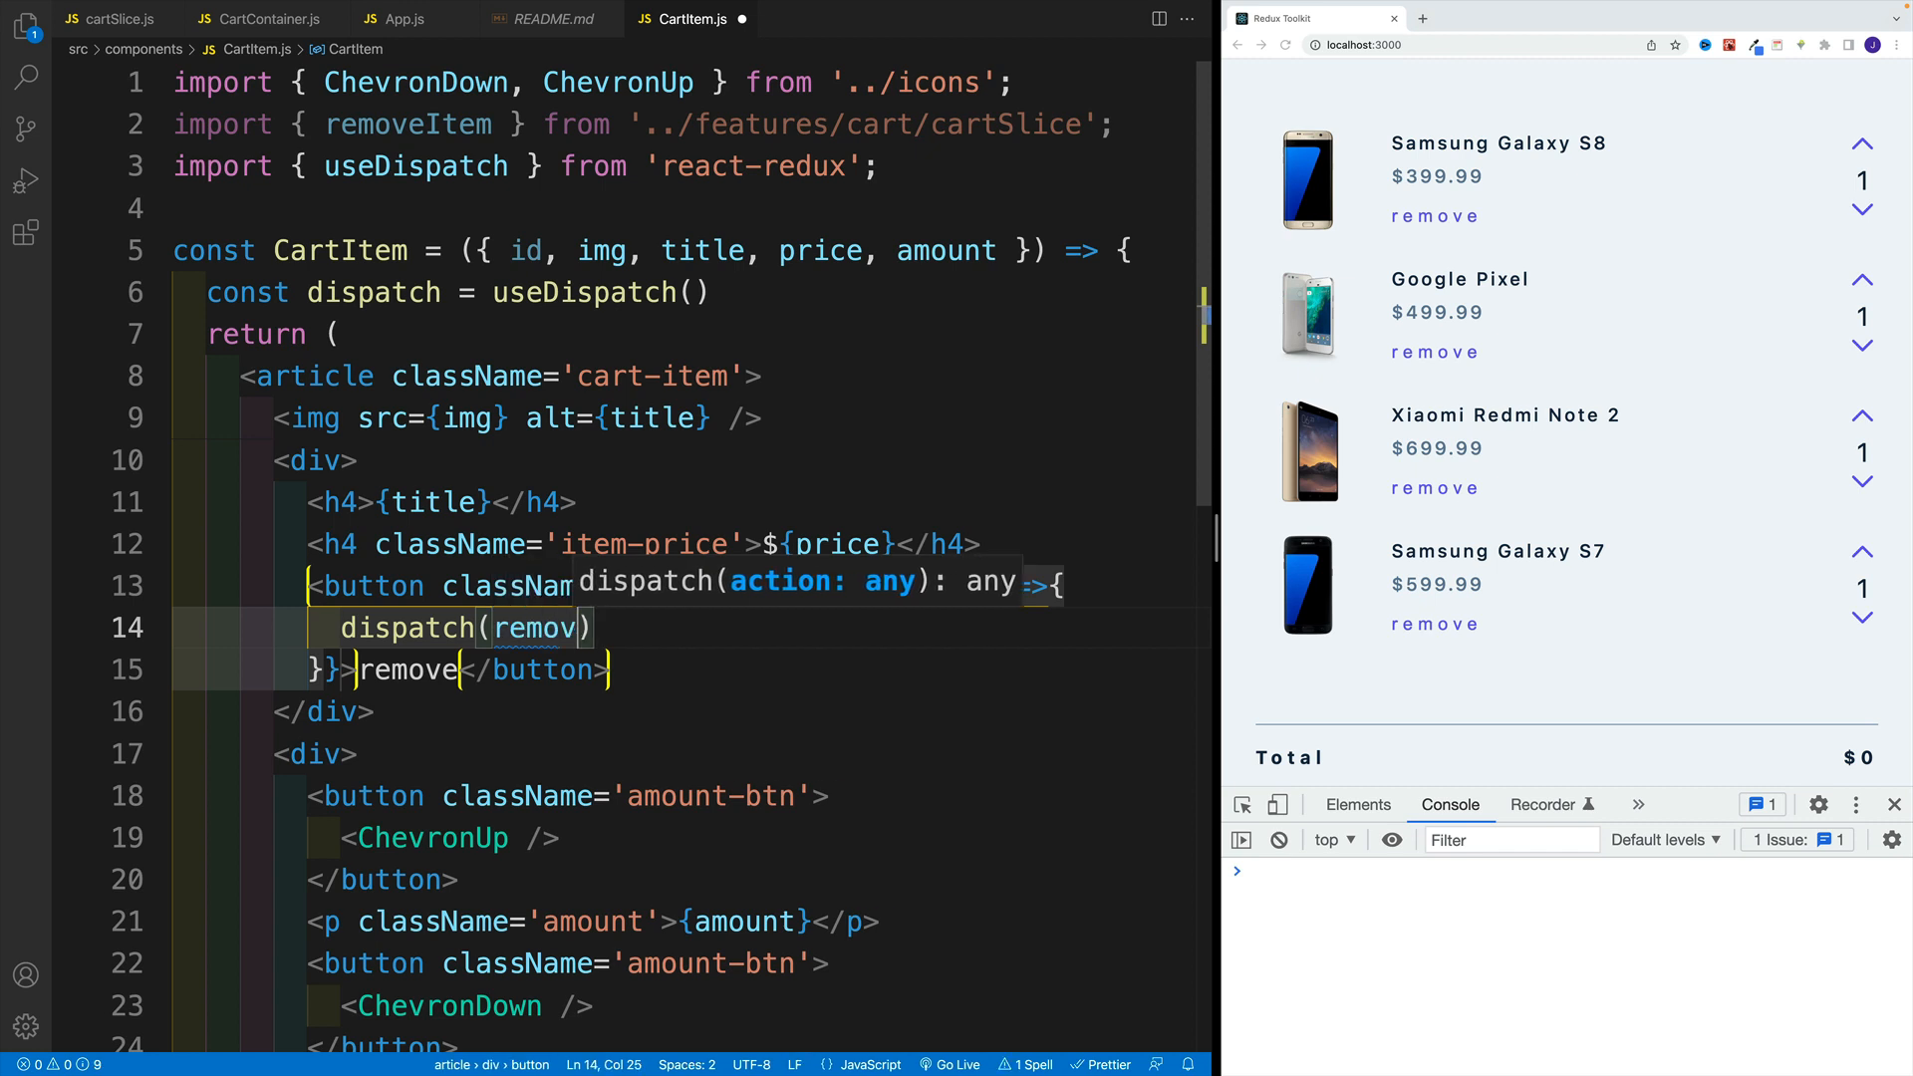
{"action": "type", "text": "eItem(id"}
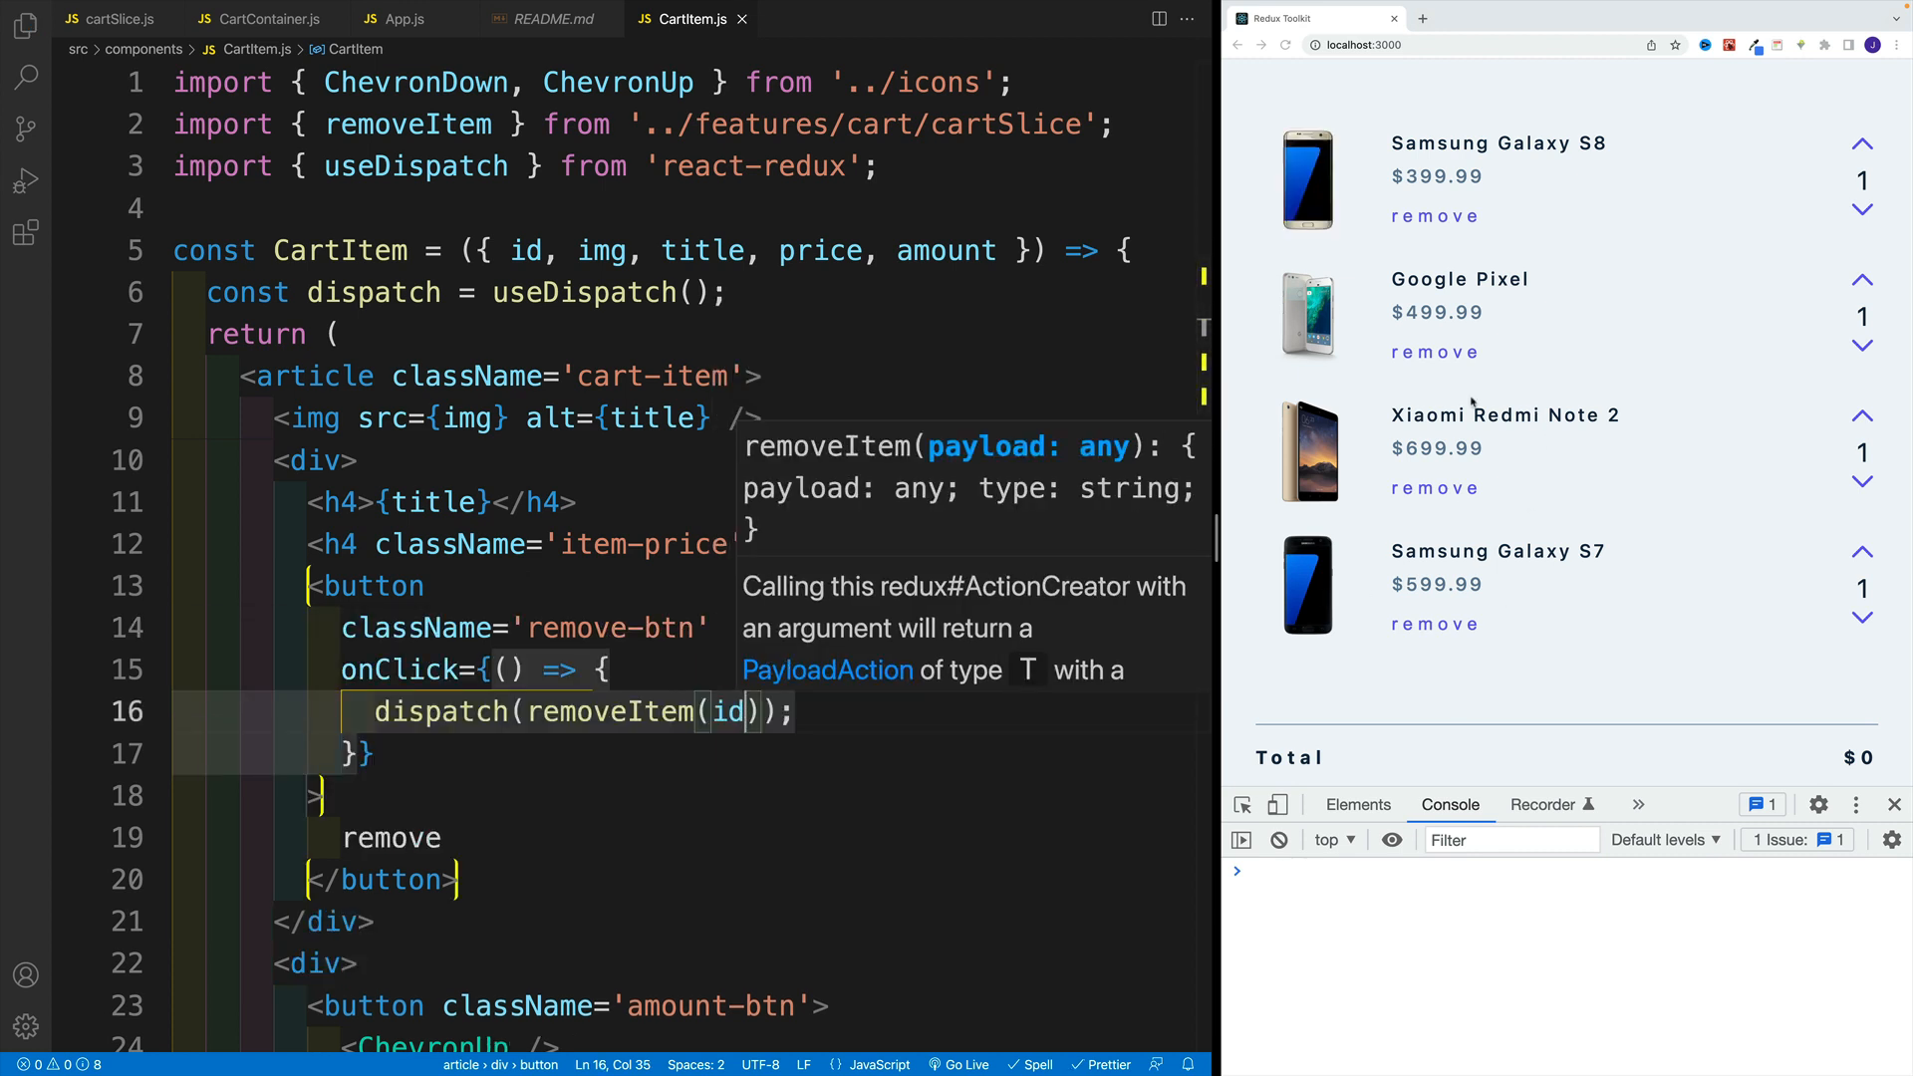
Remove a cart item and expand the logged cart/removeItem action to read its payload id.
{"action": "left_click", "coordinate": [1435, 215]}
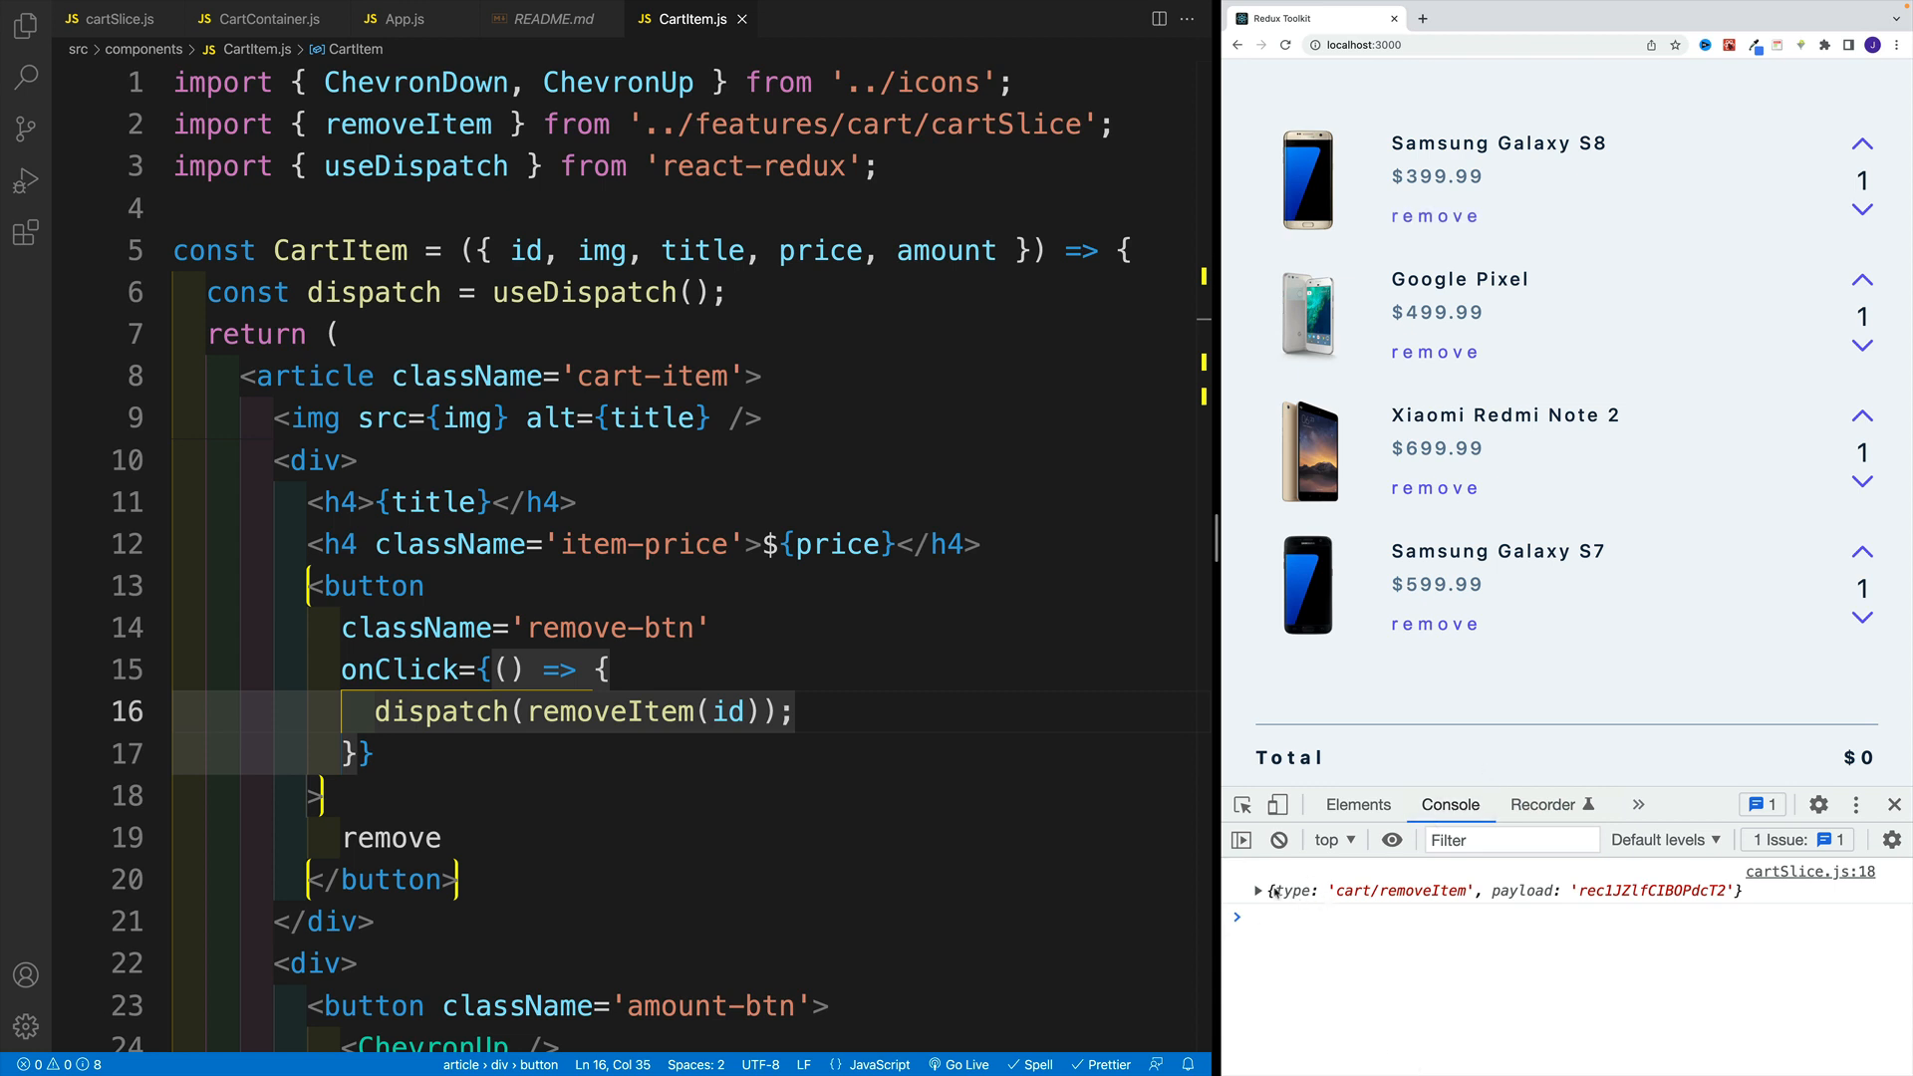
{"action": "left_click", "coordinate": [1259, 890]}
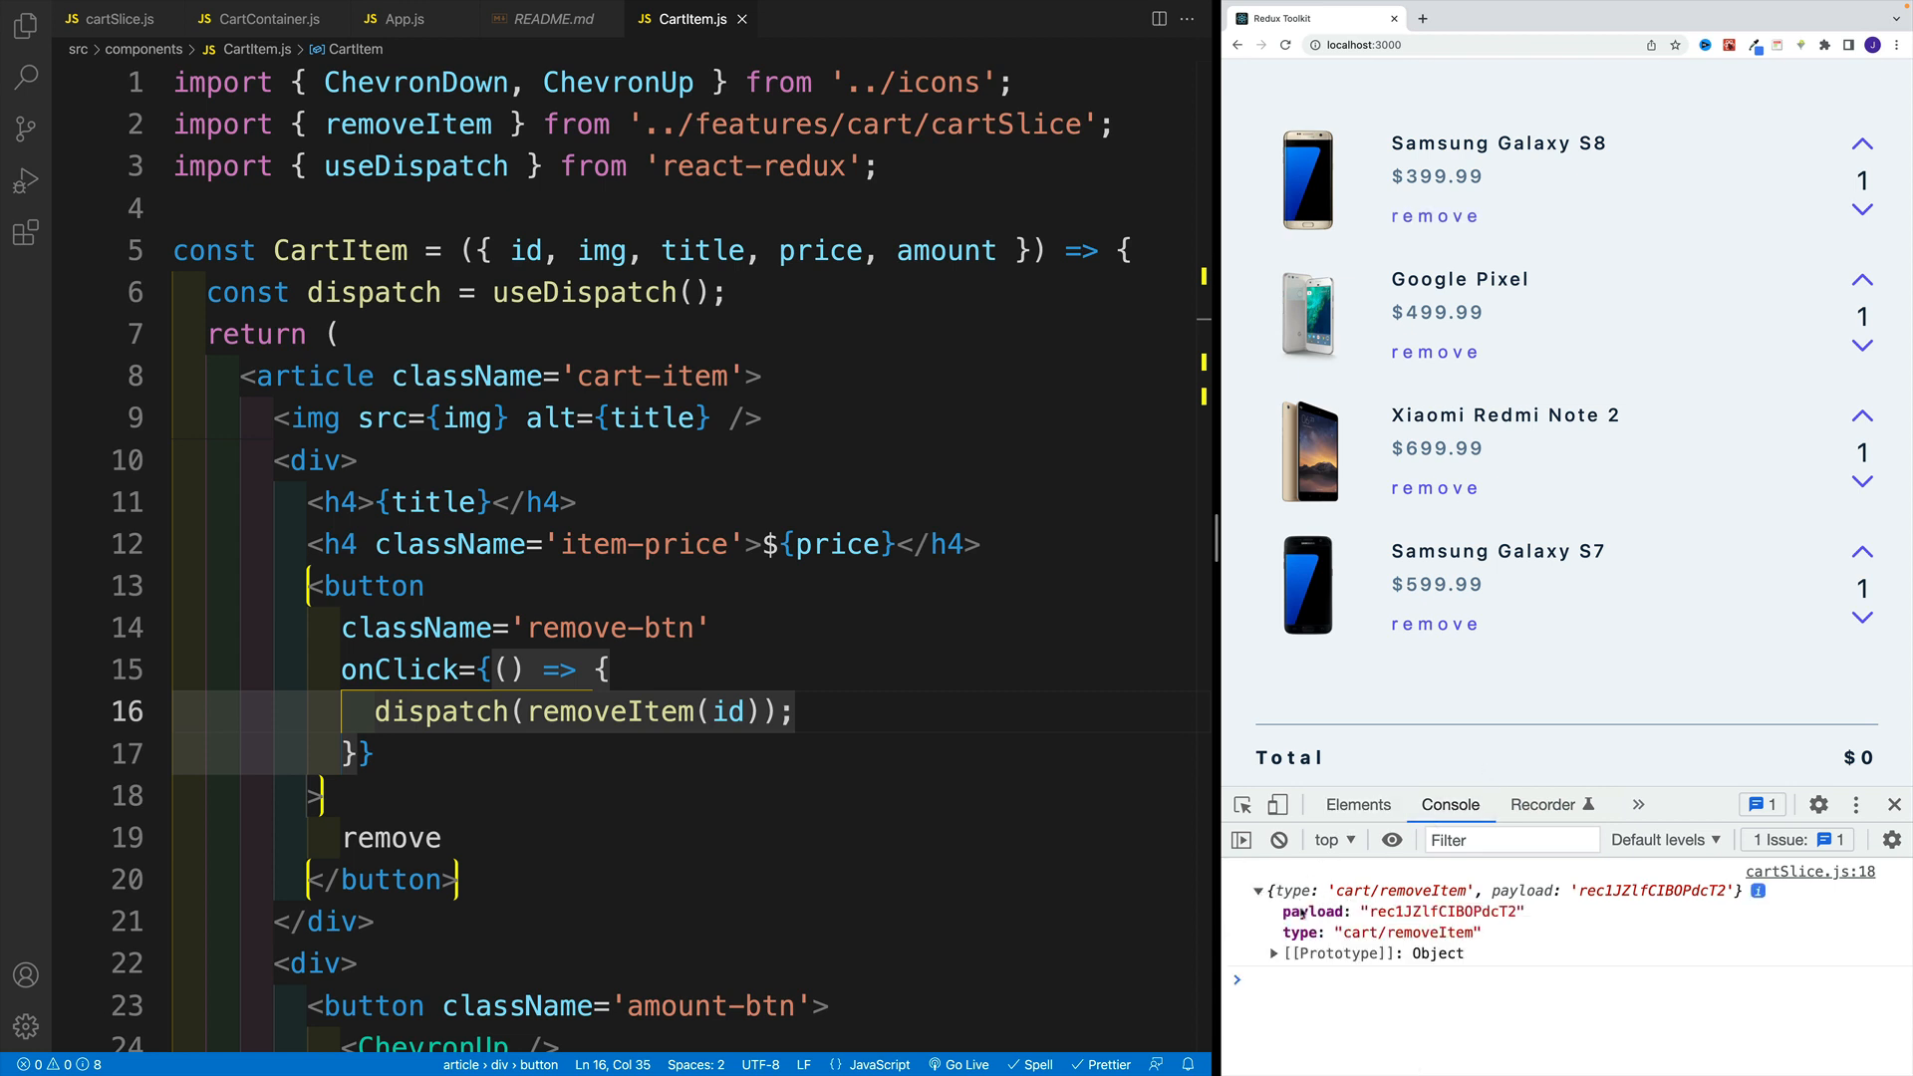
{"action": "mouse_move", "coordinate": [1315, 899]}
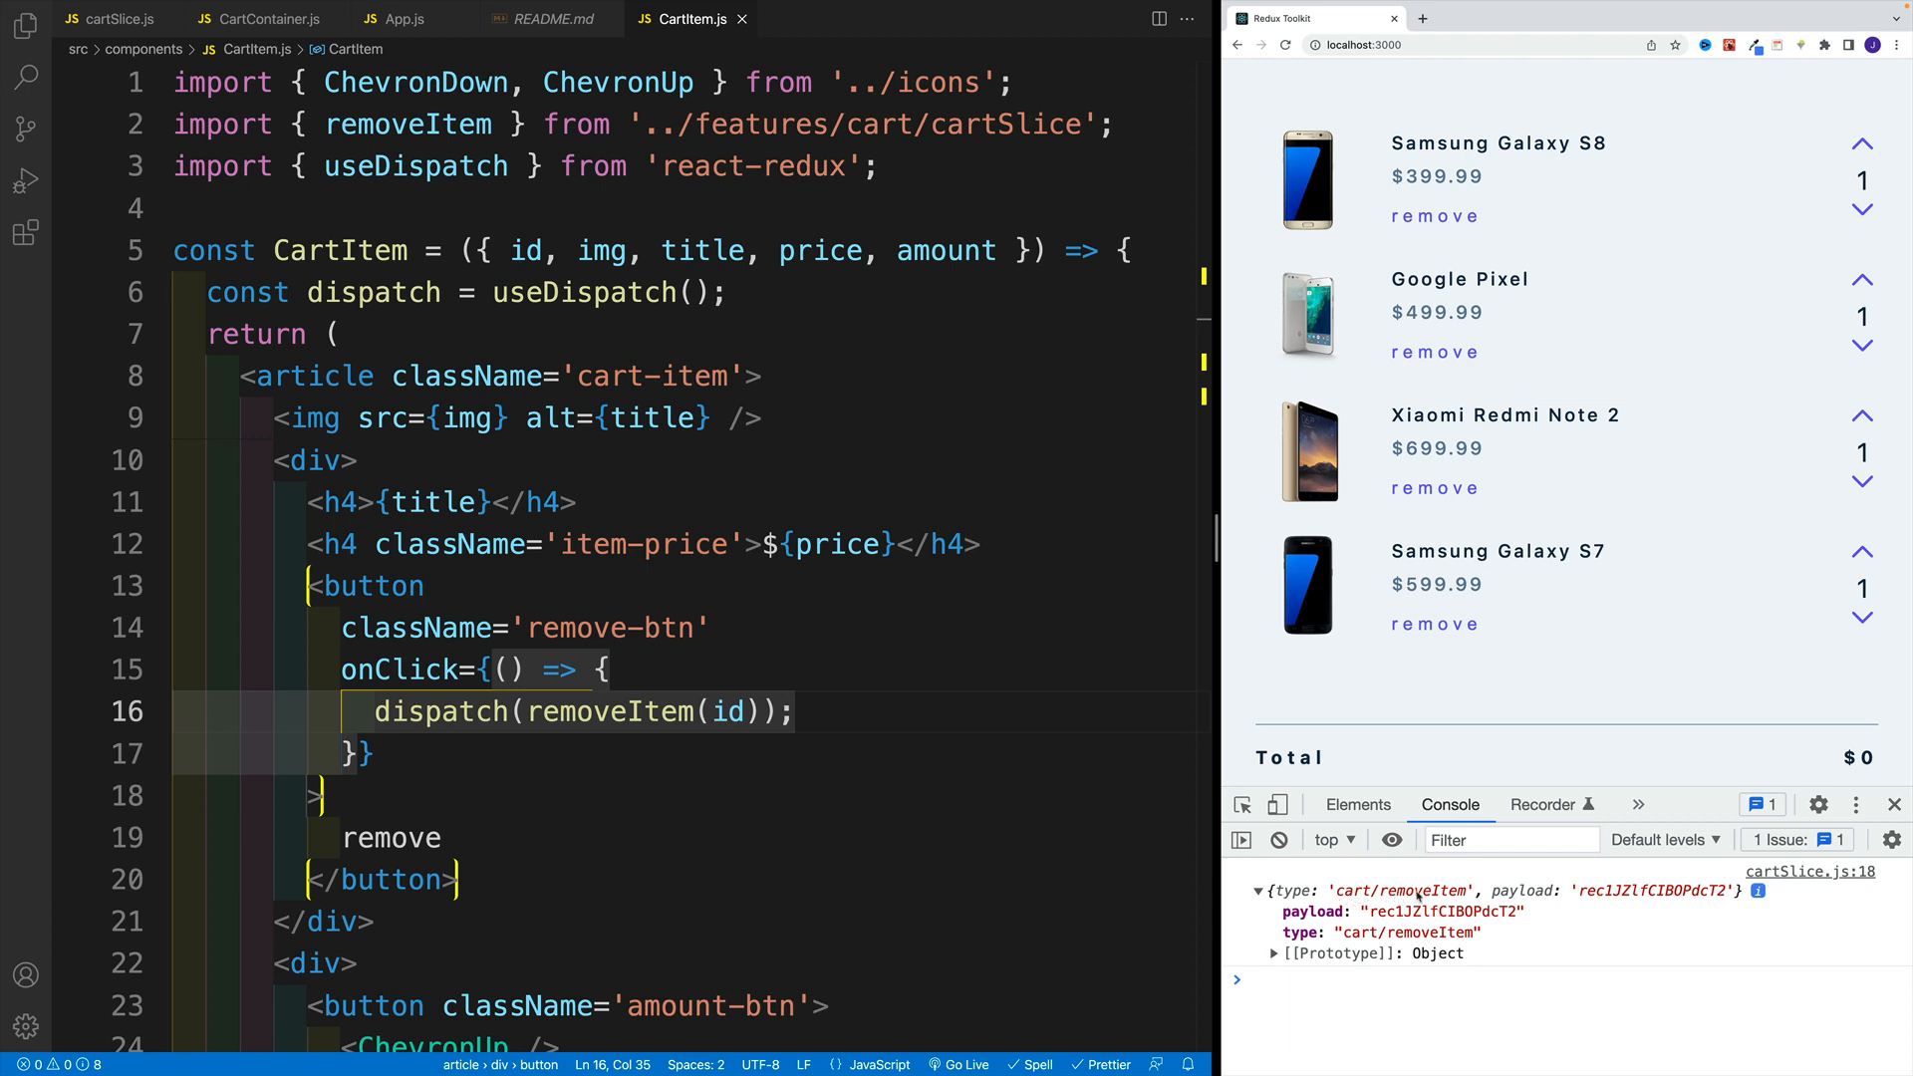
{"action": "mouse_move", "coordinate": [1415, 903]}
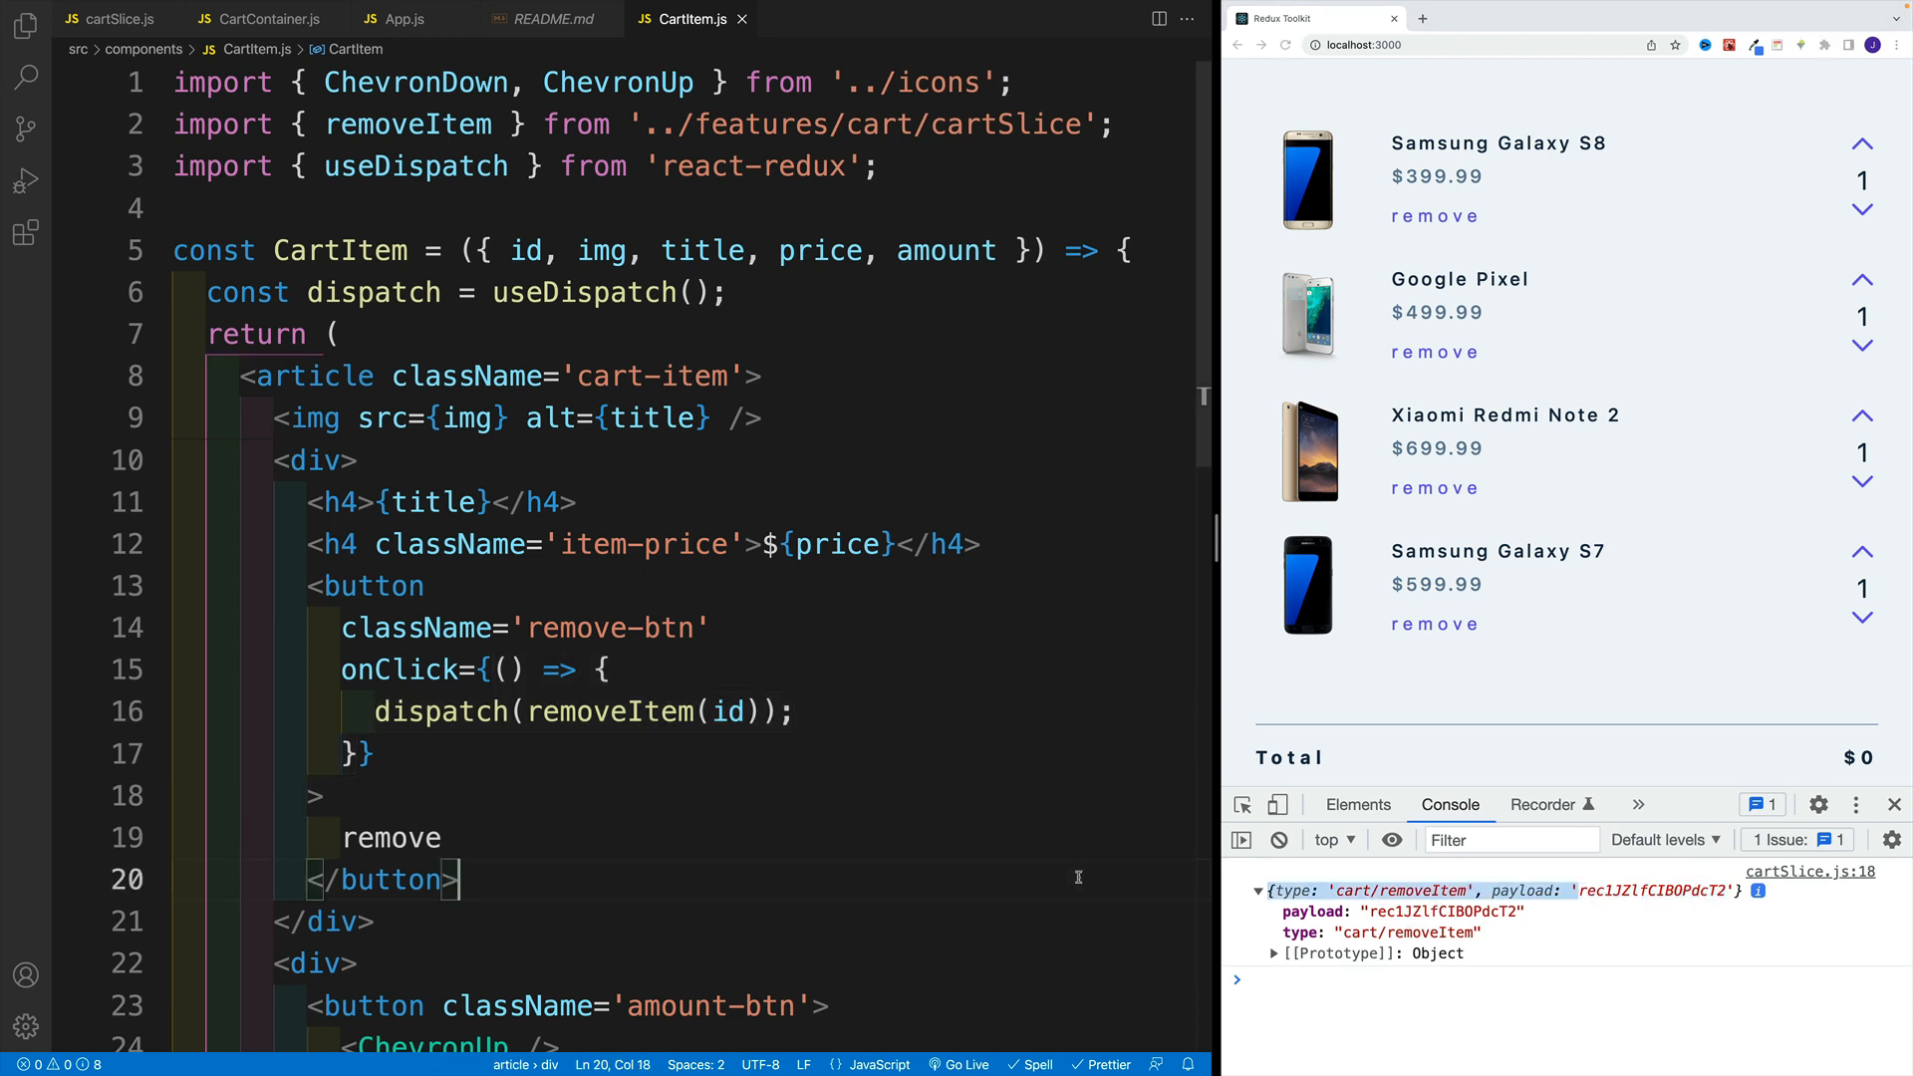
{"action": "left_click", "coordinate": [606, 670]}
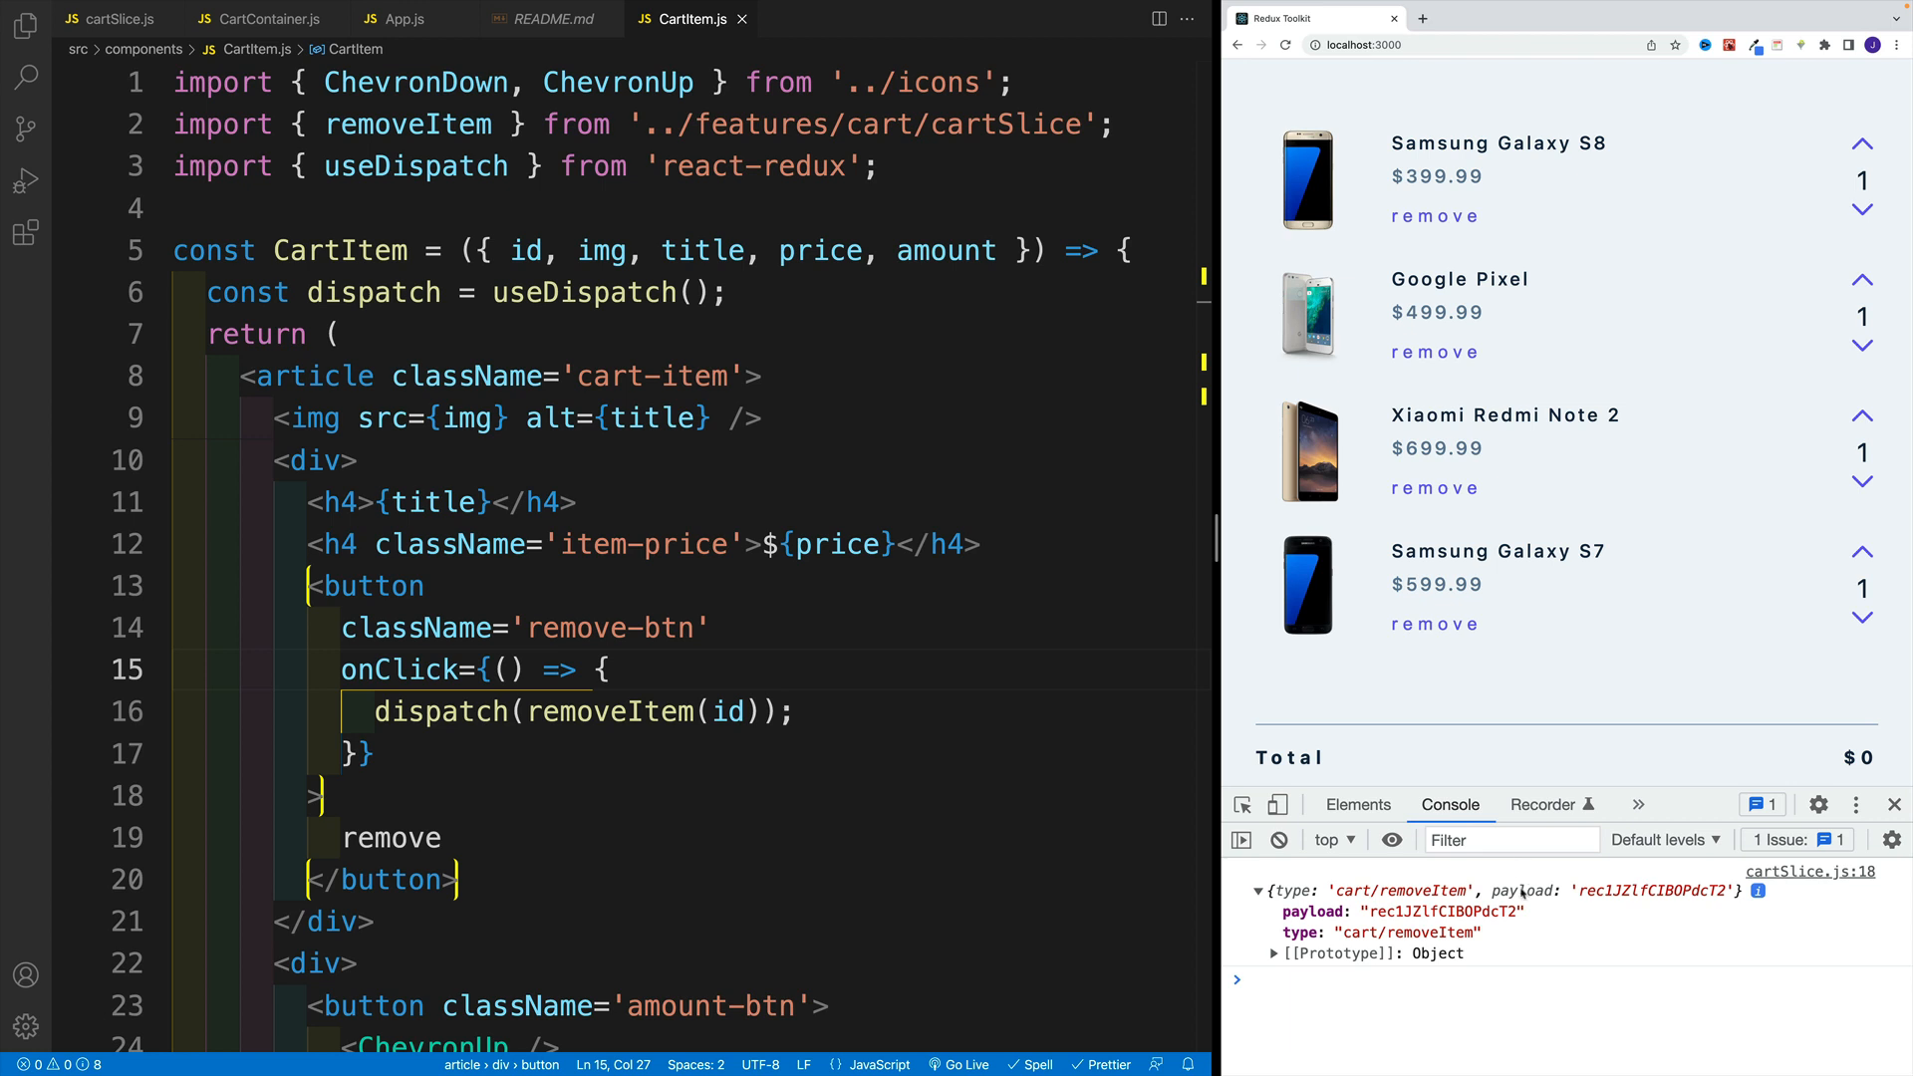
{"action": "double_click", "coordinate": [1654, 891]}
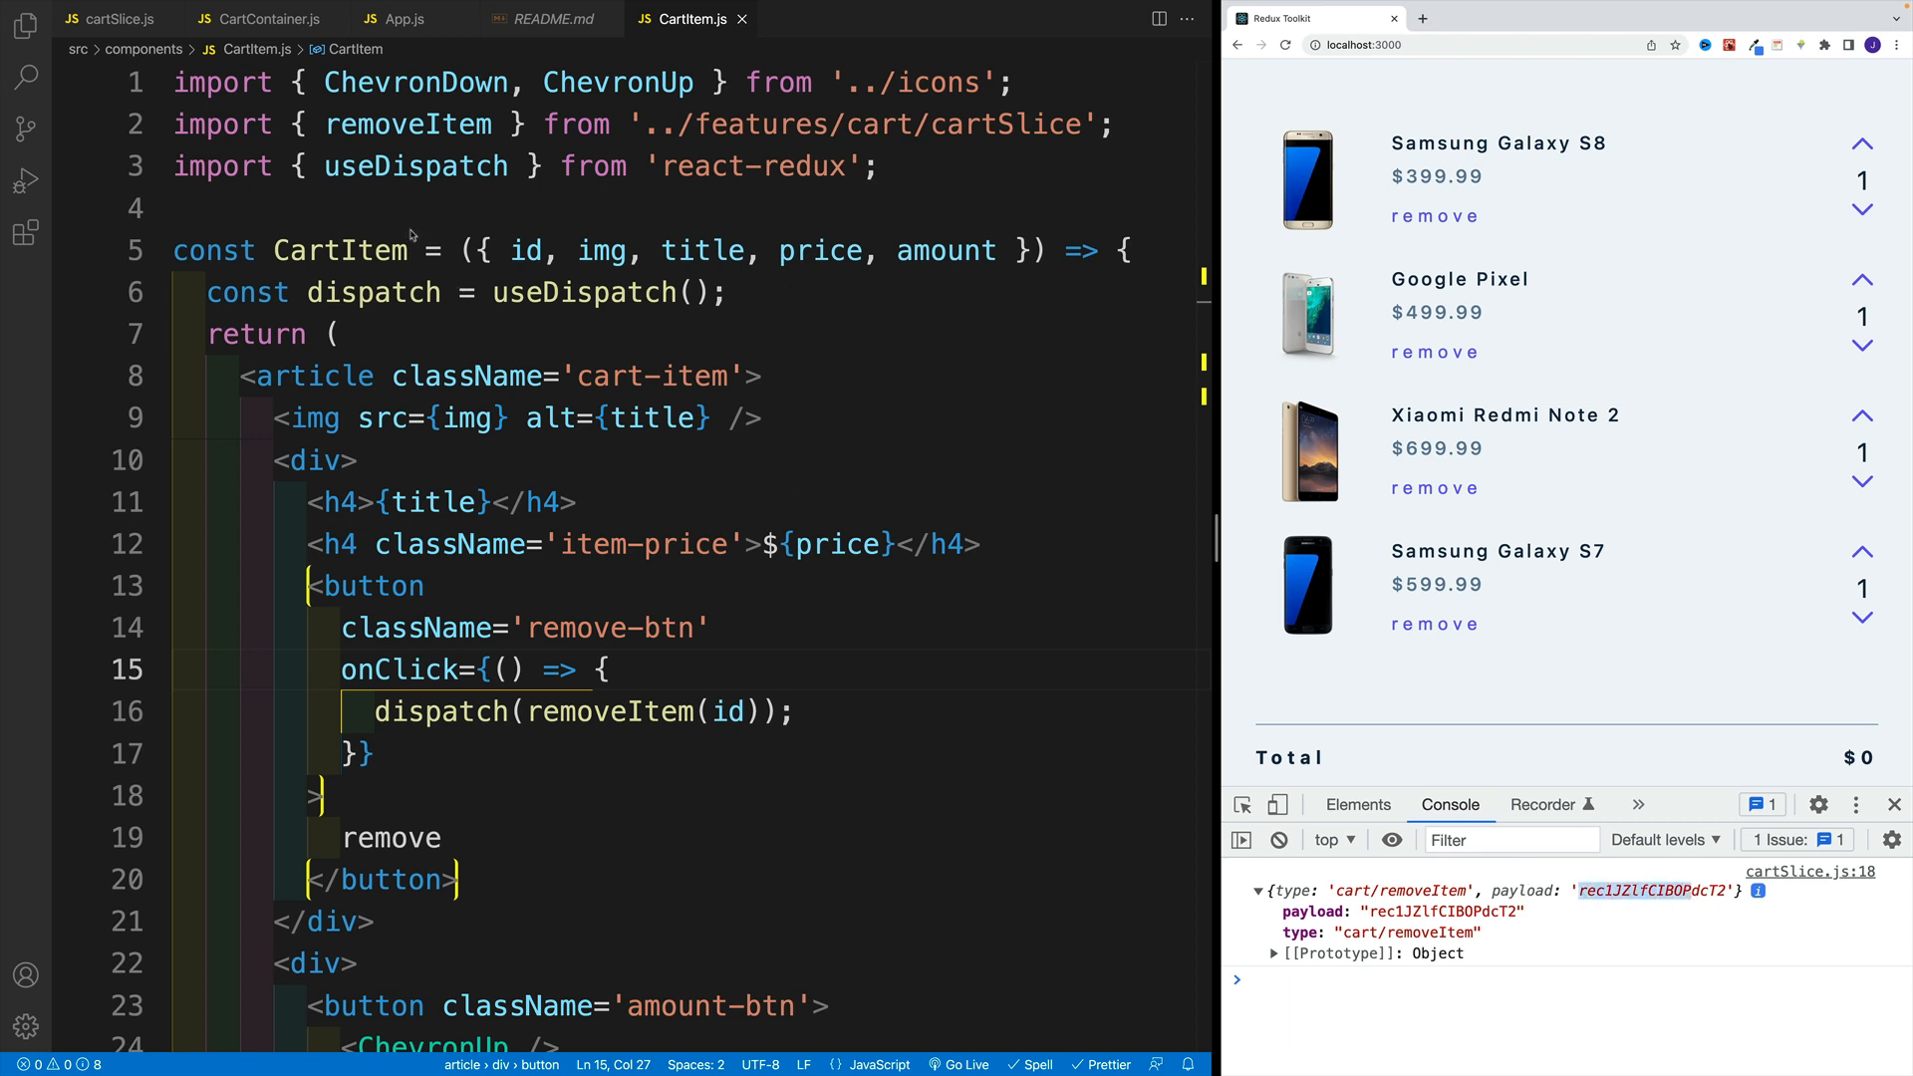
Replace the log in removeItem with const itemId = action.payload.
{"action": "left_click", "coordinate": [110, 18]}
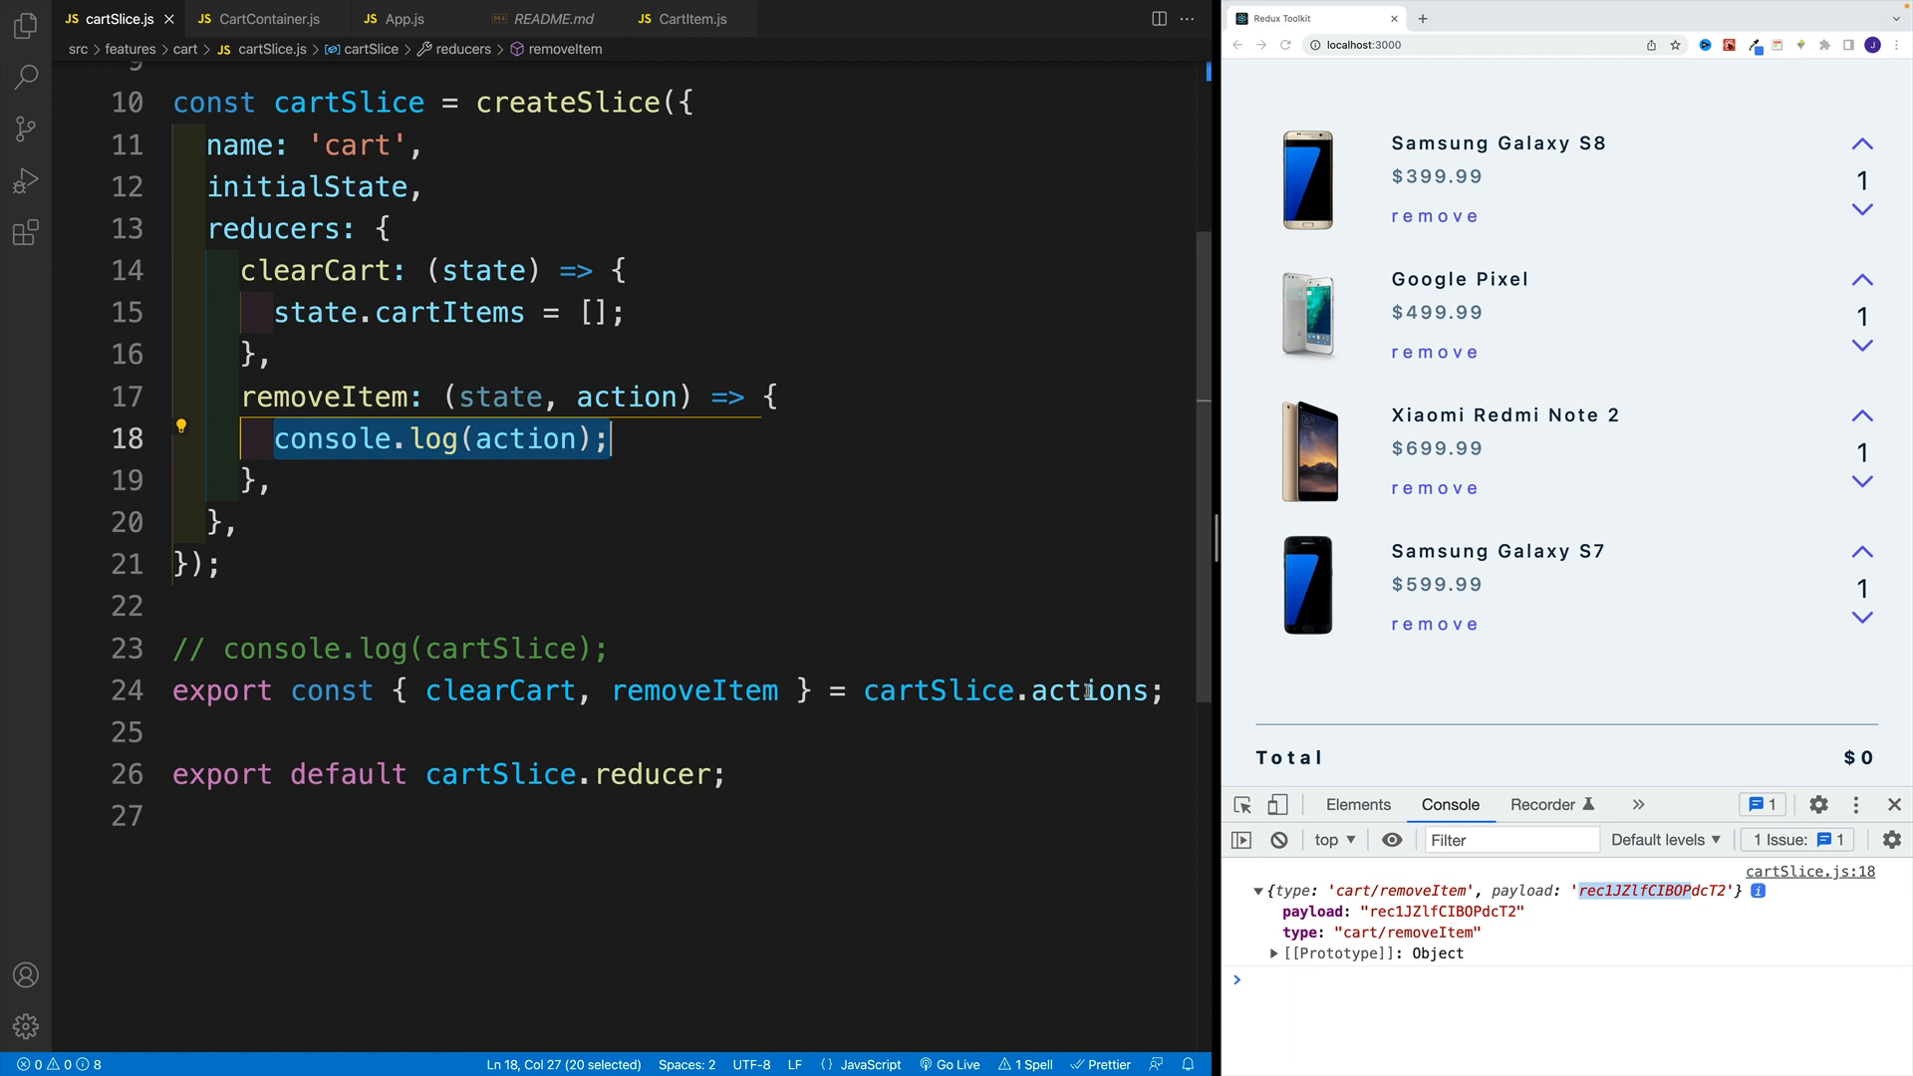
{"action": "type", "text": "const"}
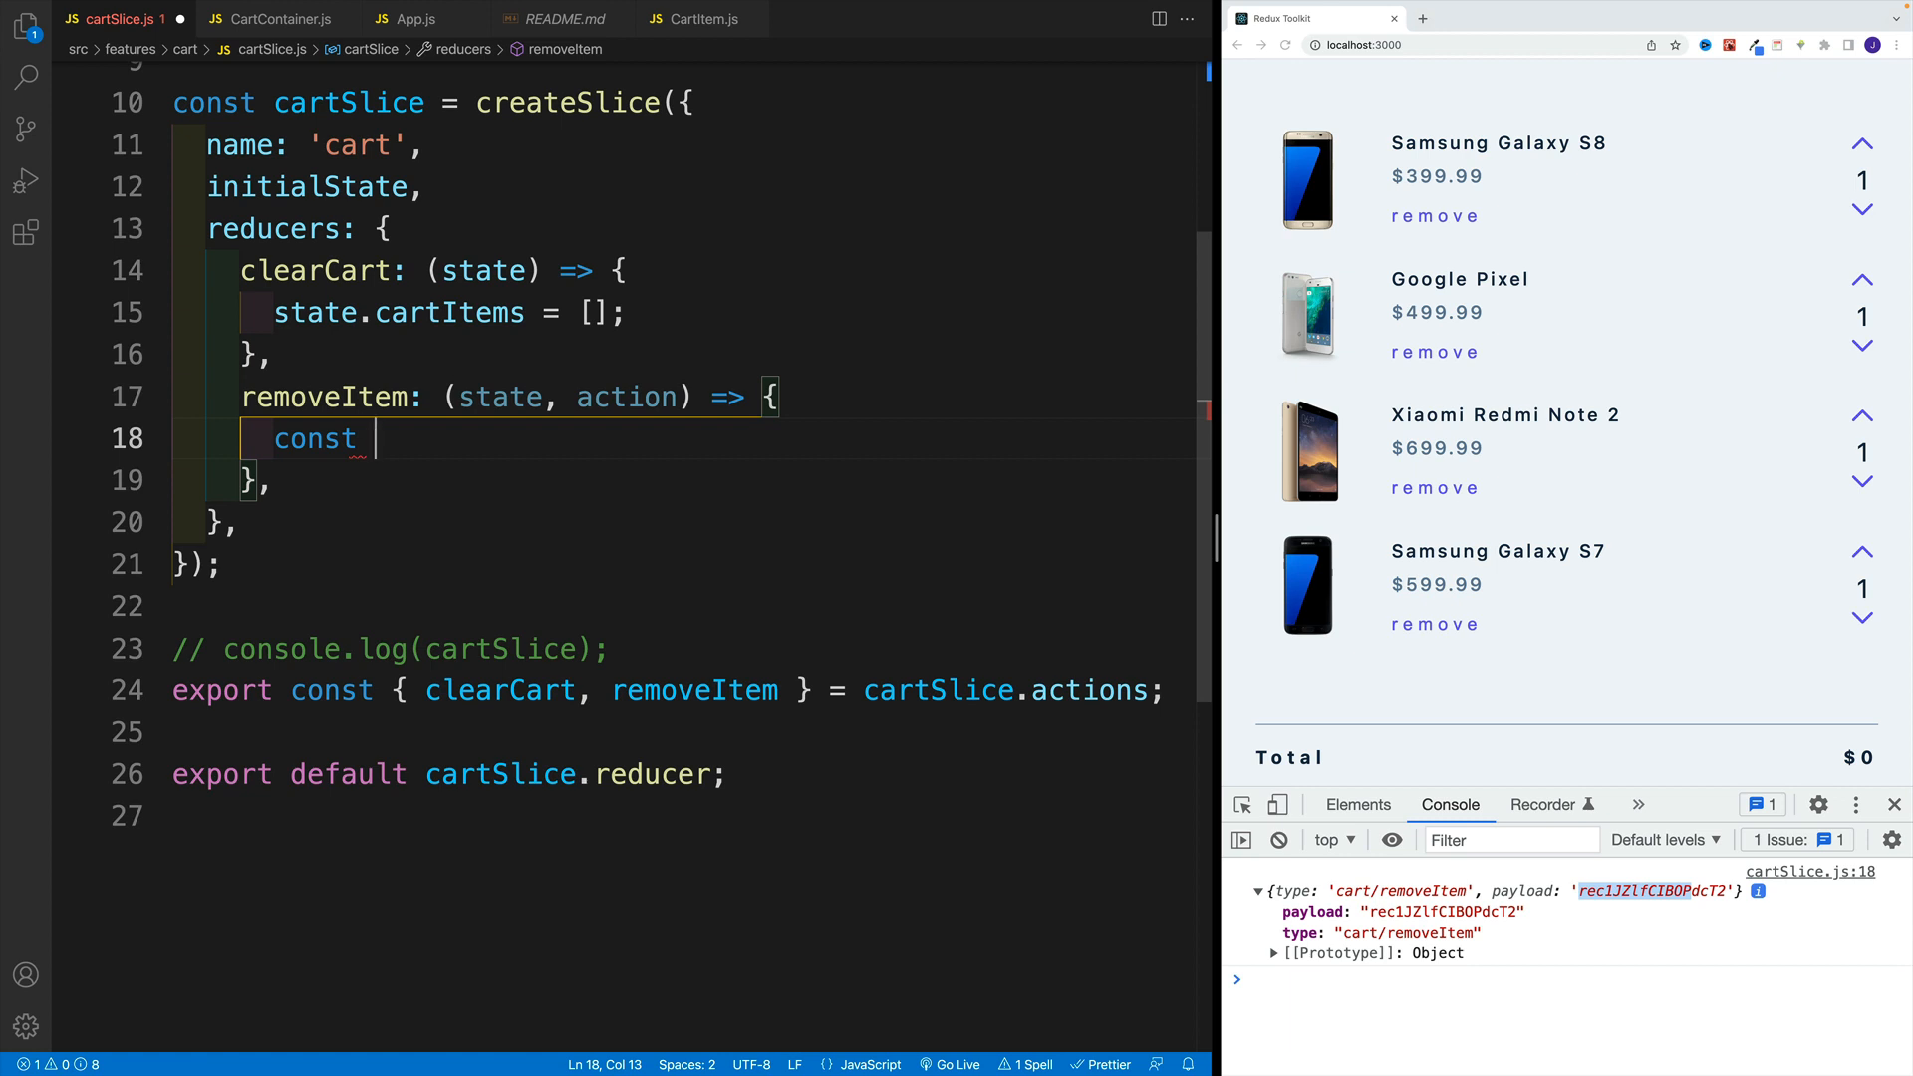
{"action": "type", "text": "c"}
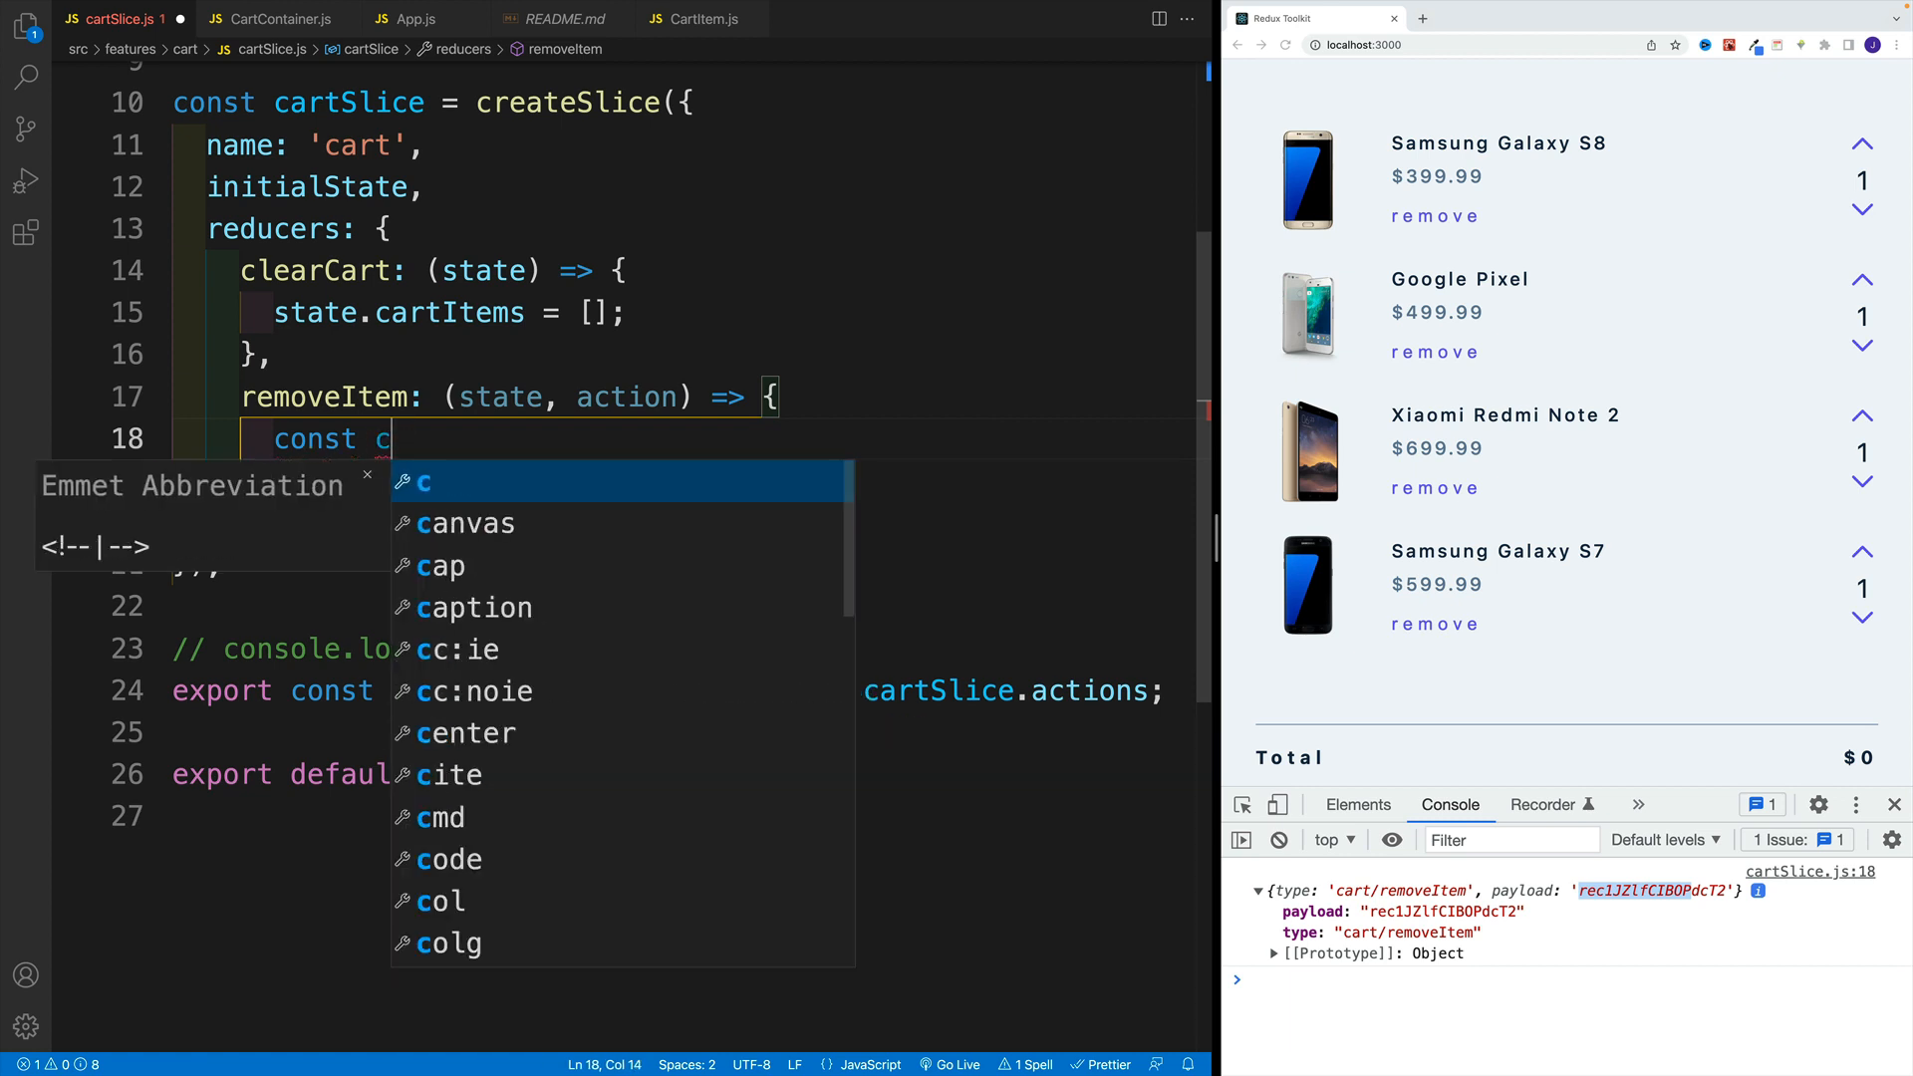
{"action": "type", "text": "temI"}
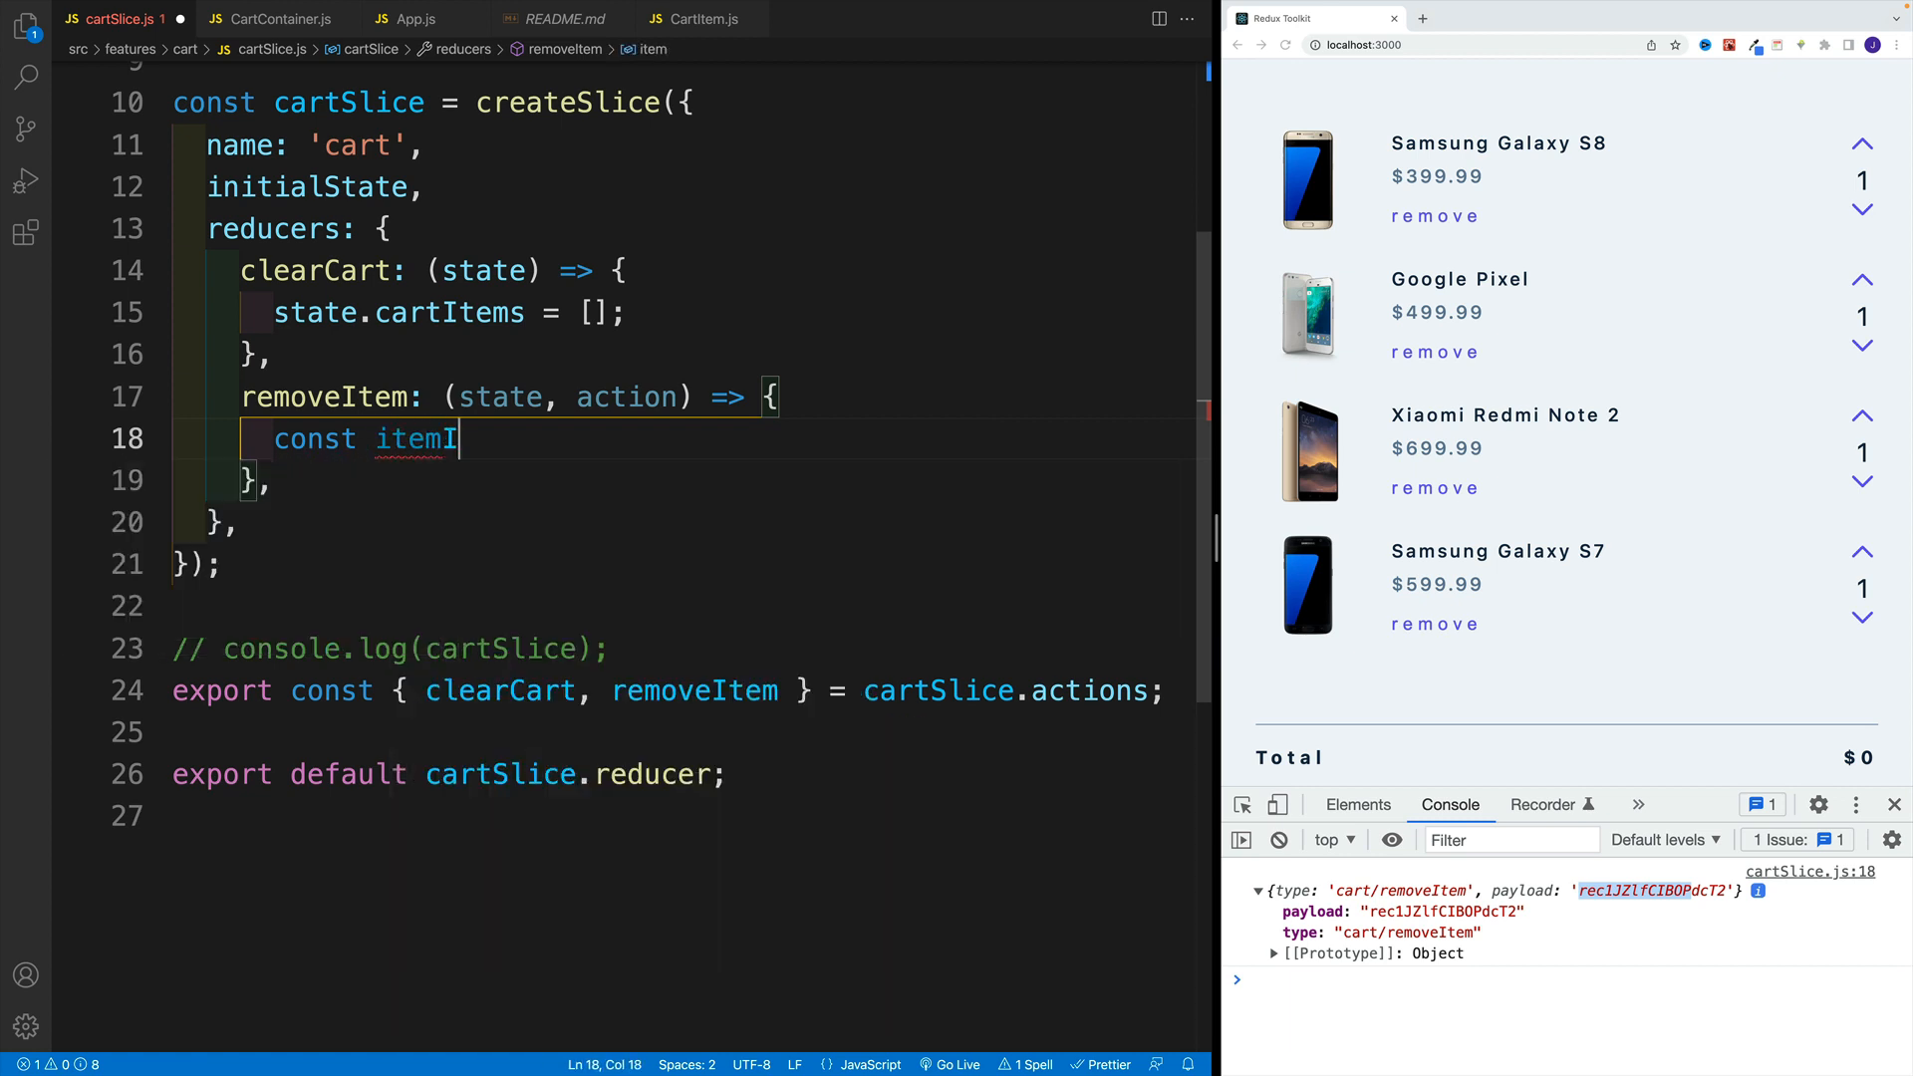
{"action": "type", "text": "d = action."}
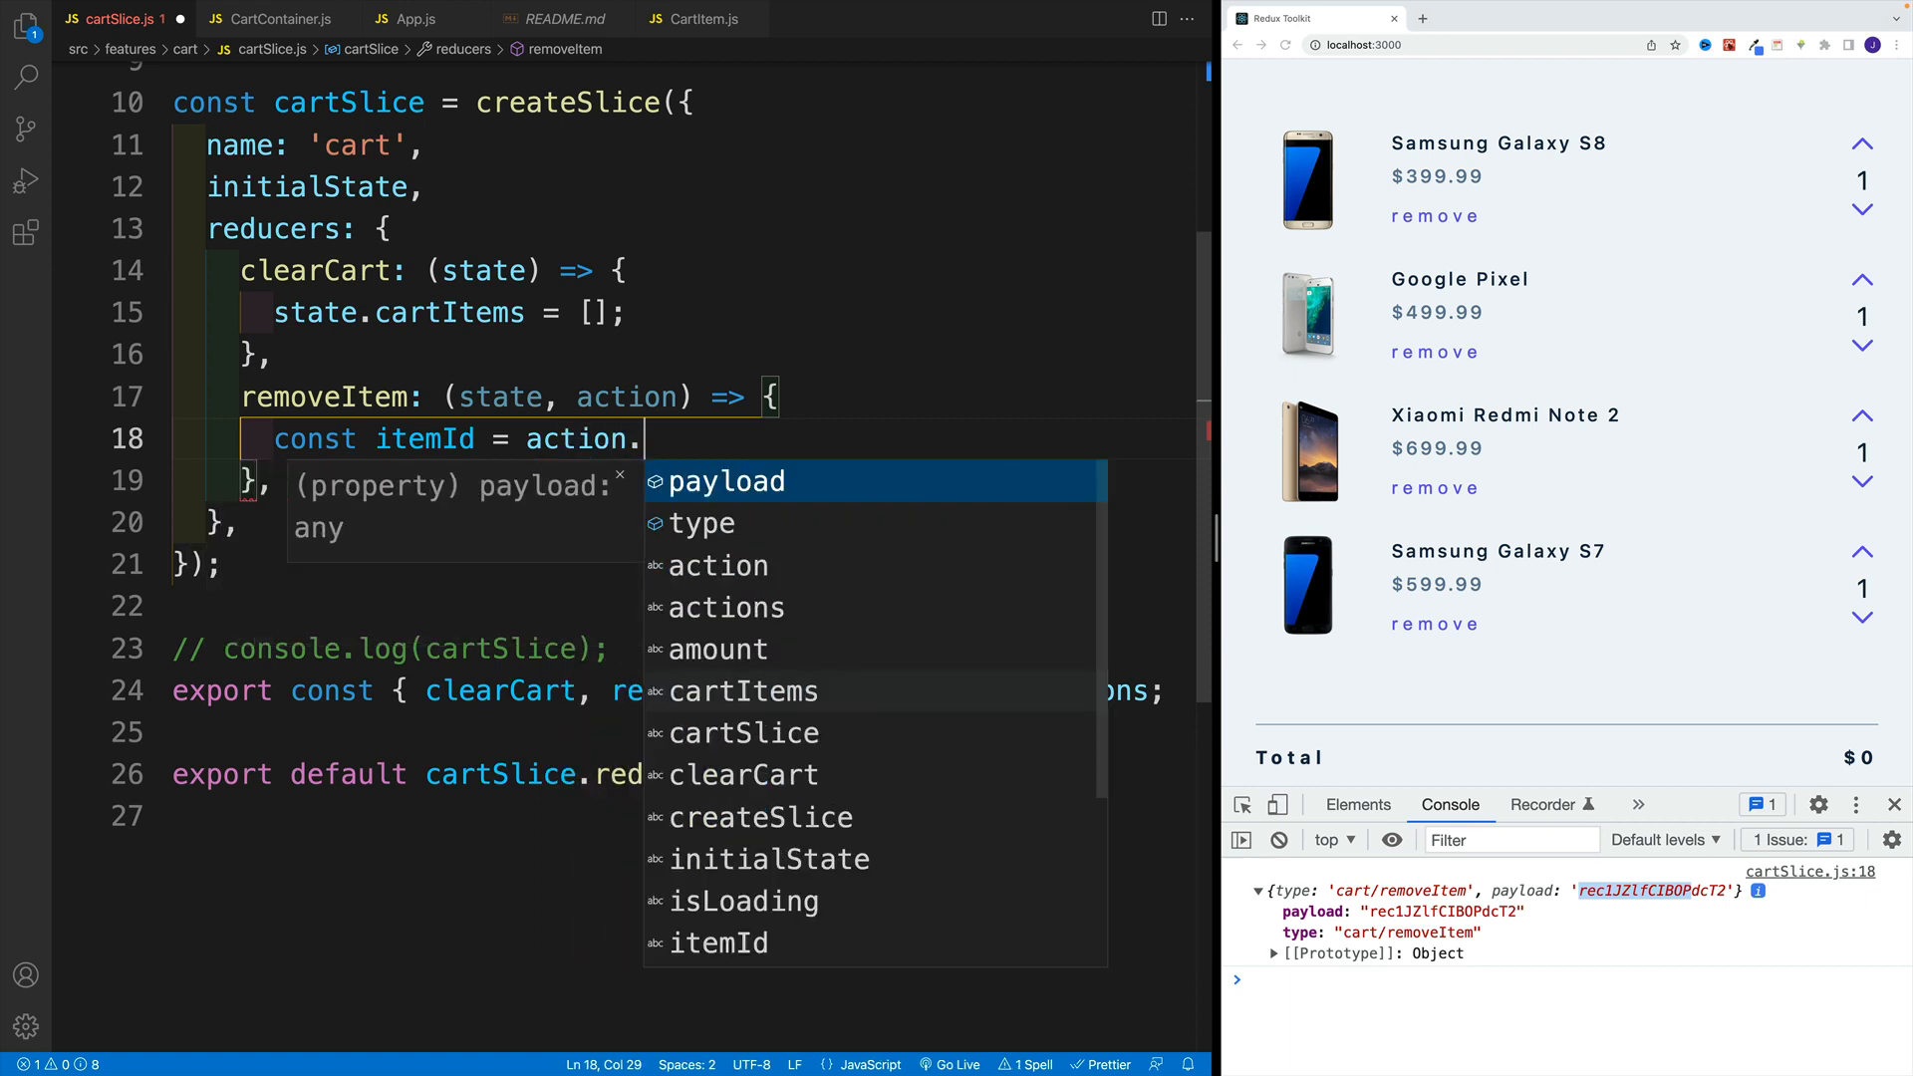
{"action": "type", "text": "payload"}
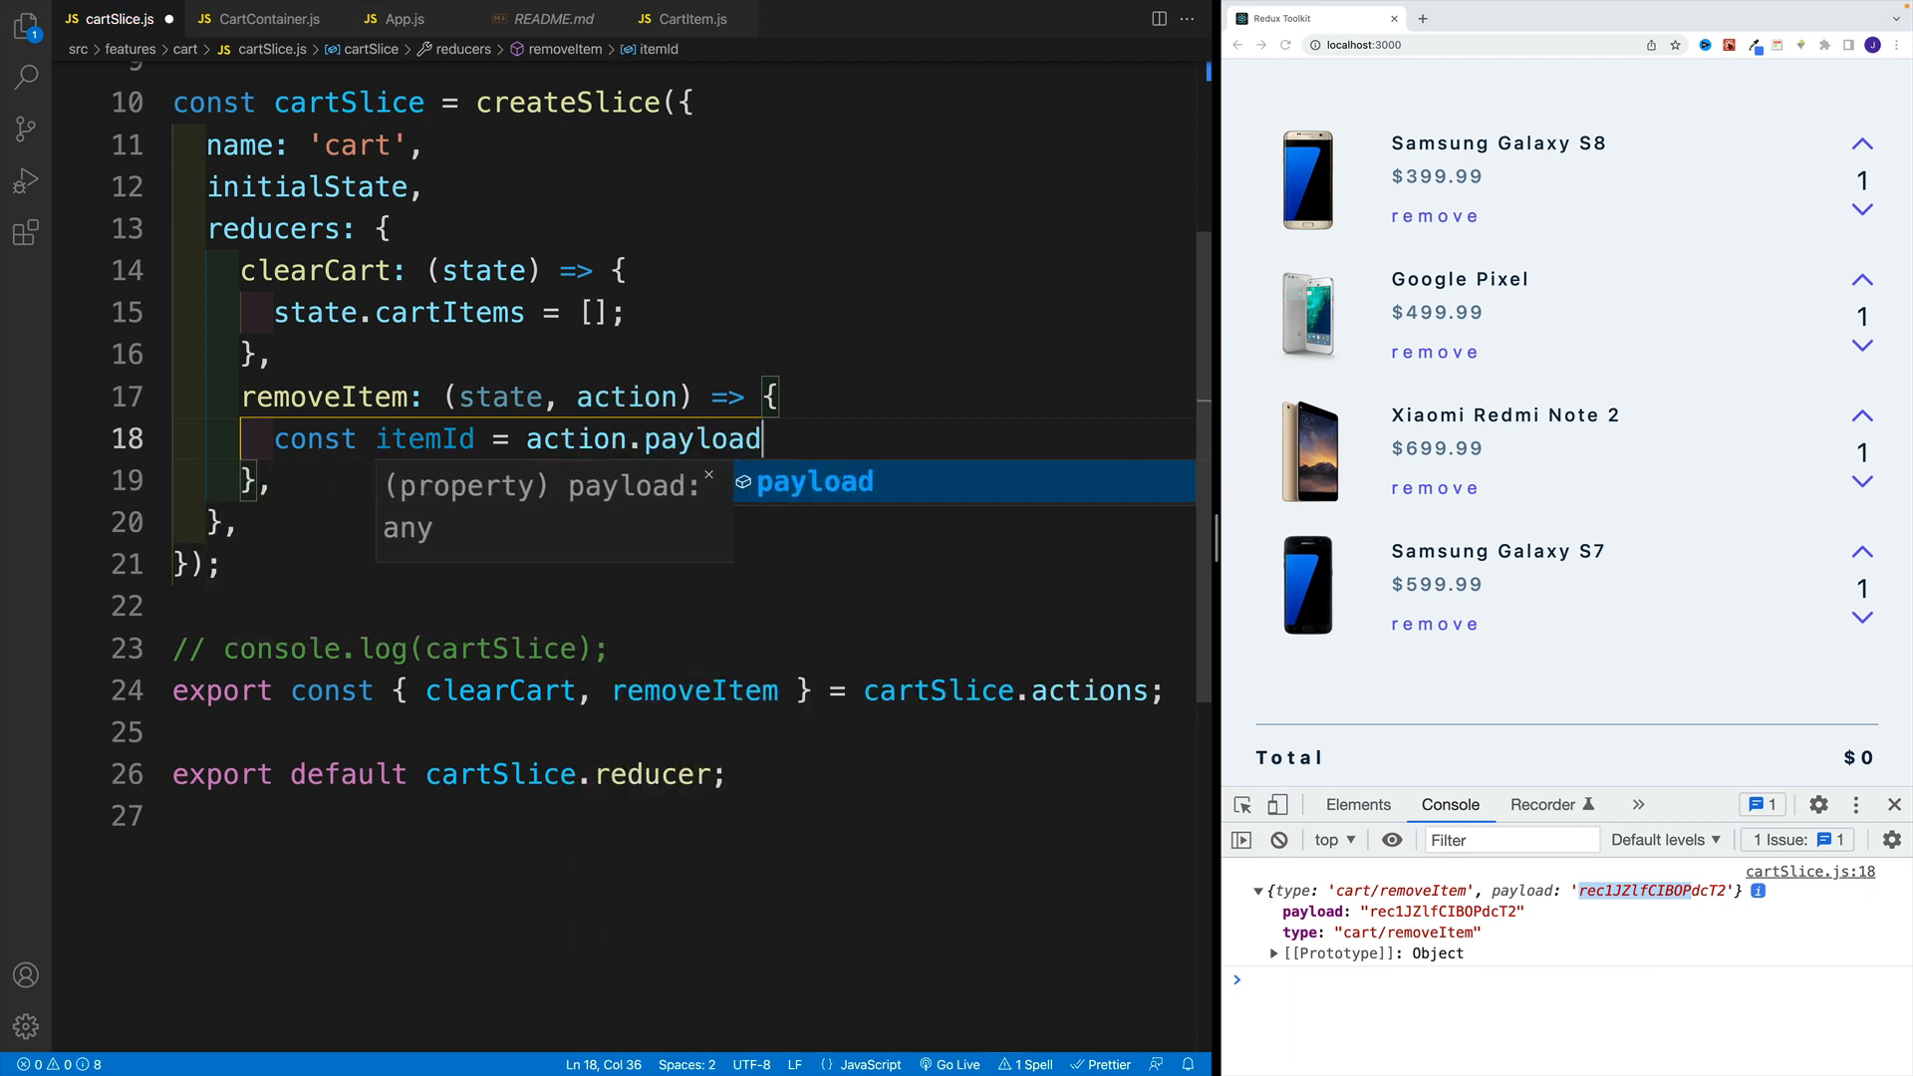
{"action": "key", "text": "enter"}
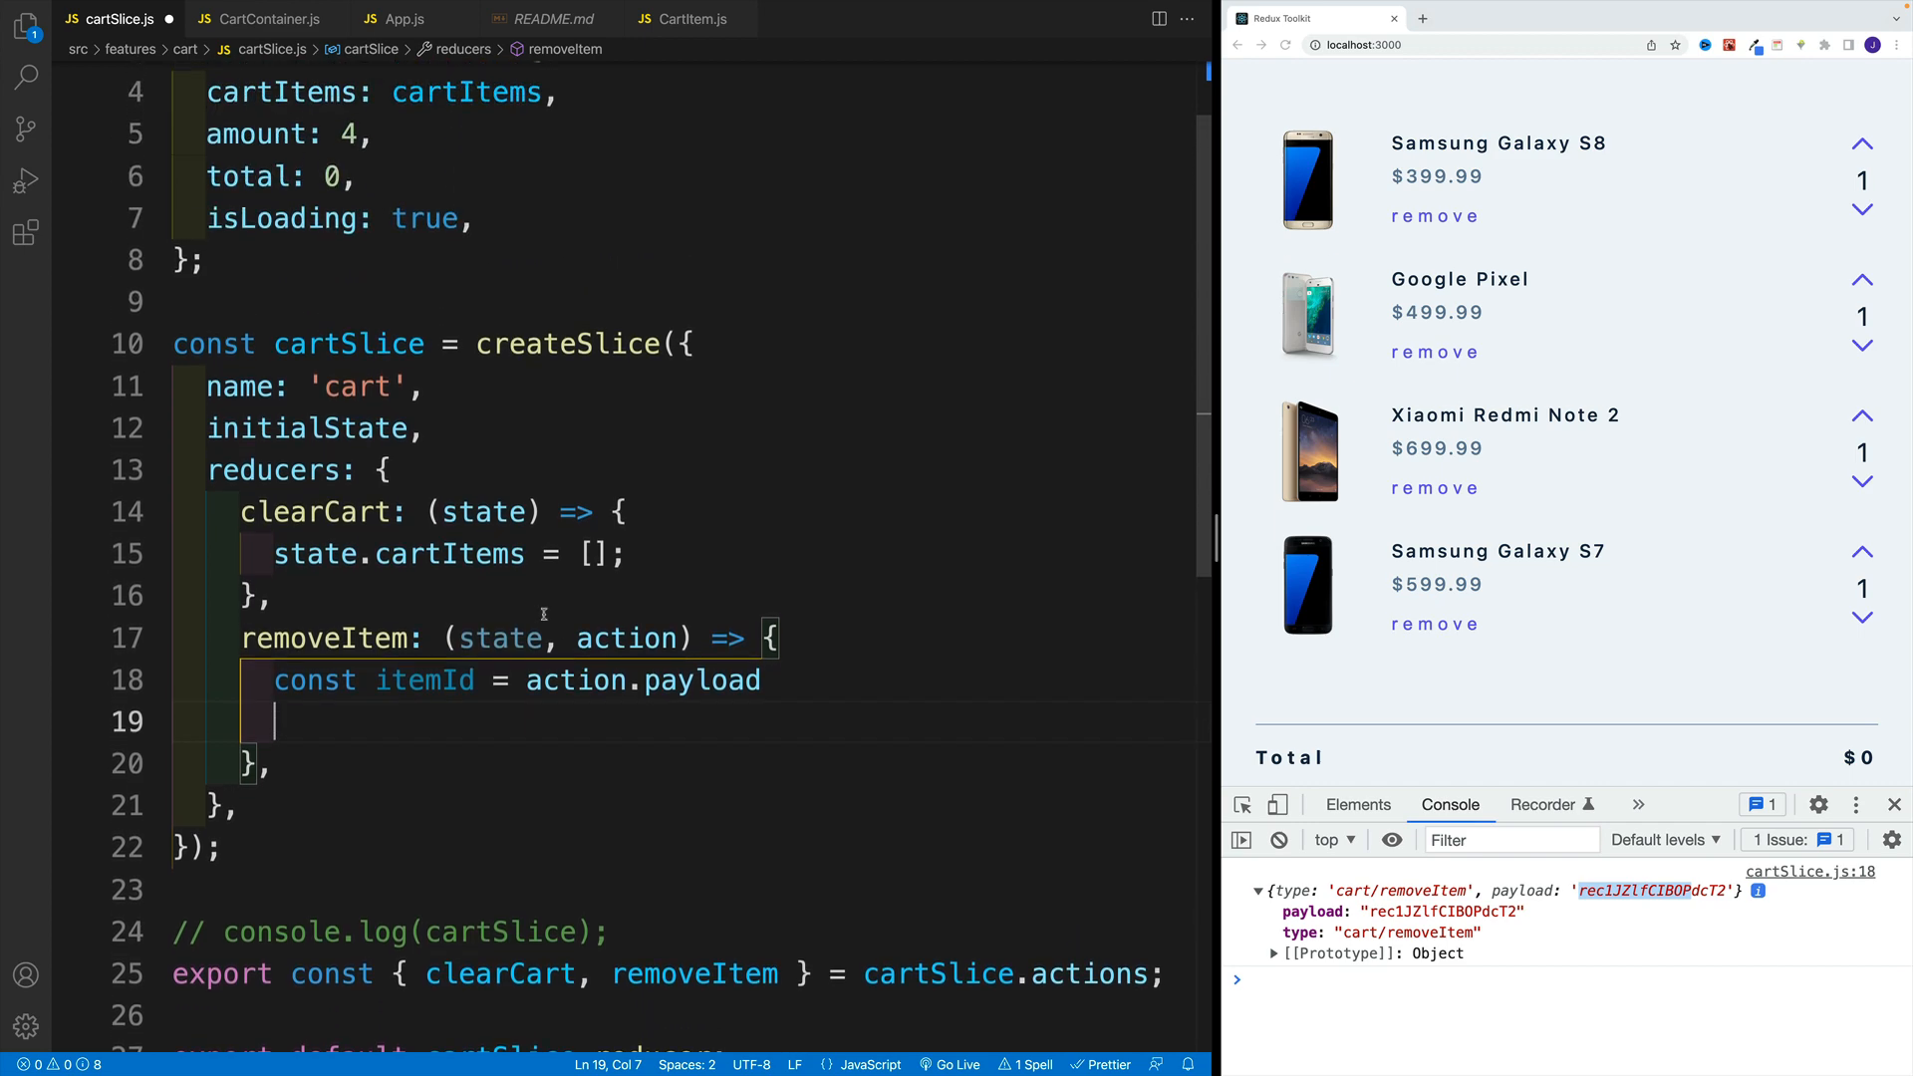
{"action": "mouse_move", "coordinate": [452, 554]}
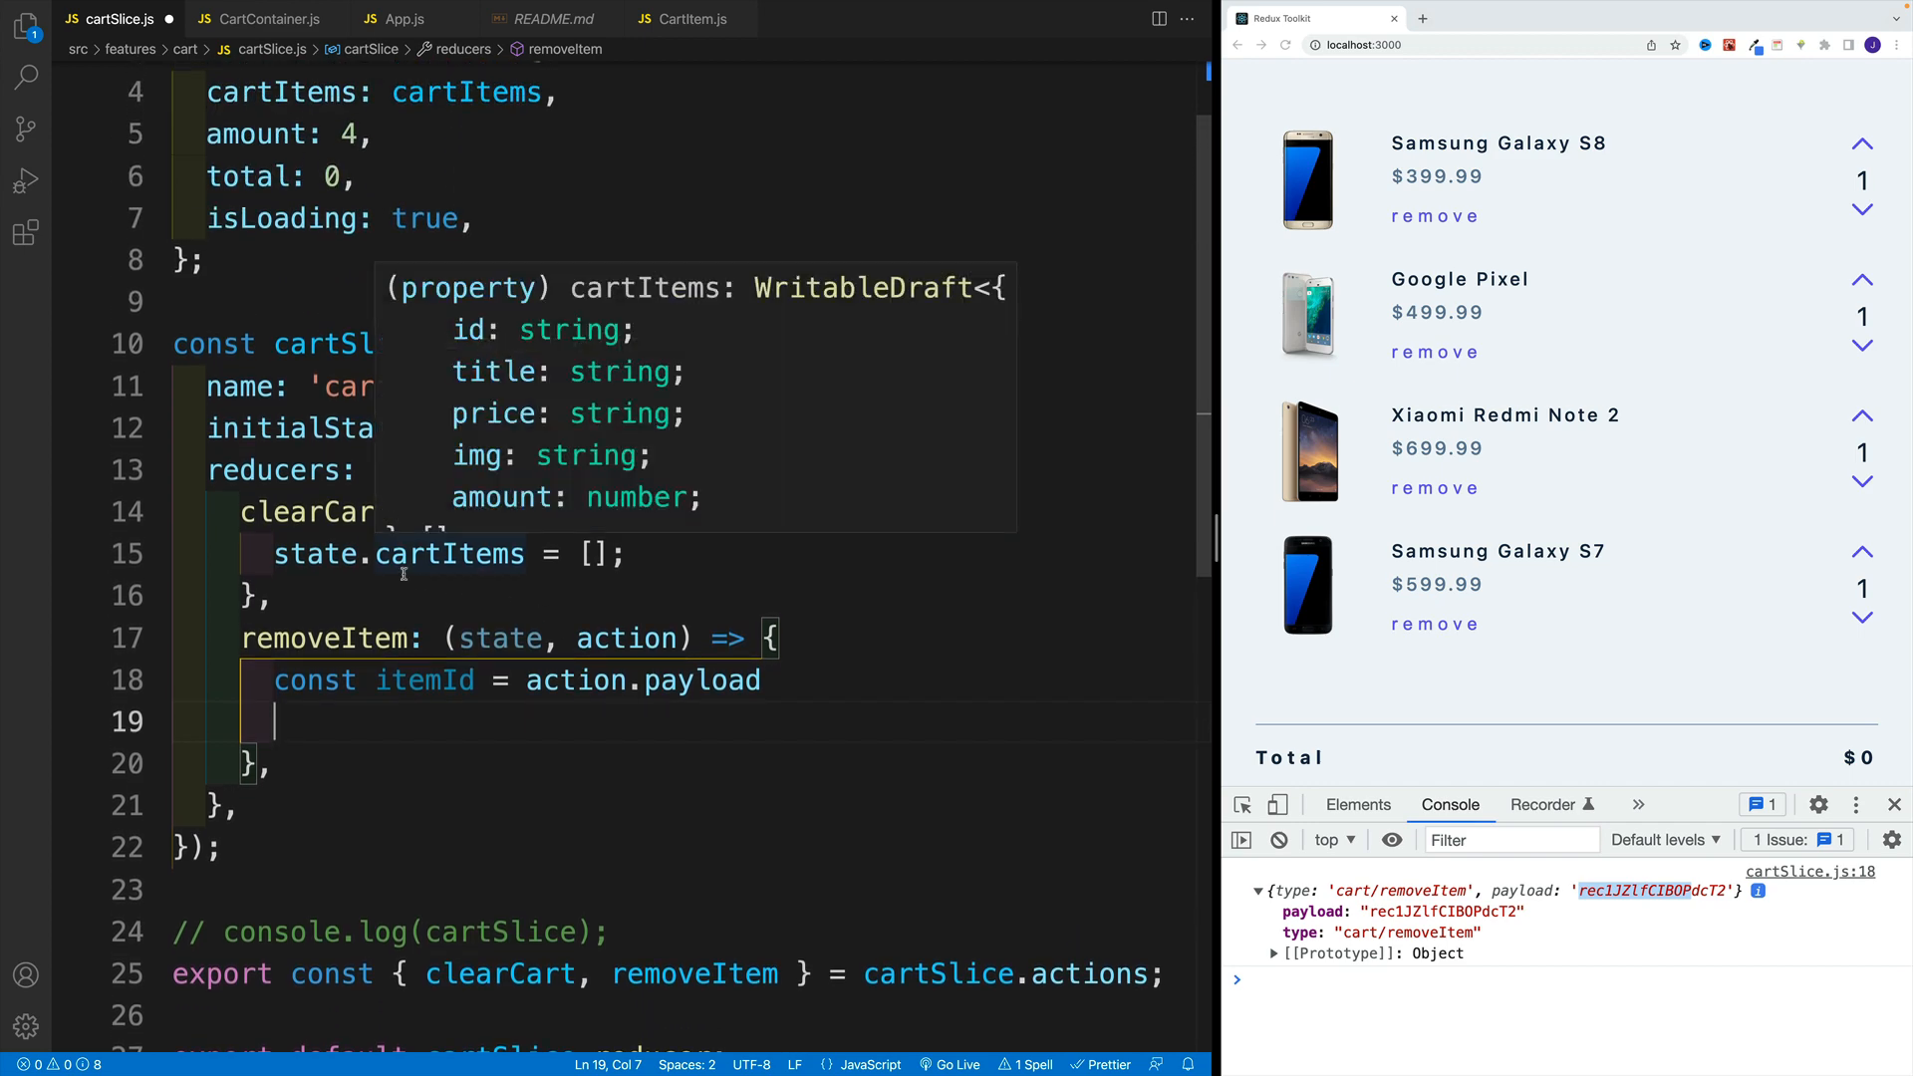
Set state.cartItems = state.cartItems.filter((item) => item.id !== itemId).
{"action": "type", "text": "state.cartItems ="}
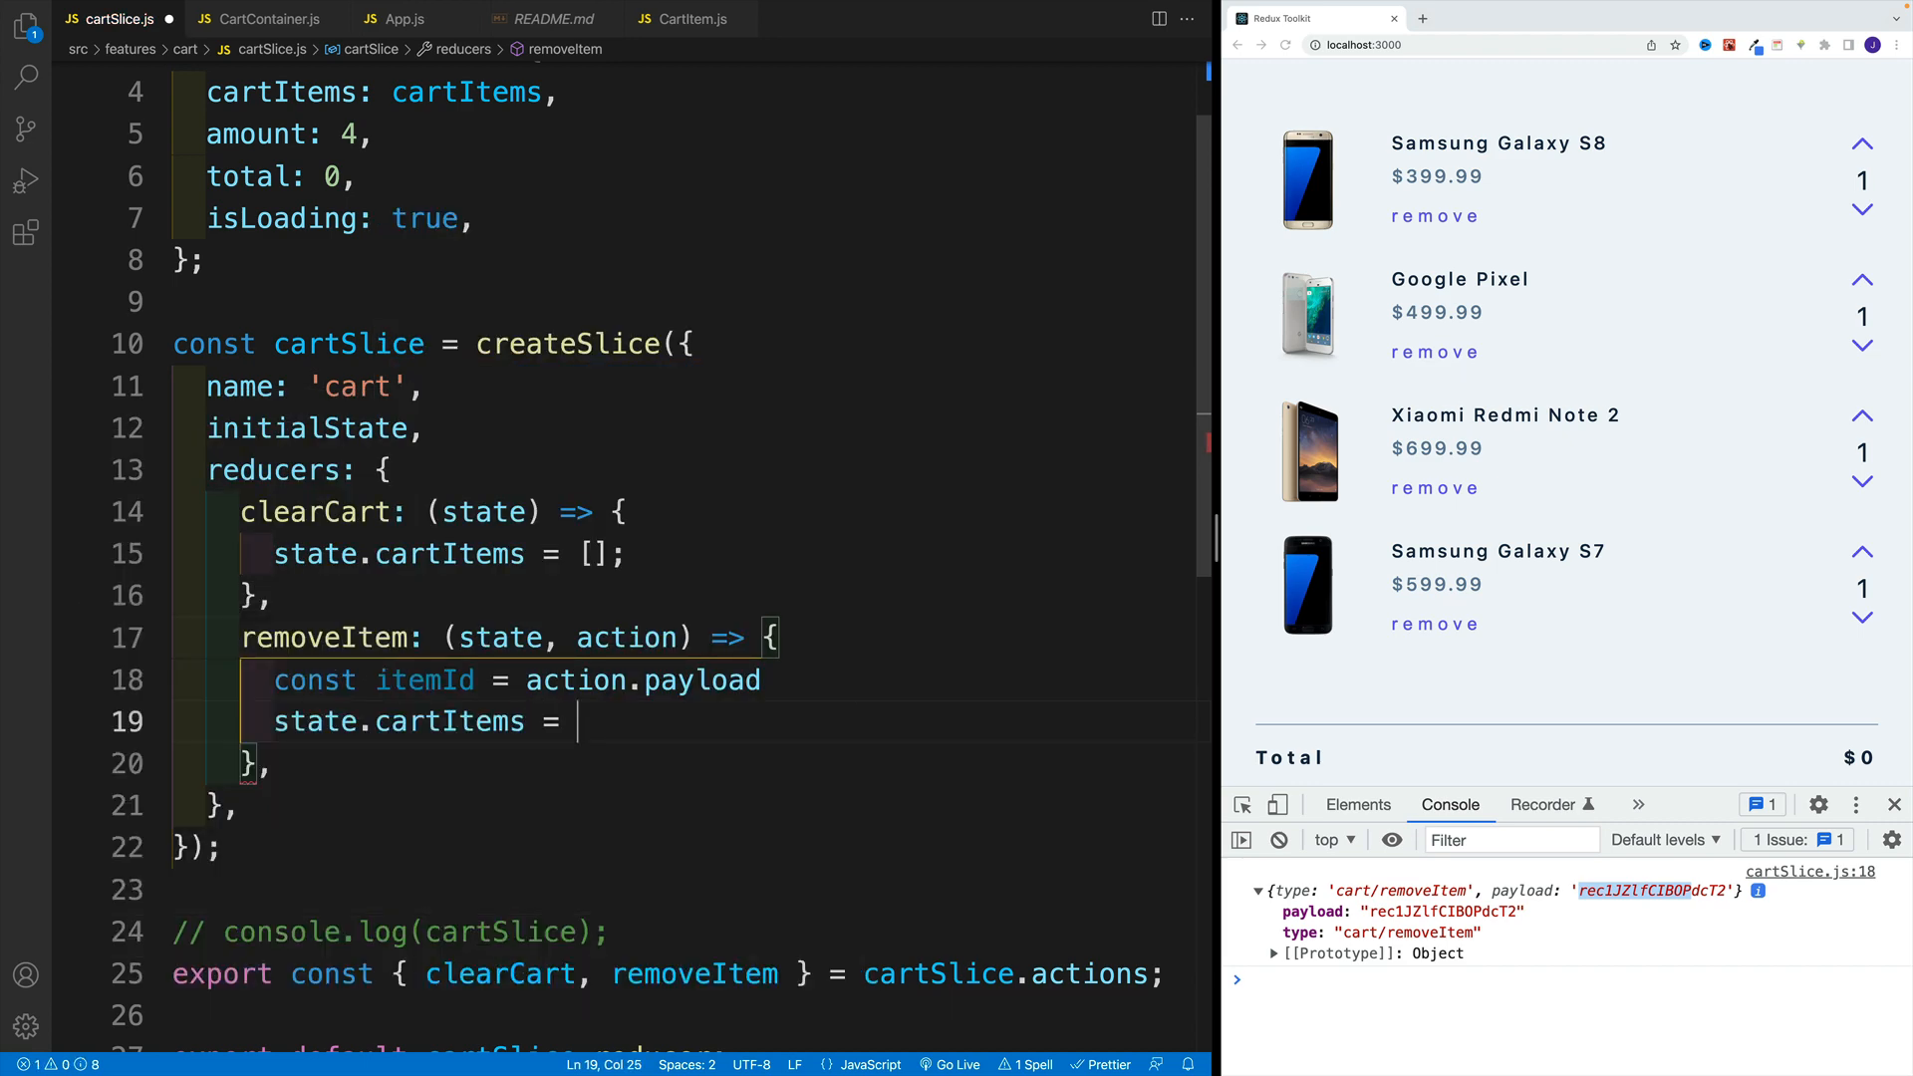
{"action": "type", "text": "state.cartItems"}
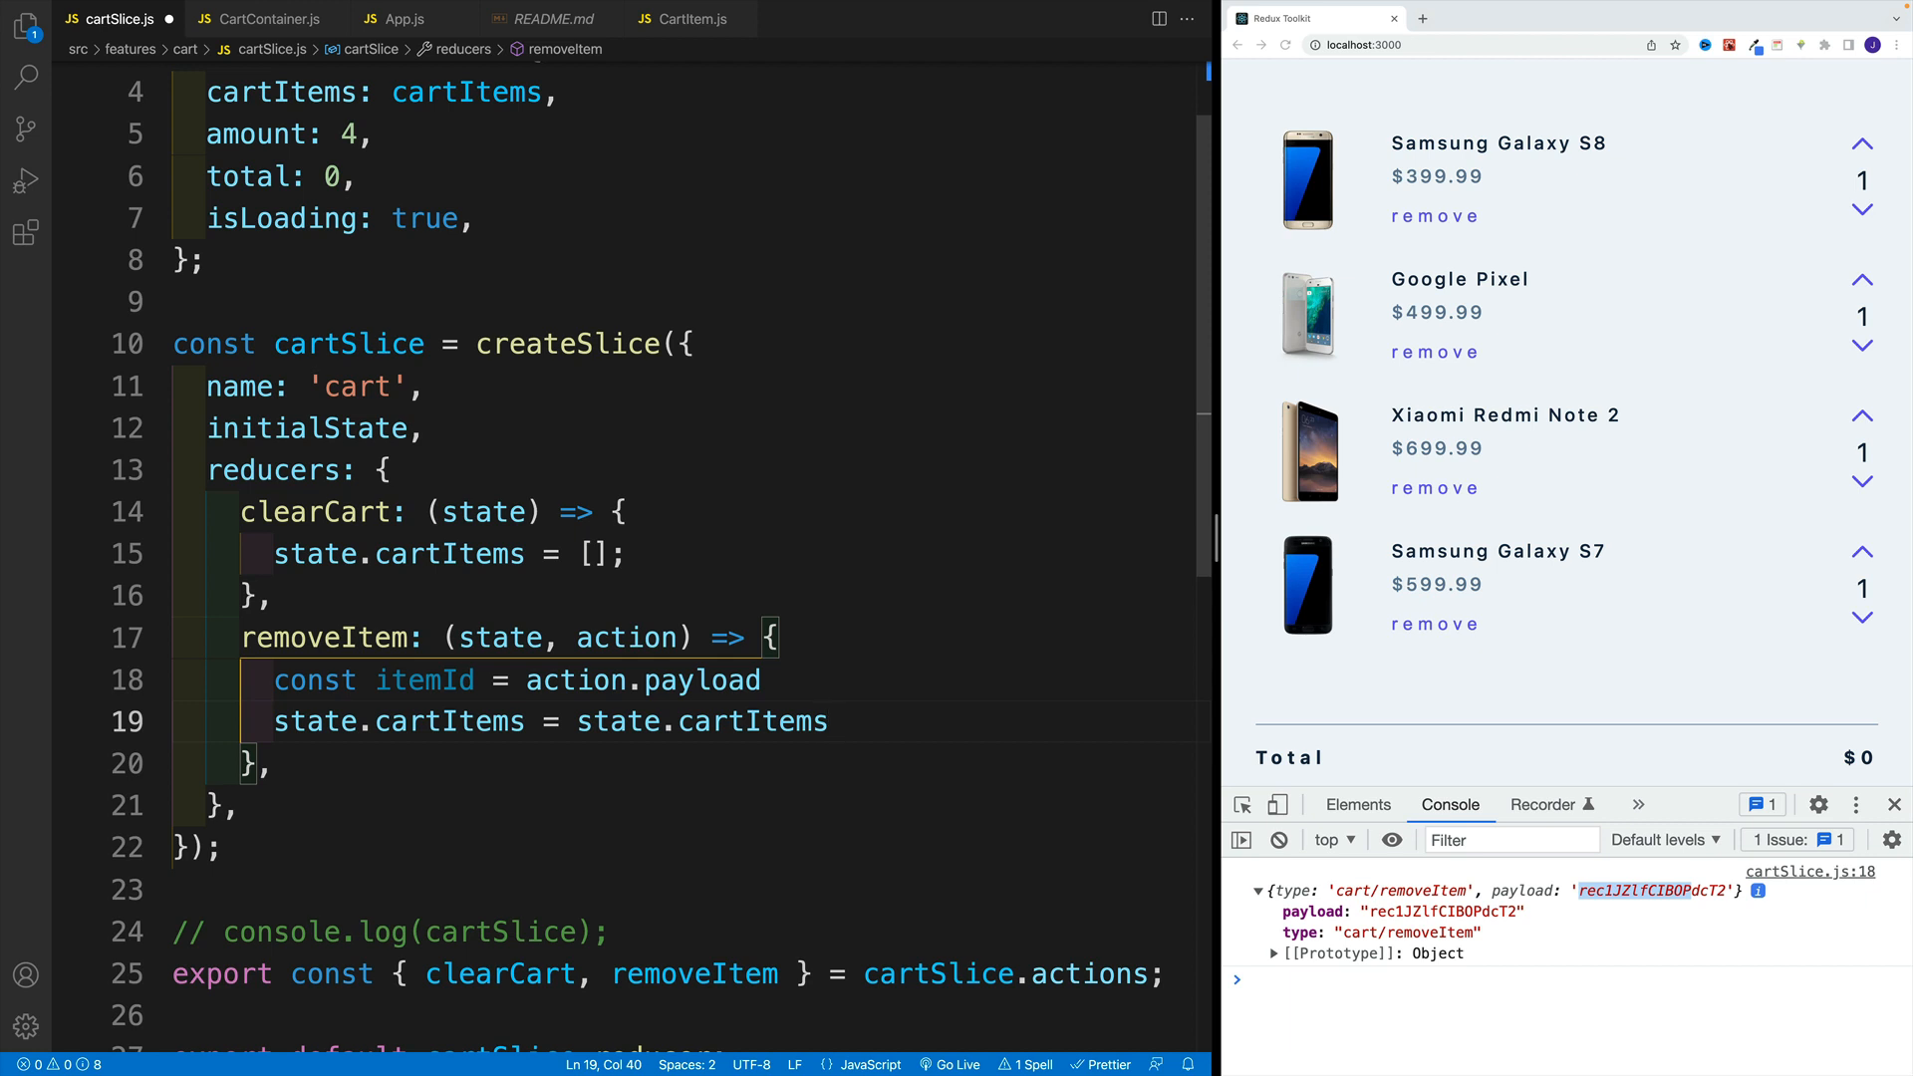
{"action": "type", "text": ".filter(()"}
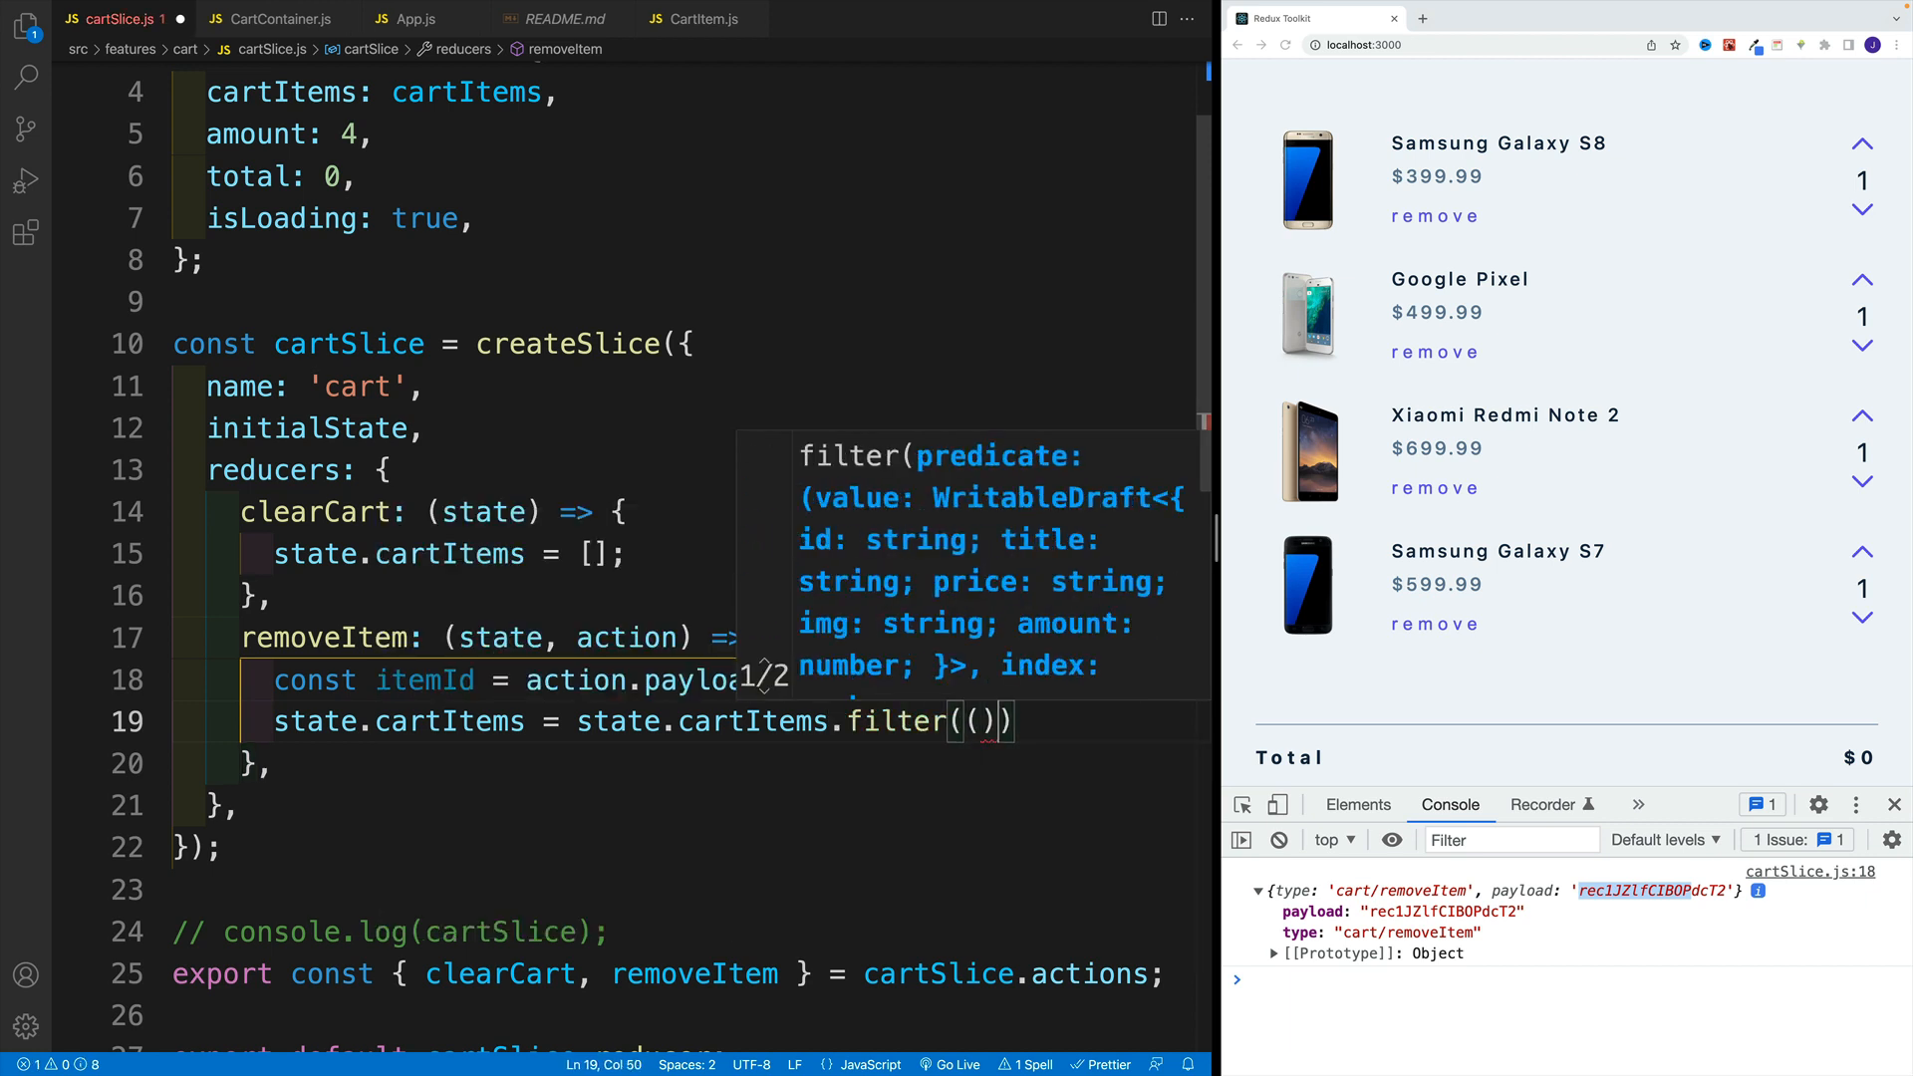
{"action": "type", "text": "=>{}"}
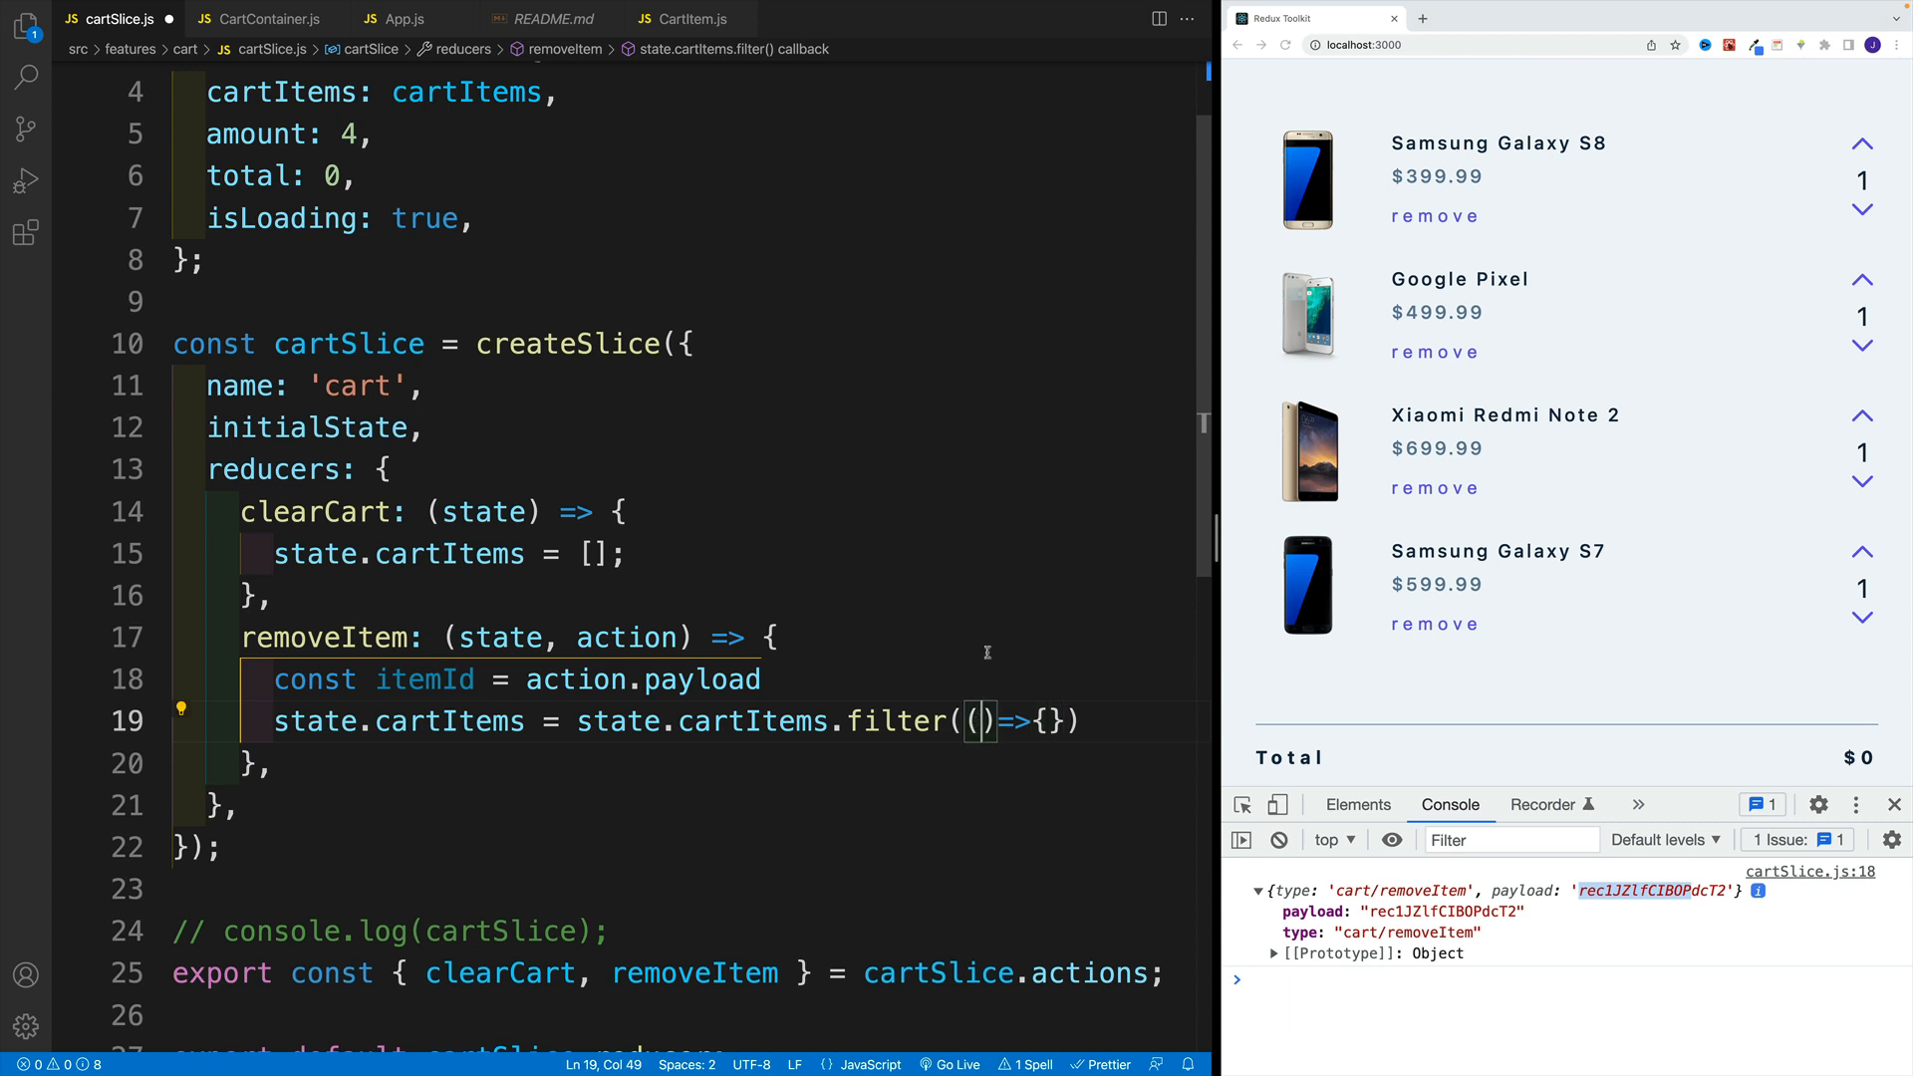
{"action": "type", "text": "item"}
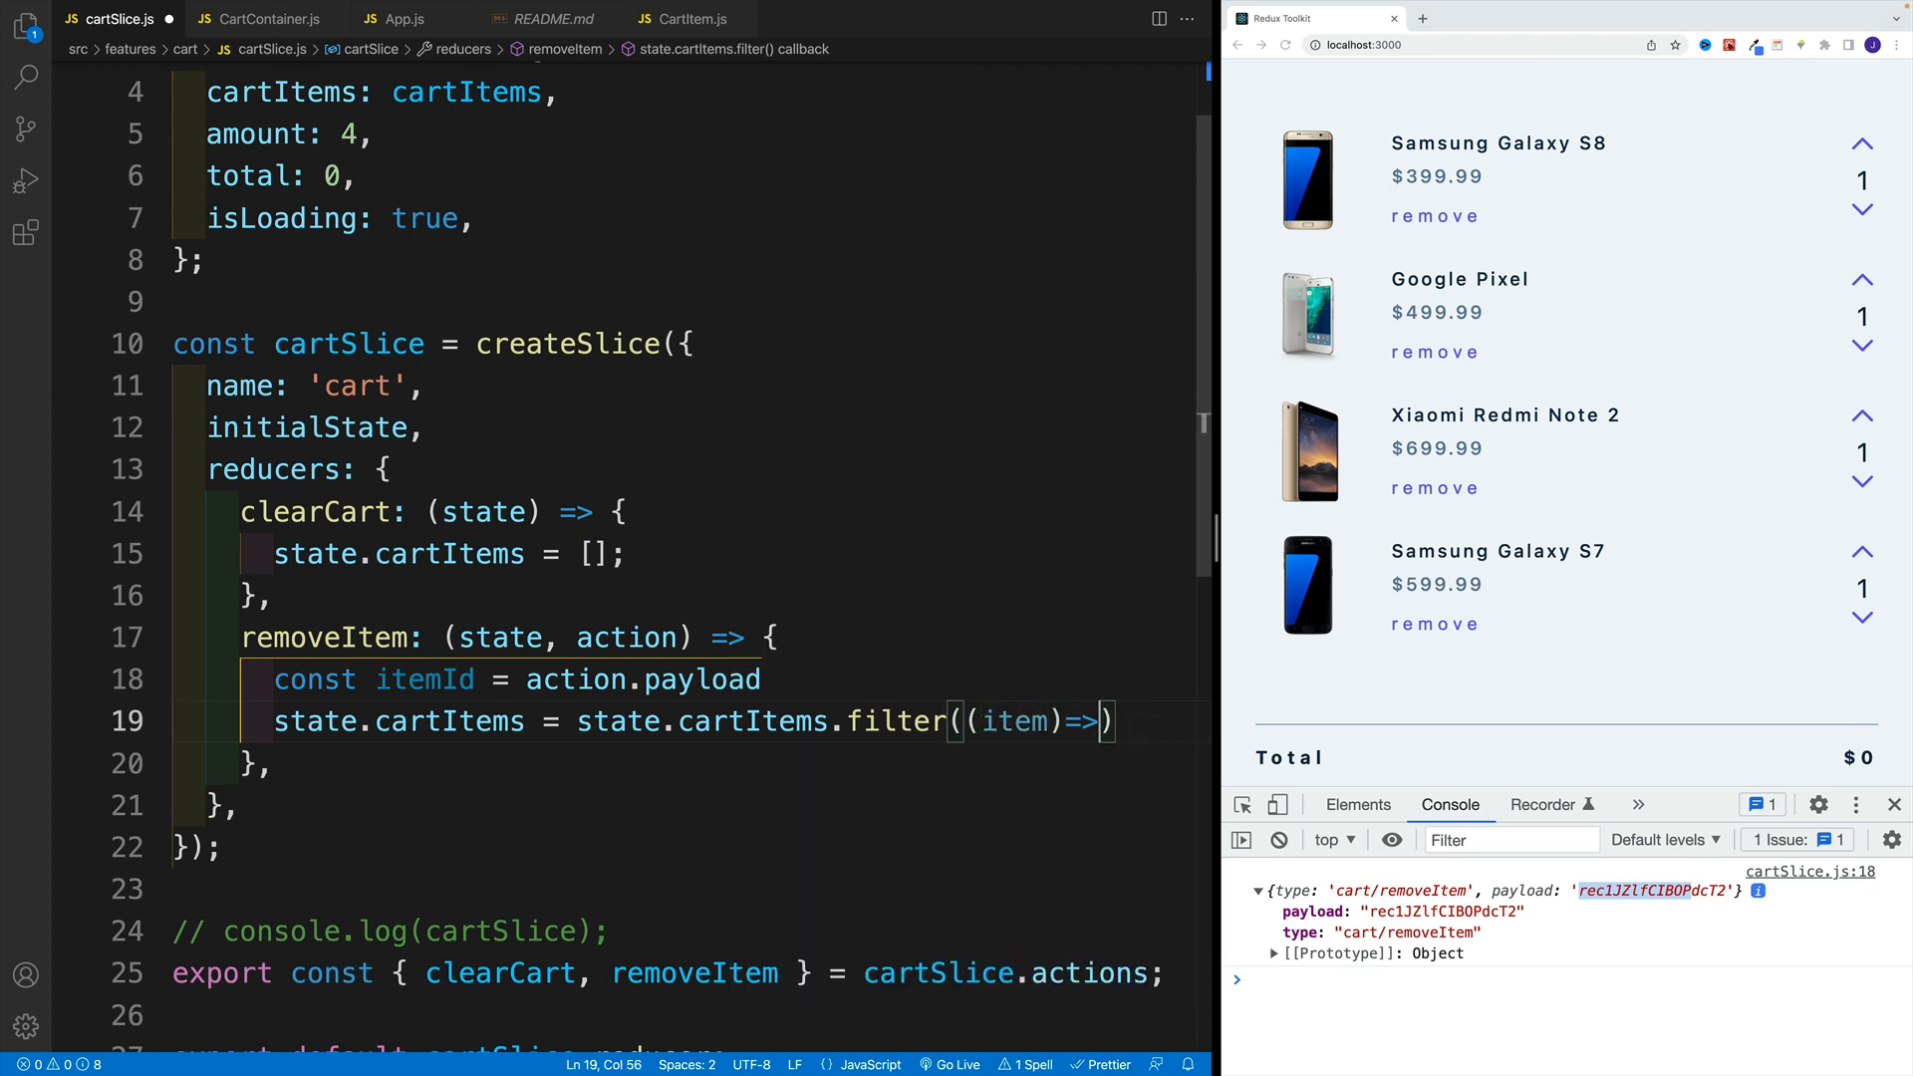
{"action": "type", "text": "item.id"}
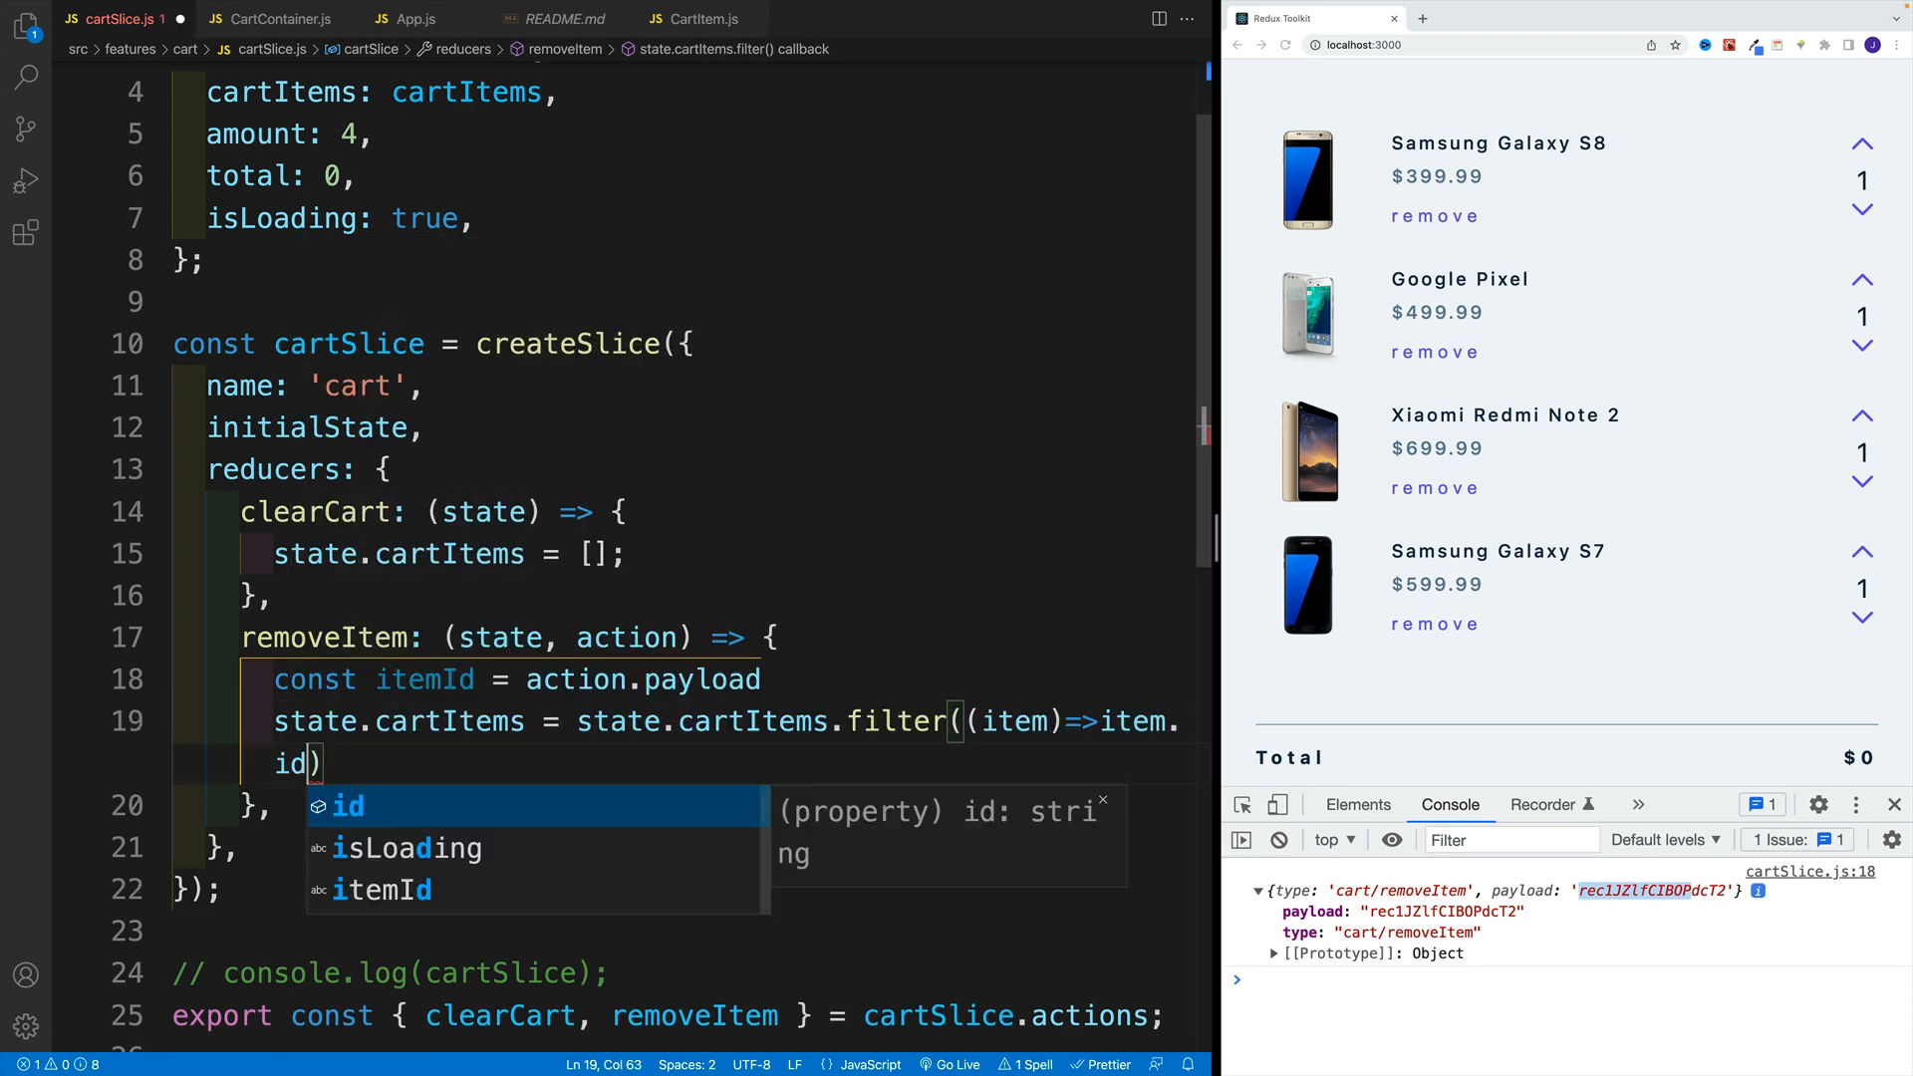
{"action": "type", "text": "!== itemId"}
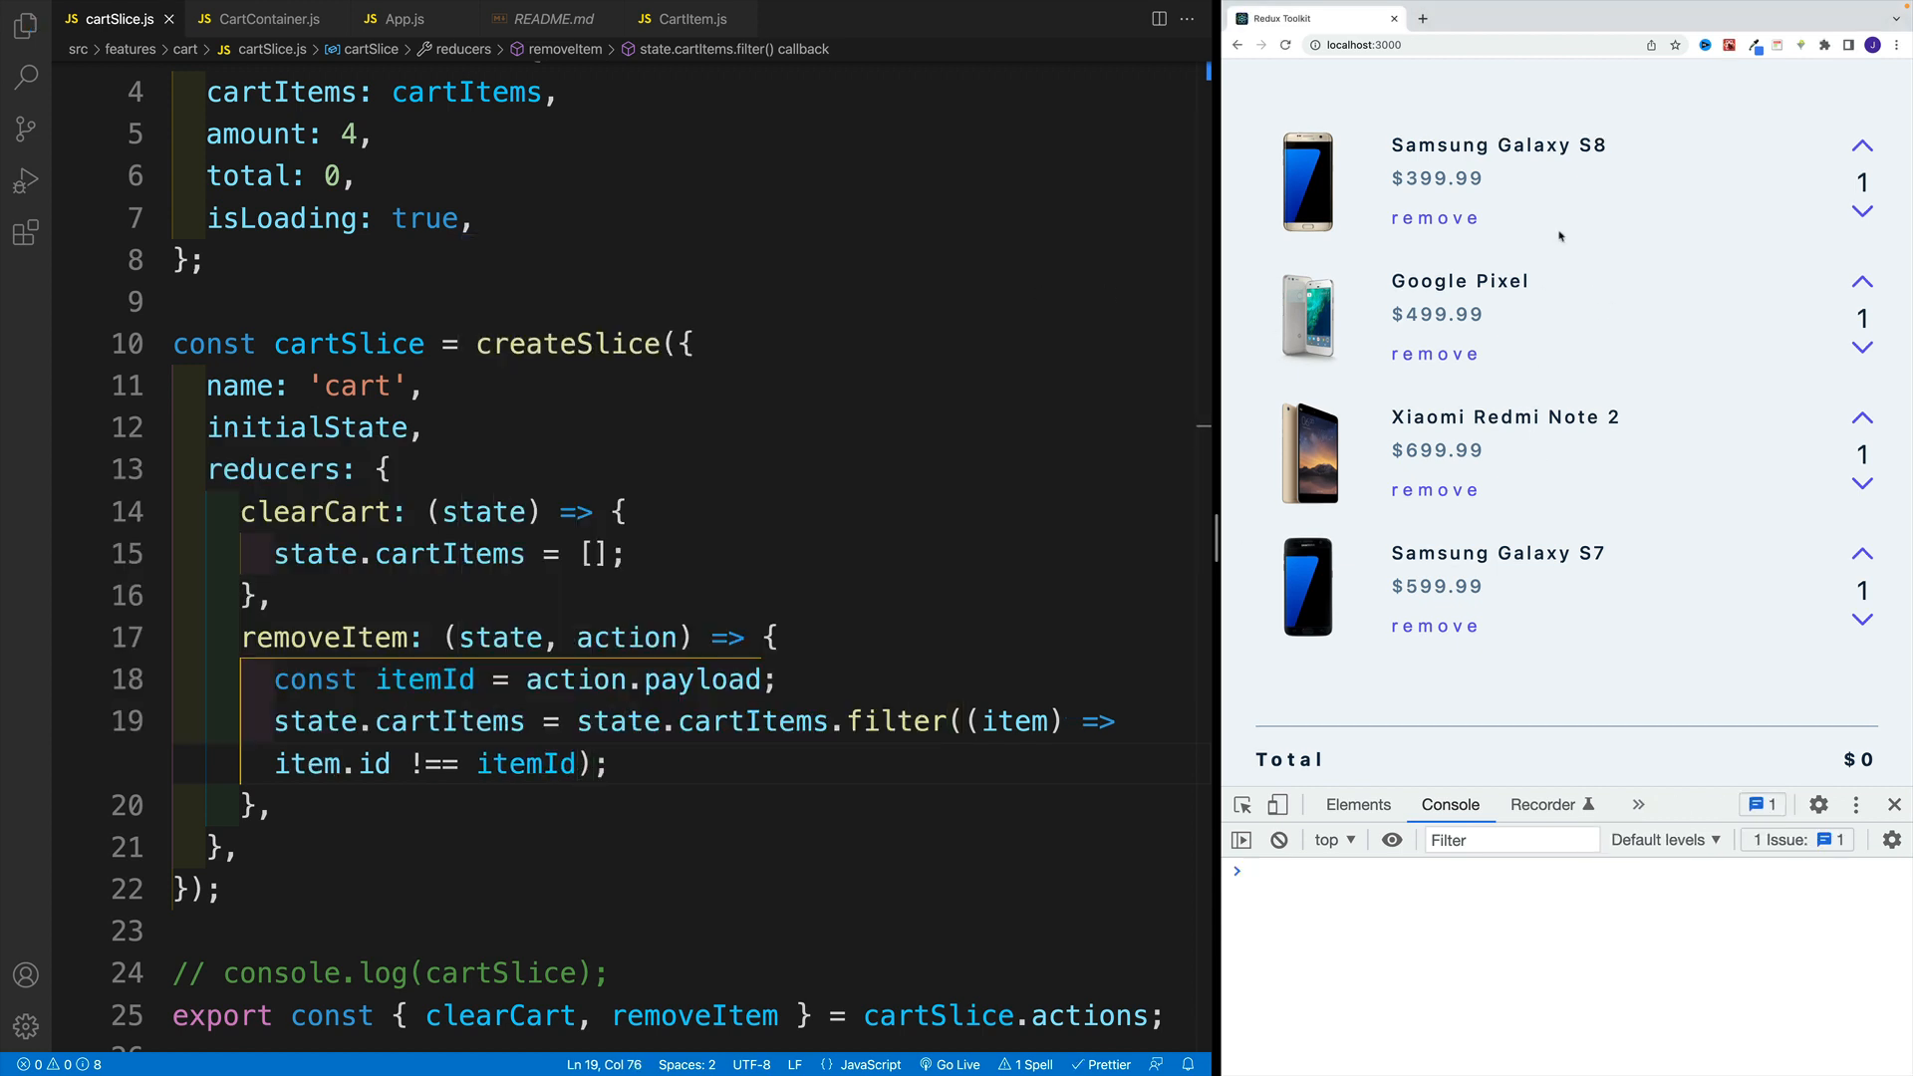
{"action": "left_click", "coordinate": [1435, 355]}
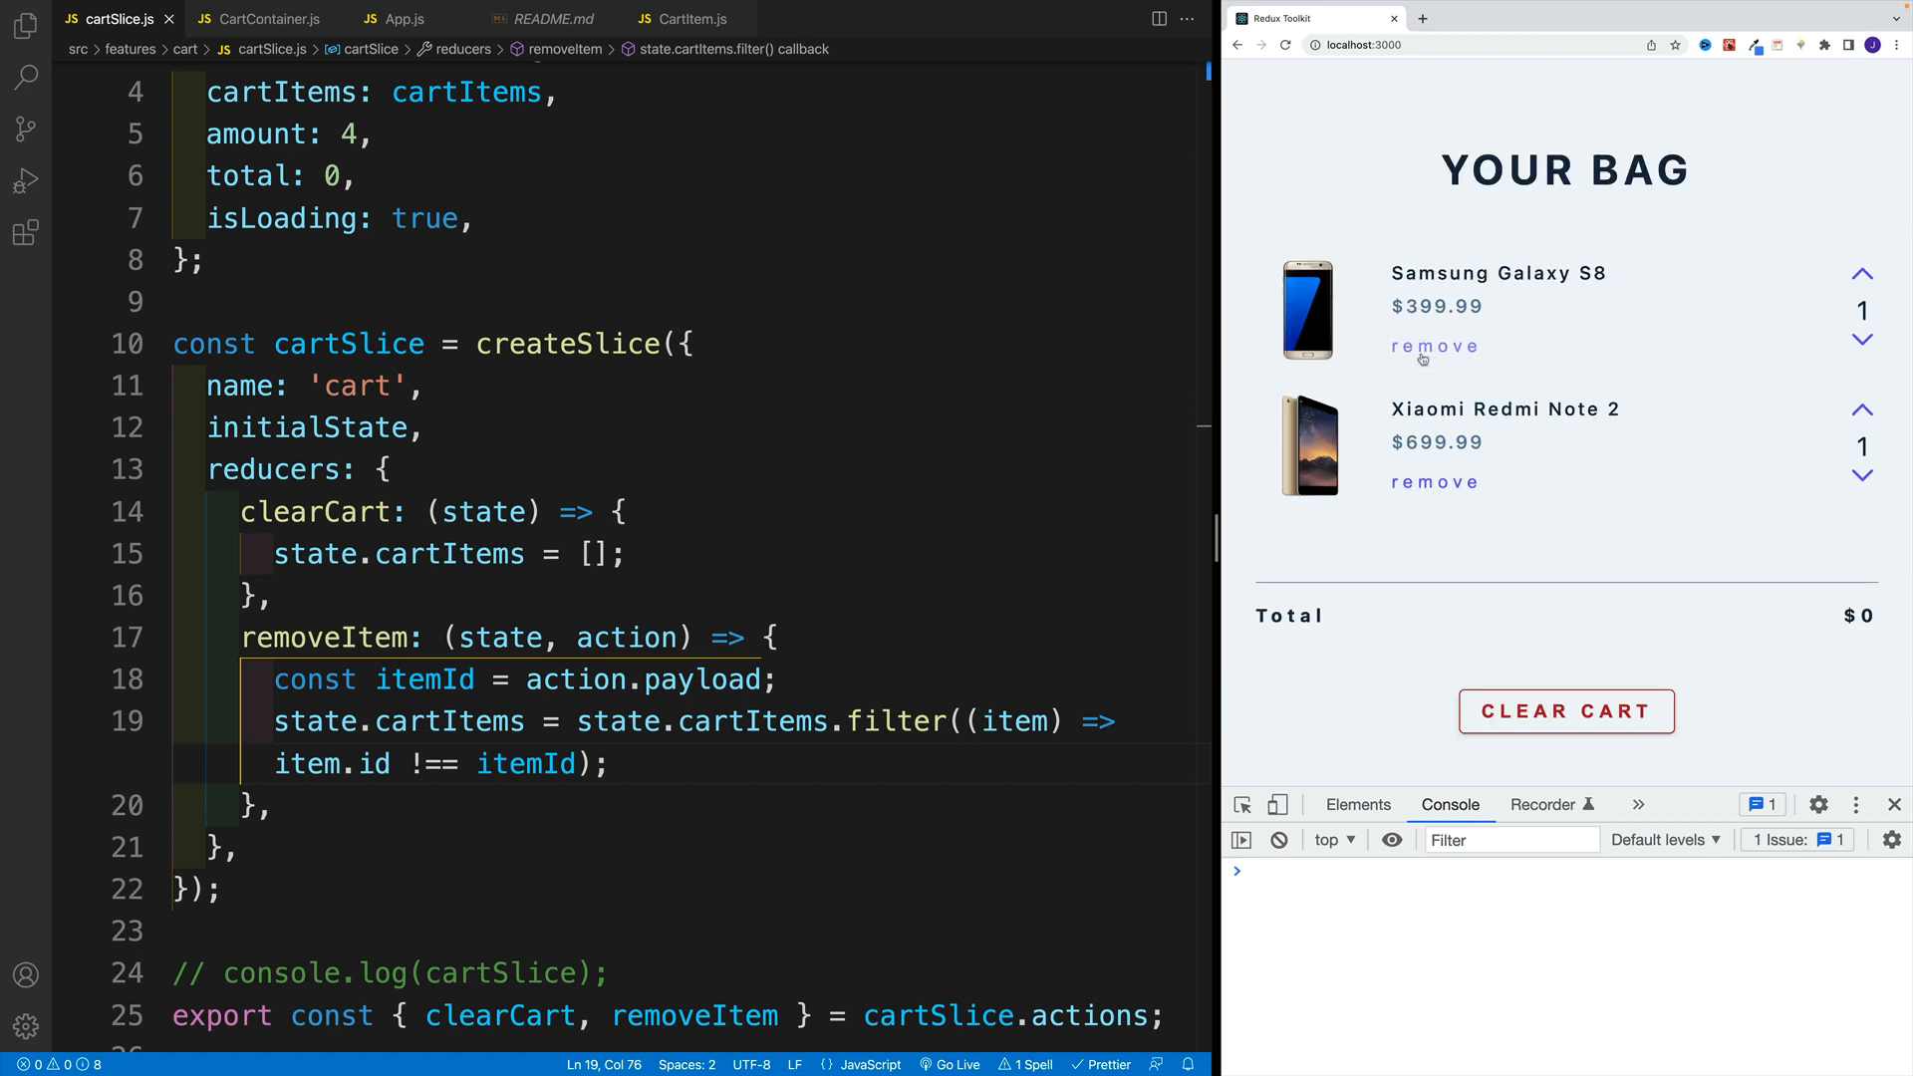
{"action": "left_click", "coordinate": [1433, 347]}
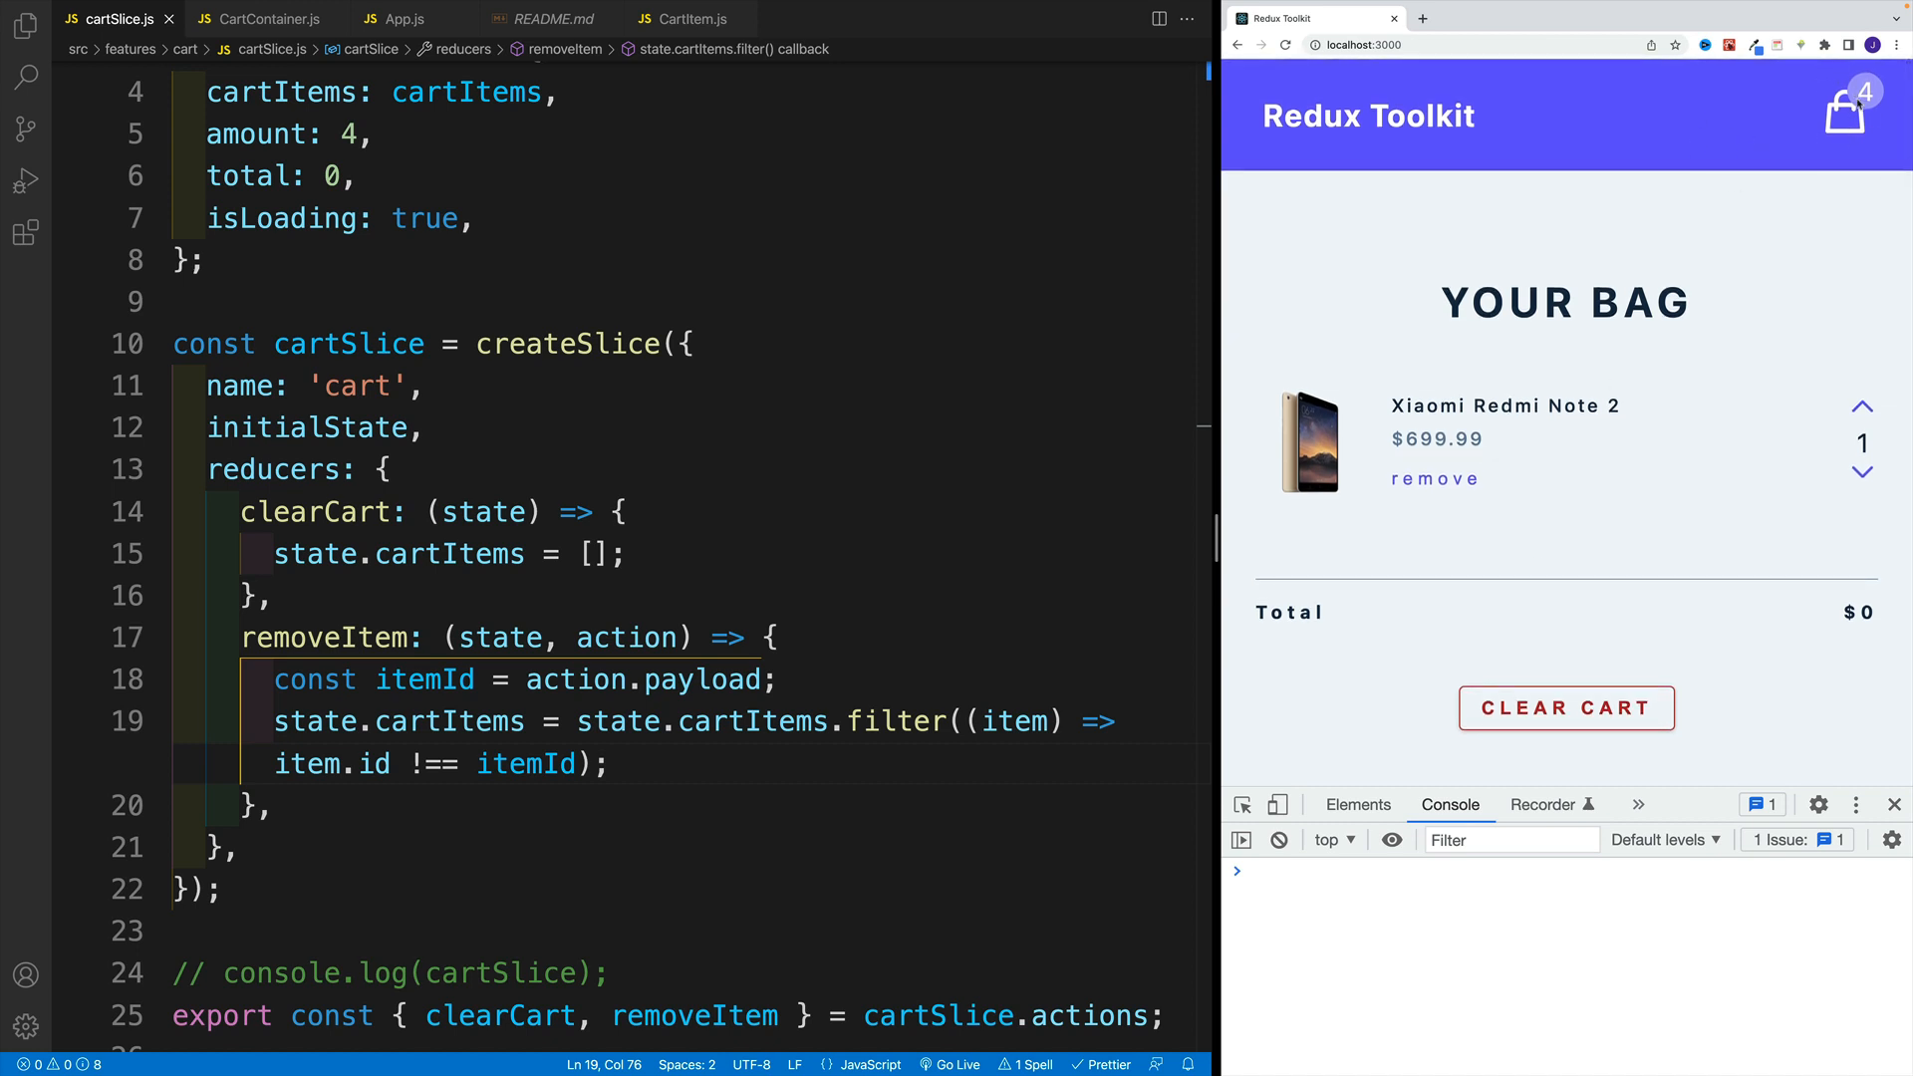
{"action": "mouse_move", "coordinate": [1699, 544]}
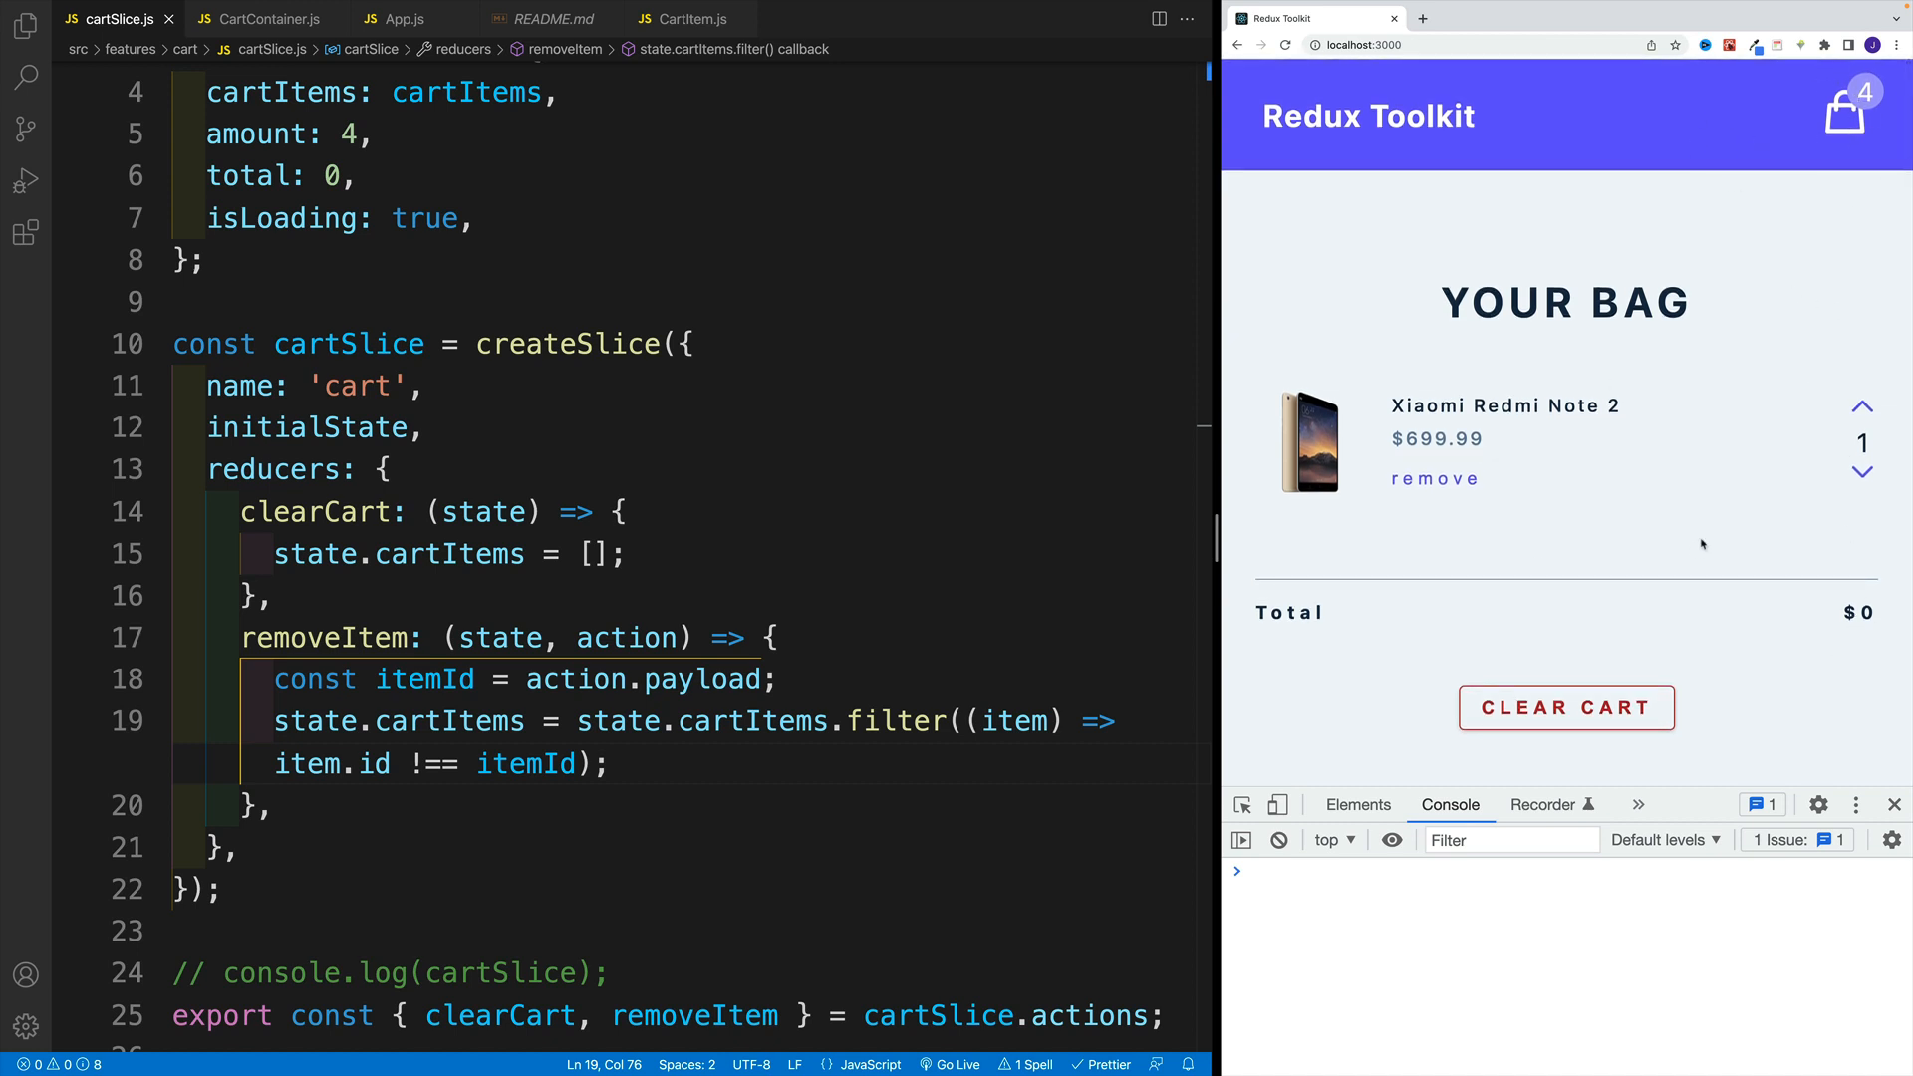
{"action": "left_click", "coordinate": [1433, 479]}
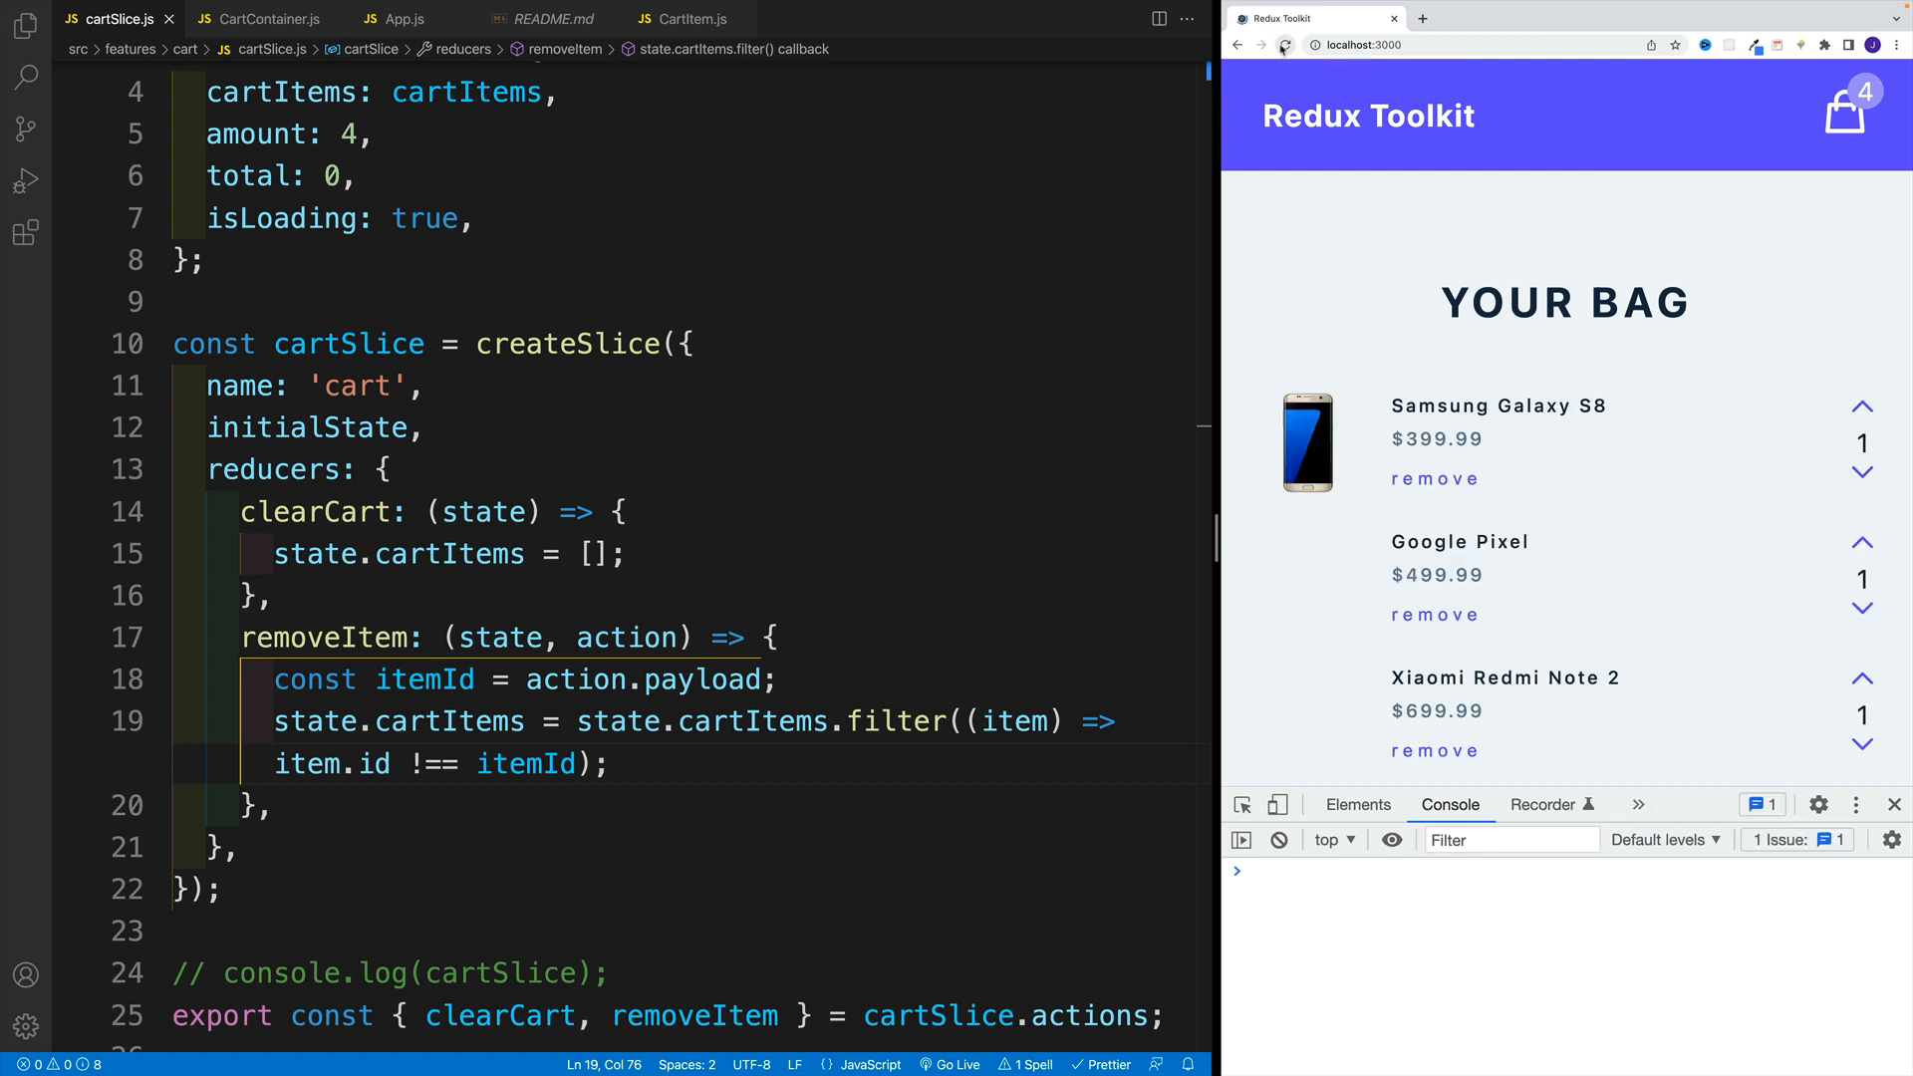
{"action": "scroll", "scroll_direction": "down", "scroll_amount": 3}
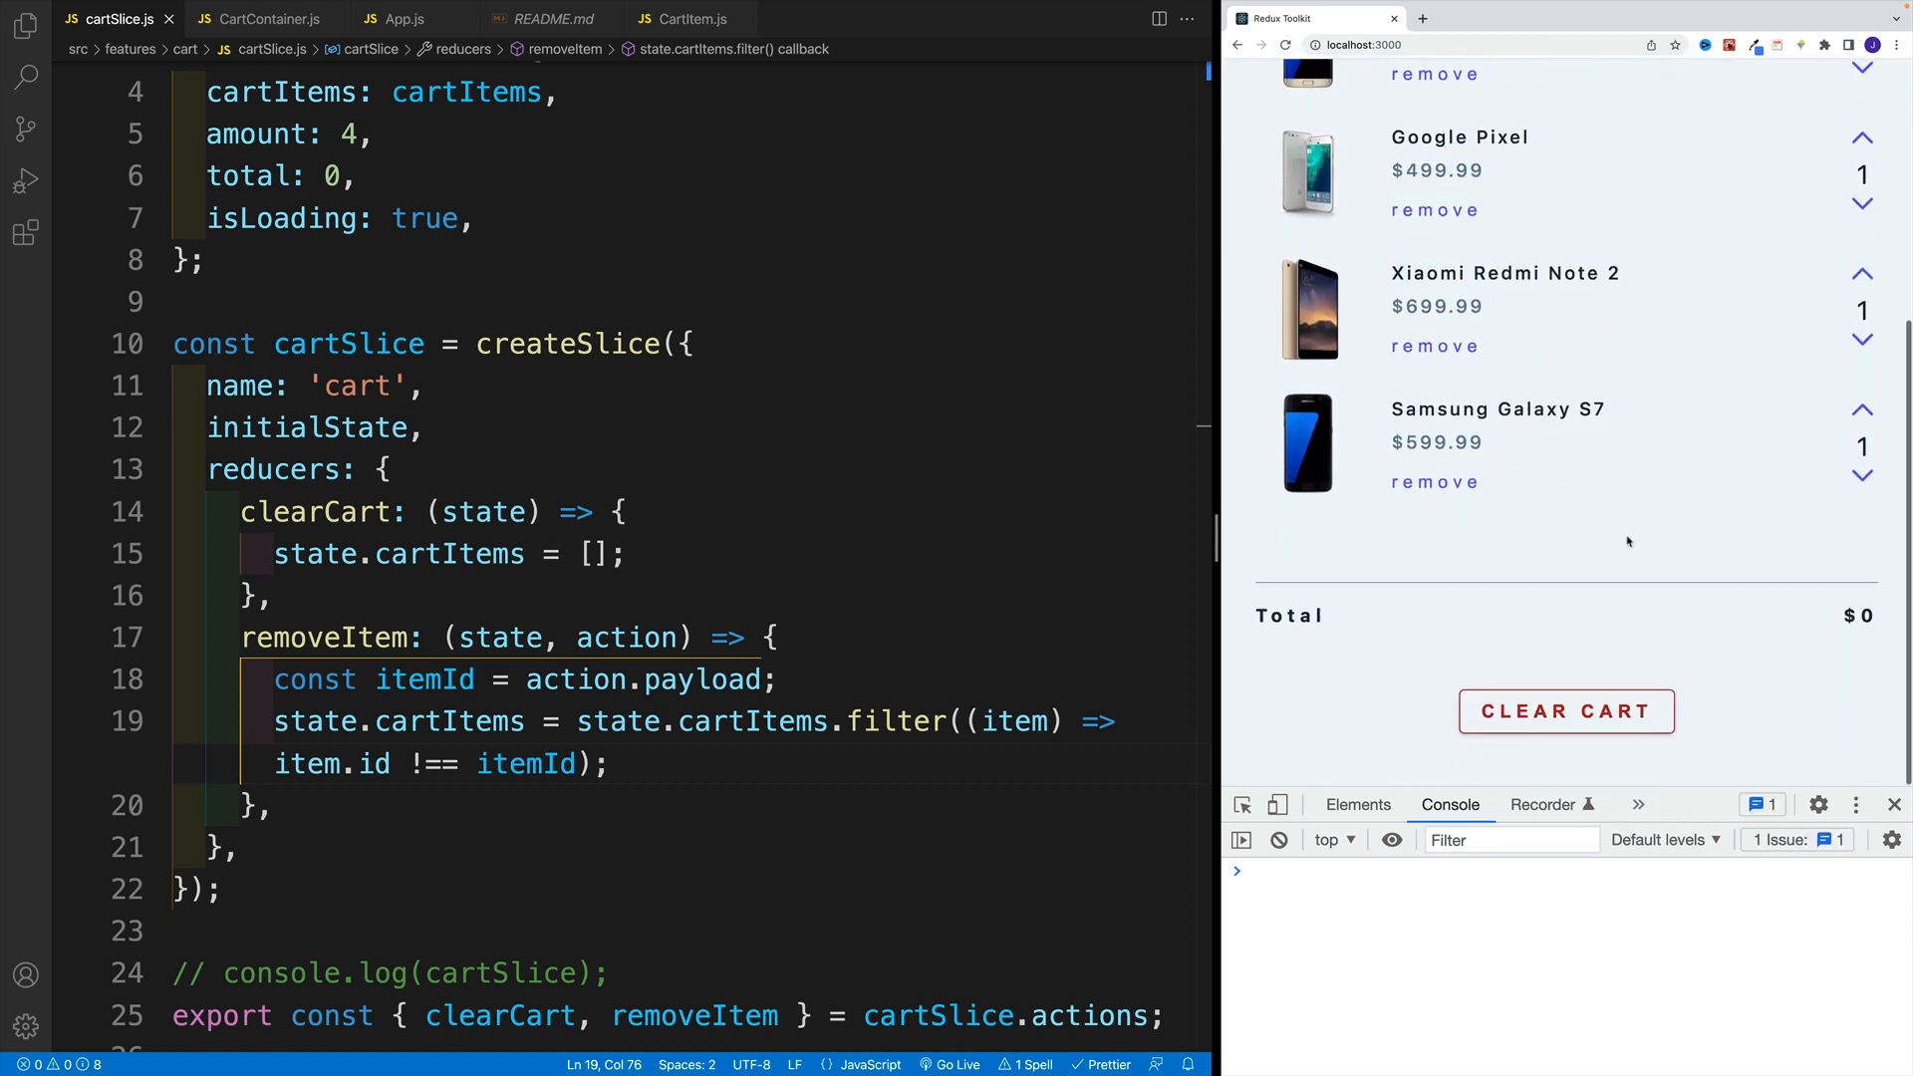